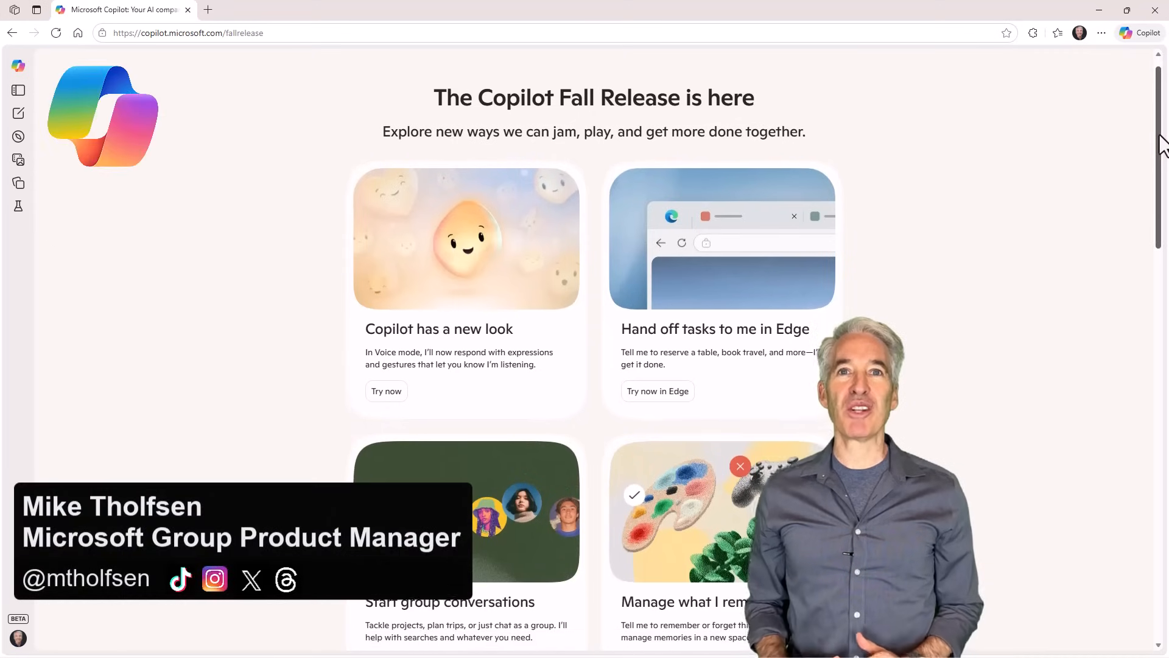
# Scroll through the Fall Release page and bring up the Copilot Mode in Edge page.
pyautogui.scroll(-3)
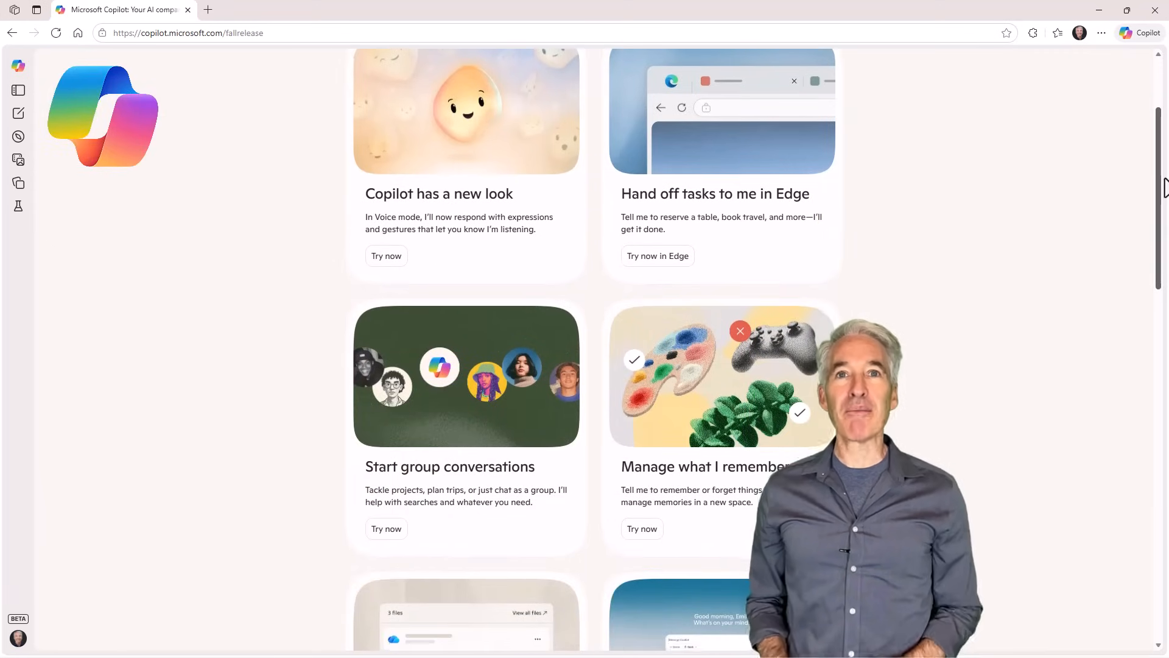
pyautogui.scroll(-3)
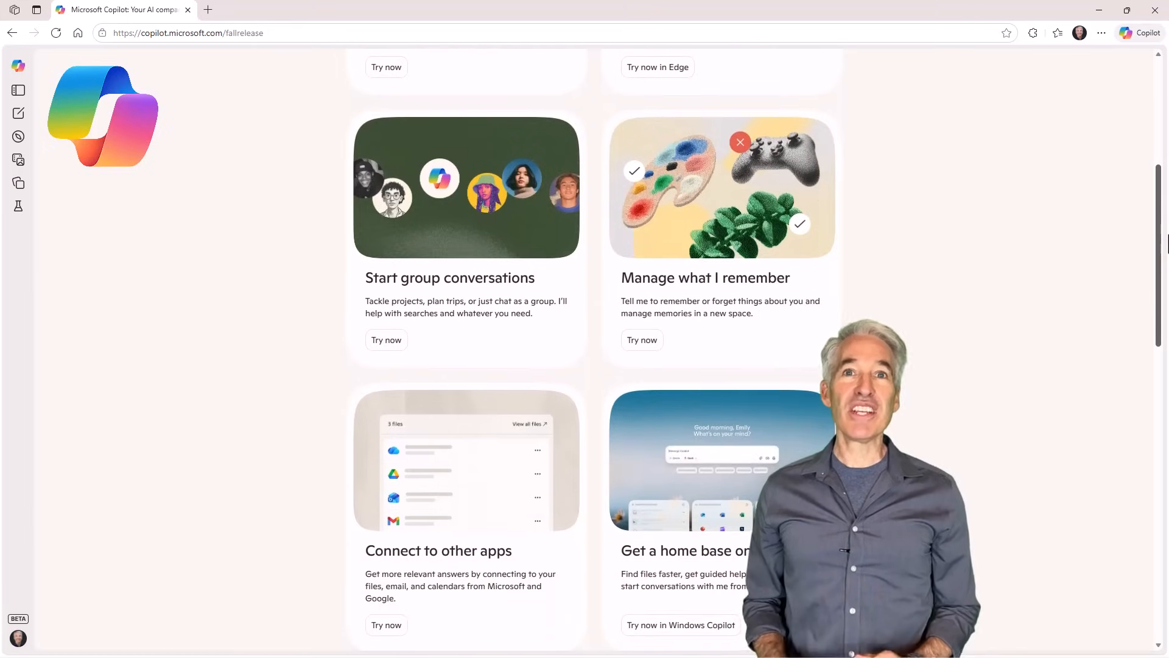
pyautogui.click(658, 67)
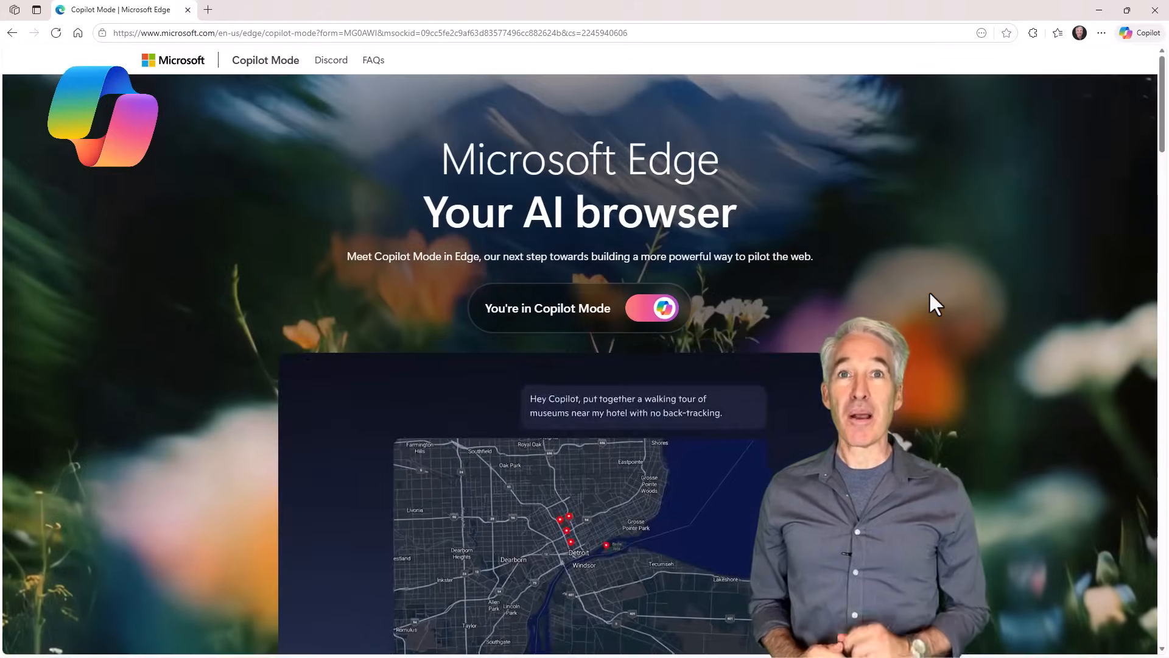
pyautogui.scroll(-3)
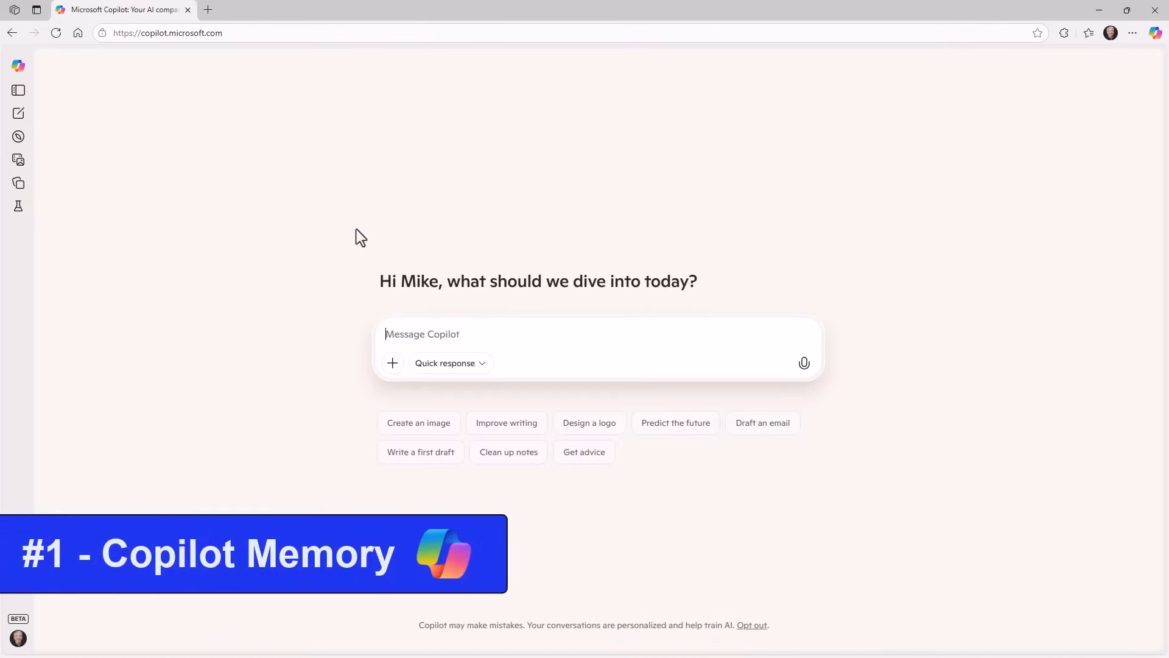
# Send 'Remember this about me: I work at Microsoft in the Education Product team as a Group Product Manager'.
pyautogui.write('Remember this about me:')
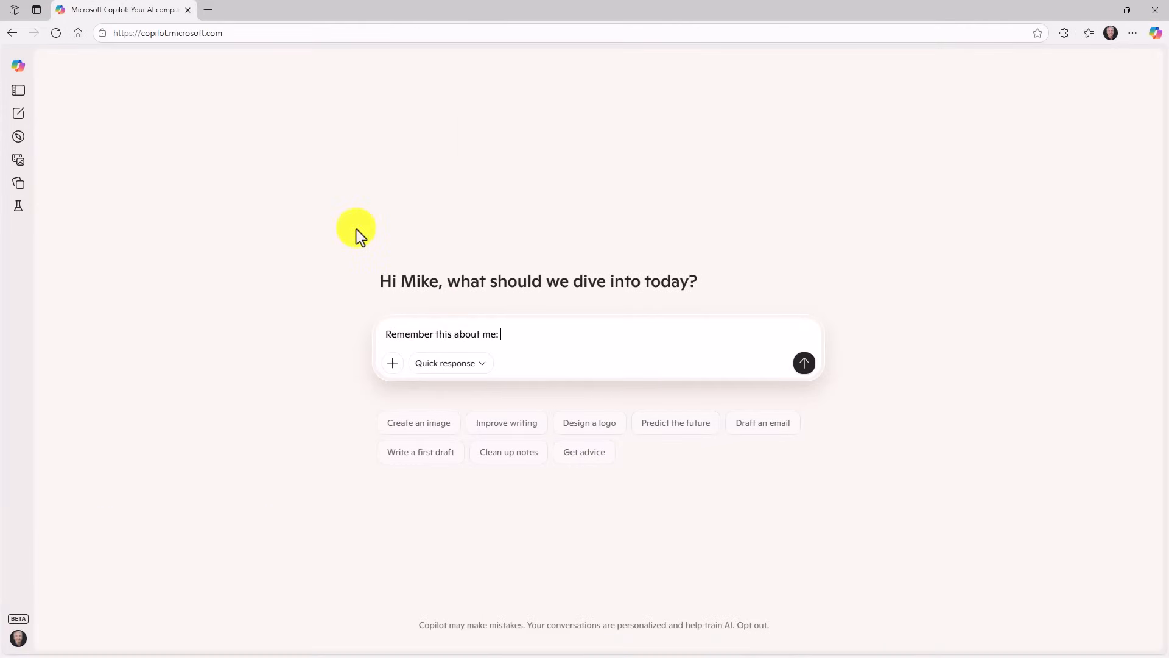
pyautogui.write('I work at Microsoft in the Education Product team as a Group Product Manager')
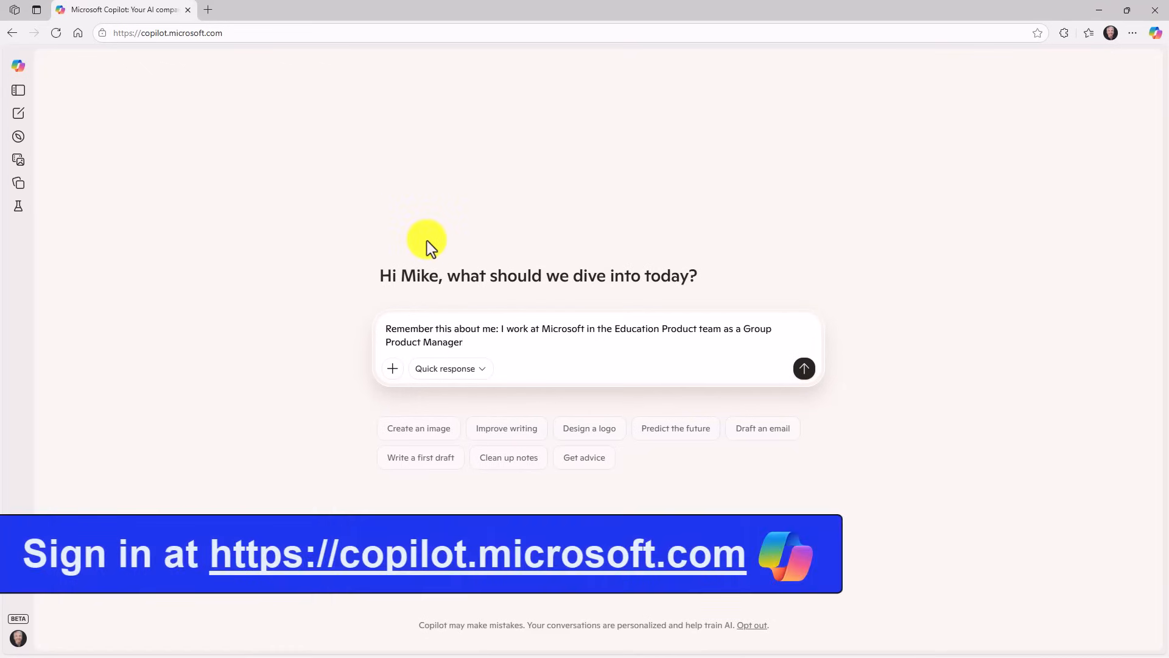
pyautogui.click(804, 368)
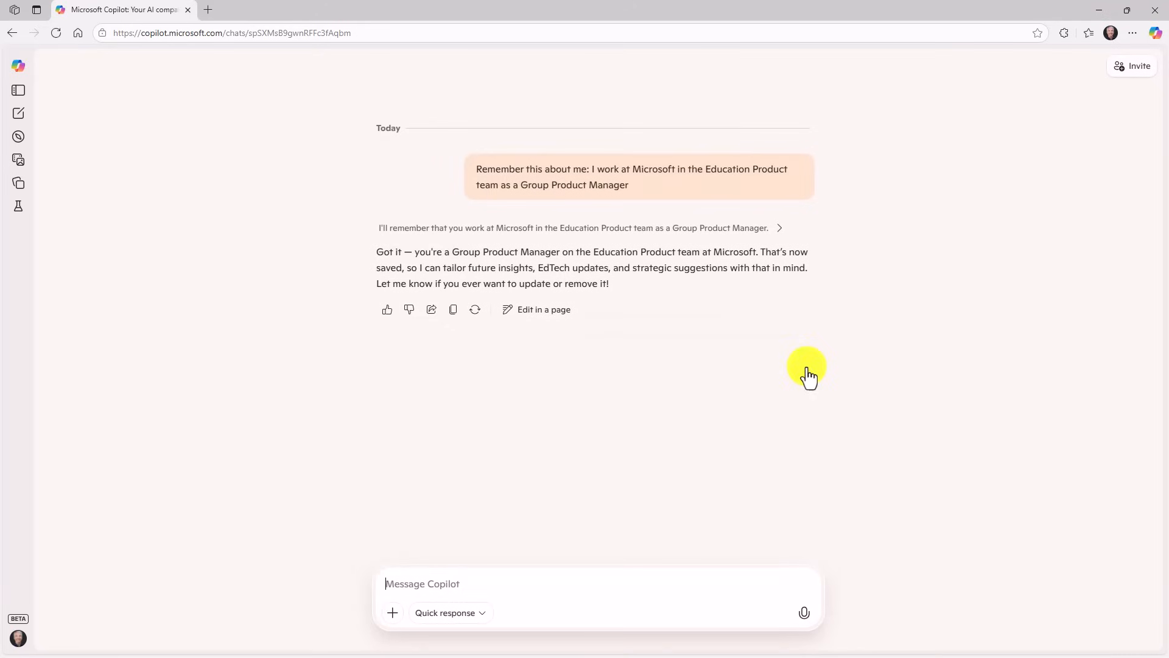
pyautogui.moveTo(693, 226)
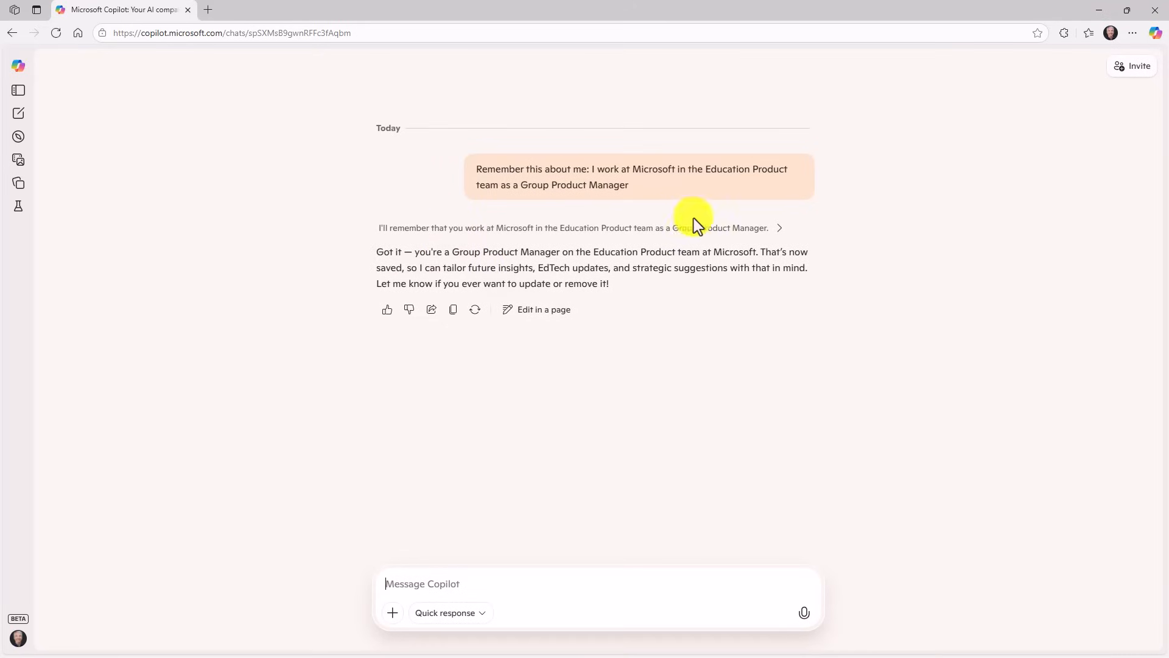
pyautogui.moveTo(520, 351)
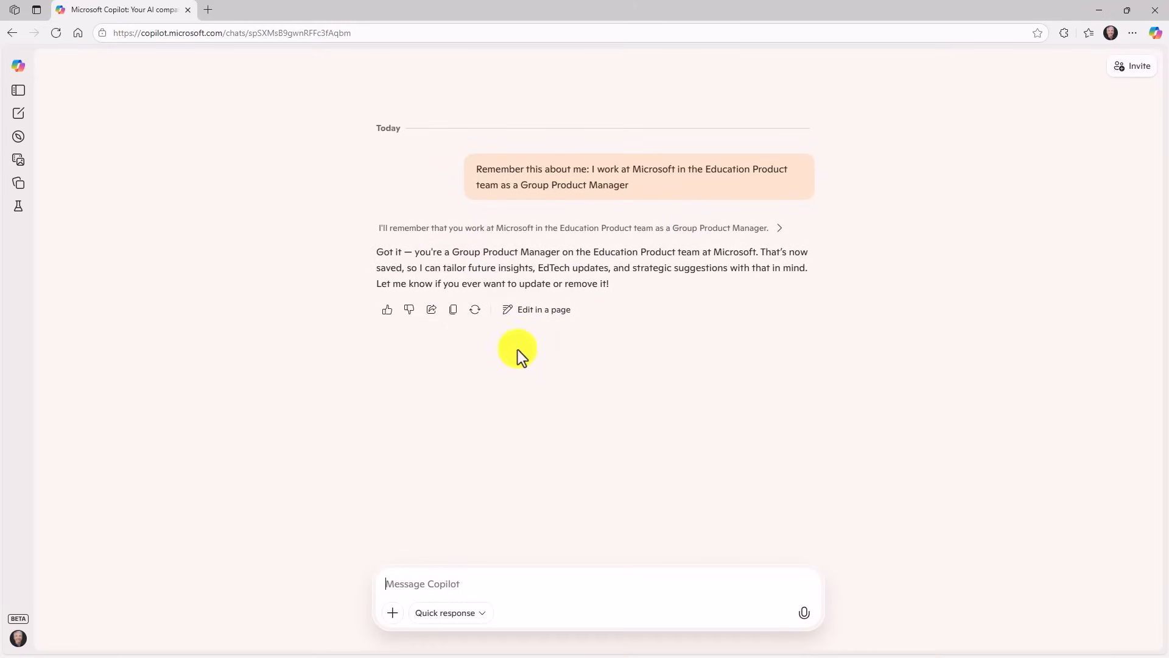
pyautogui.moveTo(417, 349)
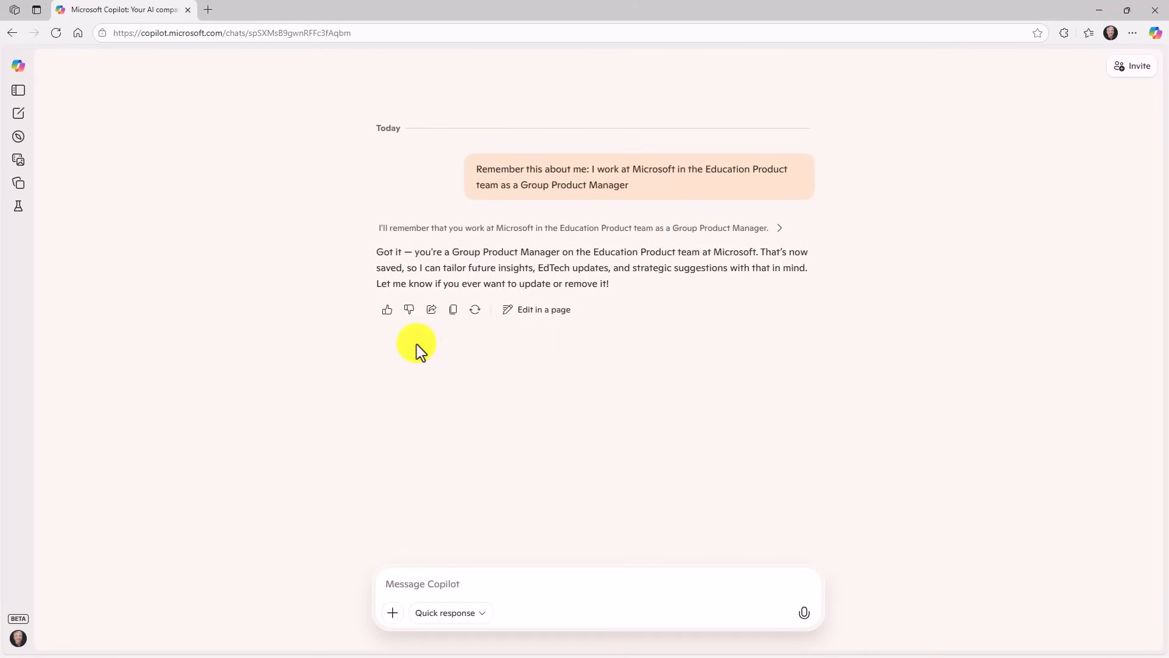
# View the saved memories from the account menu's Manage memory, then return to the chat.
pyautogui.click(18, 637)
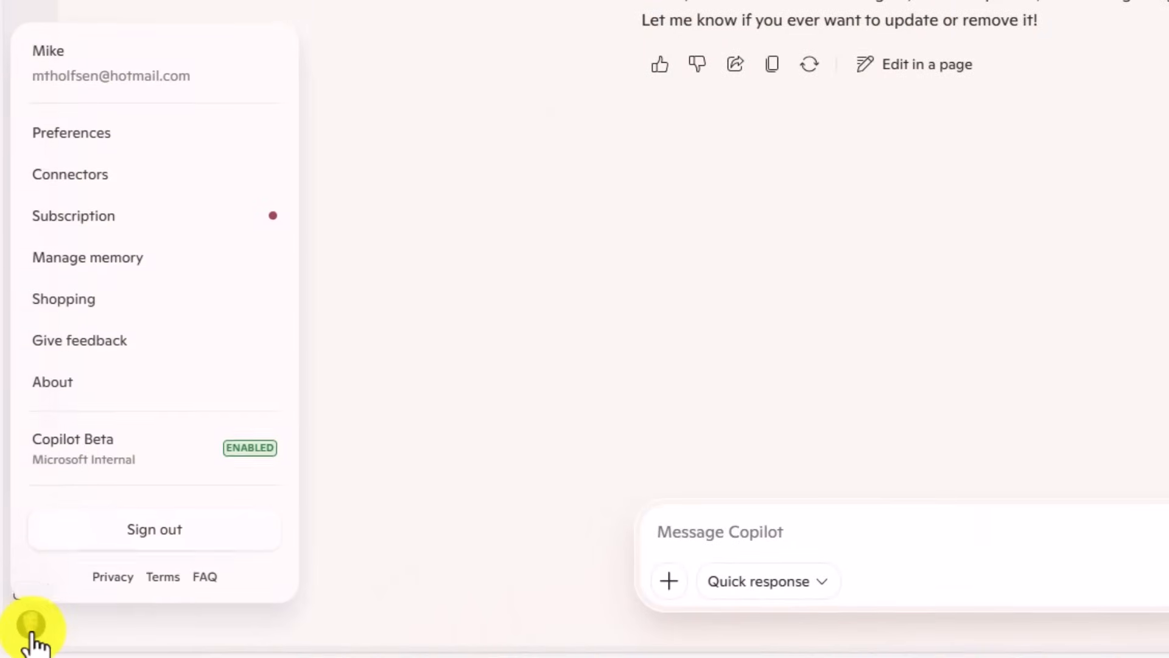
pyautogui.moveTo(113, 297)
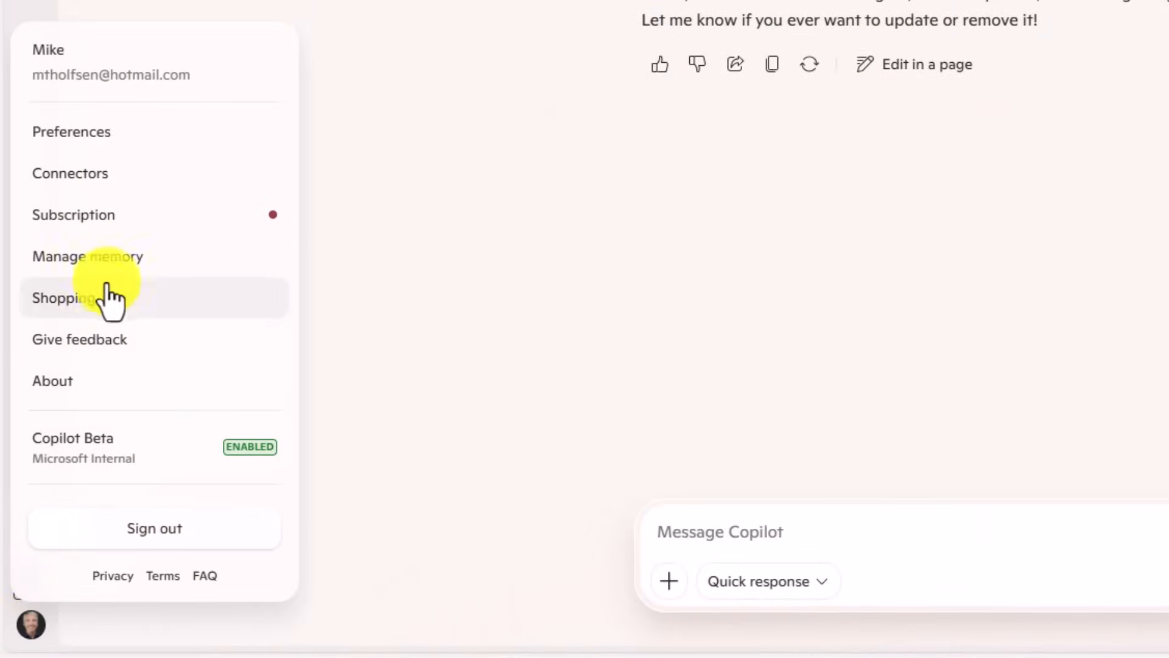
pyautogui.click(87, 256)
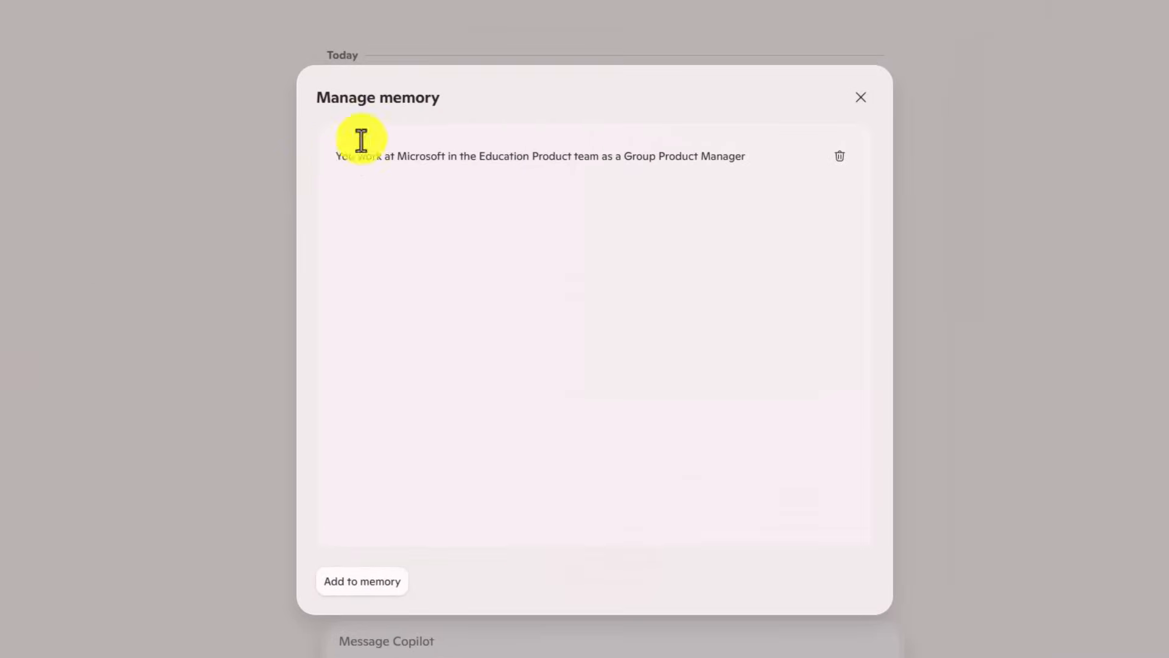
pyautogui.moveTo(726, 157)
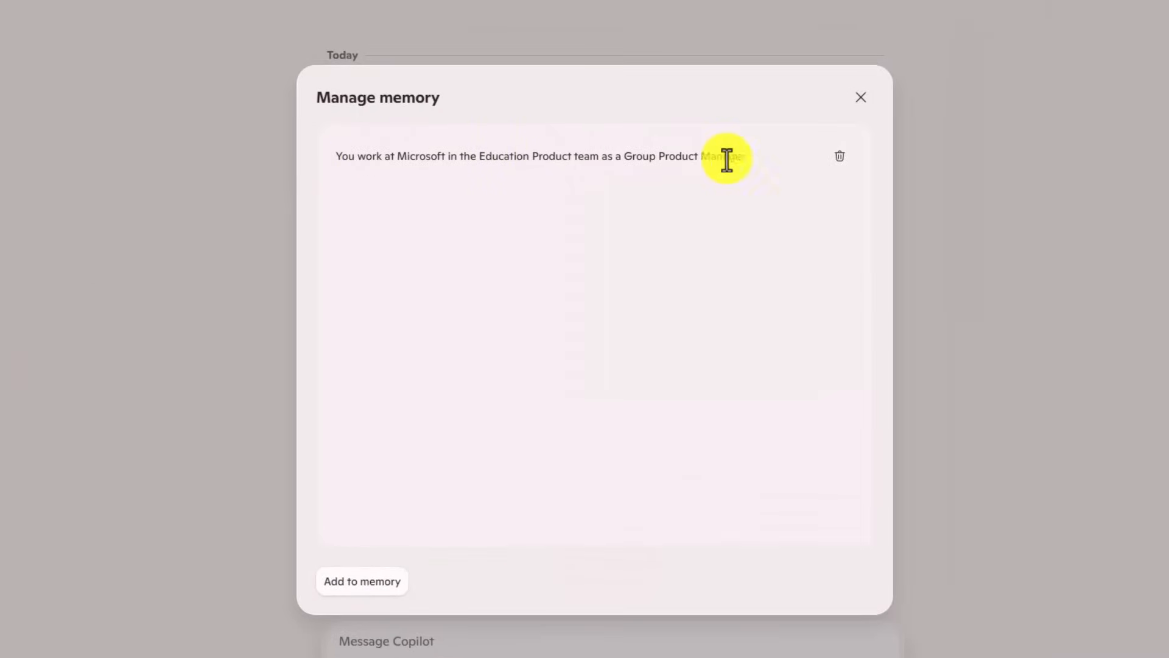
pyautogui.moveTo(837, 156)
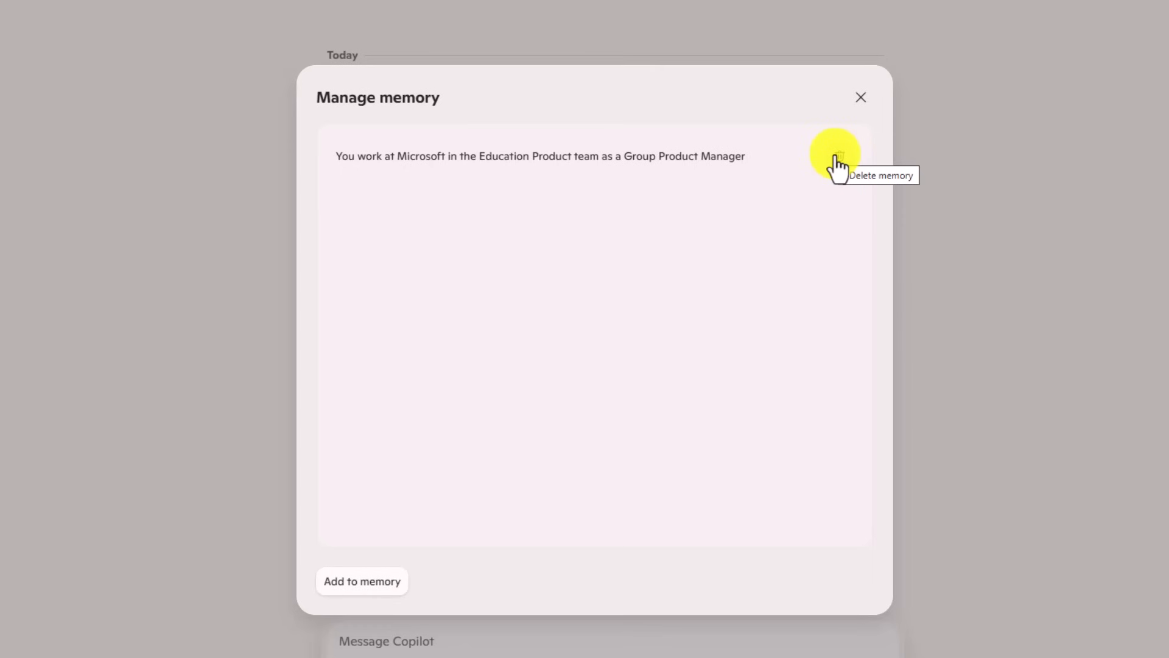
pyautogui.click(859, 98)
pyautogui.write('Remember this:')
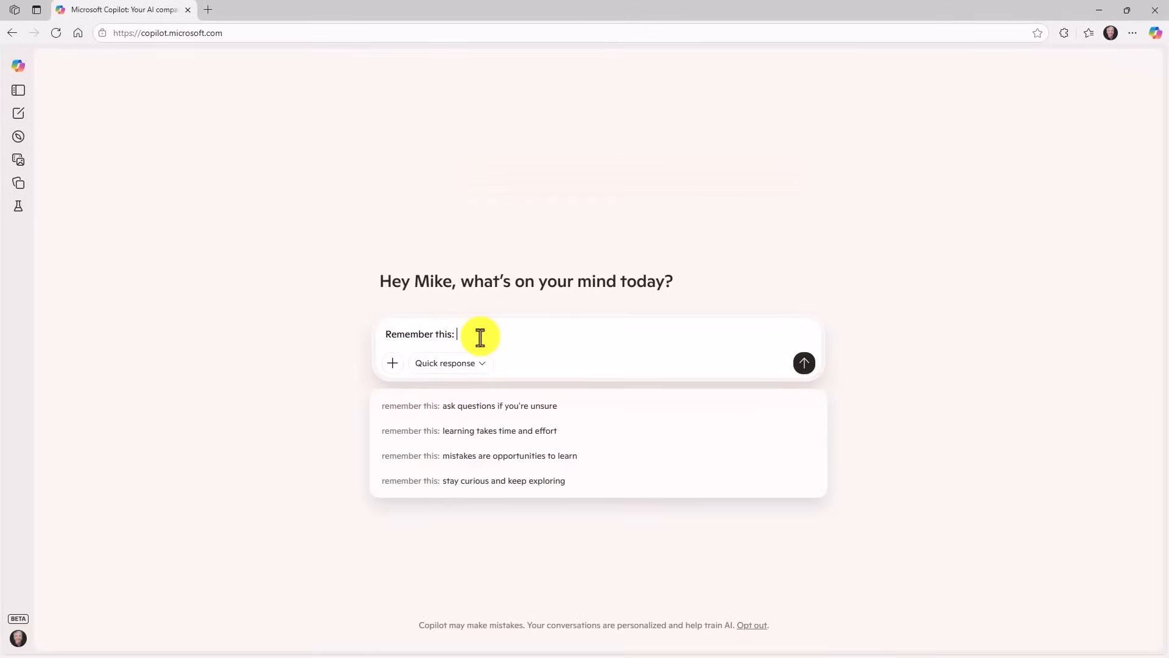
# Send 'Remember this: I live in Newcastle, WA' and check both entries in the memory list.
pyautogui.write('I live in Newcastle, WA')
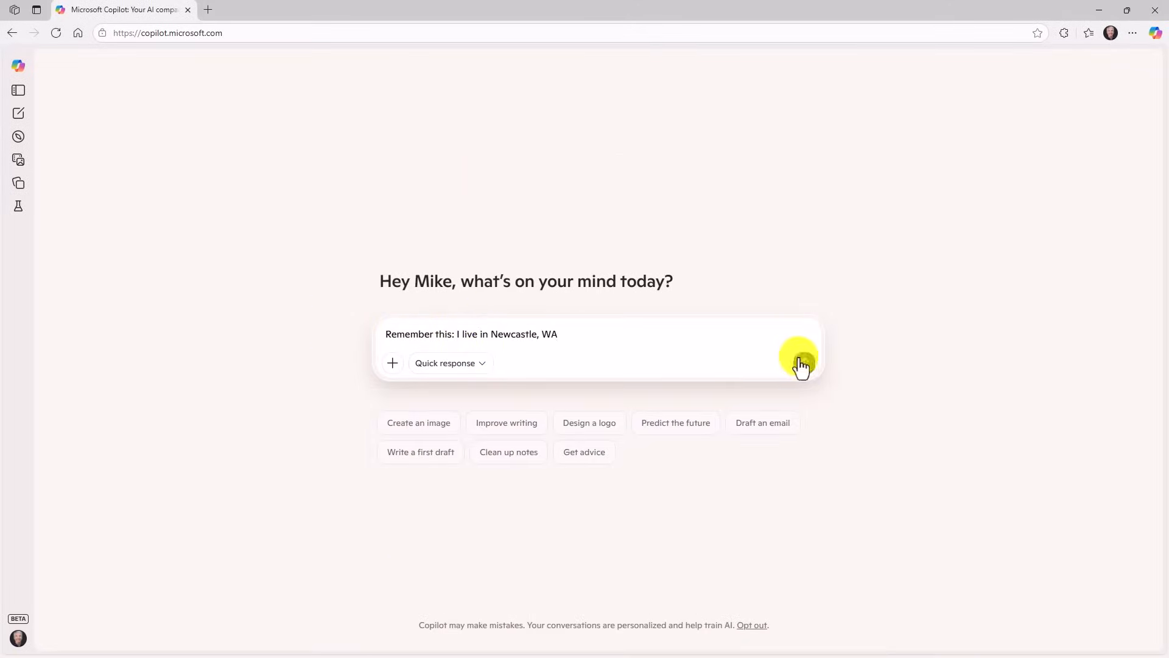
pyautogui.click(799, 363)
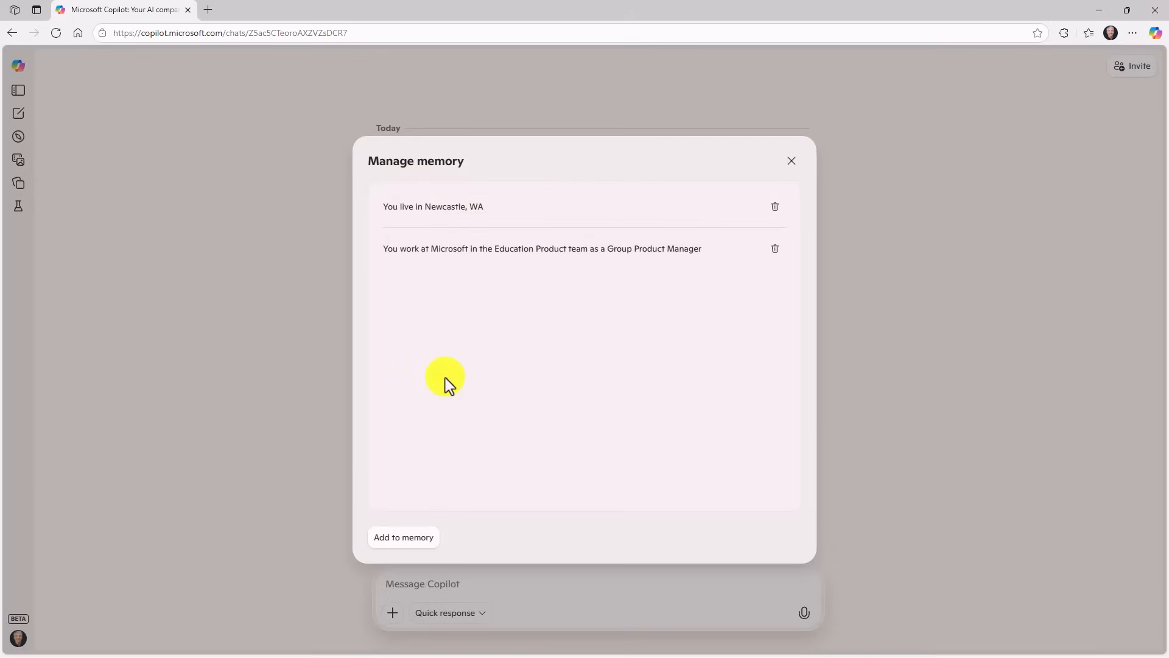
pyautogui.moveTo(769, 239)
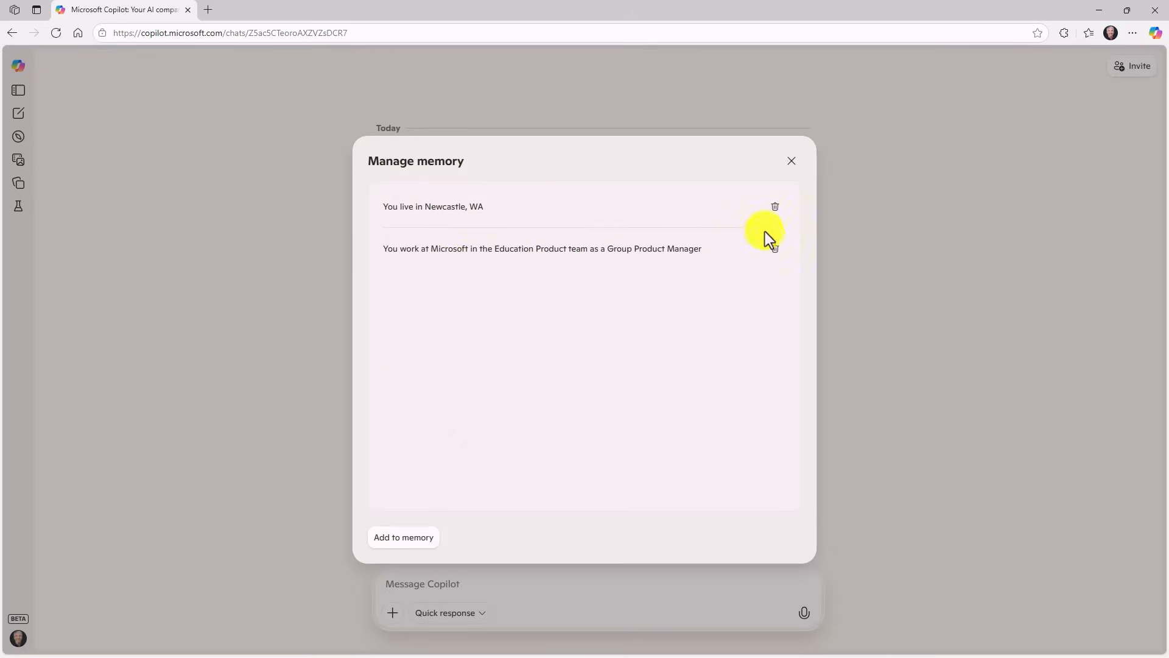
pyautogui.click(791, 161)
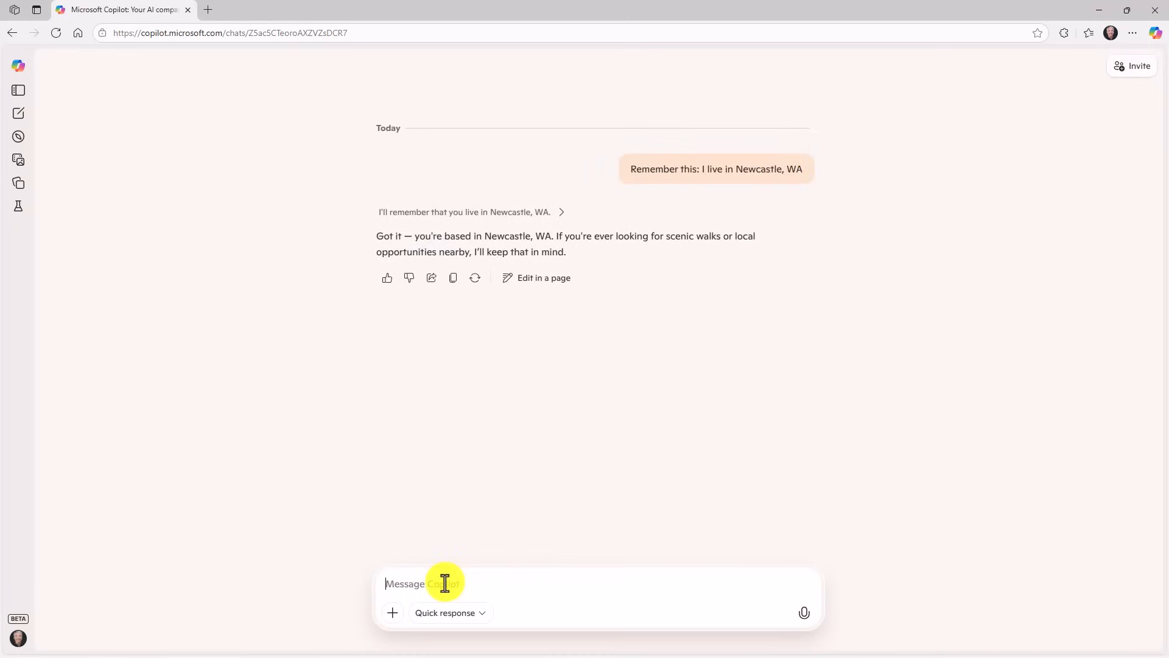
# Ask Copilot 'Hey - where do I work and what job do I have?'.
pyautogui.write('Hey - where do I work and what job do I have?')
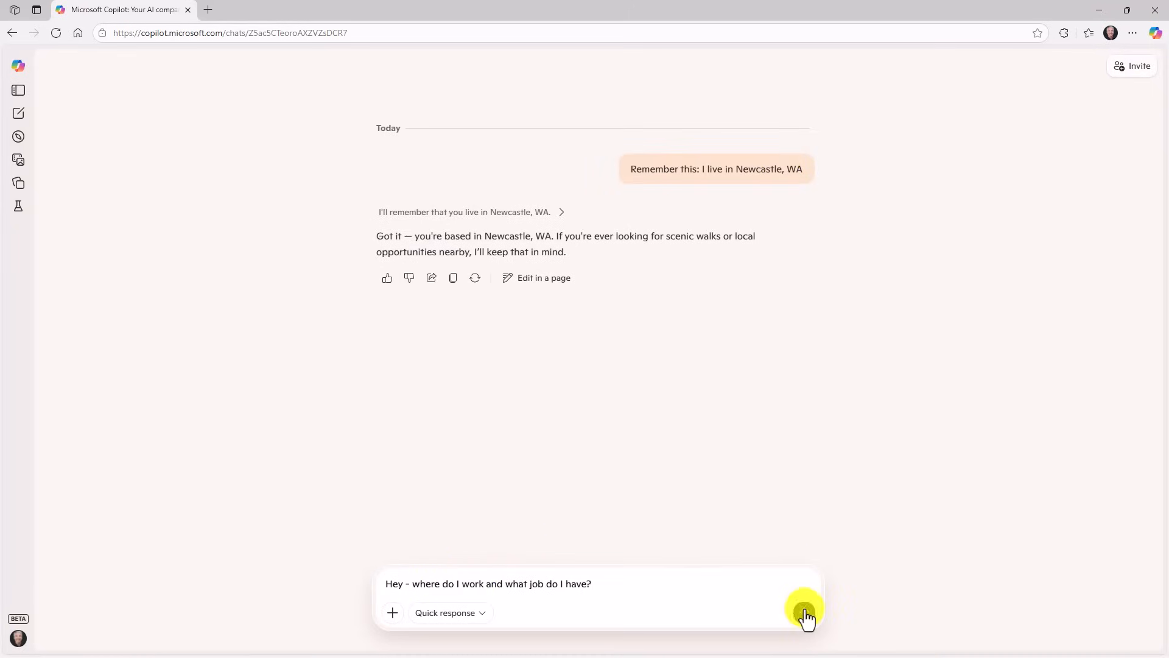
pyautogui.click(805, 611)
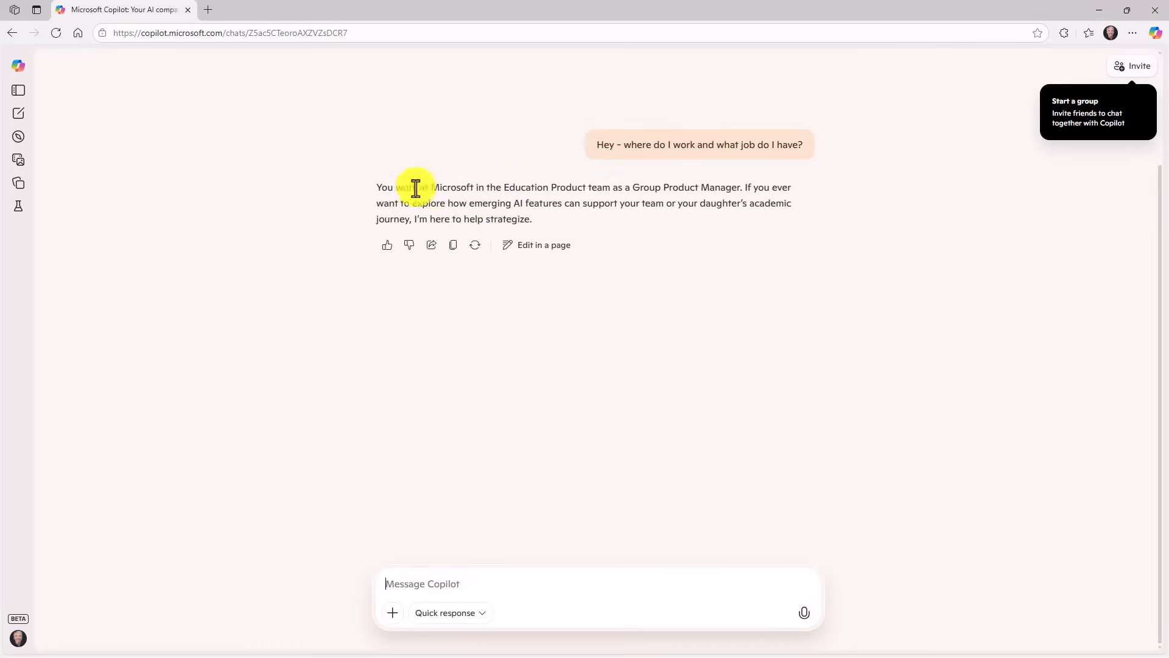
pyautogui.moveTo(663, 192)
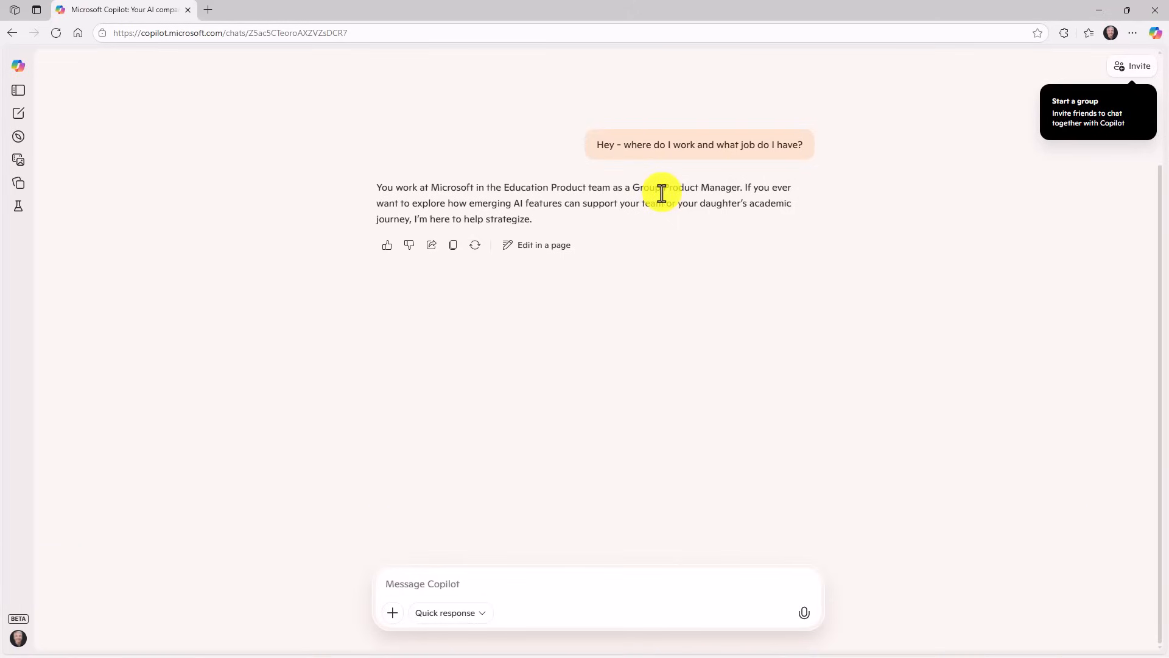
pyautogui.moveTo(800, 334)
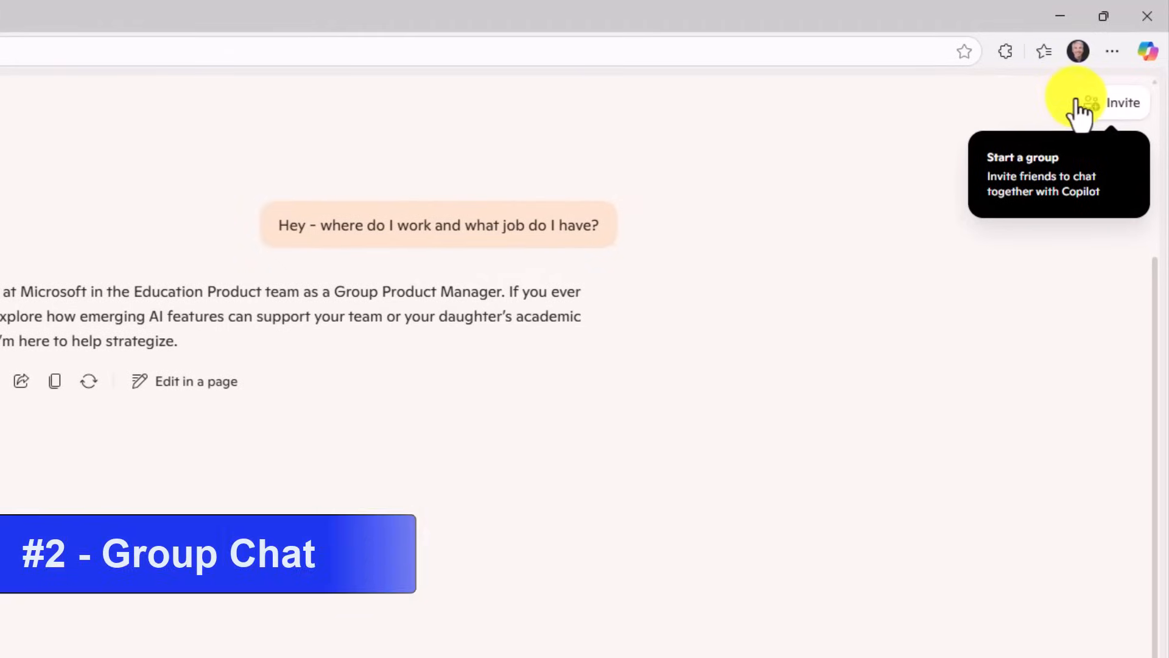
pyautogui.moveTo(970, 101)
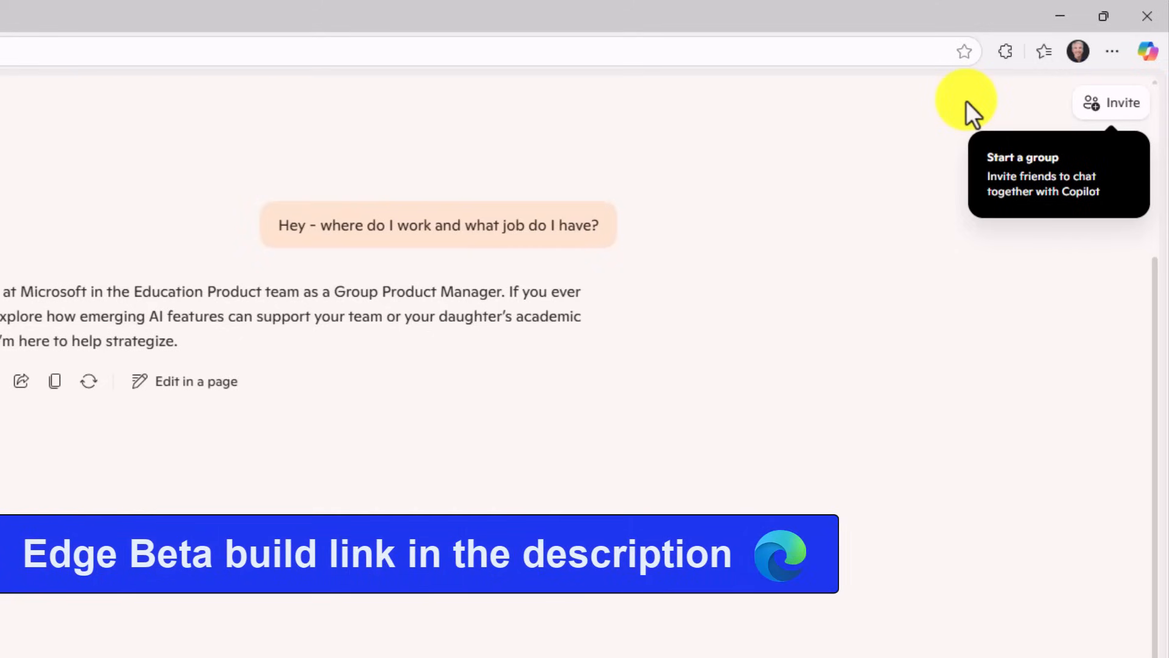
pyautogui.moveTo(857, 171)
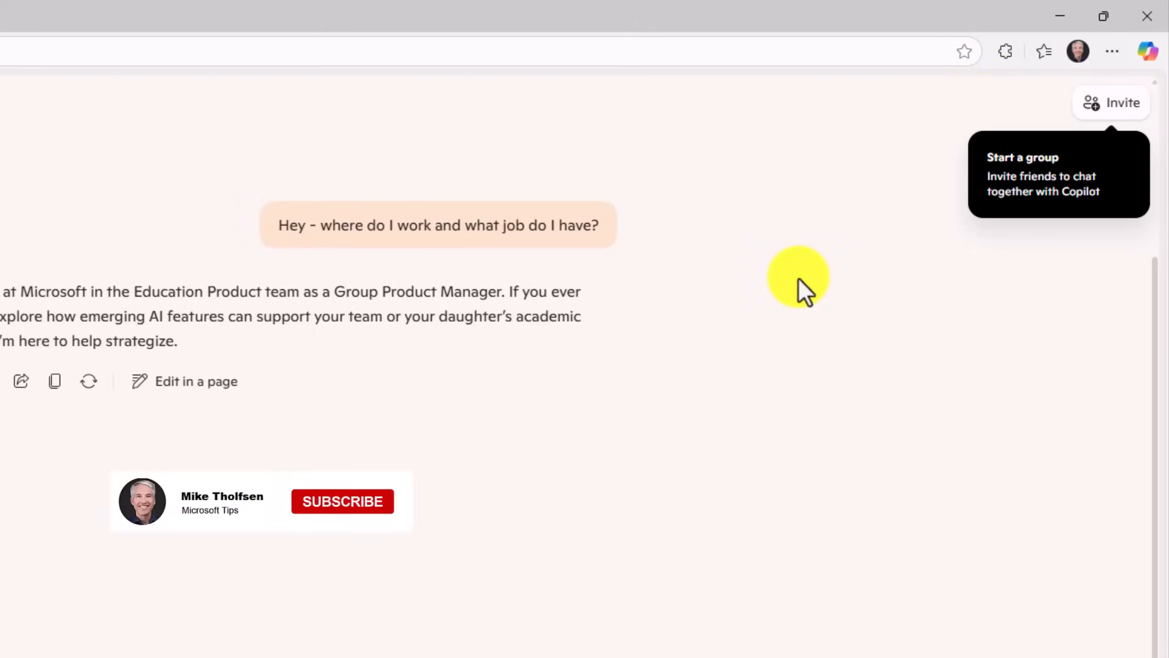
pyautogui.click(342, 500)
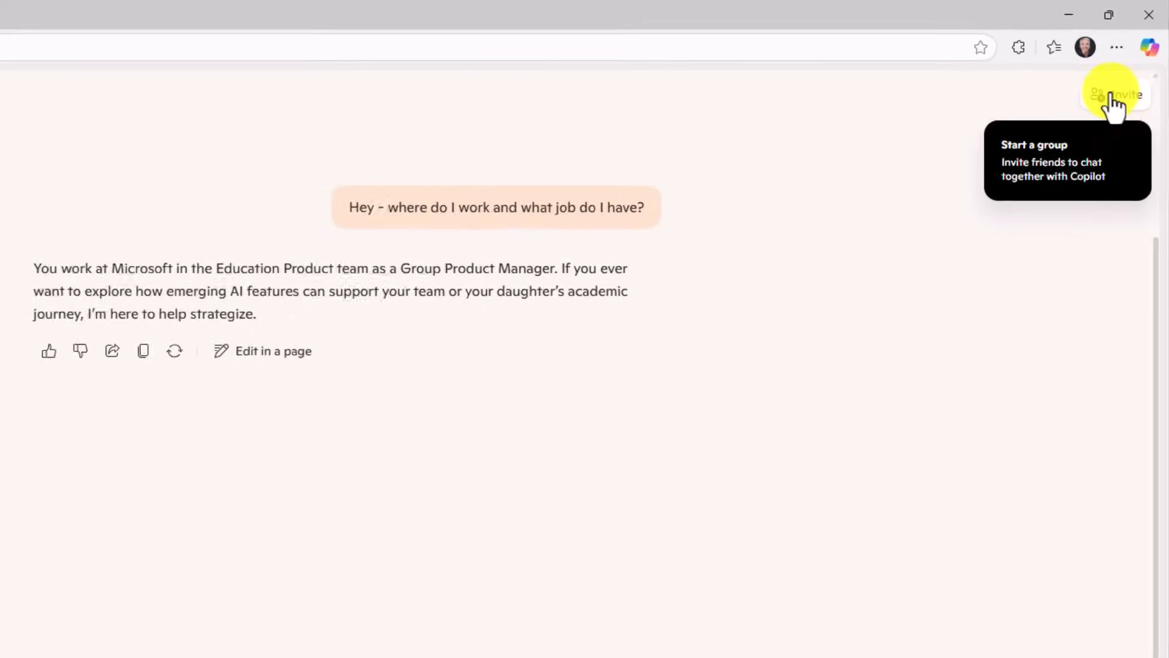
# Copy an invite link to this conversation from the Invite members dialog.
pyautogui.click(1132, 94)
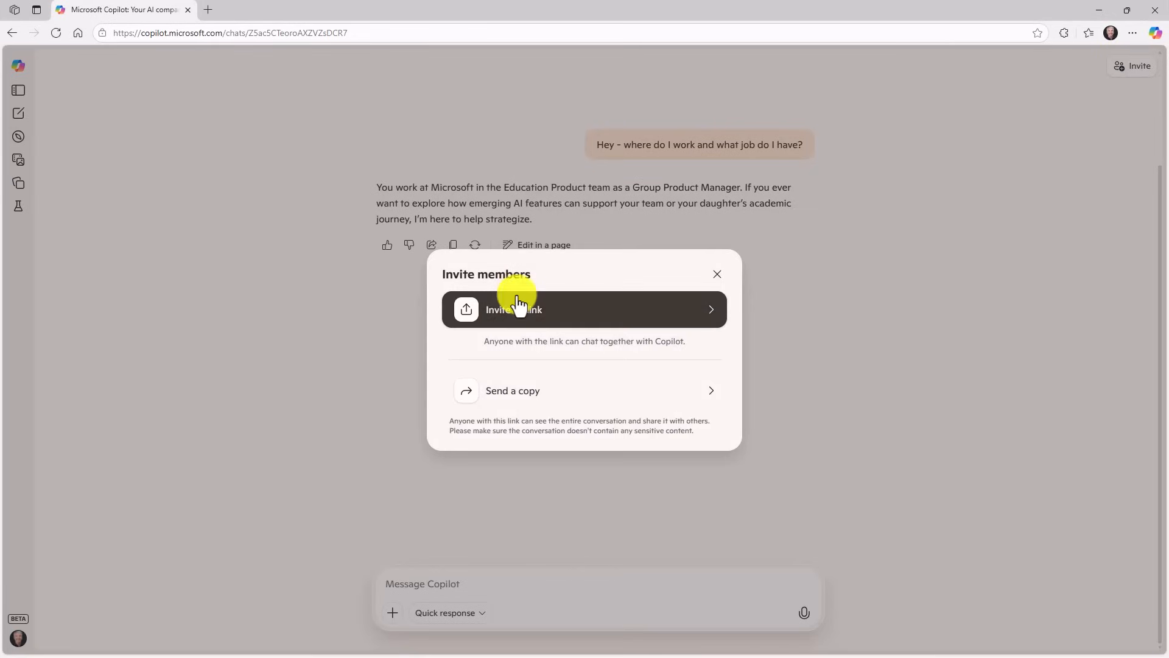
pyautogui.click(583, 308)
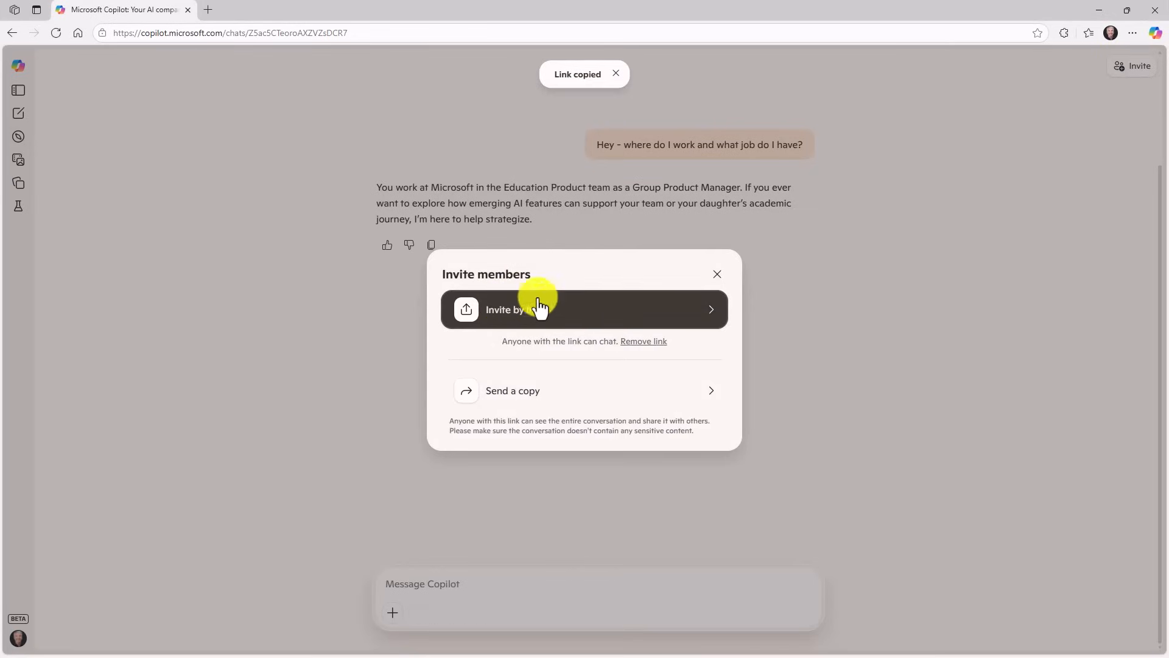
pyautogui.moveTo(550, 137)
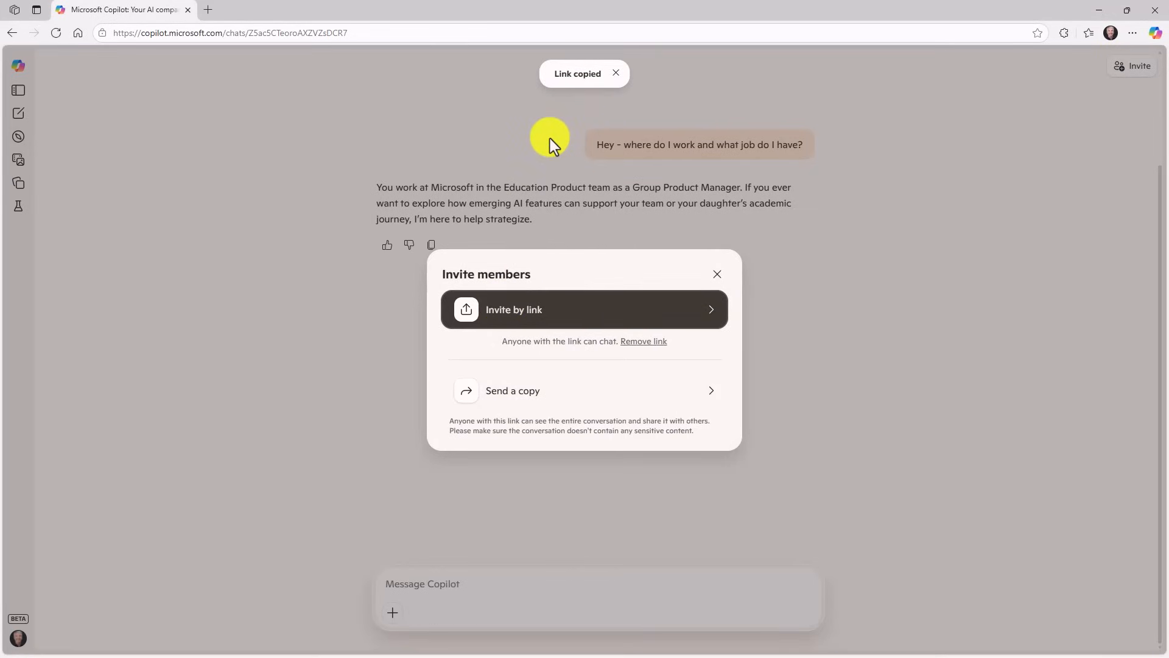
pyautogui.click(617, 73)
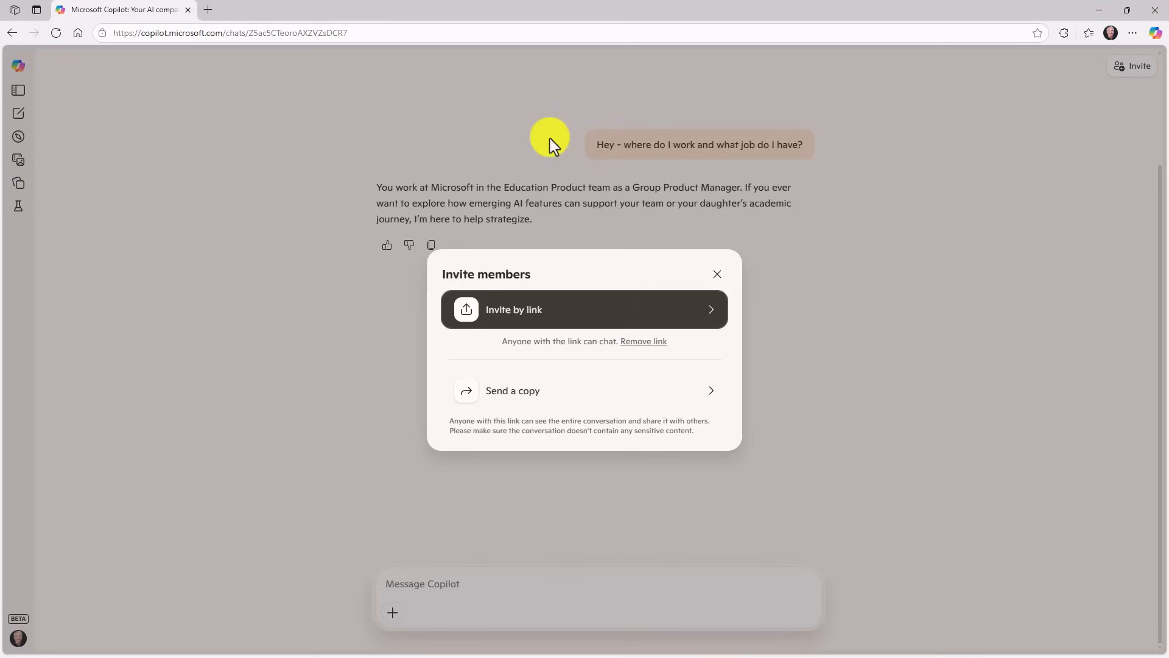
pyautogui.click(714, 274)
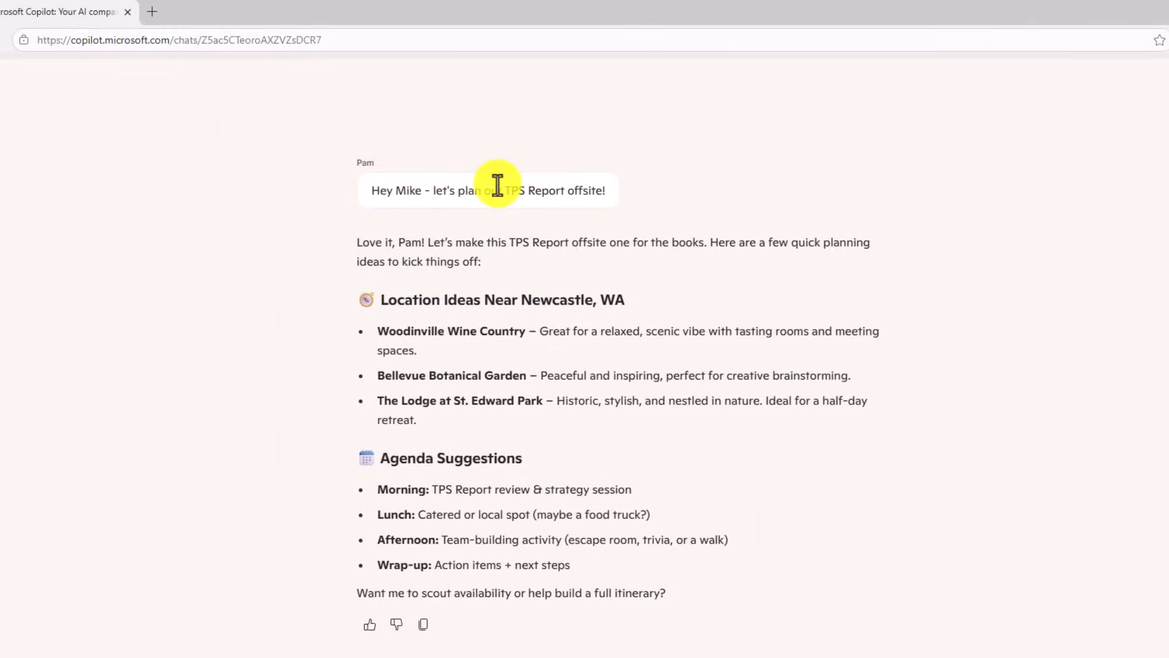
pyautogui.moveTo(366, 246)
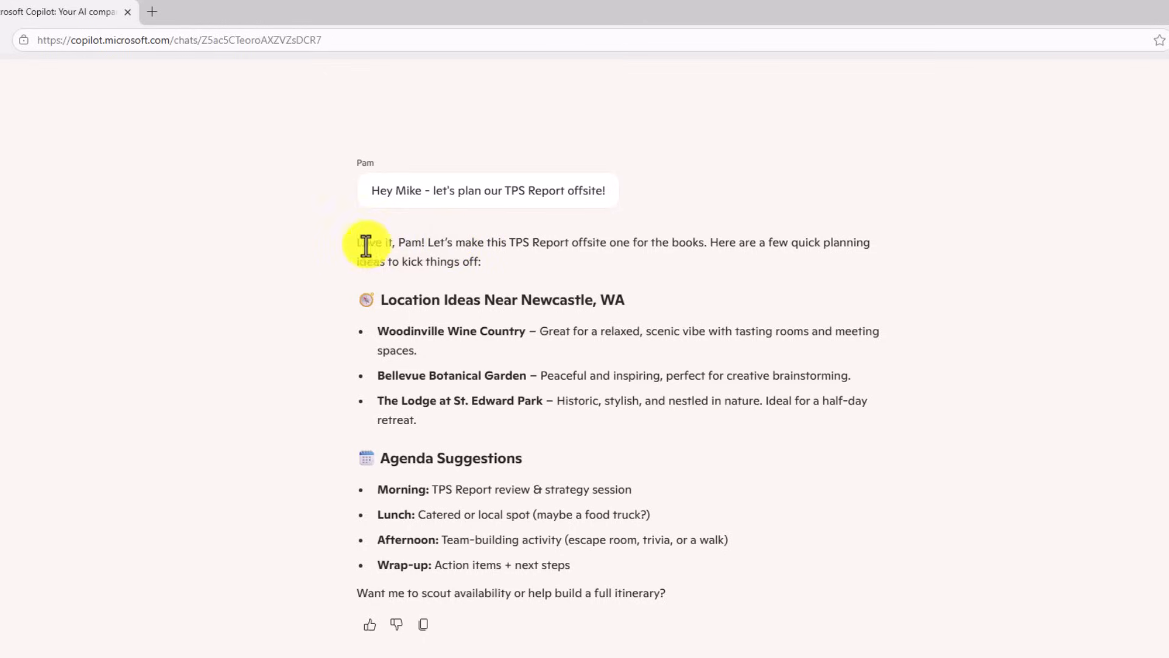
pyautogui.moveTo(412, 302)
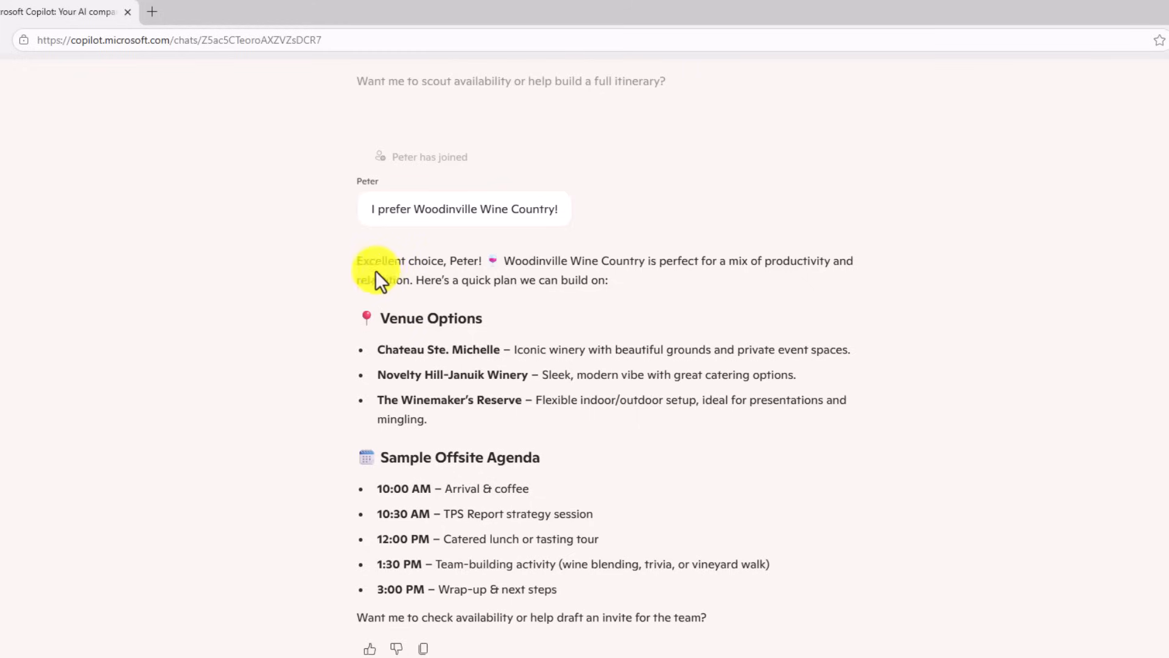
pyautogui.moveTo(386, 344)
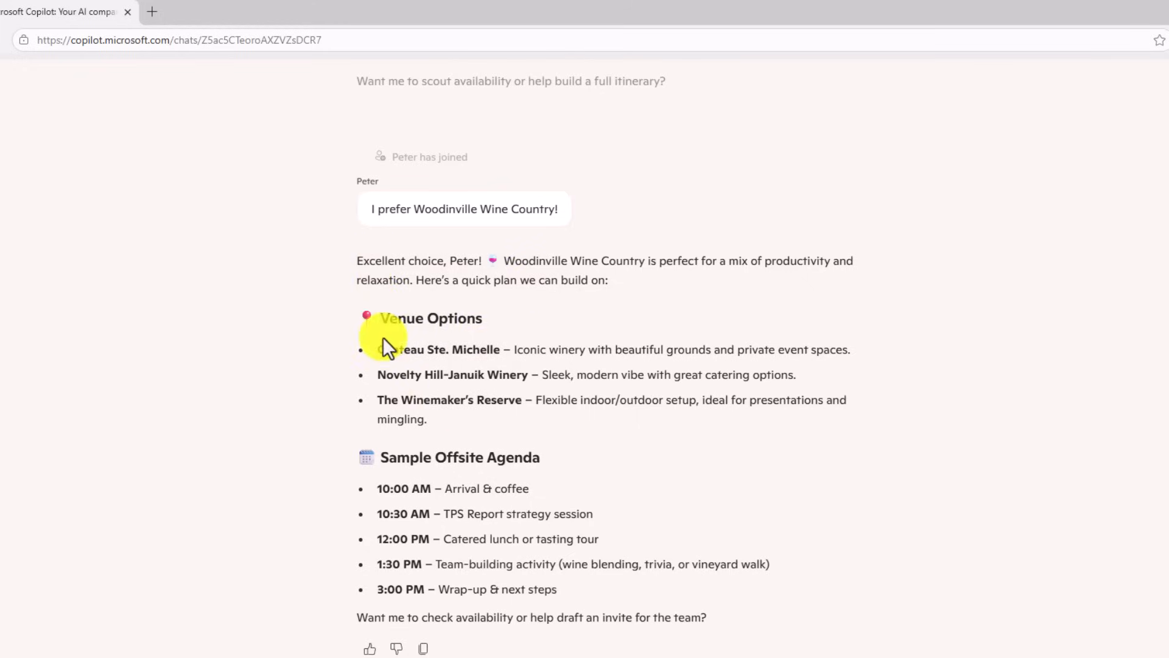
pyautogui.moveTo(454, 436)
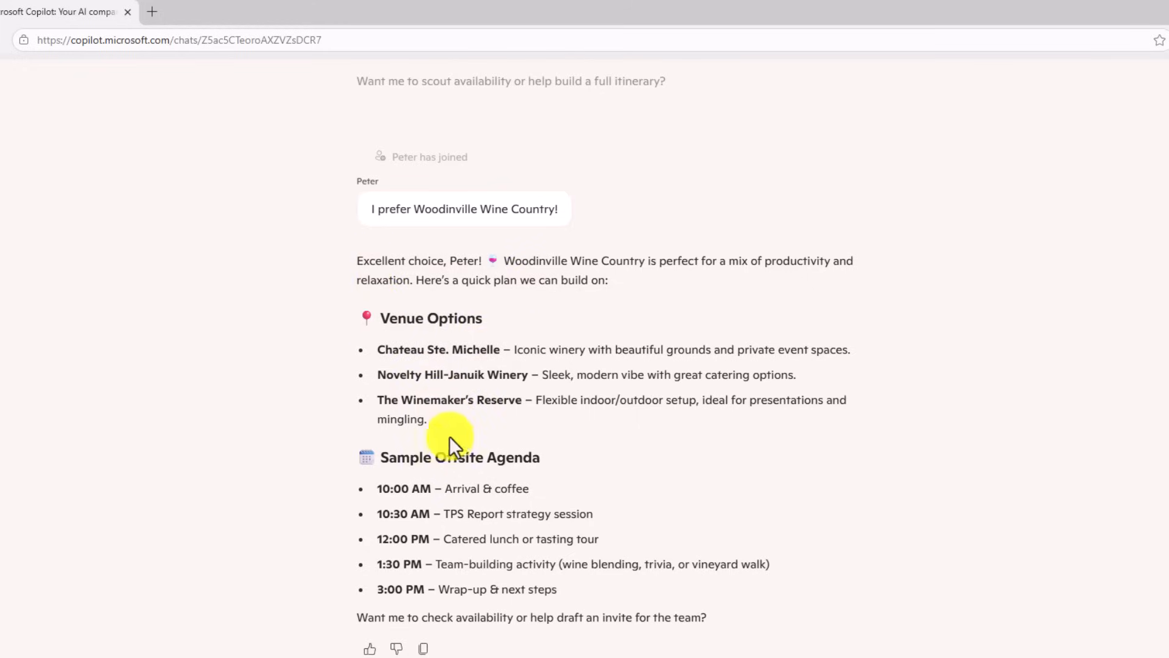
# Scroll up through the group chat's planning messages and Copilot's Woodinville Wine Country plan.
pyautogui.scroll(3)
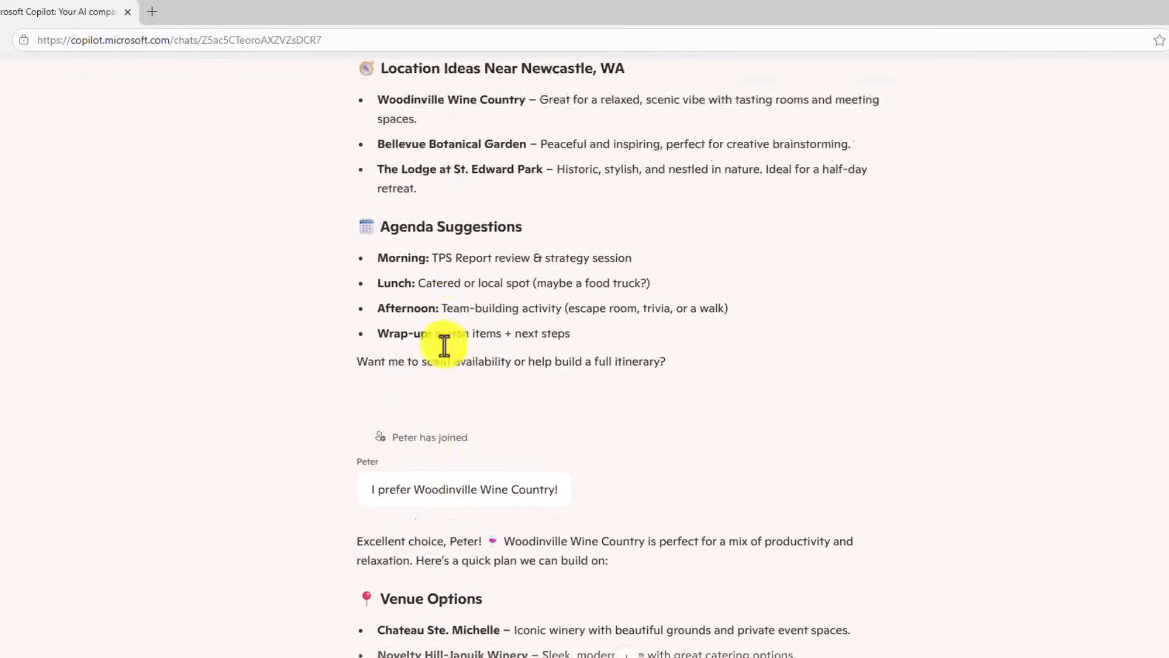
pyautogui.scroll(3)
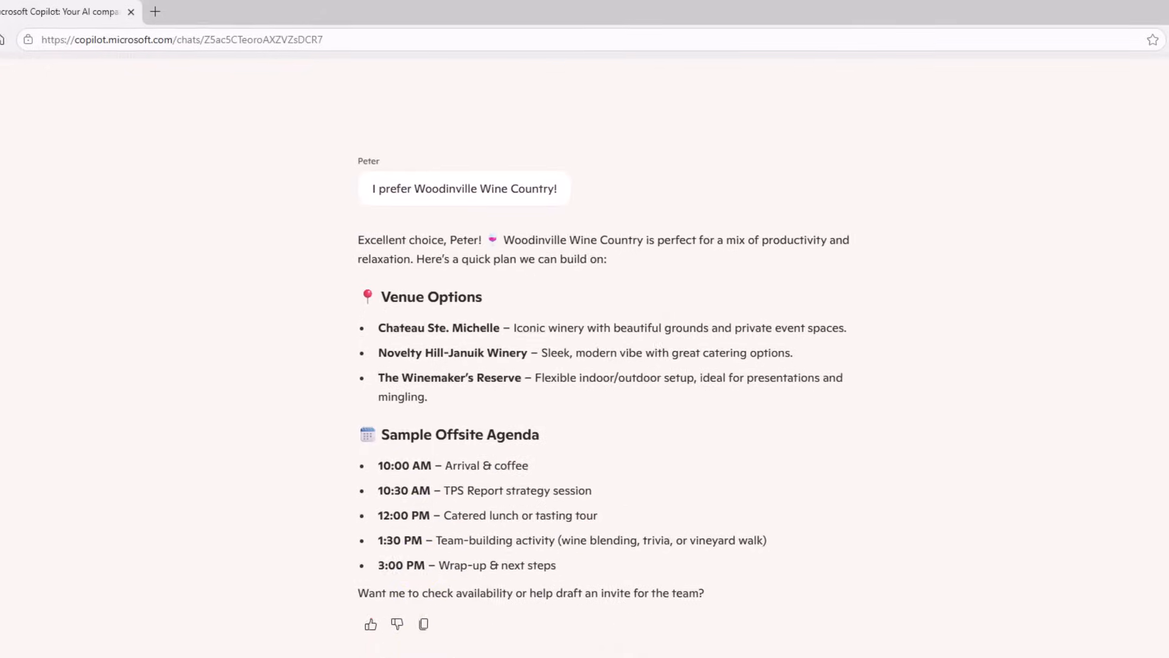
# Ask to start the offsite at 9:00am since Bill Lumbergh is an early bird.
pyautogui.write("I'd rather start the offiste at 9:00am, since Bill Lumbergh is an early bird")
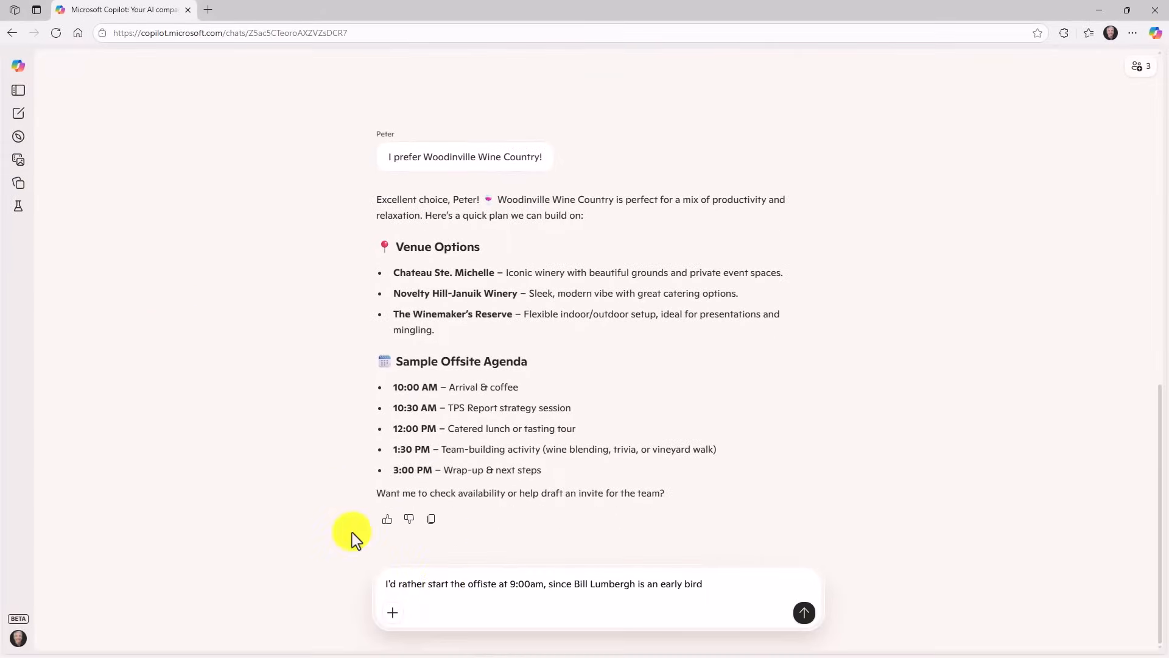
pyautogui.click(804, 612)
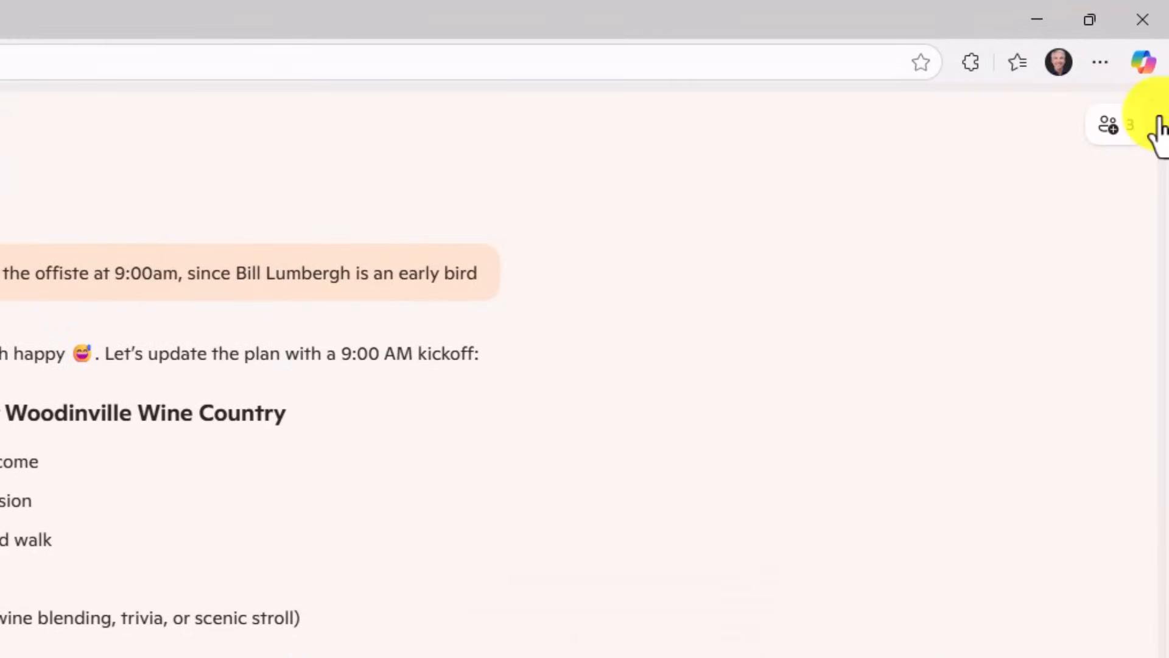
# Show the Members (3) list with Mike, Pam and Peter.
pyautogui.click(1111, 124)
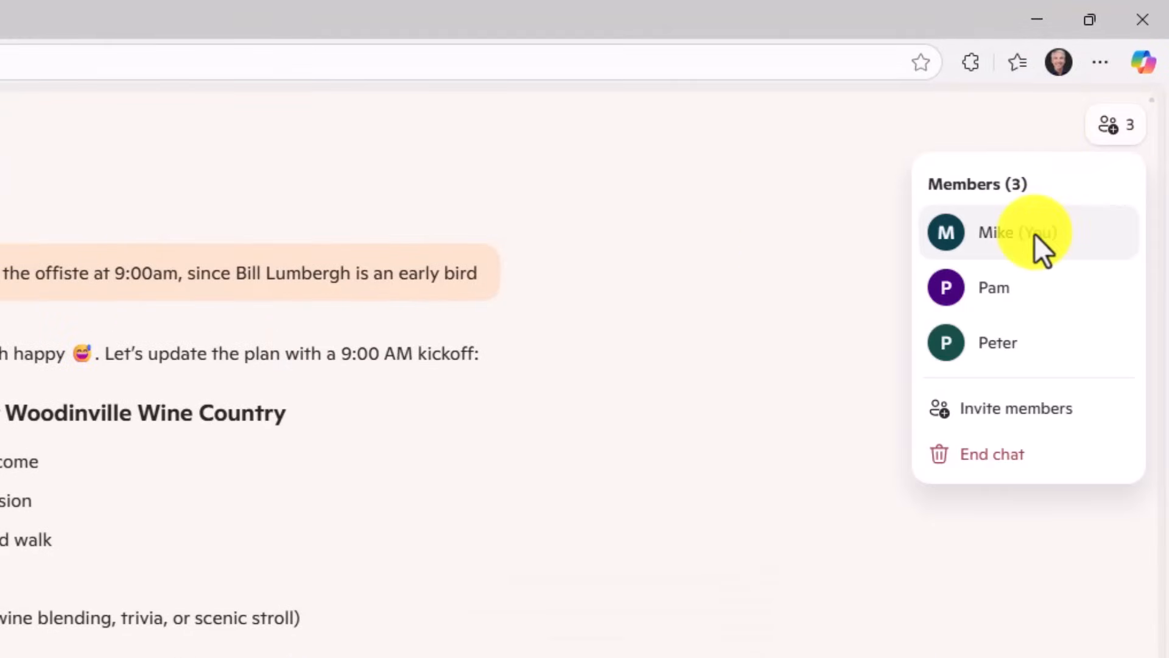
pyautogui.moveTo(1029, 343)
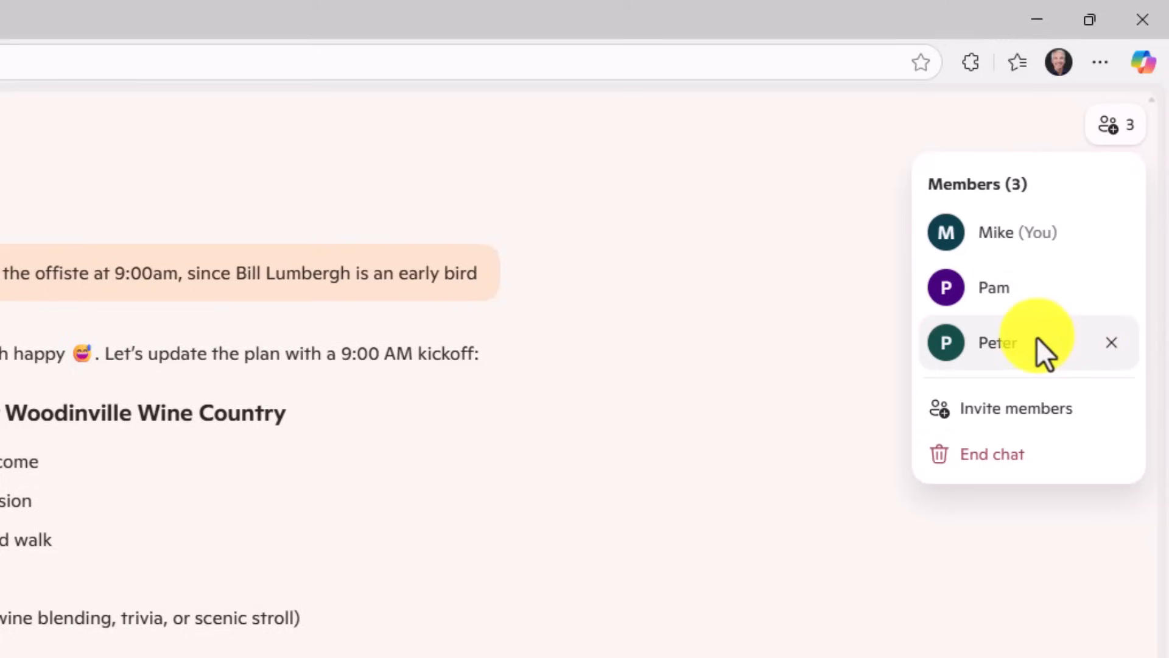
pyautogui.moveTo(1111, 306)
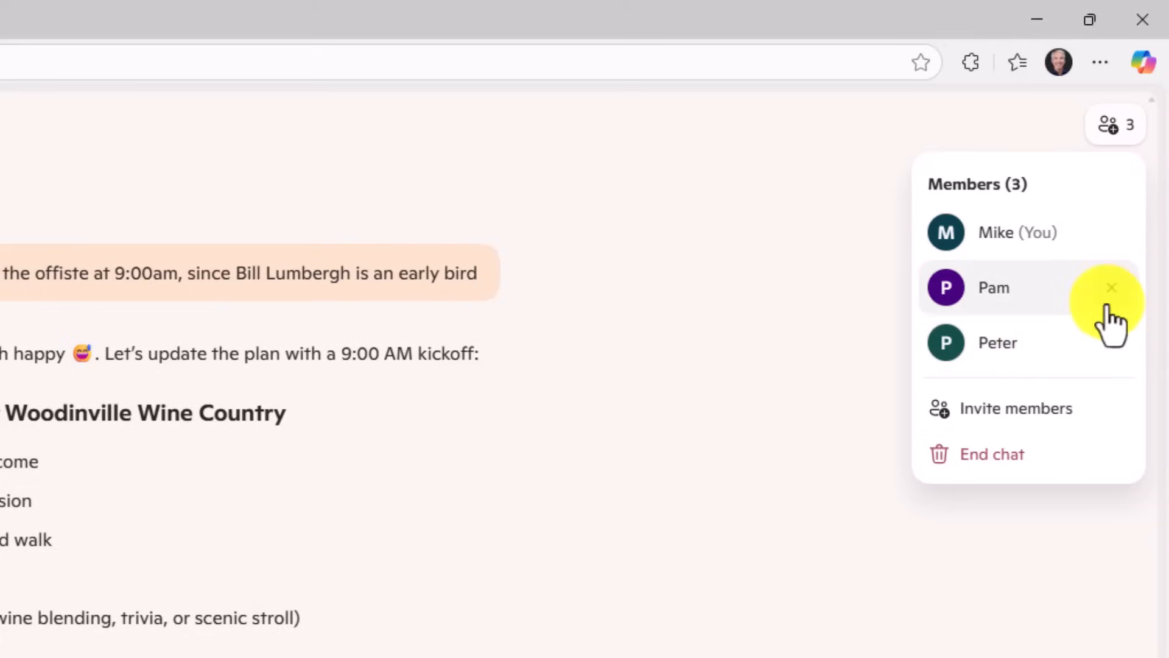
pyautogui.moveTo(1117, 349)
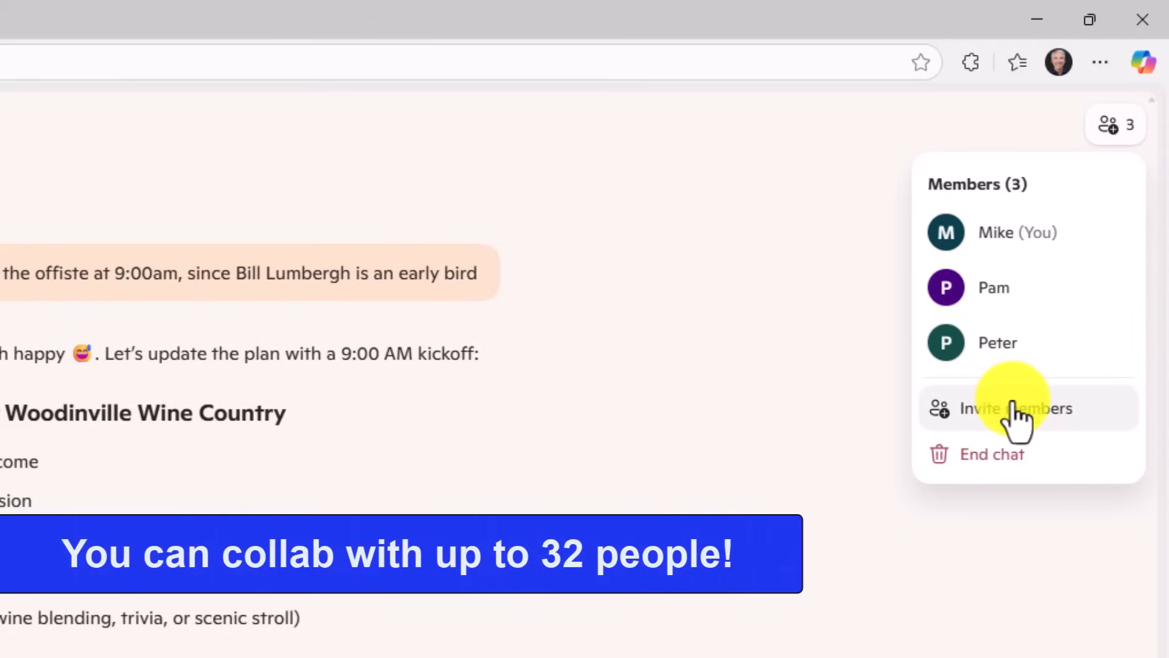
pyautogui.moveTo(1016, 408)
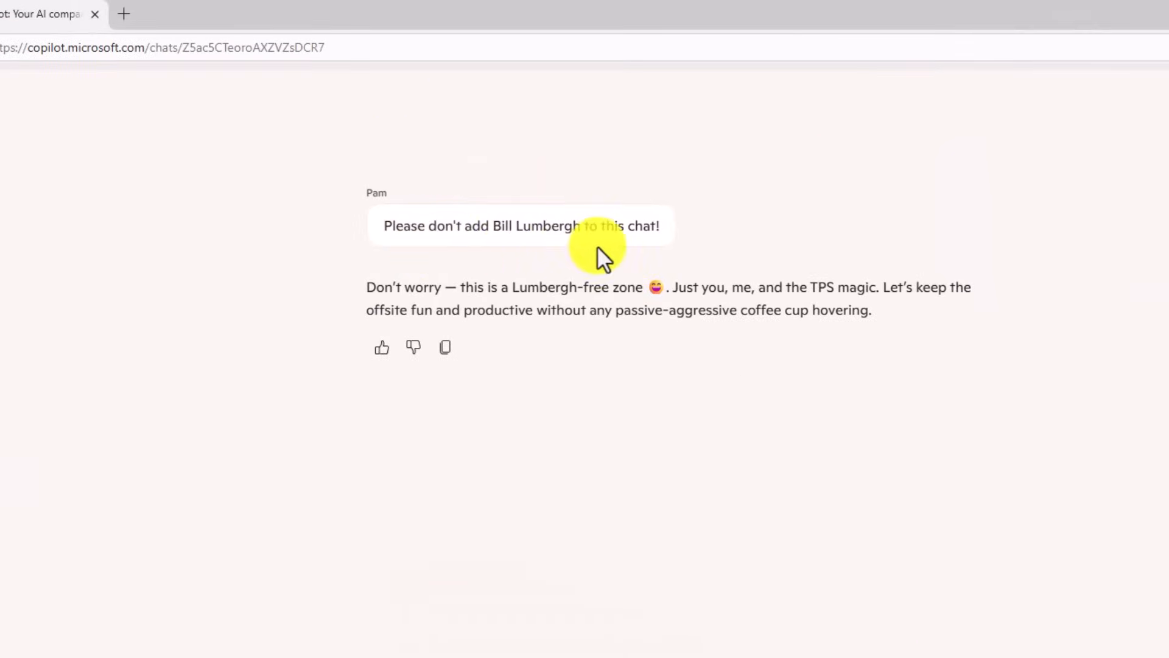
pyautogui.moveTo(639, 357)
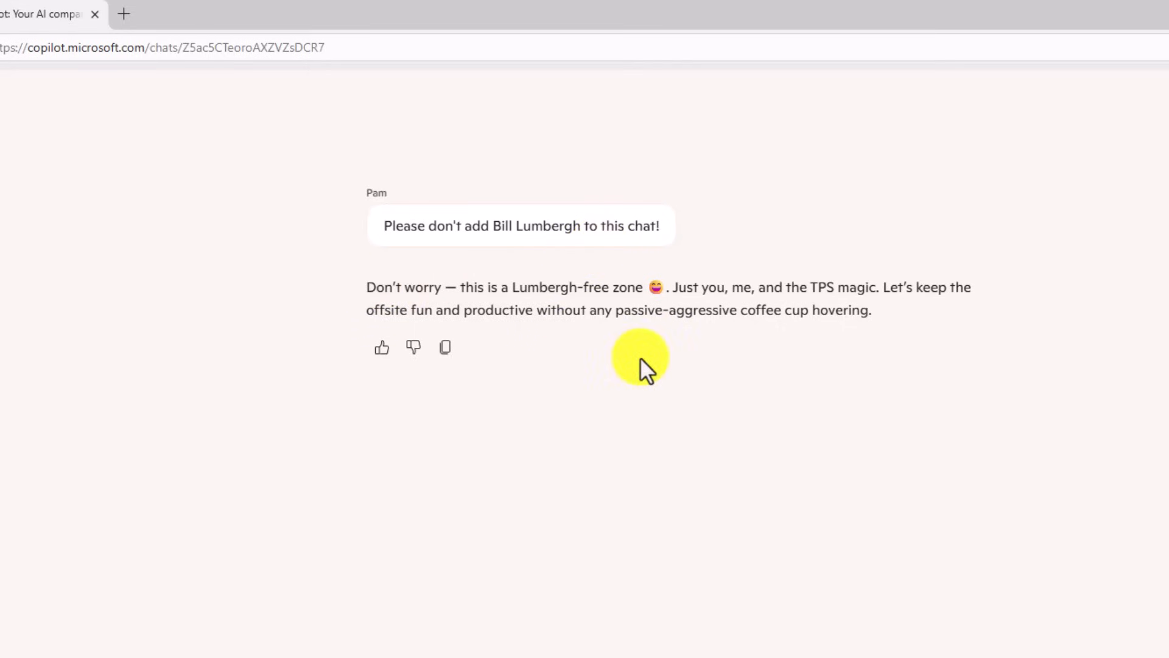
pyautogui.moveTo(802, 310)
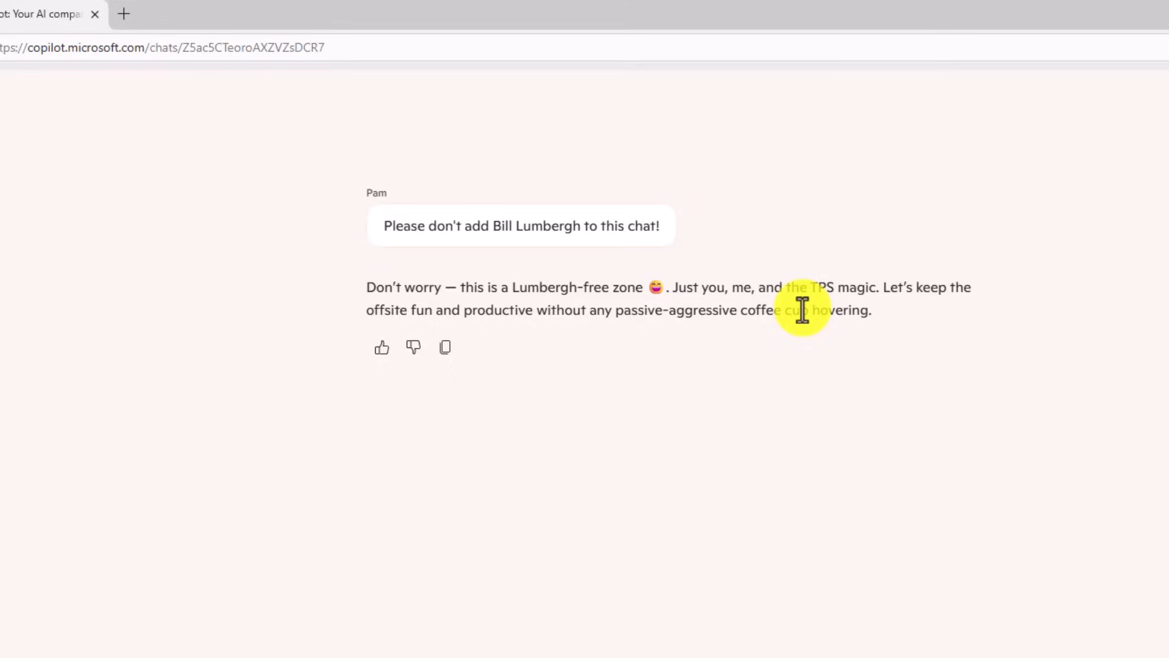
pyautogui.moveTo(843, 397)
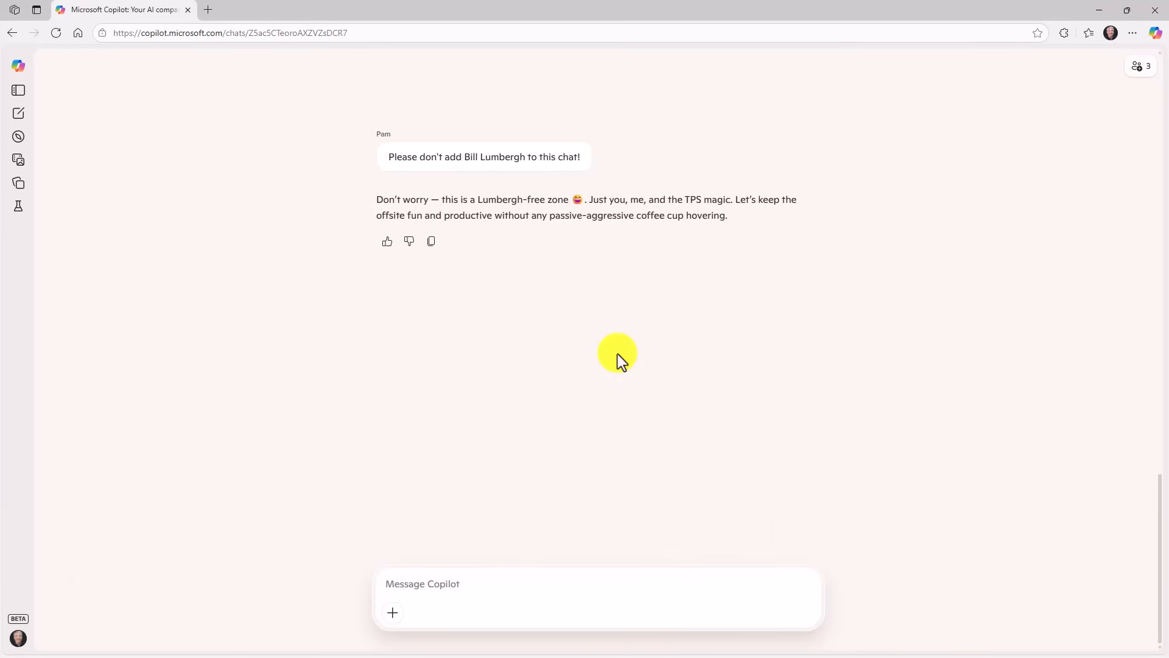
# Switch to the Copilot desktop app and choose guided help with the OneNote window.
pyautogui.click(397, 643)
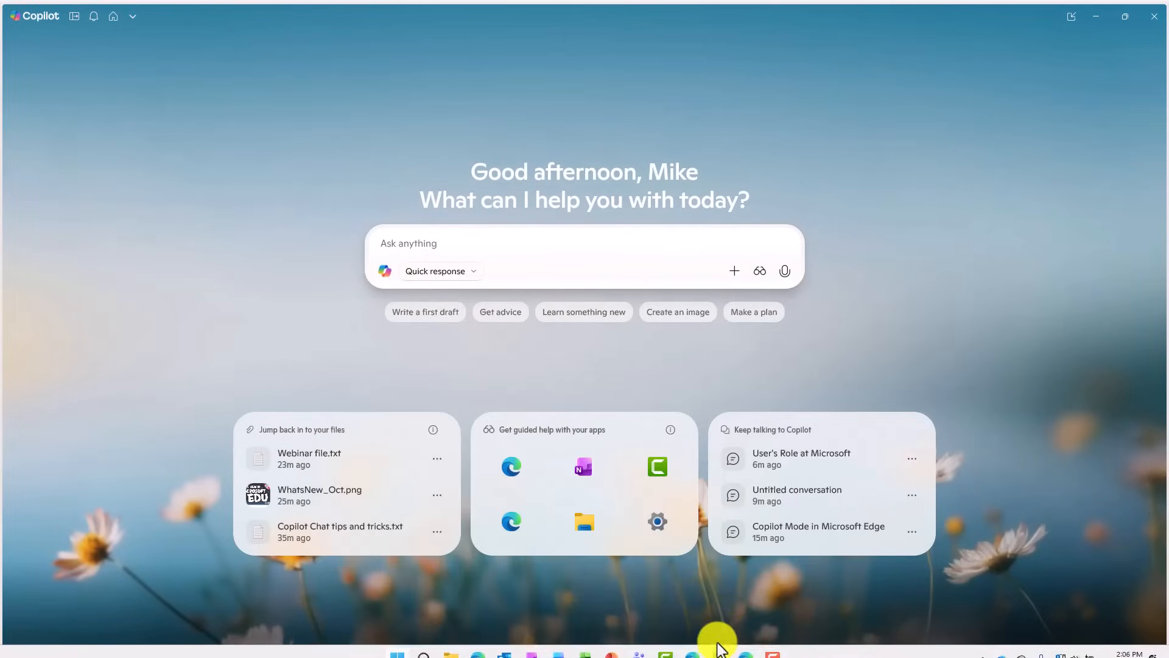
pyautogui.moveTo(572, 285)
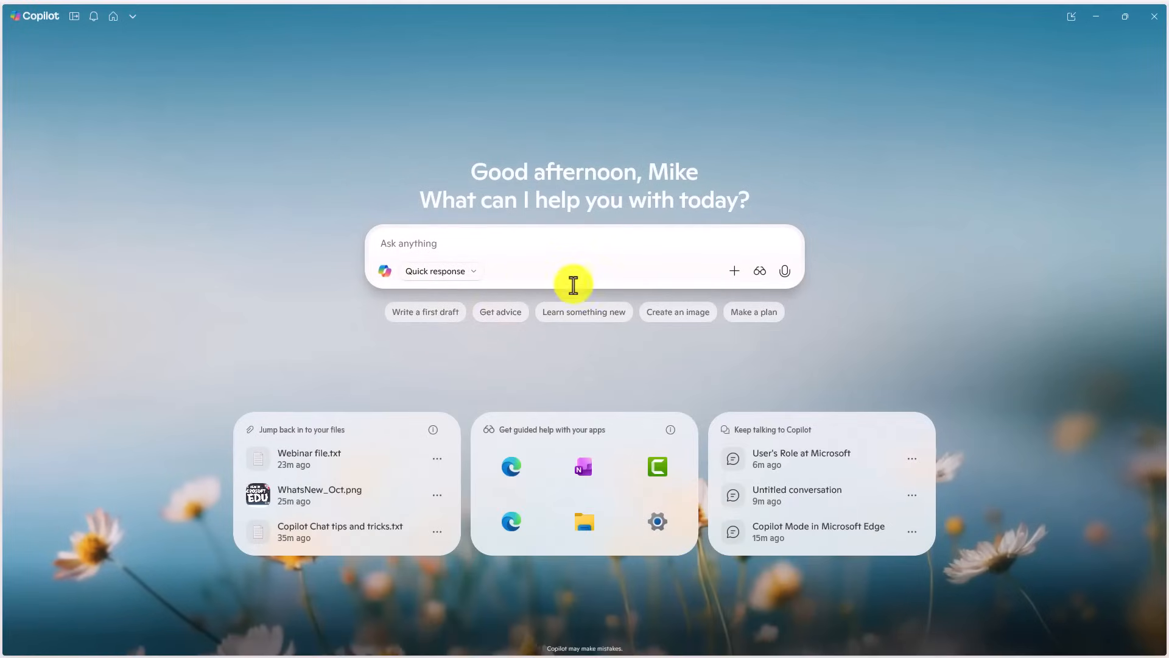
pyautogui.moveTo(759, 271)
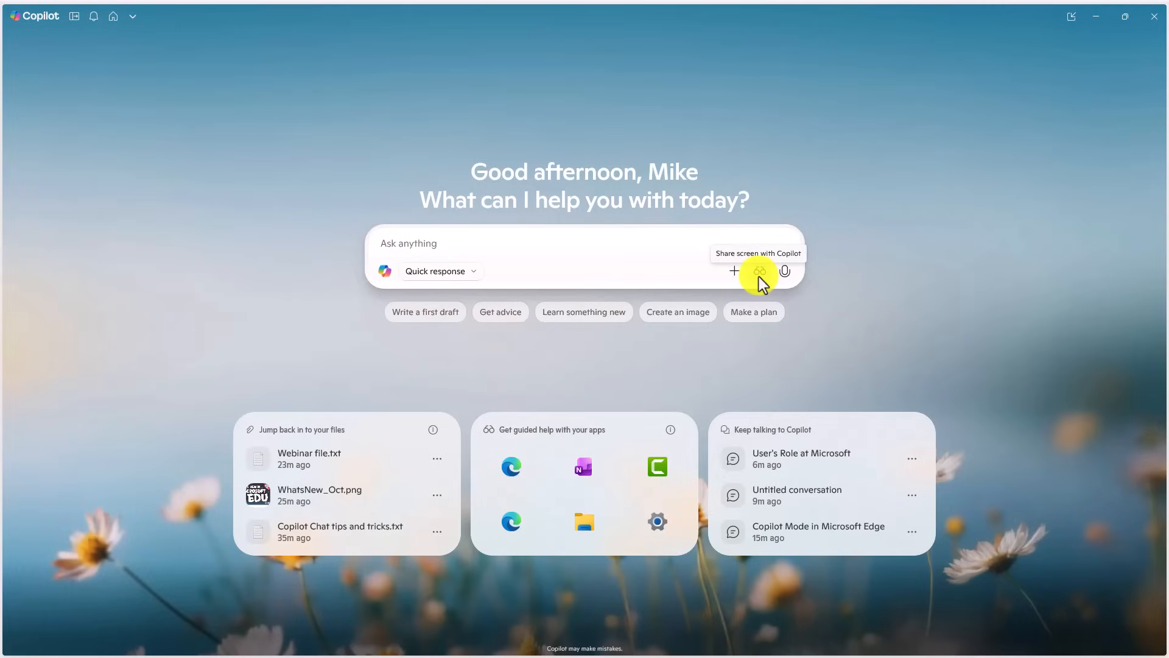
pyautogui.moveTo(499, 429)
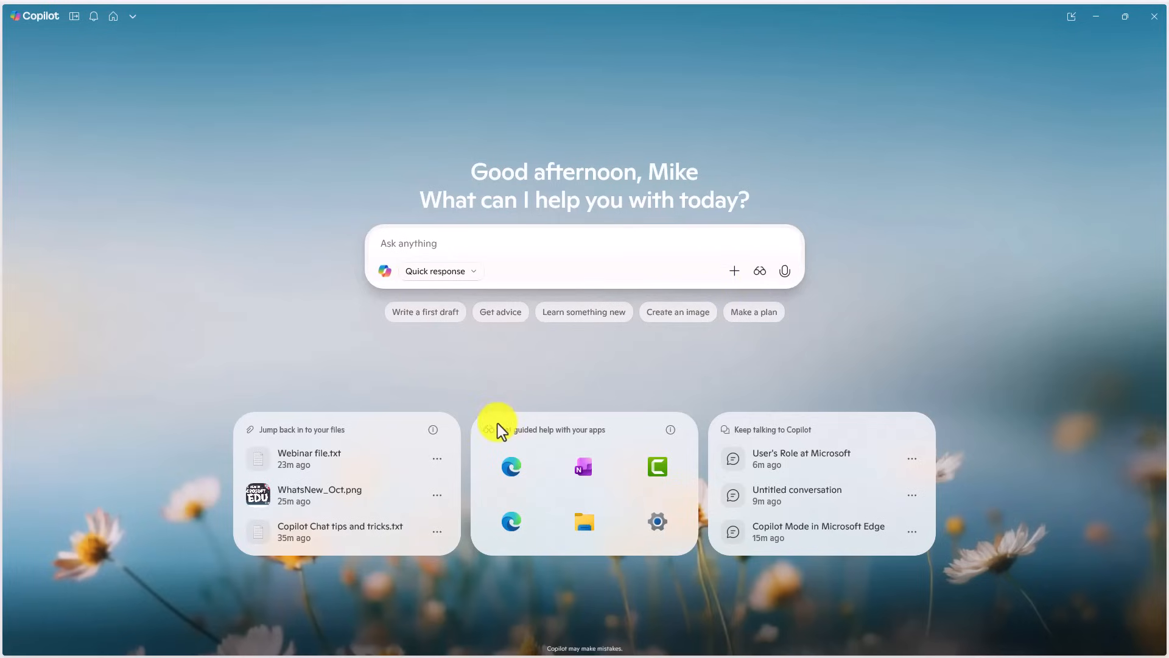
pyautogui.moveTo(589, 513)
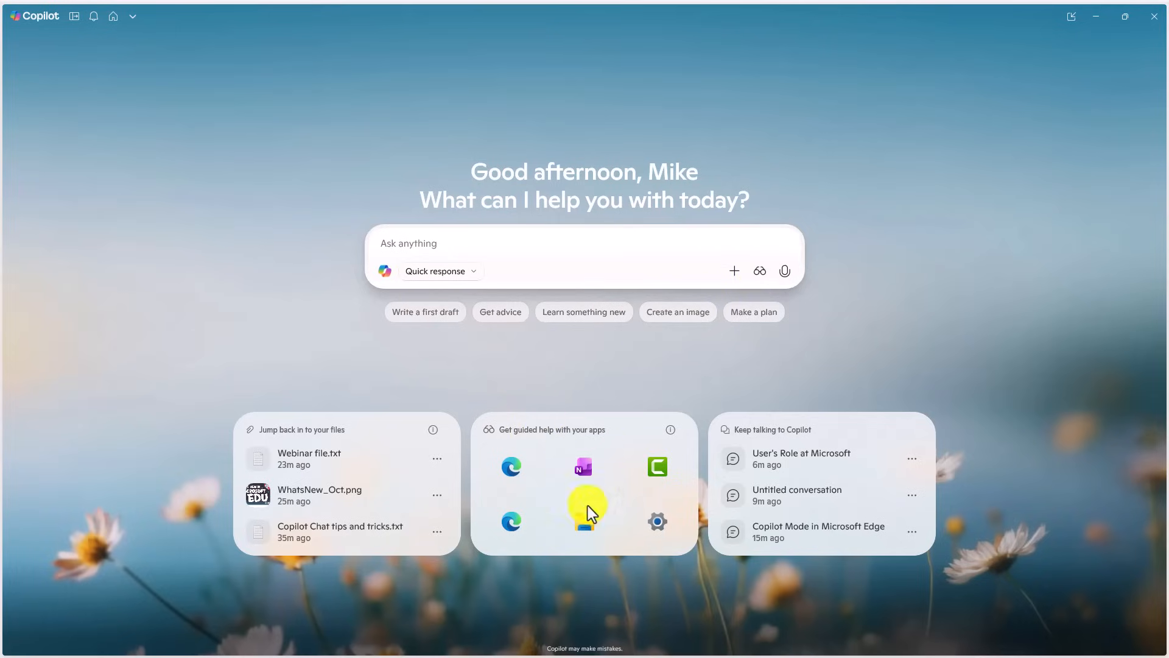
pyautogui.moveTo(713, 389)
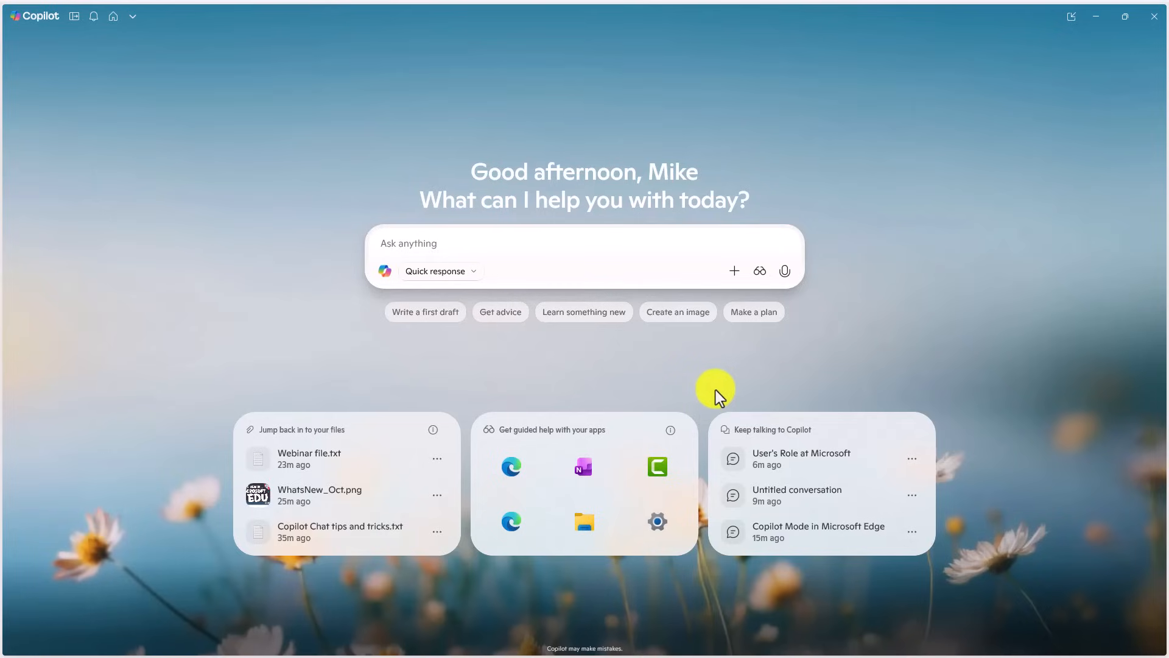
pyautogui.moveTo(584, 466)
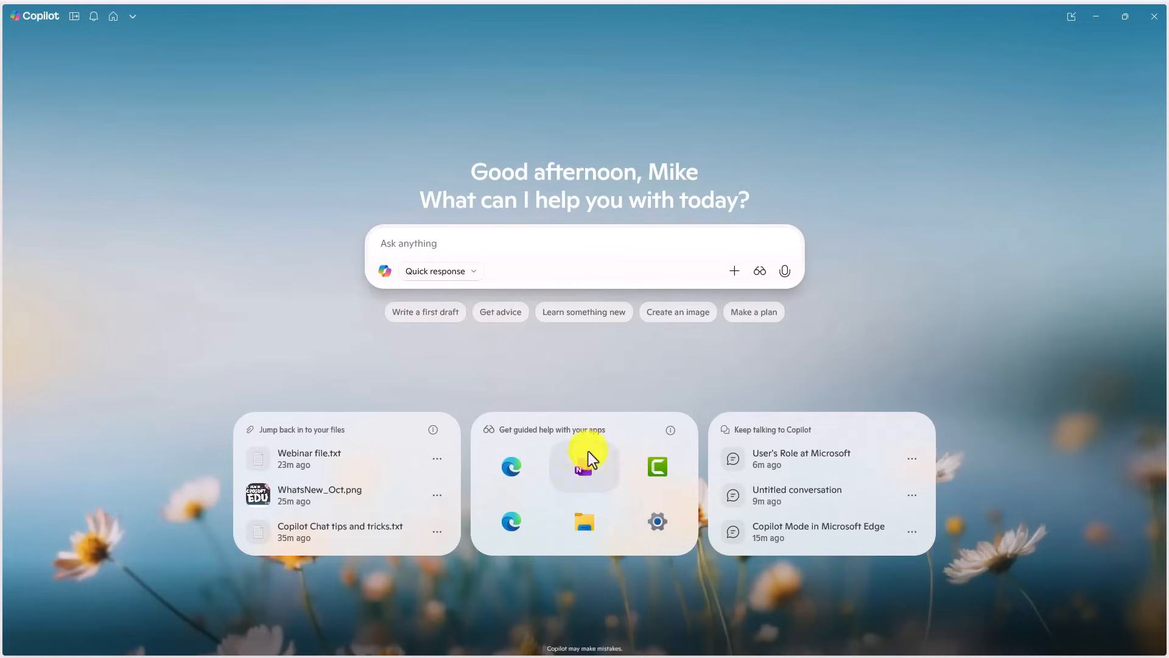
pyautogui.click(759, 270)
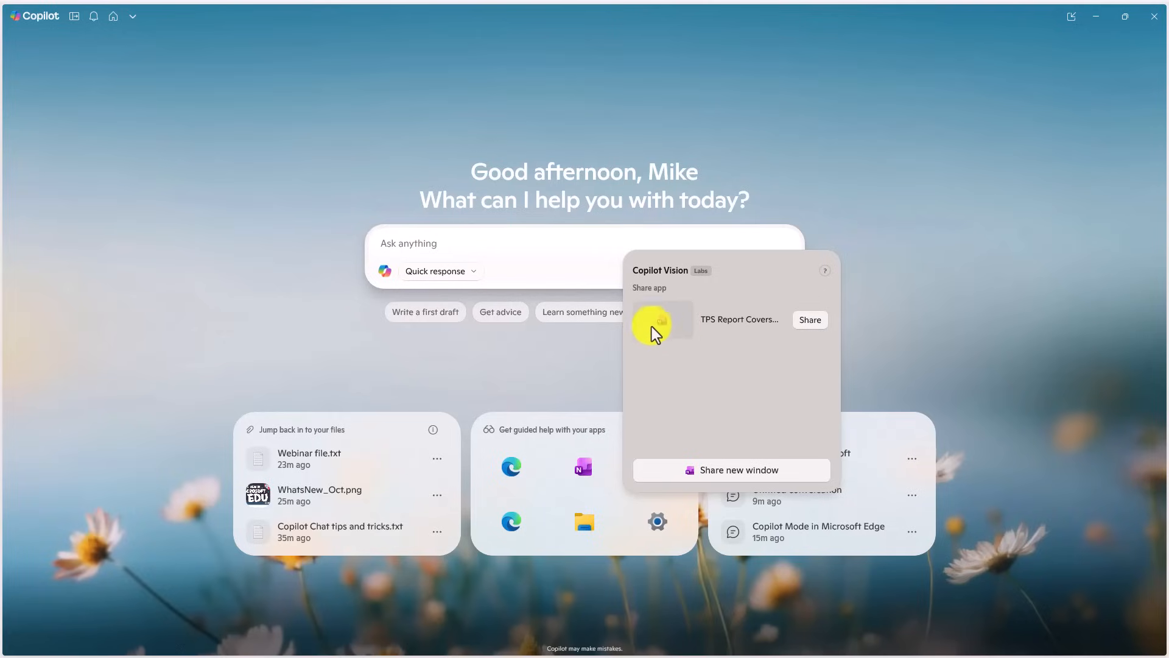
pyautogui.moveTo(809, 319)
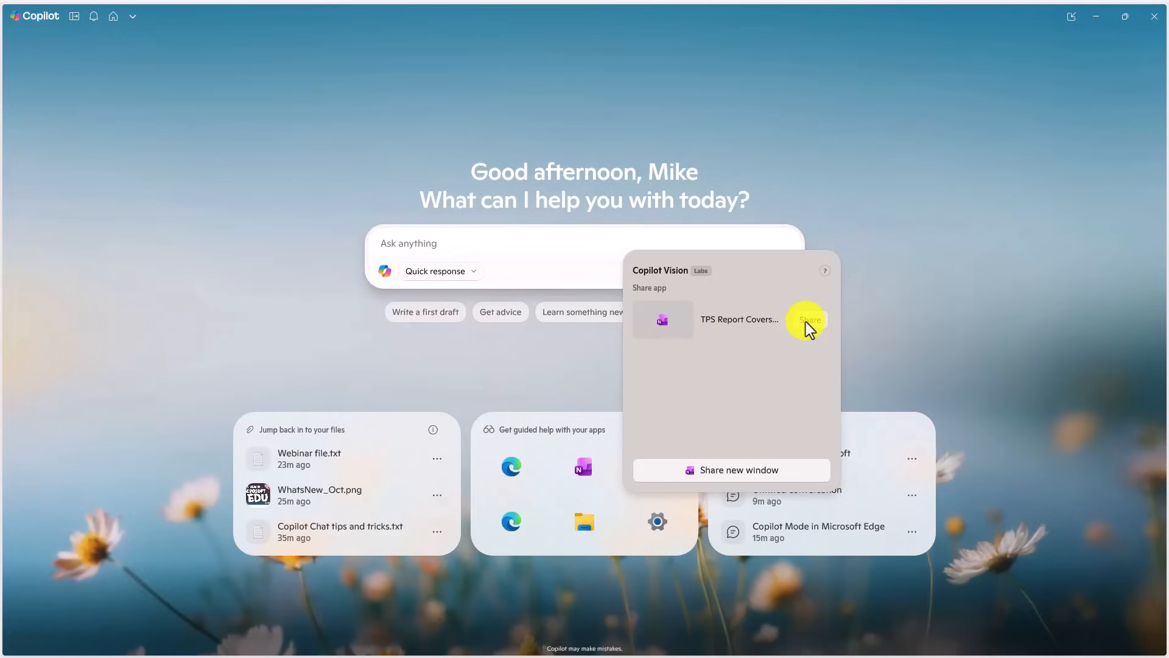
# Share the OneNote TPS Report notes window with Copilot Vision and try the dictation feature it points out.
pyautogui.click(809, 319)
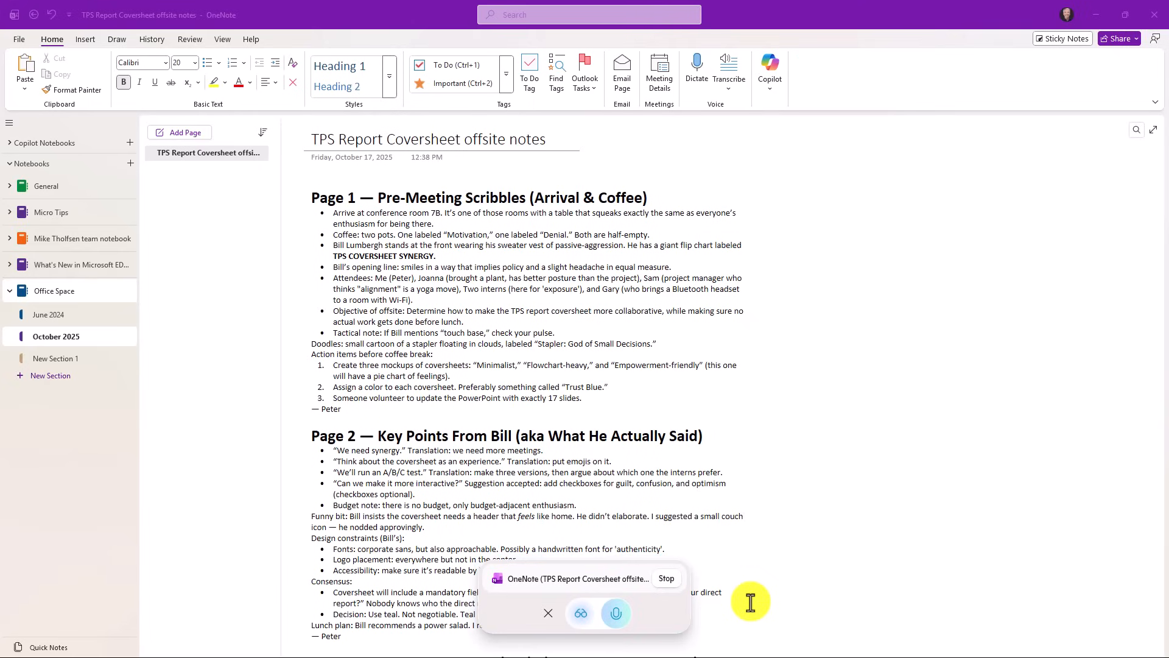
pyautogui.moveTo(763, 486)
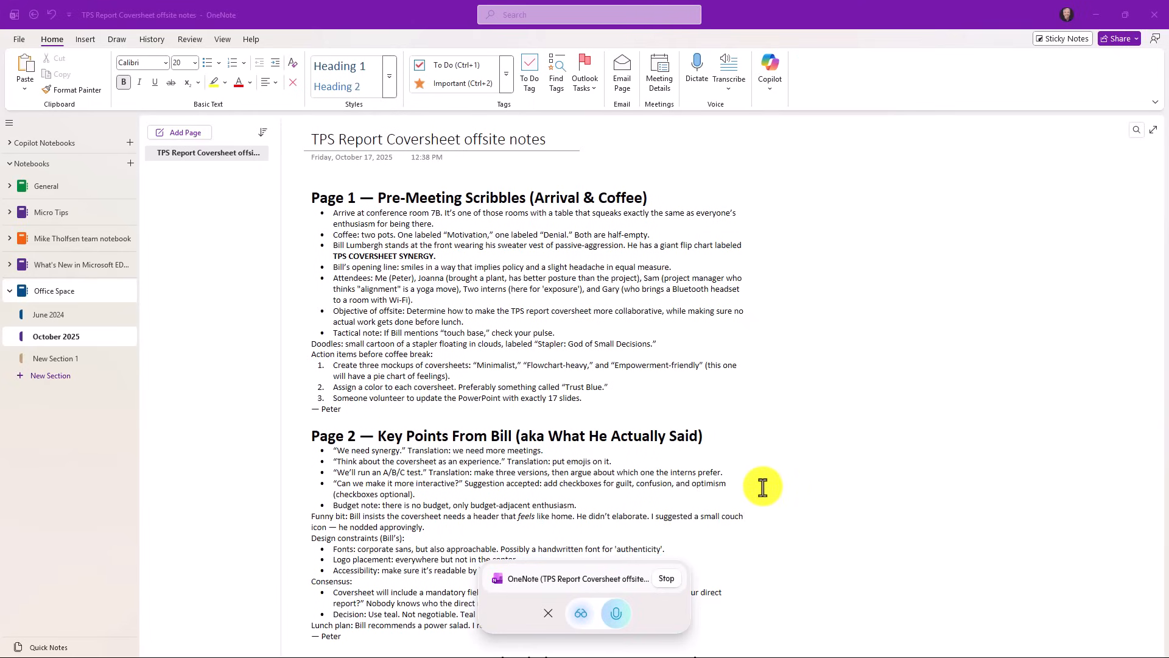
pyautogui.moveTo(719, 397)
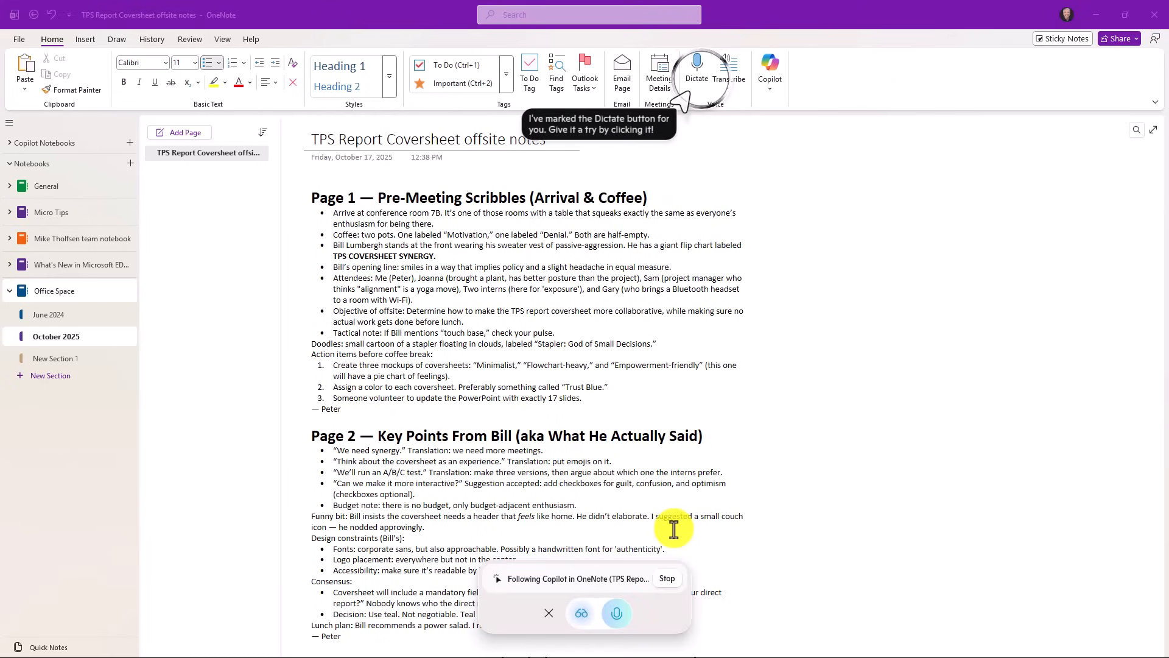
pyautogui.click(695, 67)
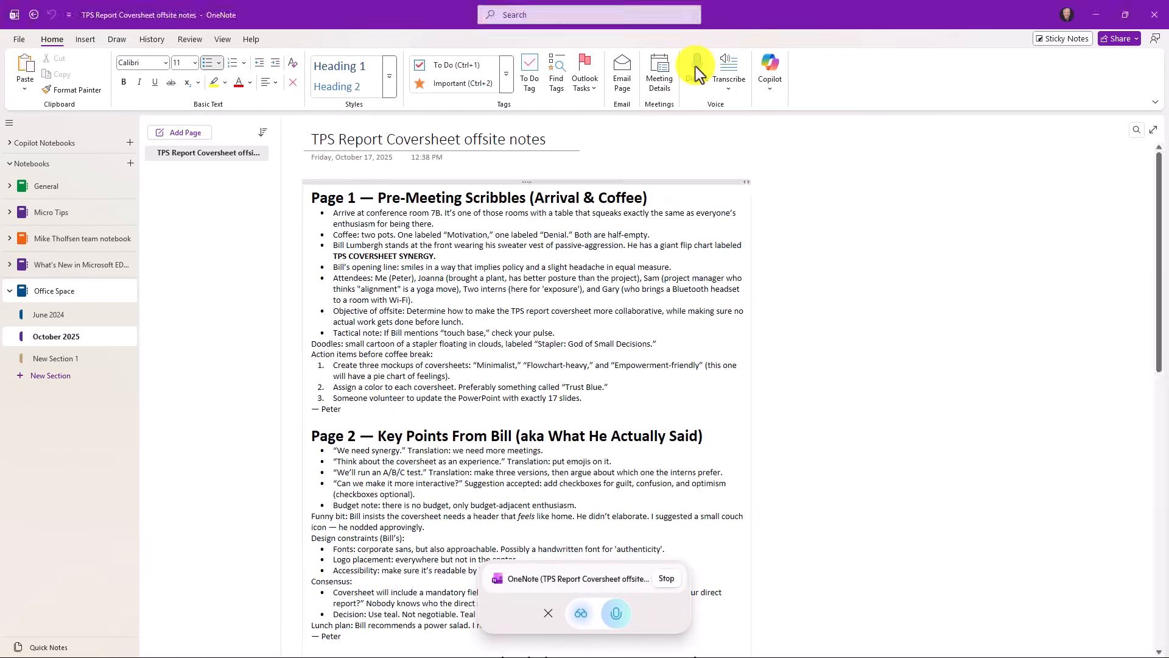
pyautogui.click(695, 67)
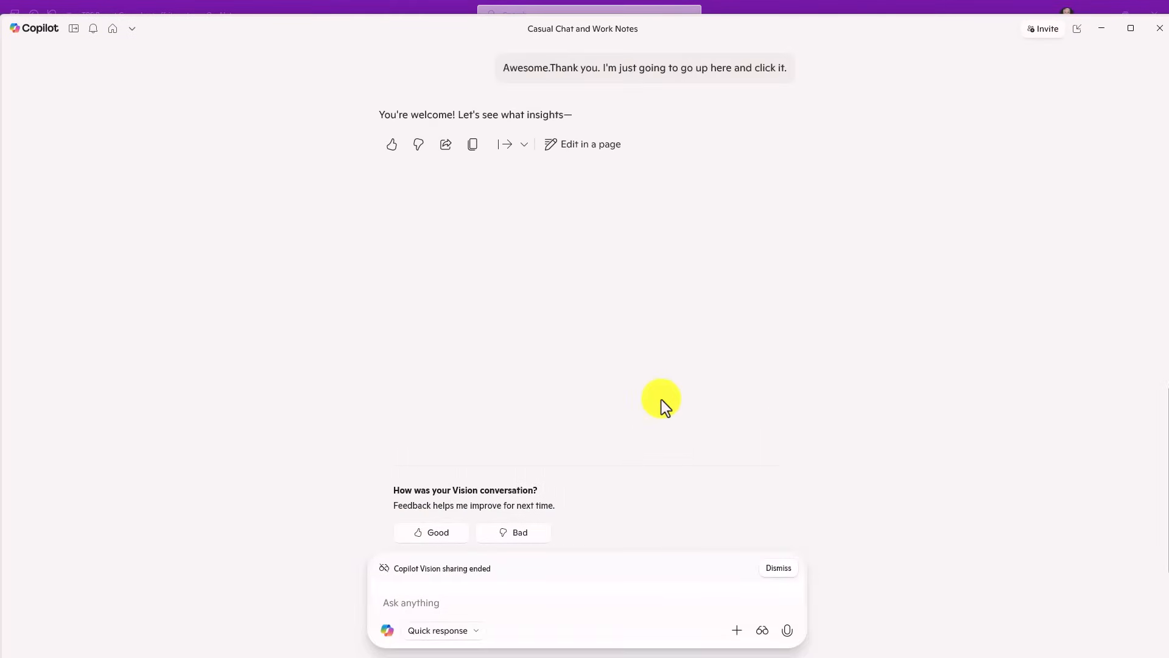
# Dismiss the 'Vision sharing ended' notice and switch to the Edge window with the copilot.microsoft.com chat.
pyautogui.click(777, 567)
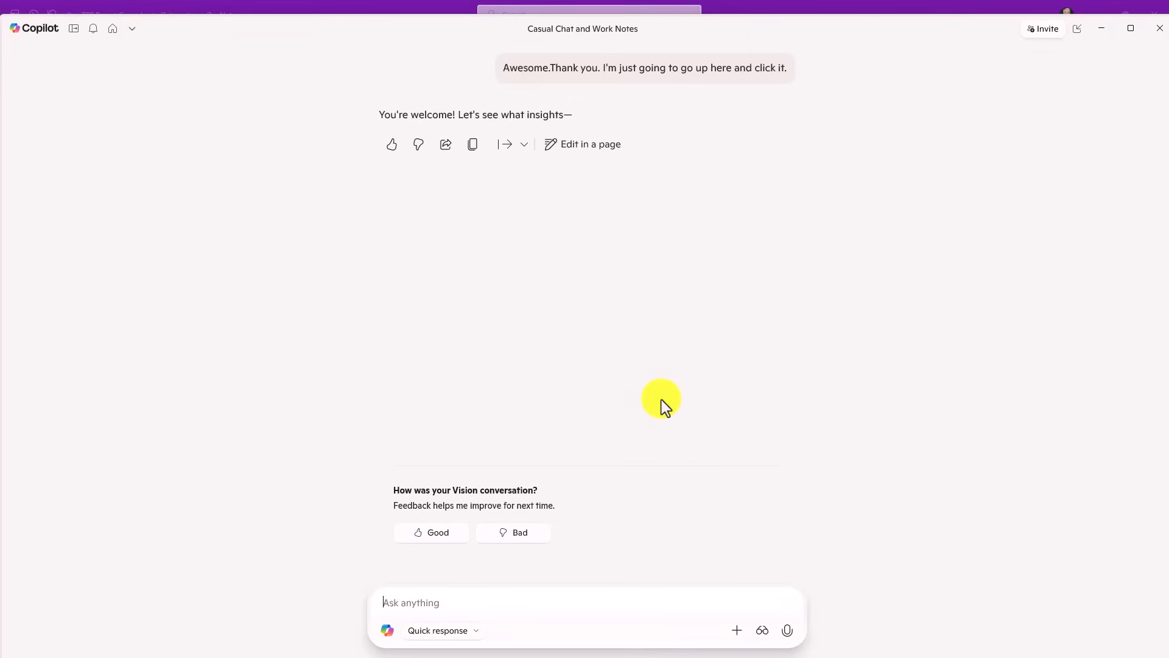
pyautogui.click(397, 643)
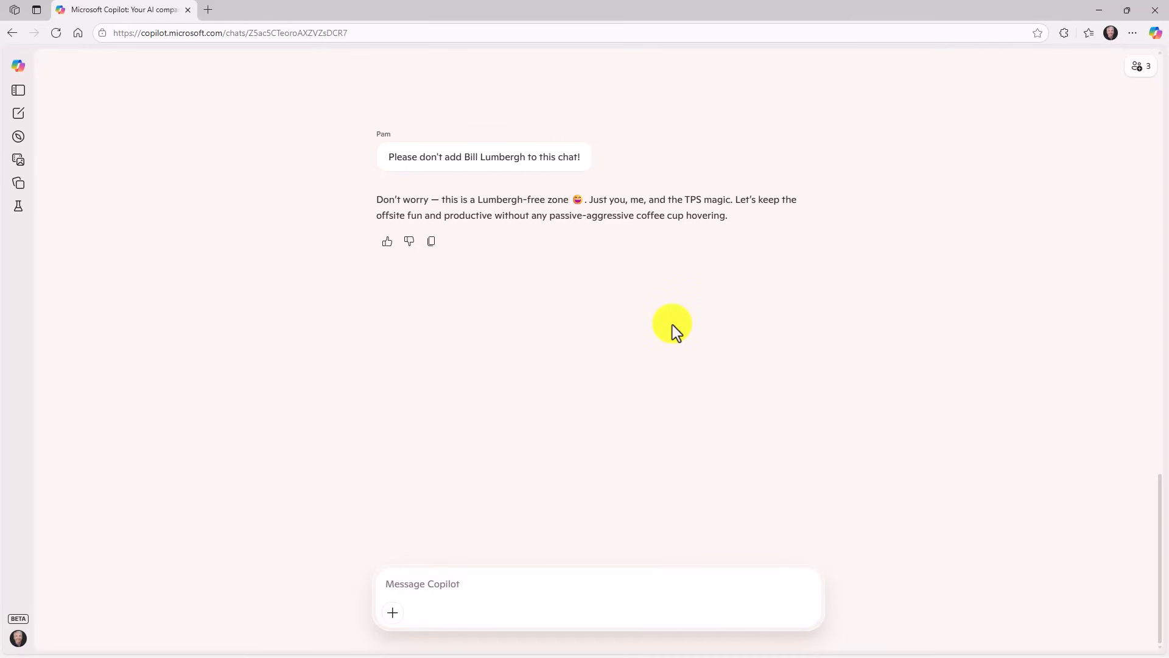
pyautogui.moveTo(1133, 41)
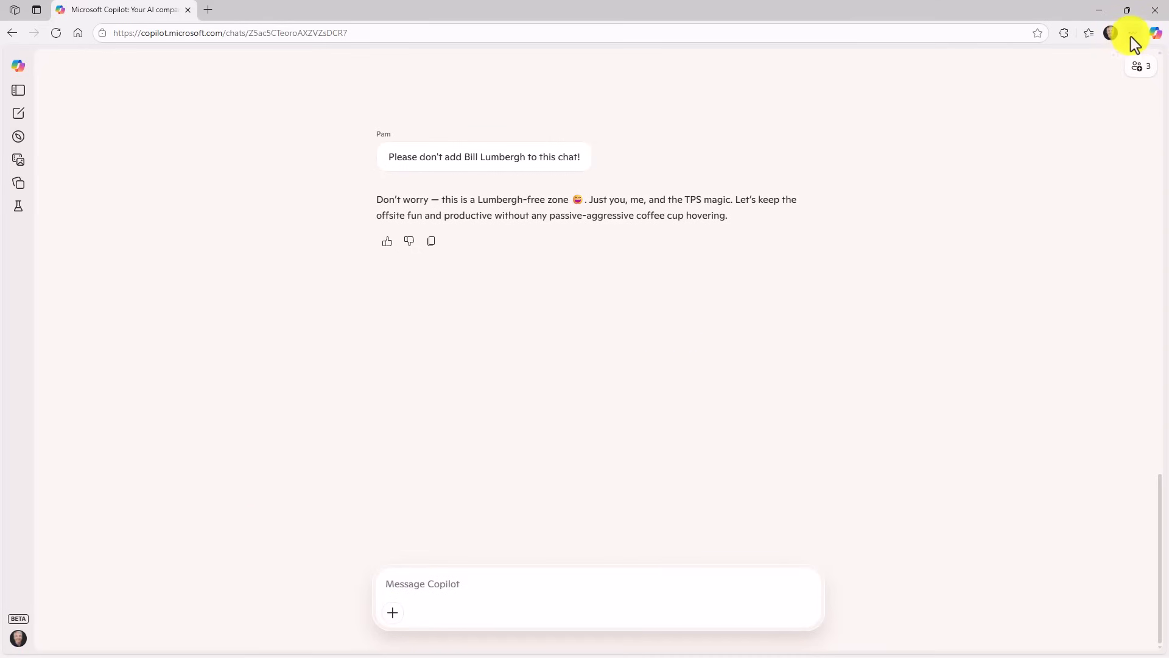
# In Edge Settings > AI innovations, switch the Copilot Mode toggle on.
pyautogui.click(1131, 33)
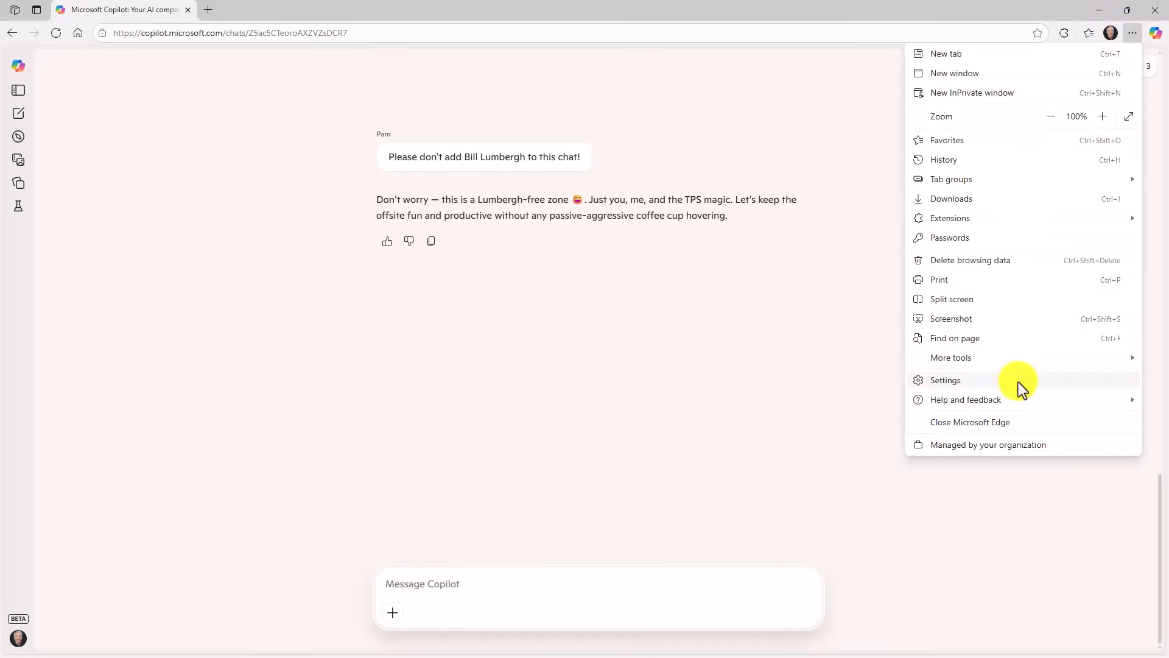
pyautogui.click(945, 380)
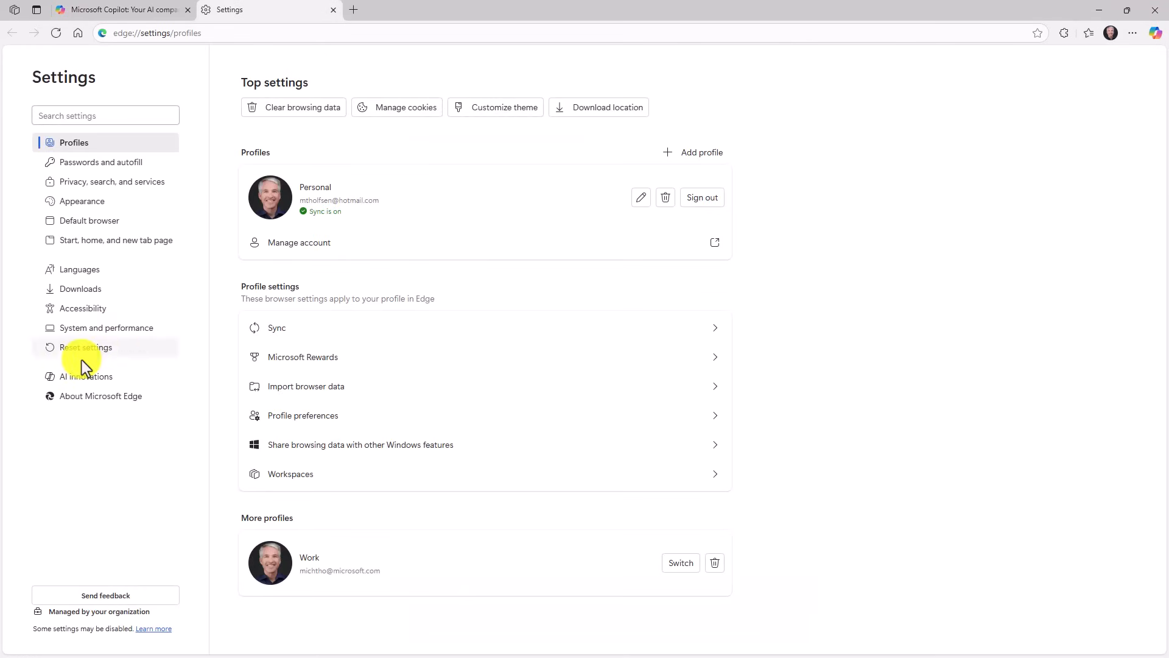
pyautogui.moveTo(128, 382)
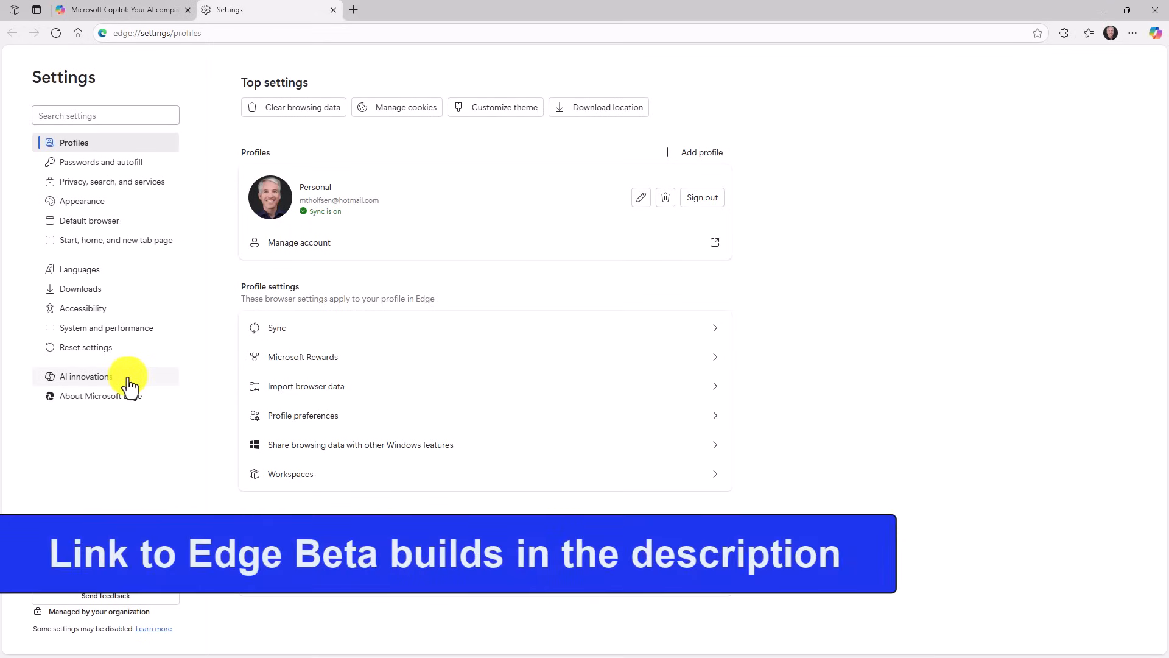
pyautogui.click(88, 376)
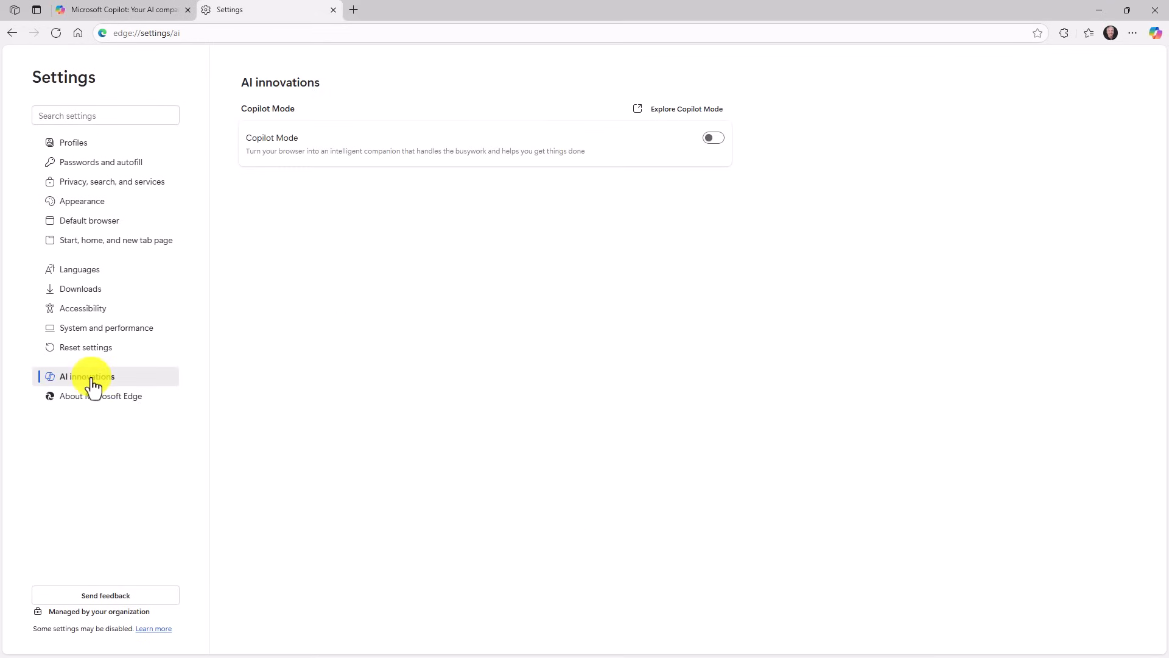
pyautogui.moveTo(529, 207)
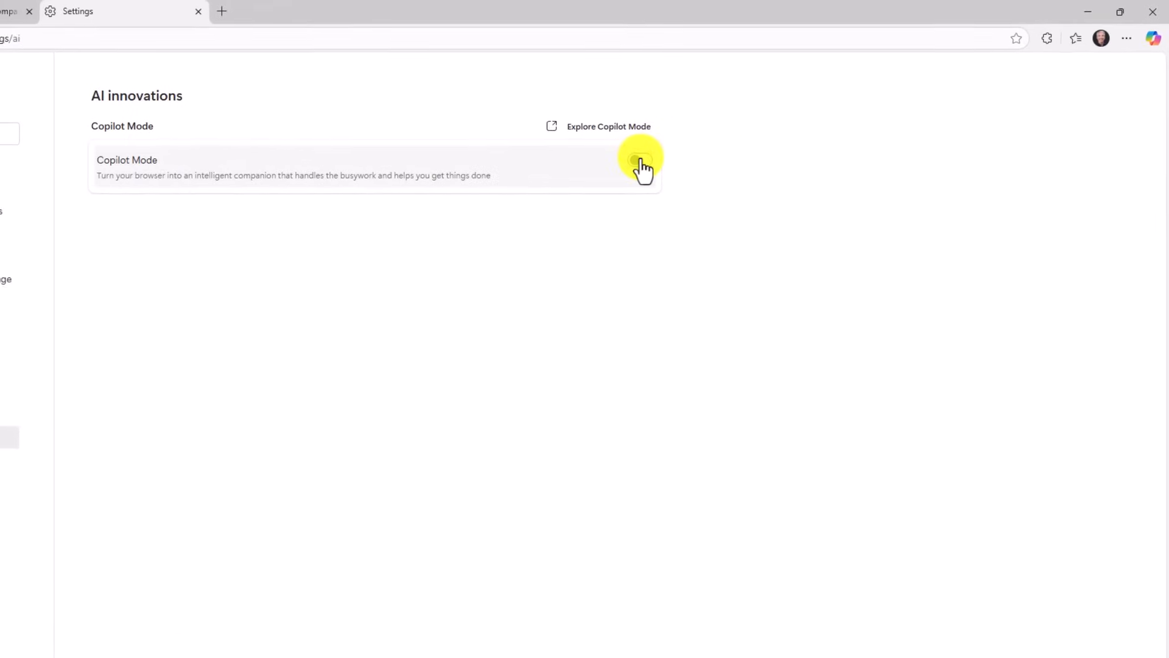
pyautogui.click(638, 161)
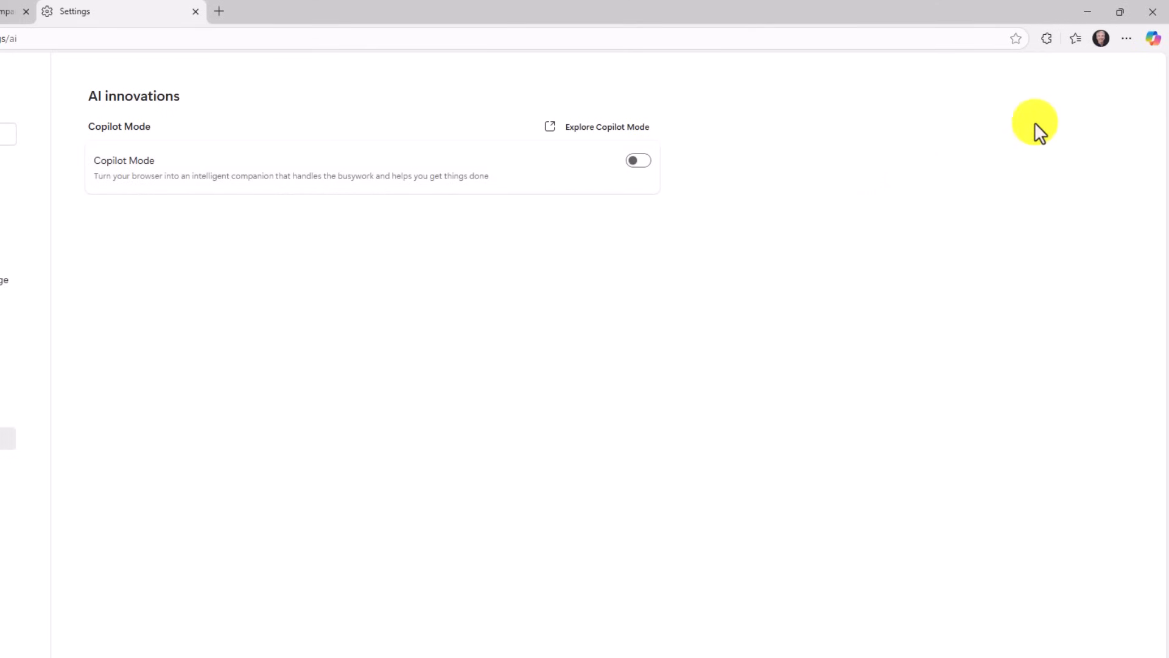
pyautogui.moveTo(1047, 71)
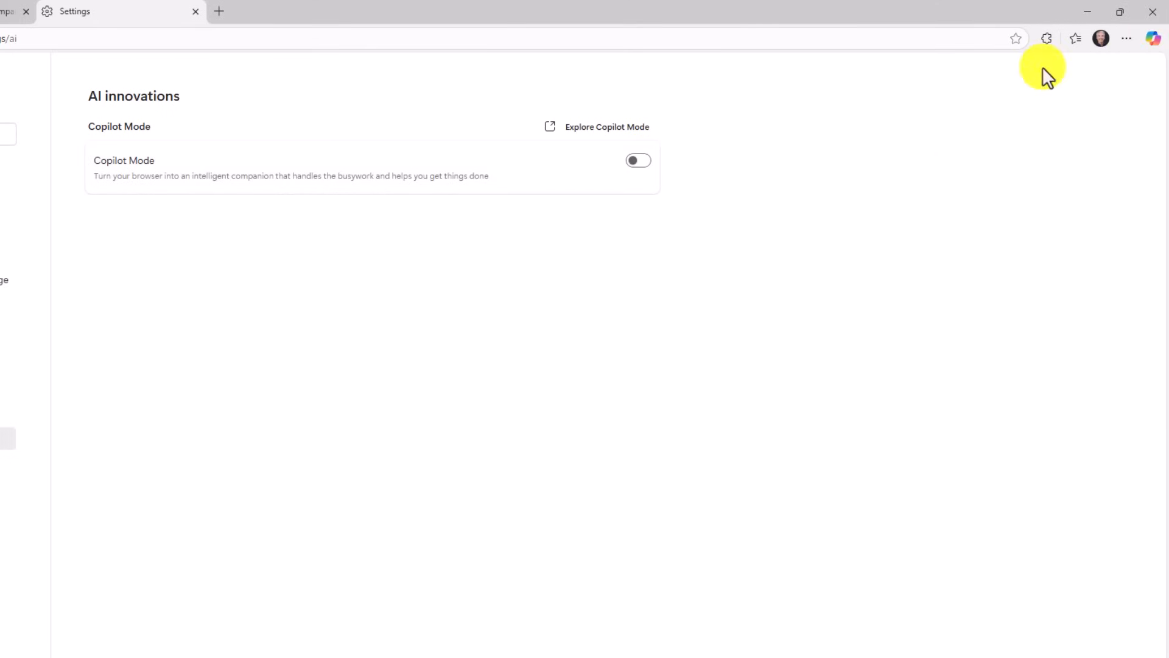
pyautogui.click(637, 161)
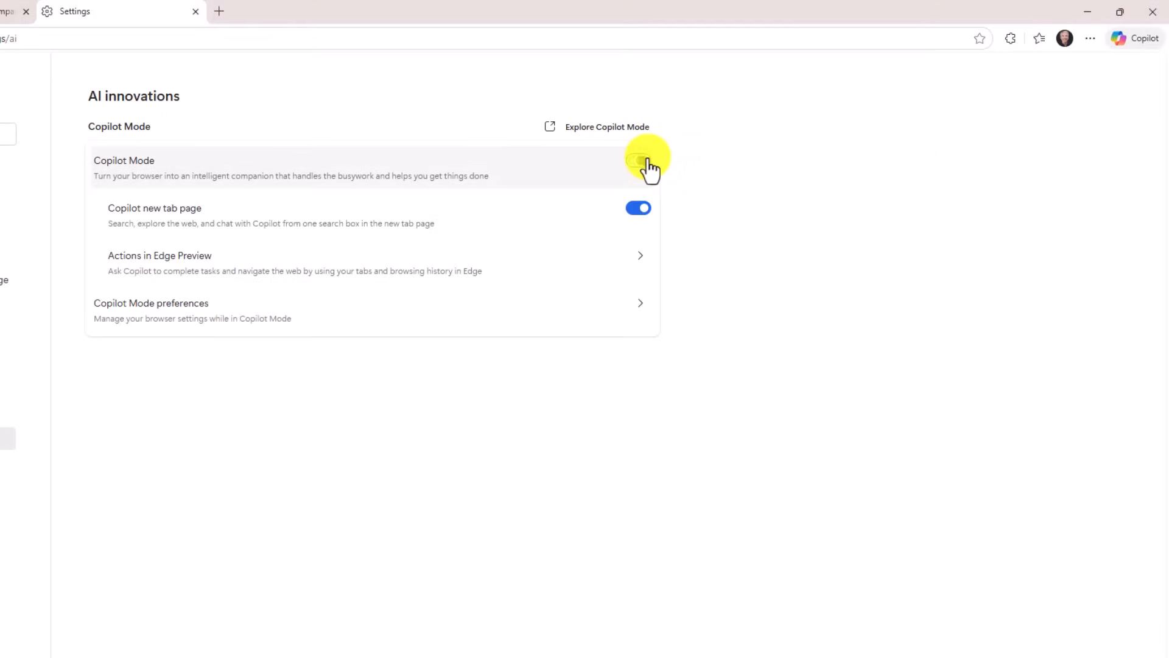
pyautogui.click(637, 161)
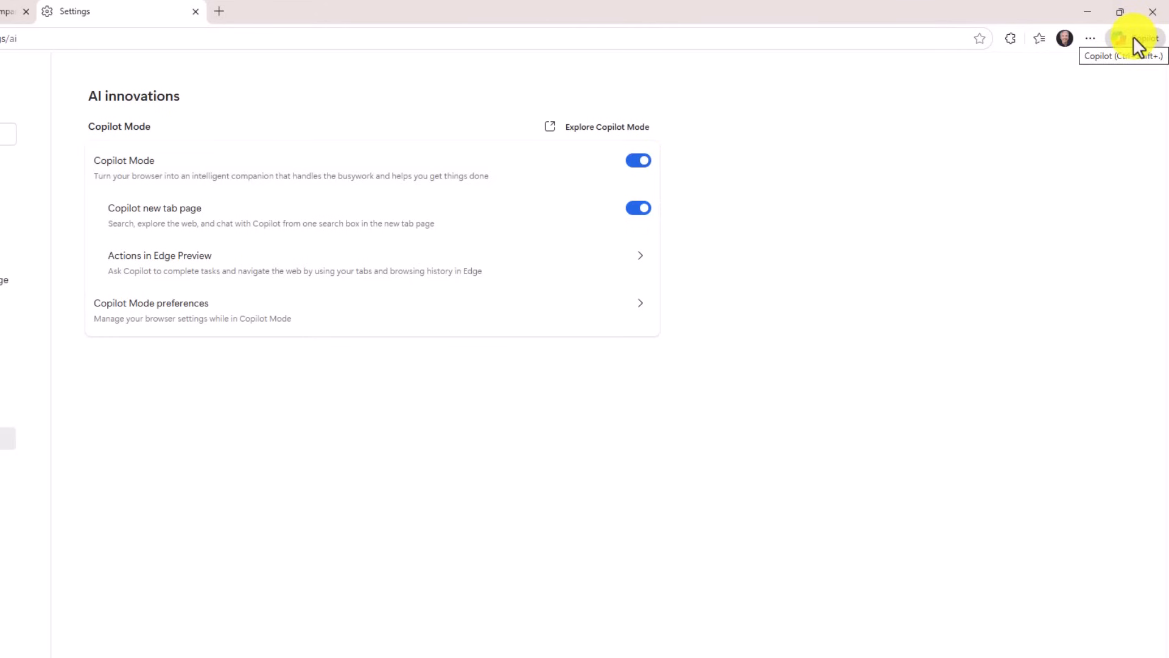
pyautogui.moveTo(941, 140)
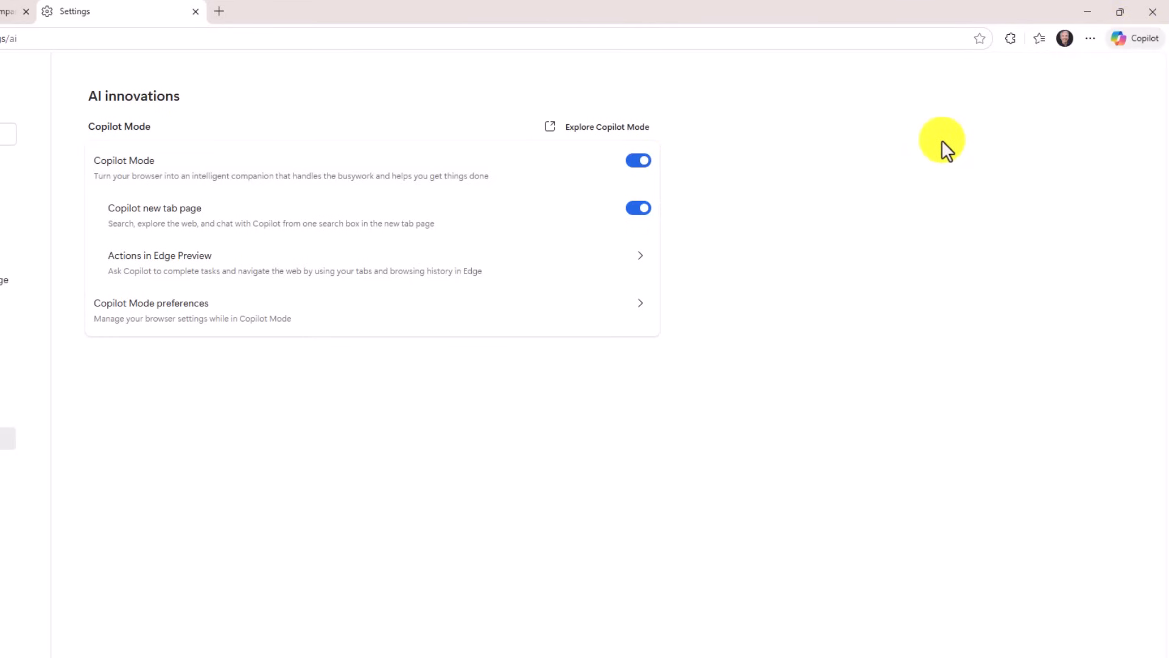
pyautogui.moveTo(776, 151)
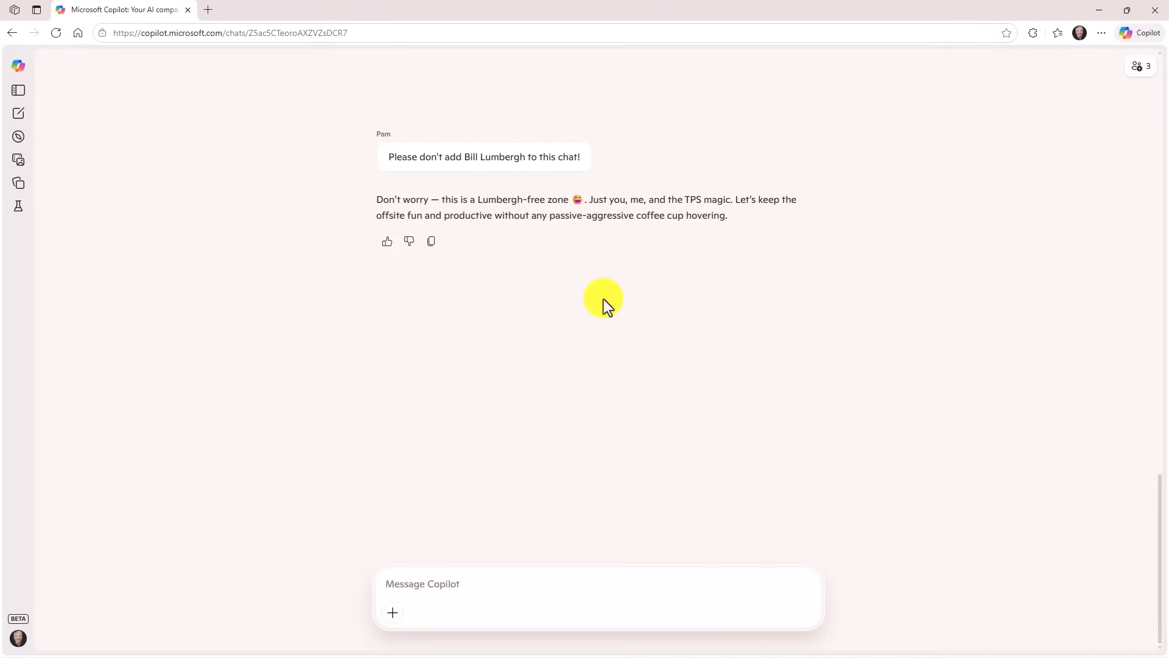
pyautogui.moveTo(315, 33)
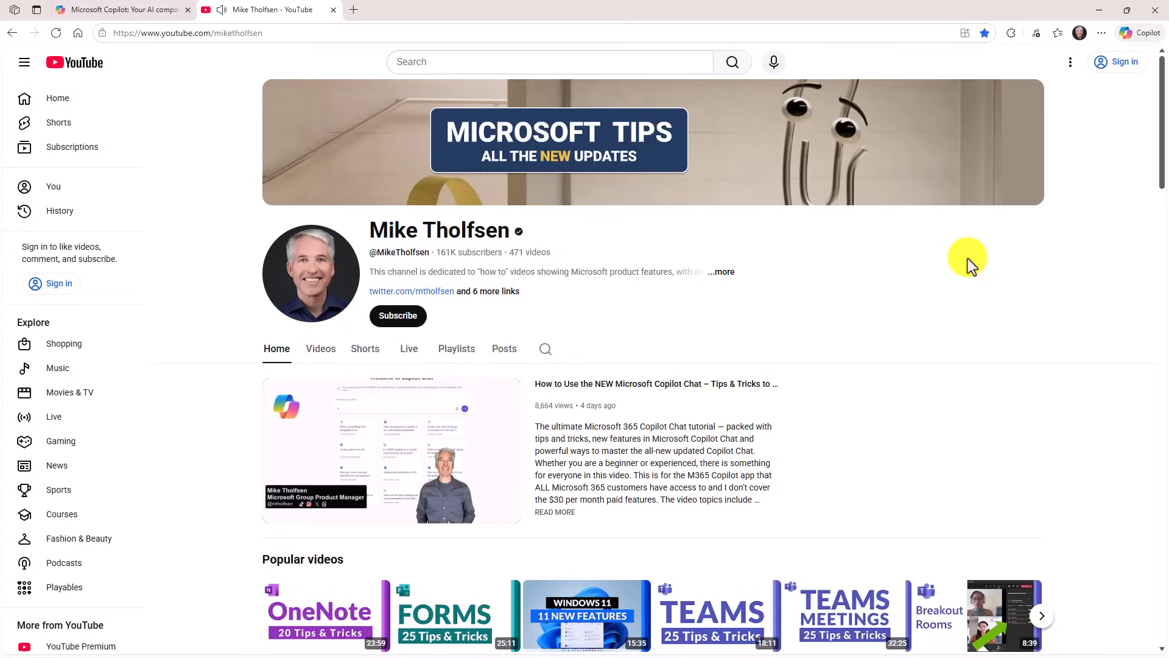
pyautogui.moveTo(1163, 228)
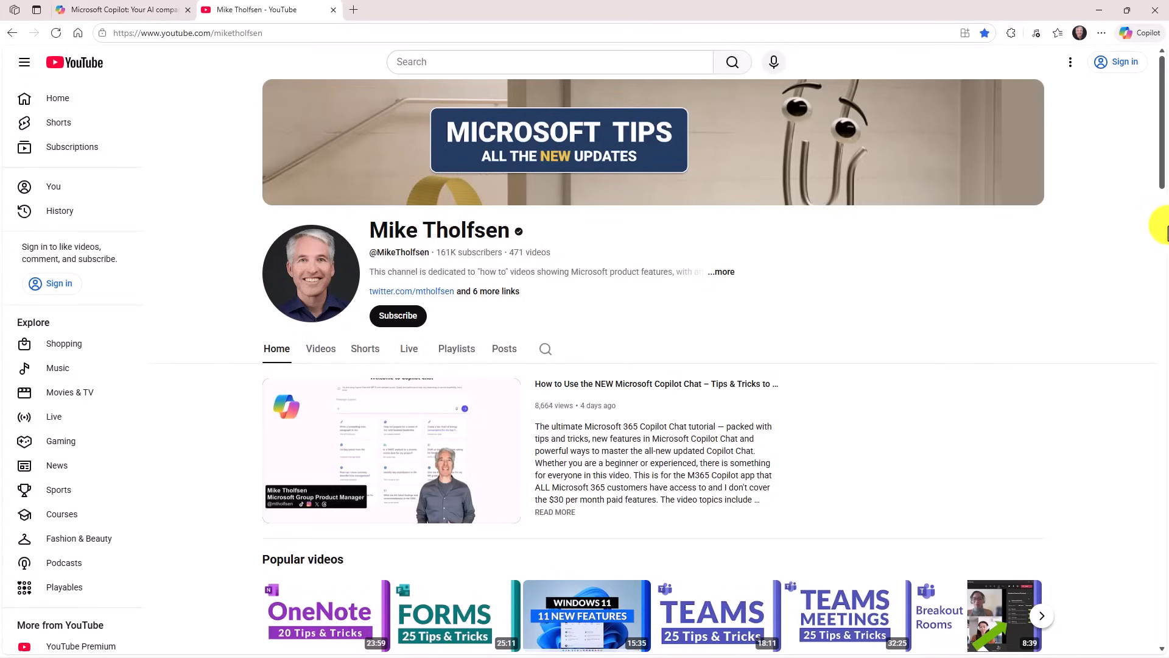
# Start a voice conversation with Copilot beside the YouTube page, then end it and dismiss the feedback card.
pyautogui.click(1140, 33)
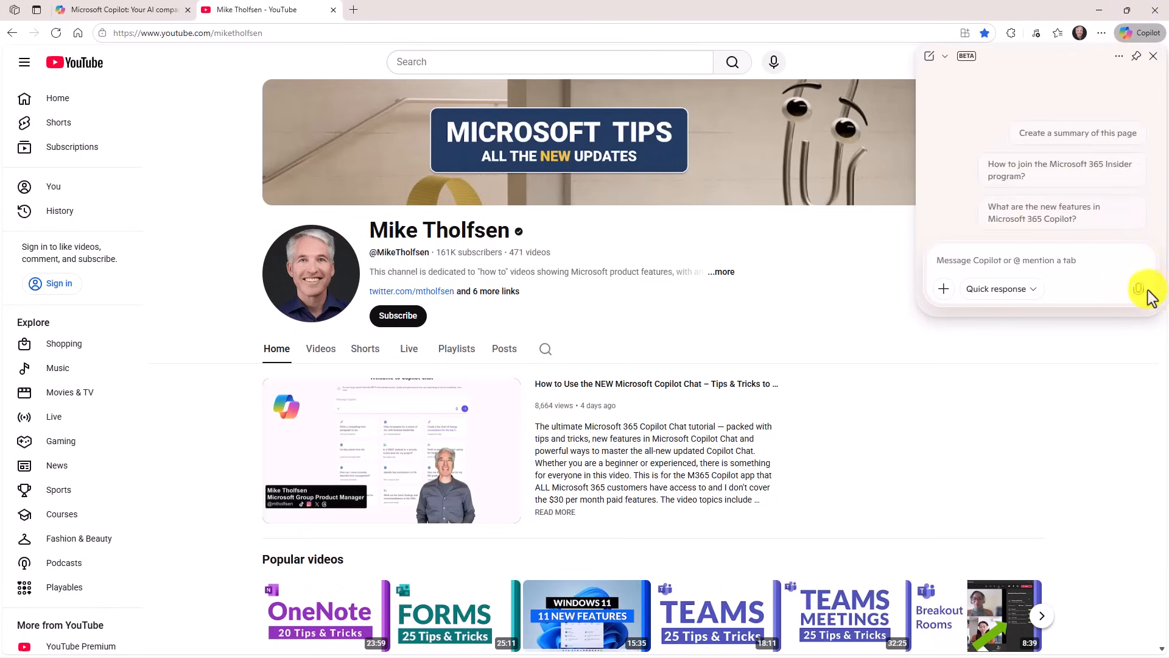
pyautogui.moveTo(1141, 289)
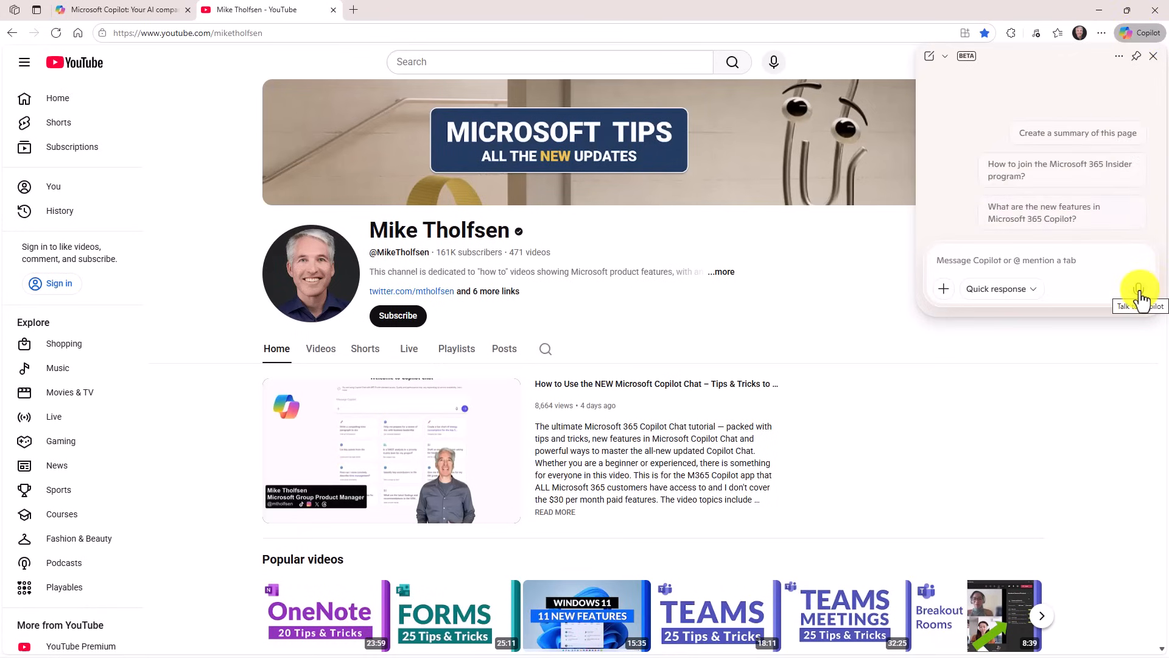
pyautogui.click(1154, 56)
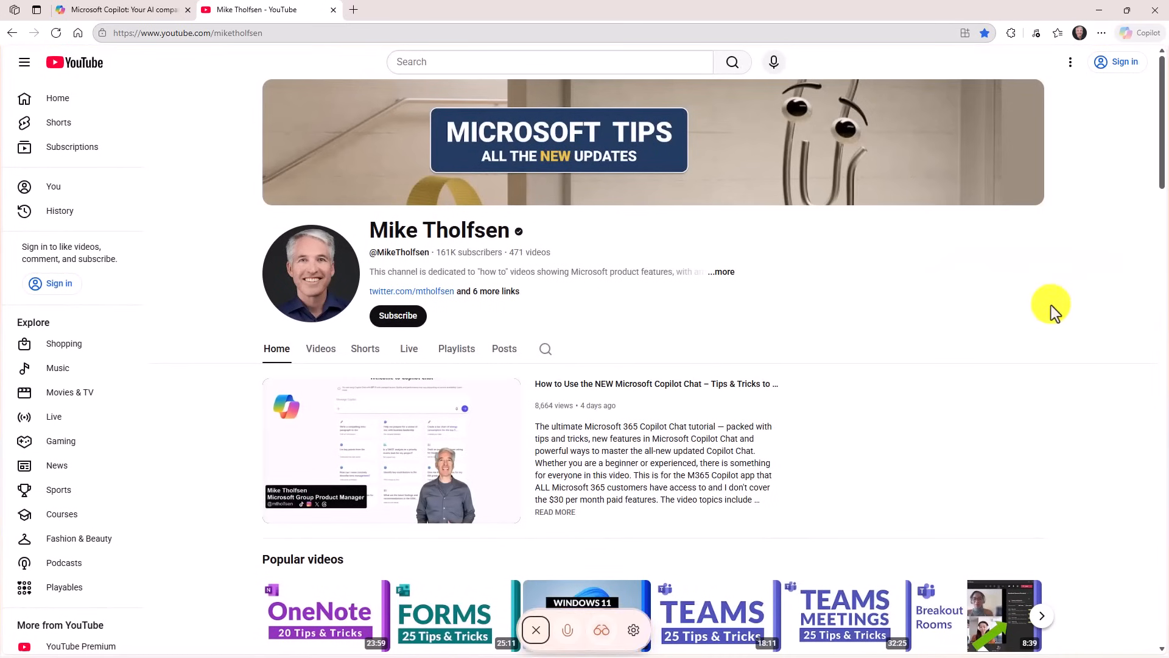
pyautogui.moveTo(1008, 332)
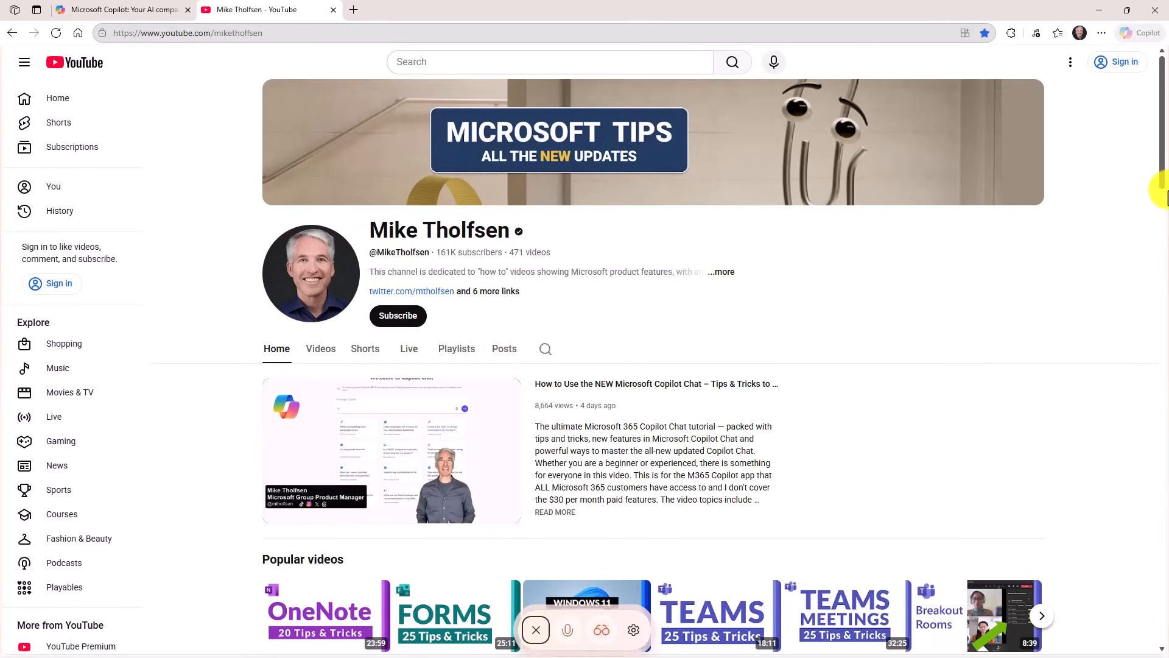
pyautogui.moveTo(578, 619)
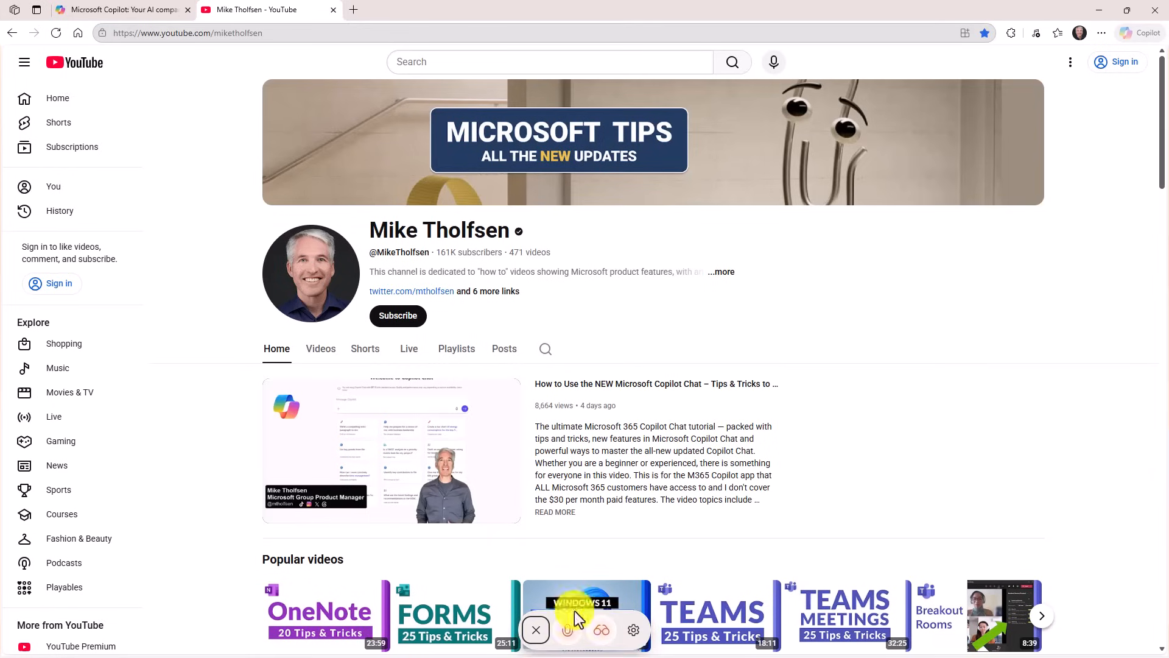
pyautogui.click(535, 630)
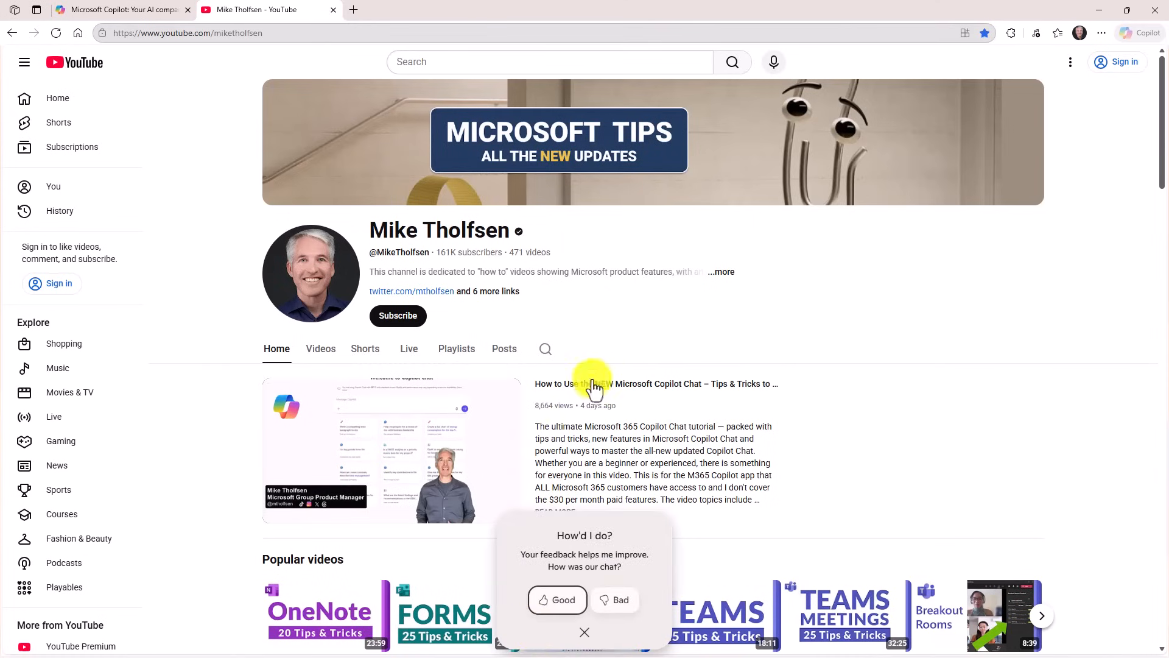
pyautogui.click(583, 633)
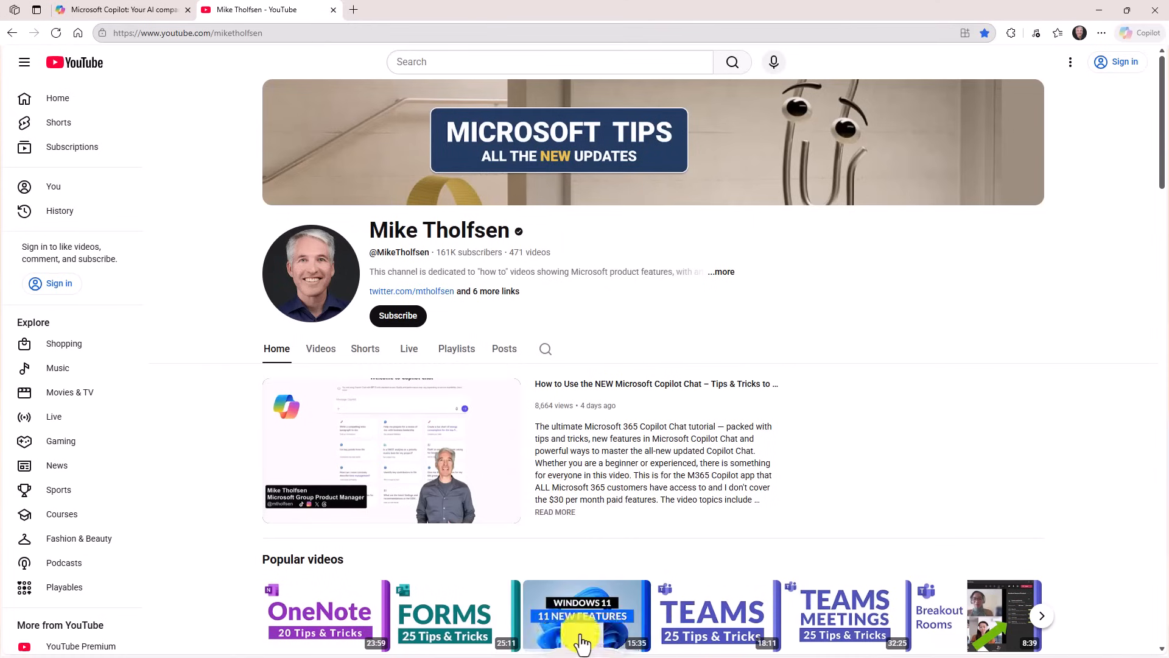
pyautogui.click(1140, 33)
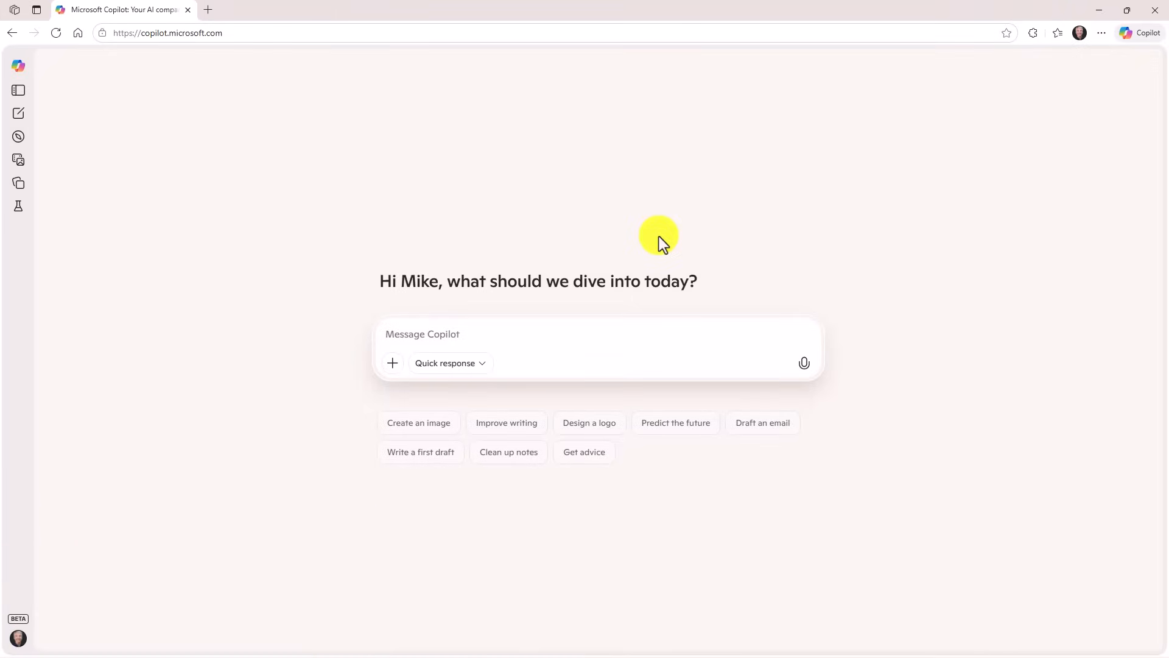
pyautogui.moveTo(805, 363)
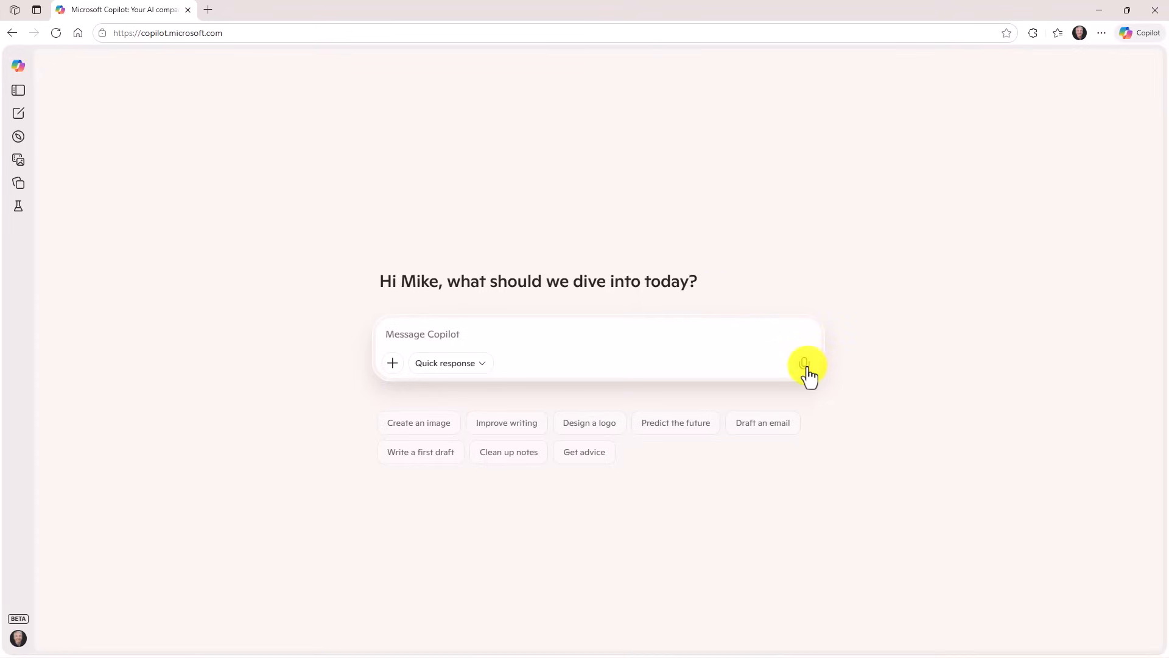
# Start a voice conversation on copilot.microsoft.com, dismiss the look tip, and bring up the voice settings.
pyautogui.click(806, 365)
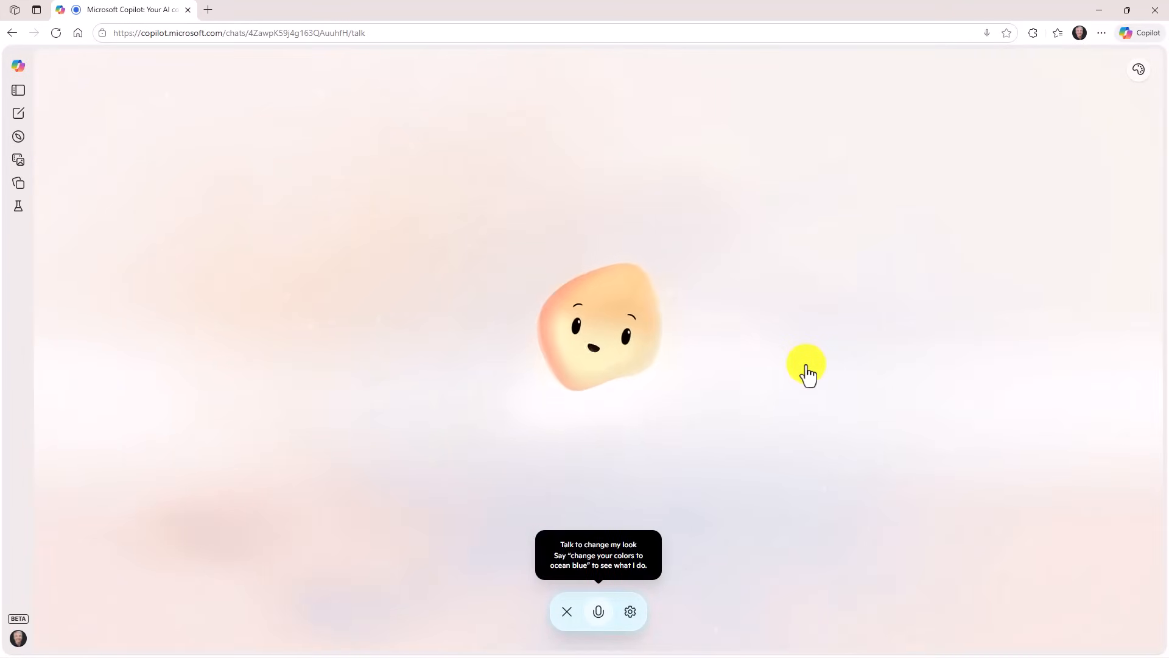
pyautogui.click(598, 611)
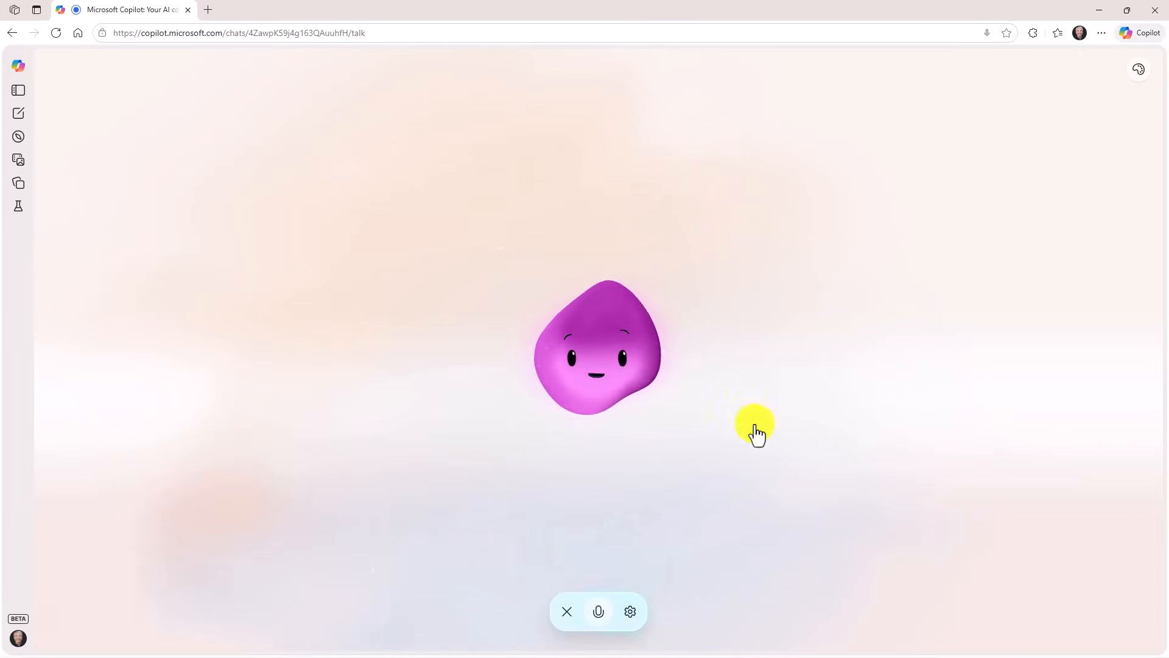
pyautogui.click(630, 611)
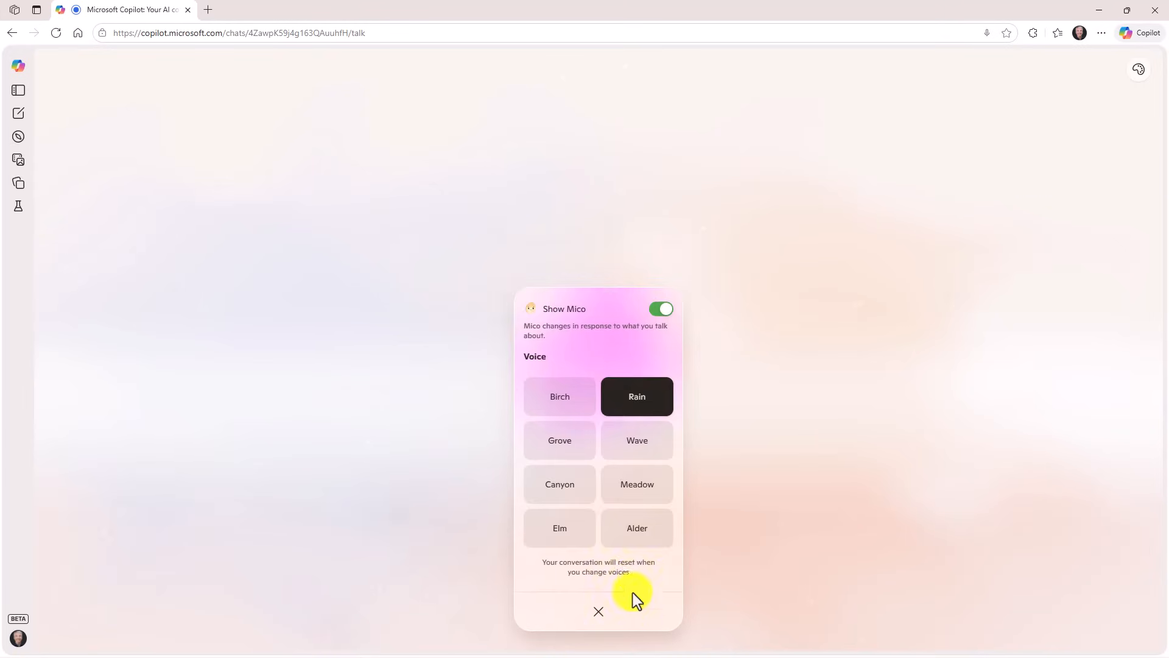
pyautogui.moveTo(600, 418)
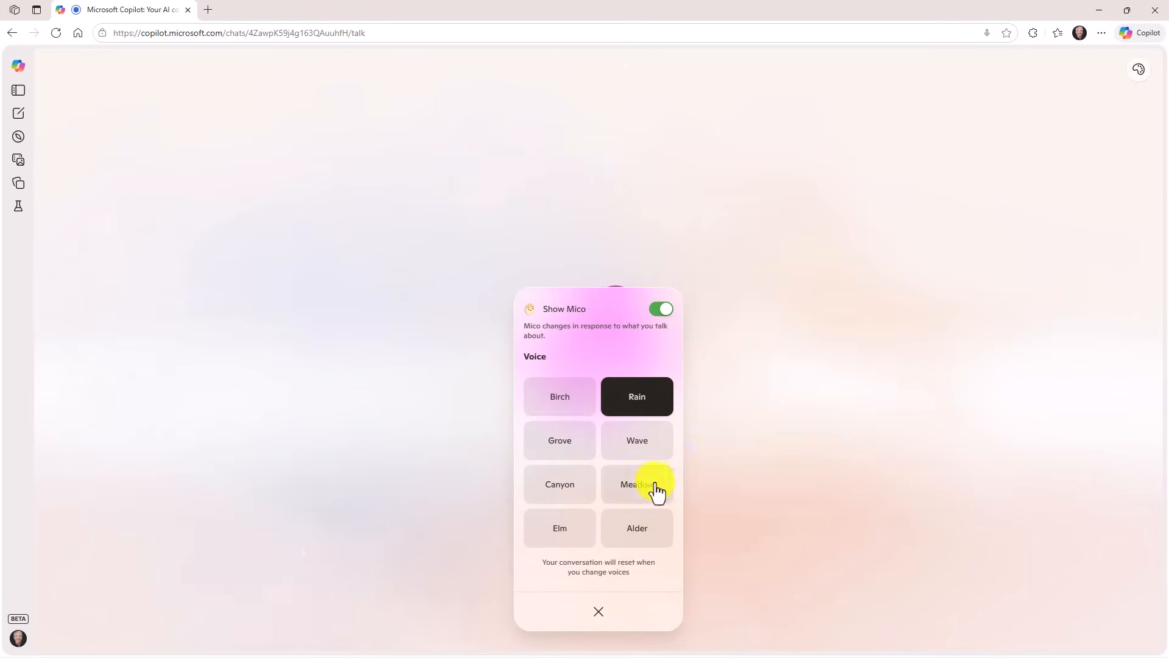
# Try the Meadow and Birch voices, then settle on the Canyon voice.
pyautogui.click(637, 484)
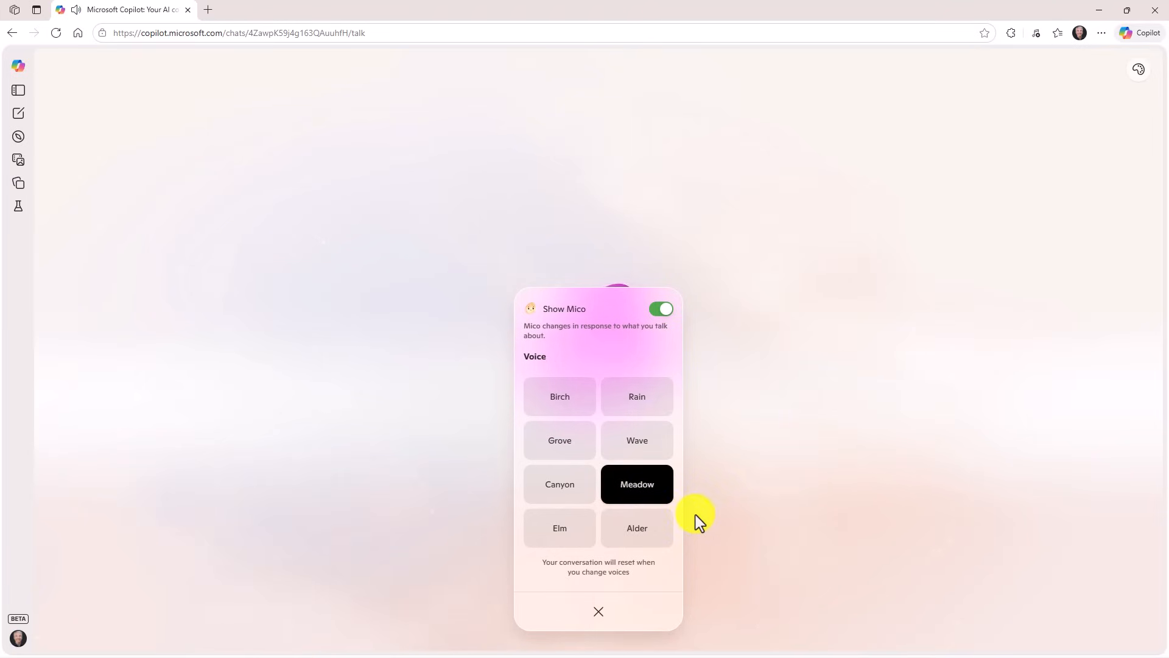
pyautogui.moveTo(559, 396)
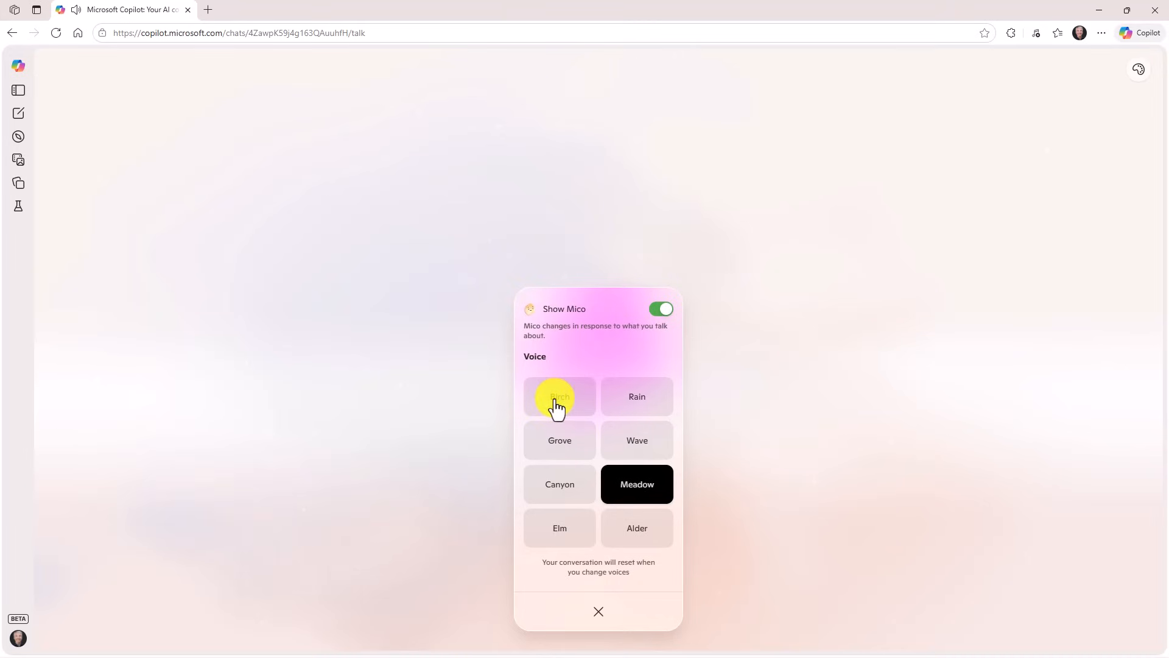
pyautogui.click(559, 396)
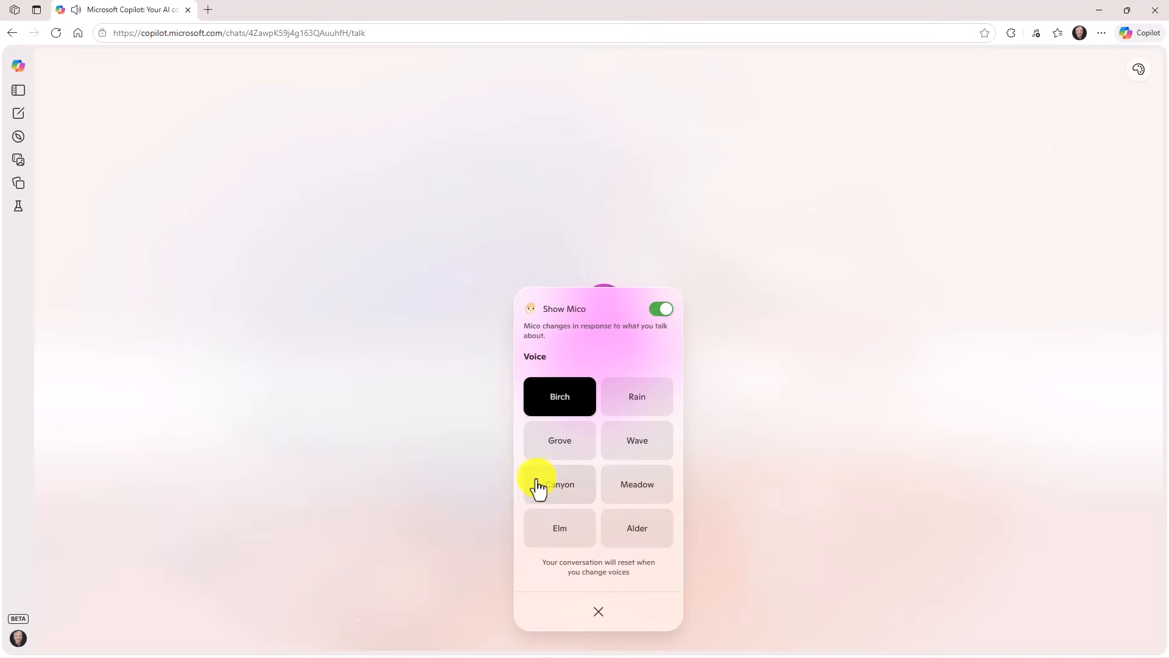
pyautogui.click(559, 483)
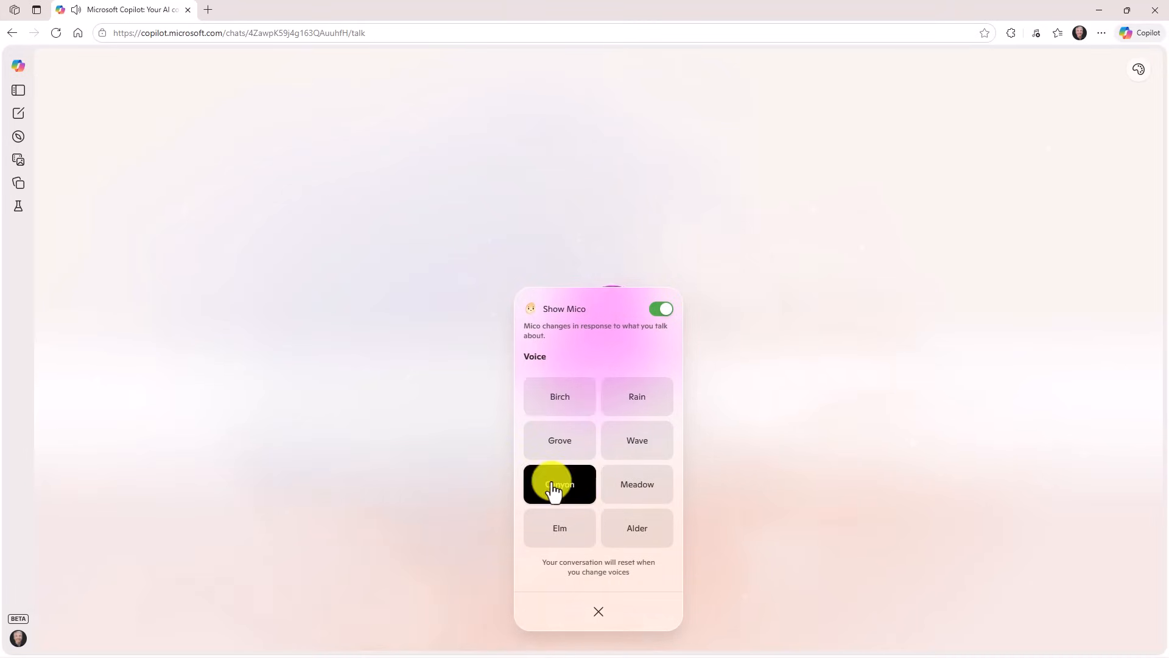
pyautogui.click(559, 483)
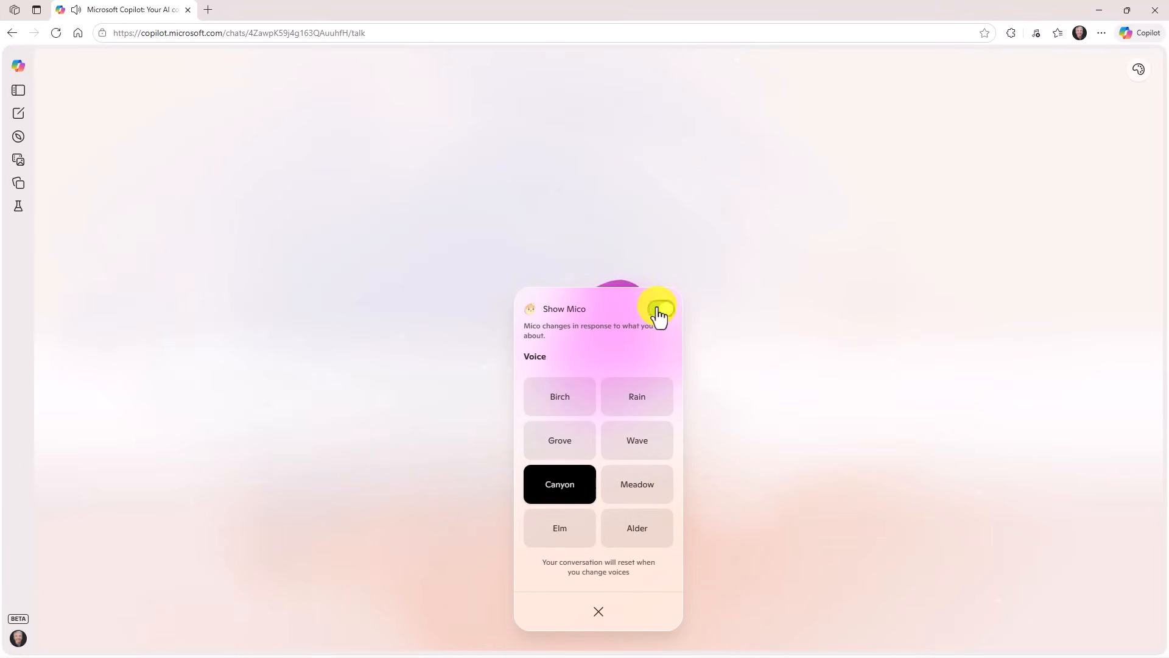
# Turn off Mico's appearance and end the voice chat to reveal its transcript.
pyautogui.click(659, 309)
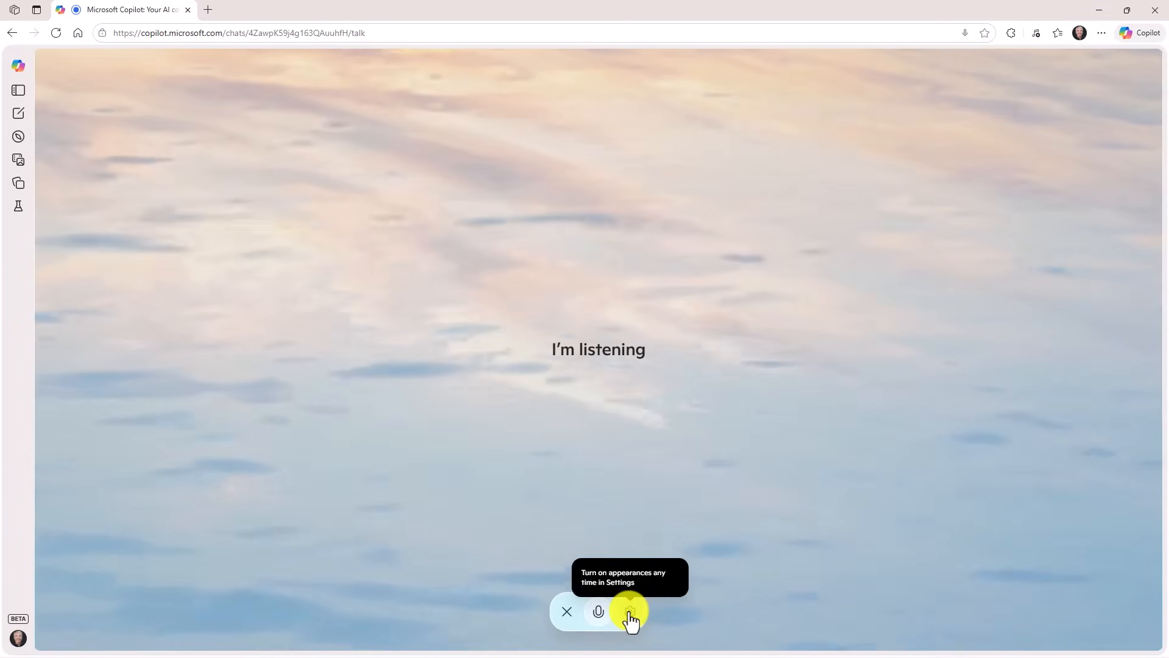
pyautogui.click(629, 611)
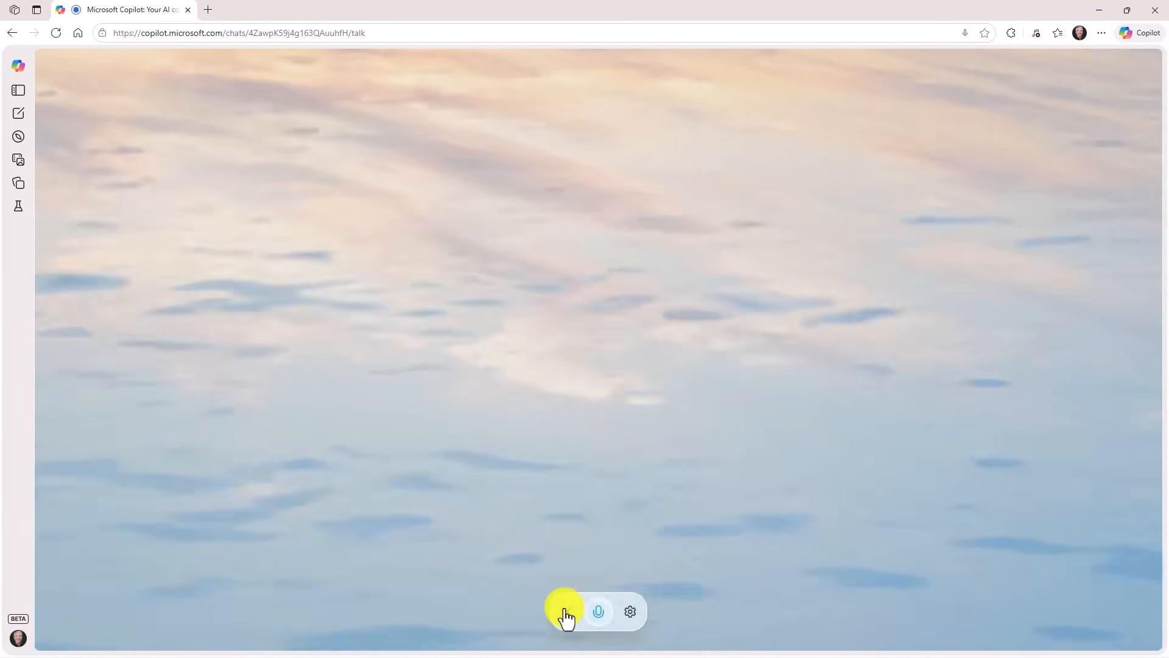
pyautogui.click(566, 611)
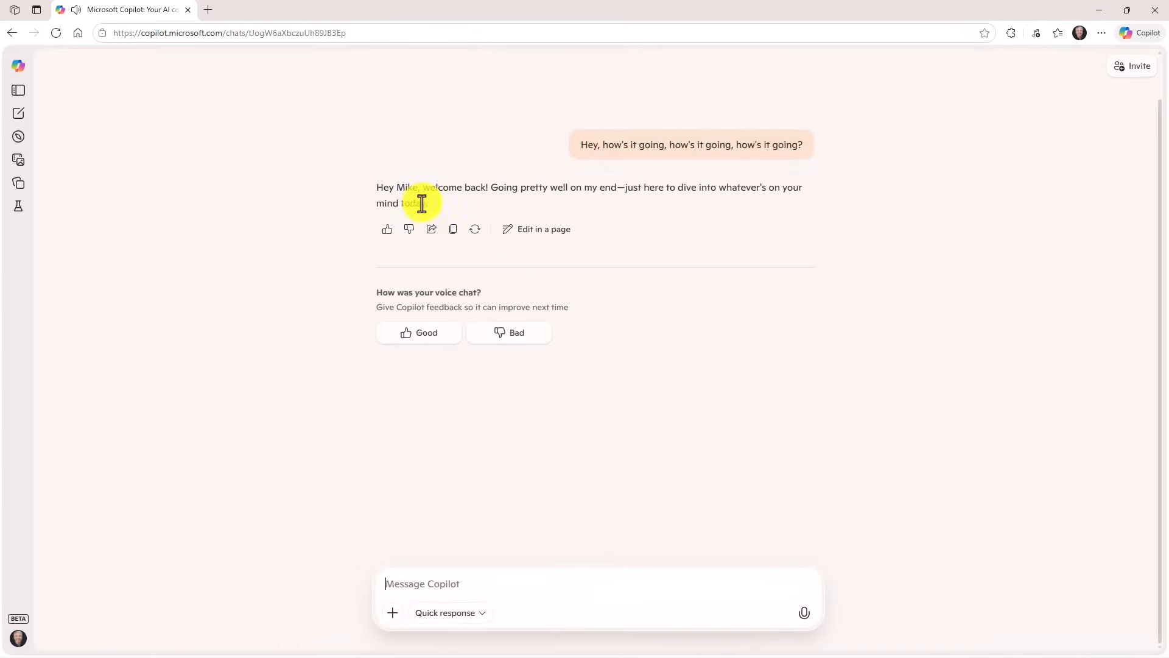
pyautogui.scroll(3)
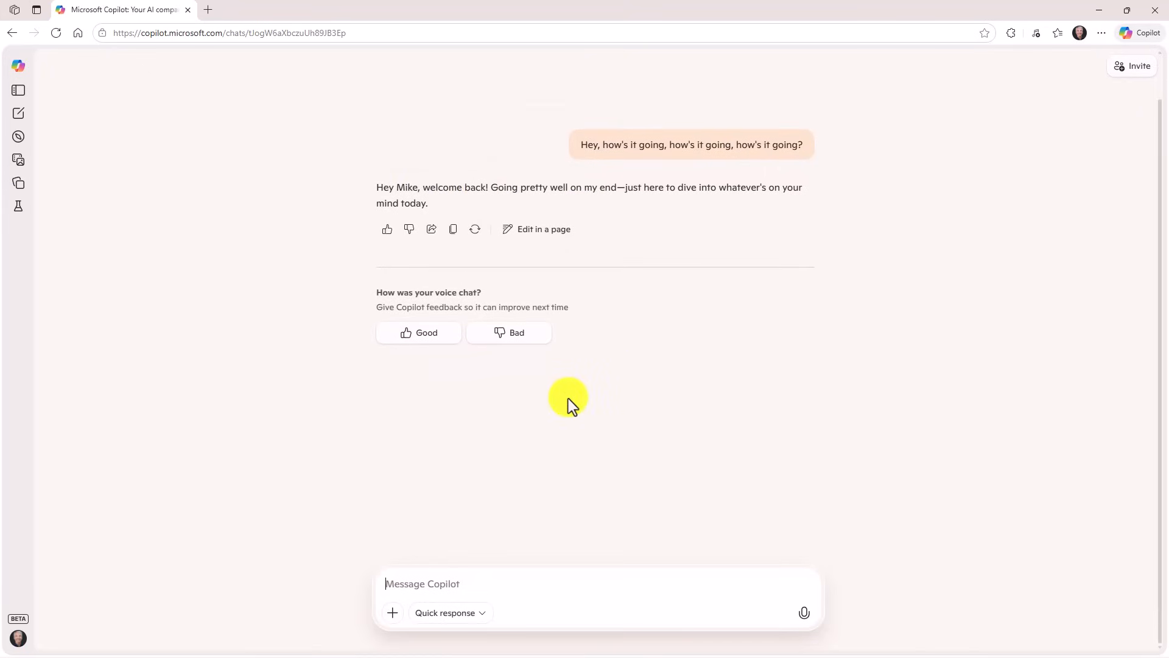
pyautogui.moveTo(620, 551)
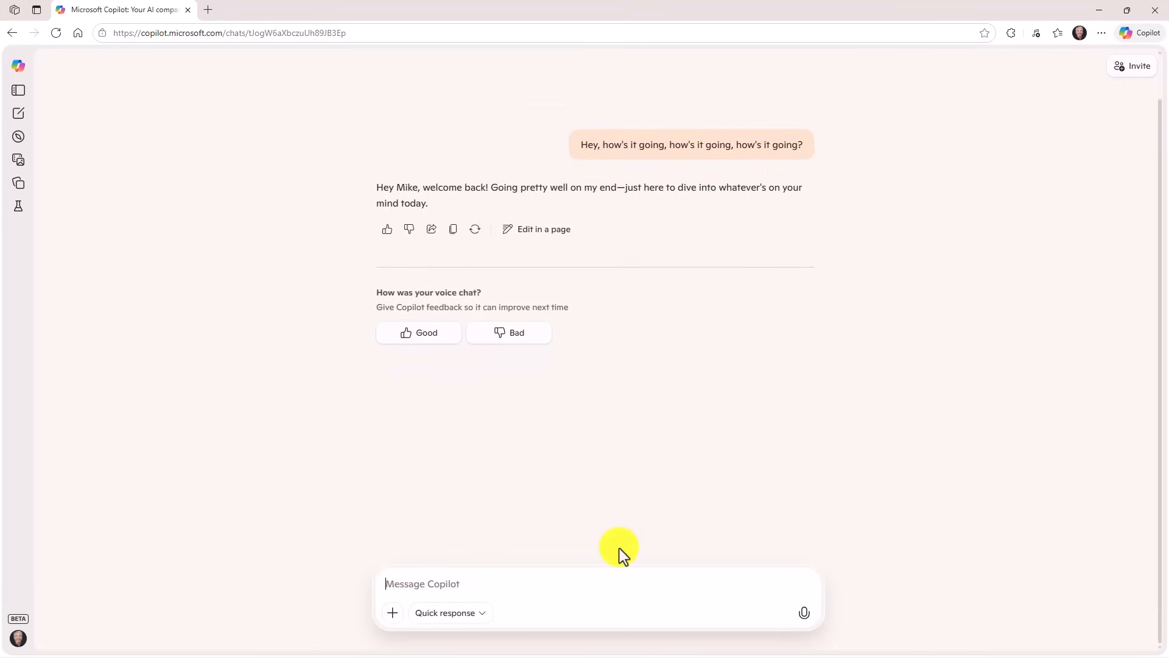
pyautogui.moveTo(632, 559)
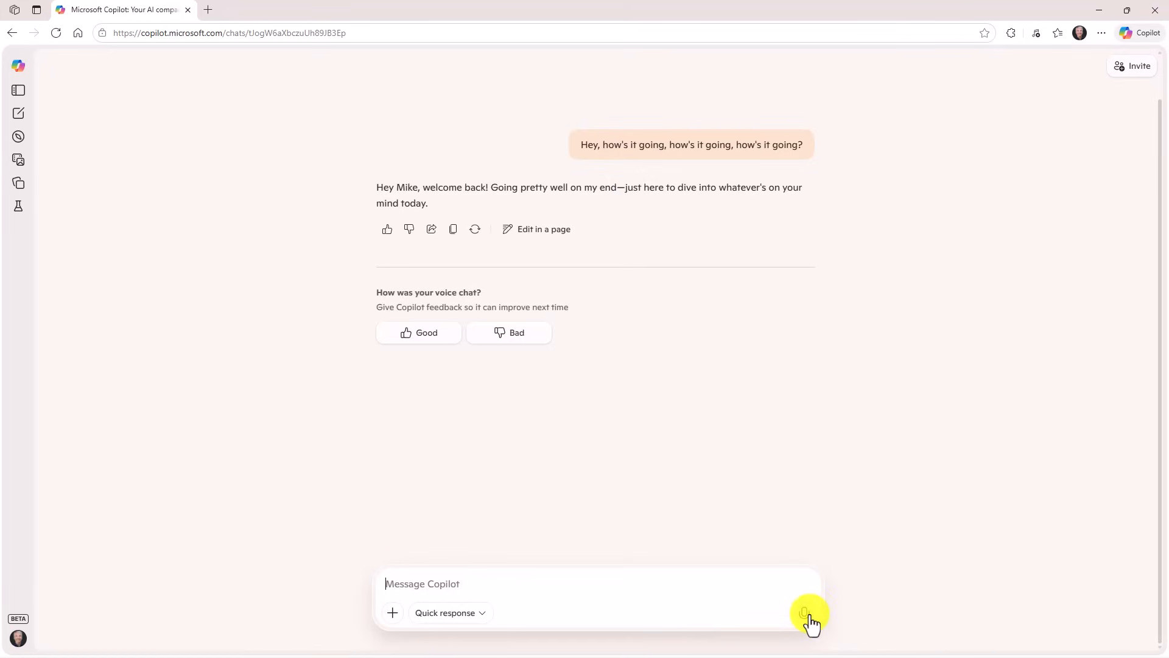
# Start a new voice chat with appearance on, tap the character until Clippy shows, then end the chat.
pyautogui.click(809, 612)
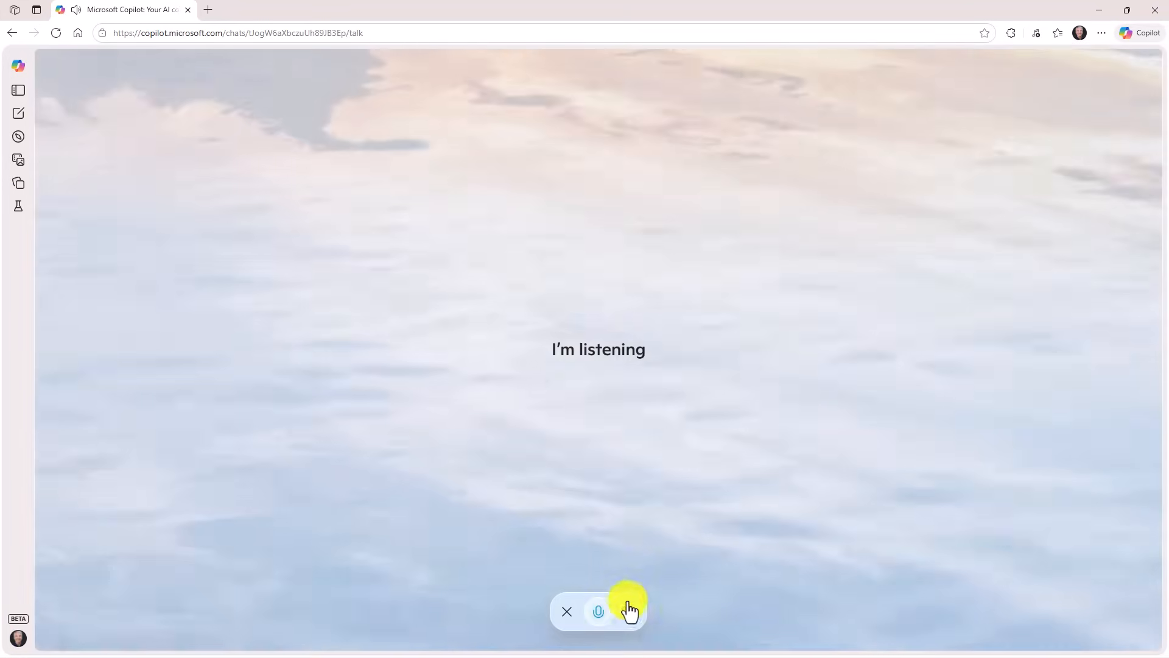
pyautogui.click(629, 610)
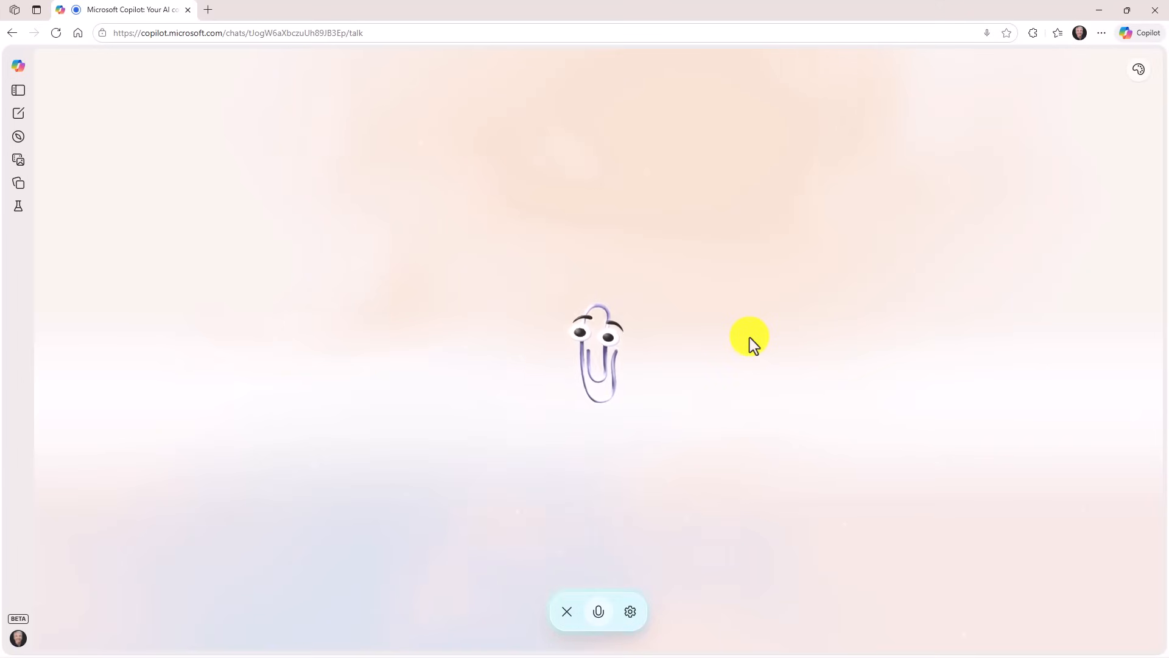
pyautogui.click(598, 611)
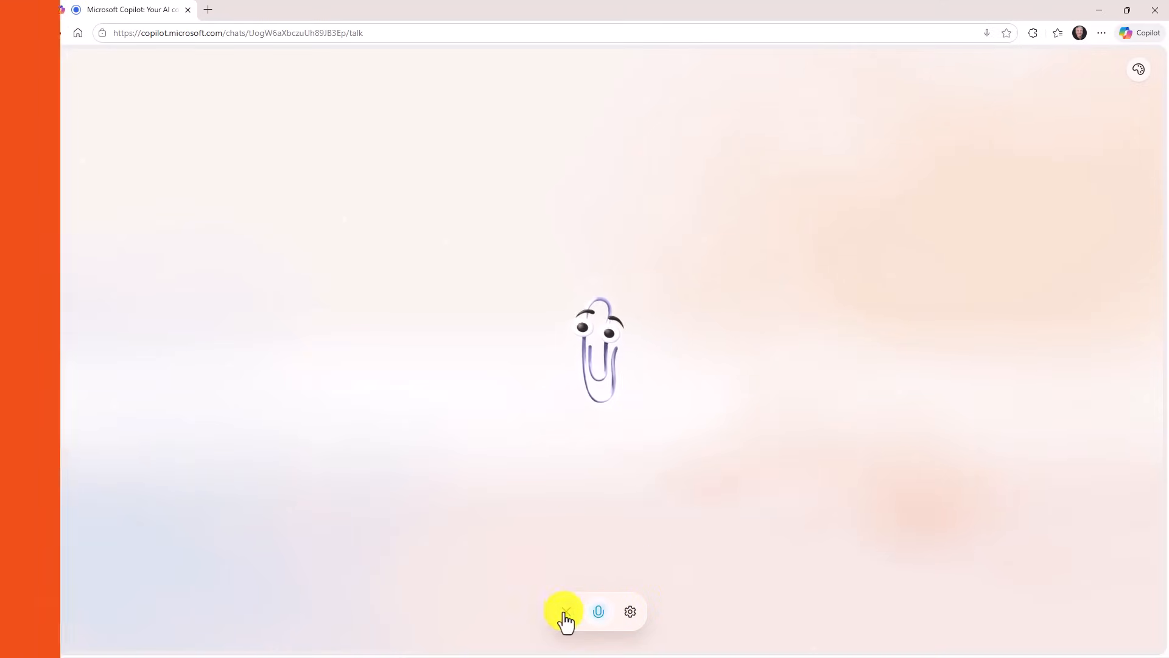
pyautogui.click(564, 611)
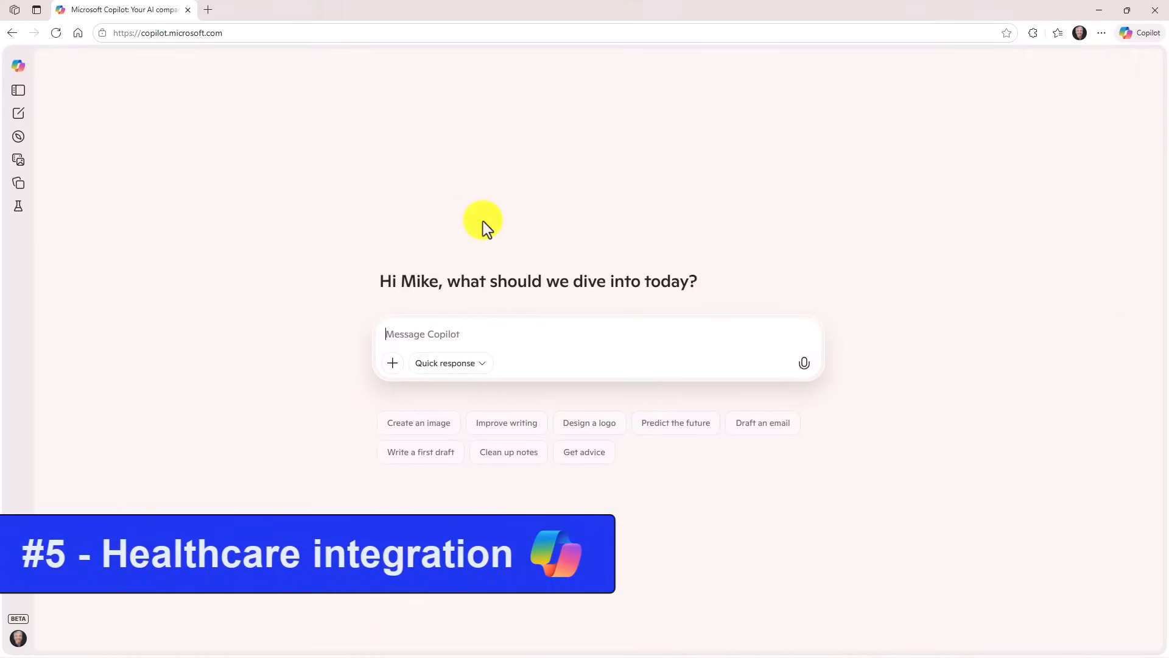
pyautogui.moveTo(344, 330)
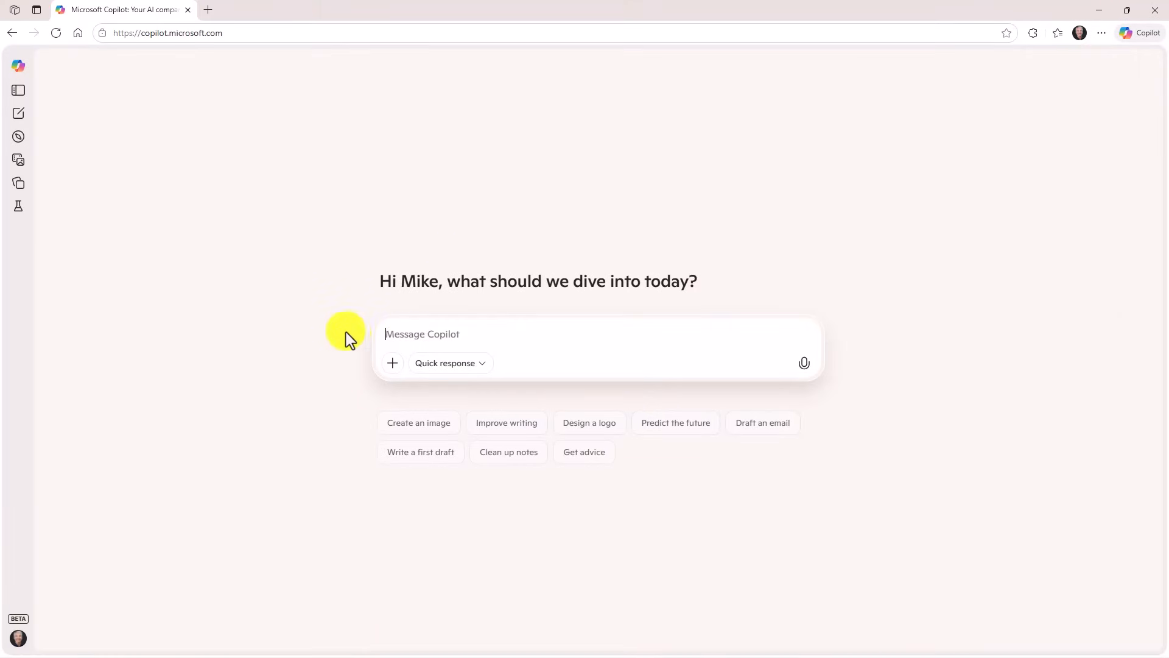
# Ask Copilot to find a male Family Care doctor nearby and scroll through the Newcastle, WA provider results.
pyautogui.write('Can you help me find a Family Care doctor near me? I prefer a male doctor')
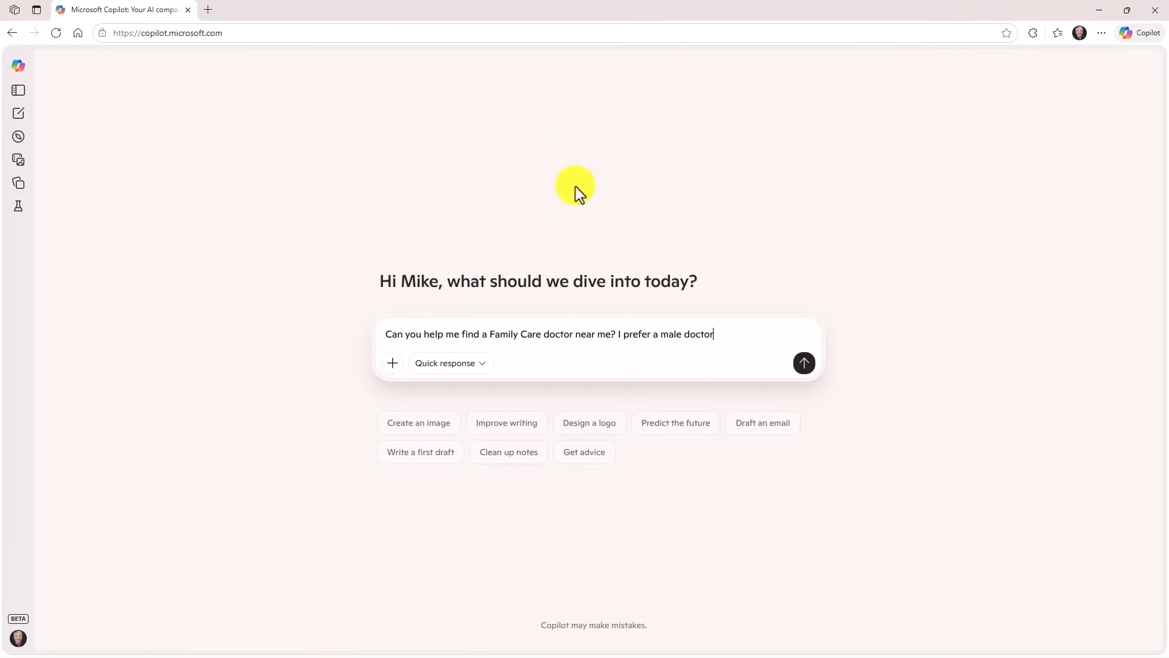
pyautogui.moveTo(556, 328)
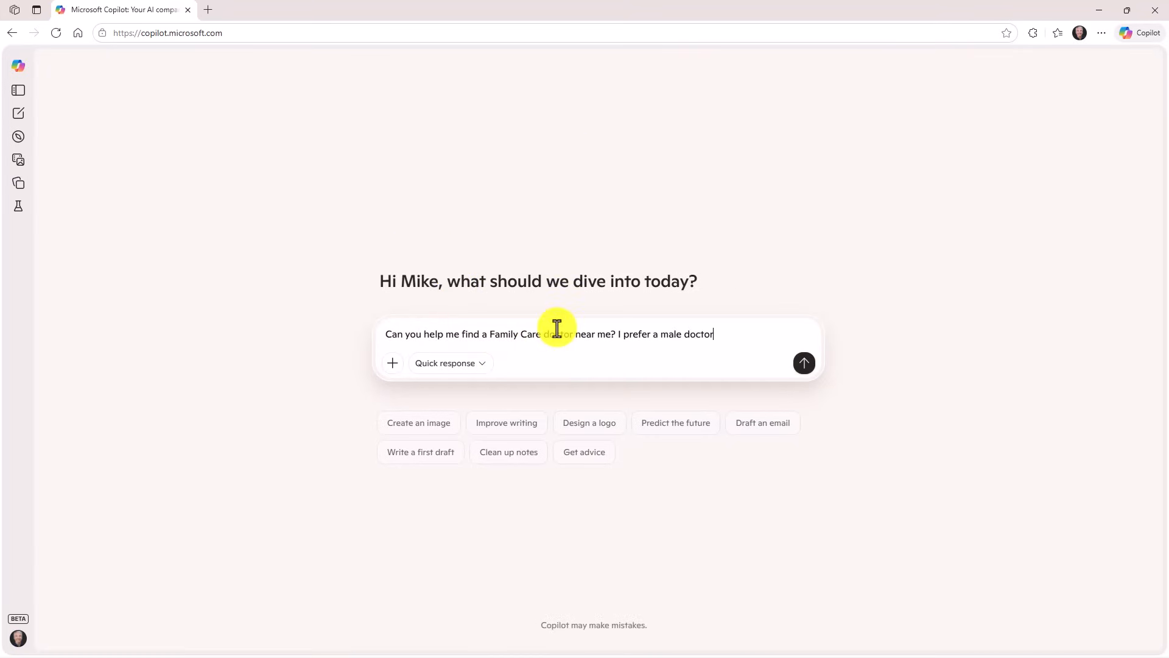
pyautogui.moveTo(706, 360)
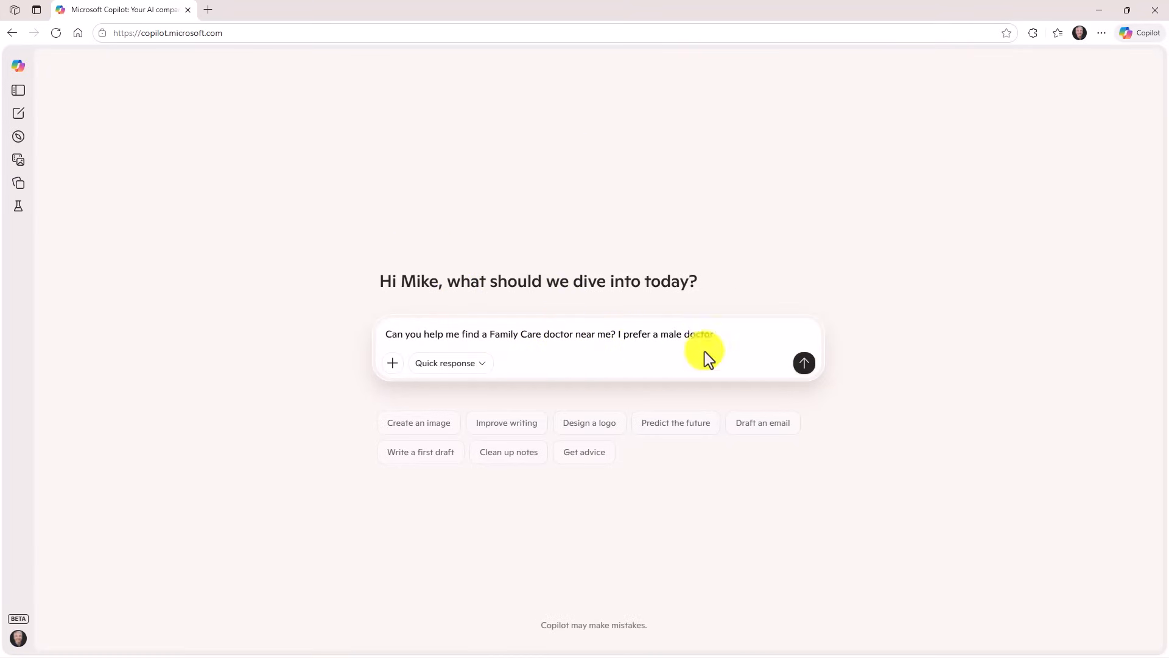
pyautogui.click(804, 363)
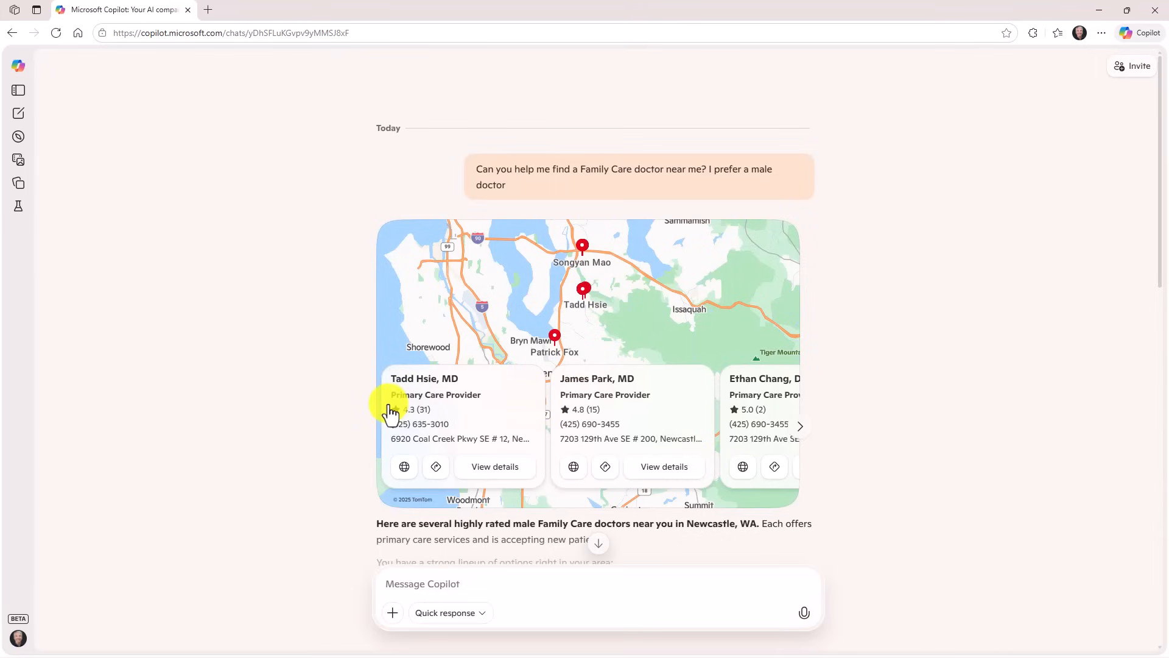
pyautogui.scroll(-3)
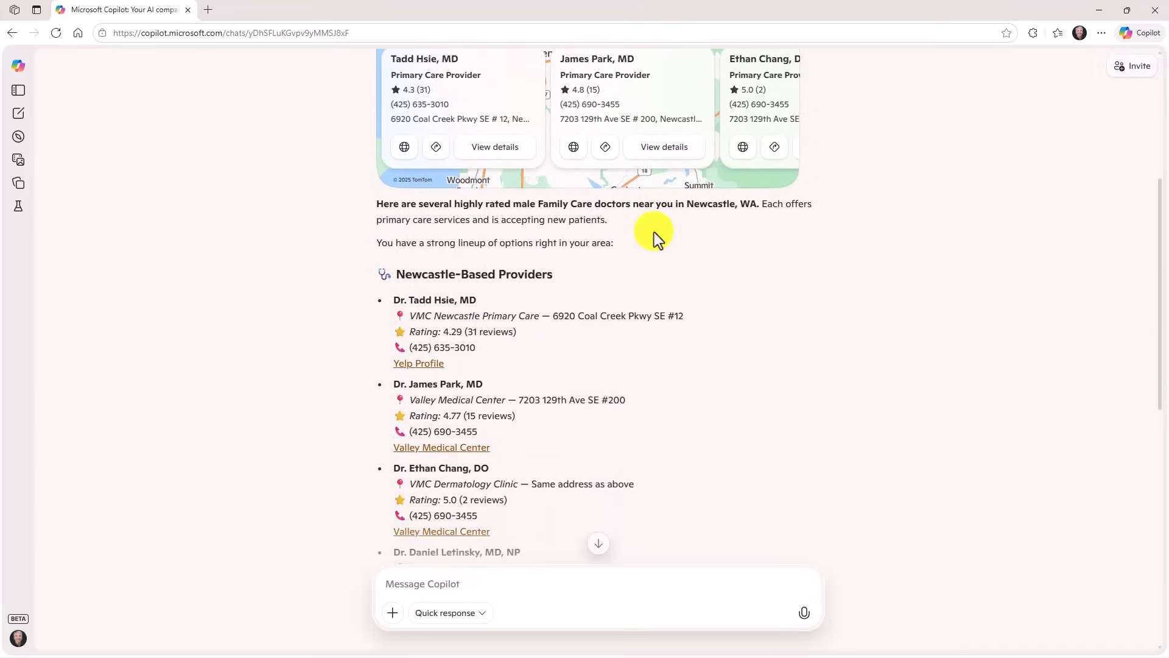
pyautogui.scroll(-3)
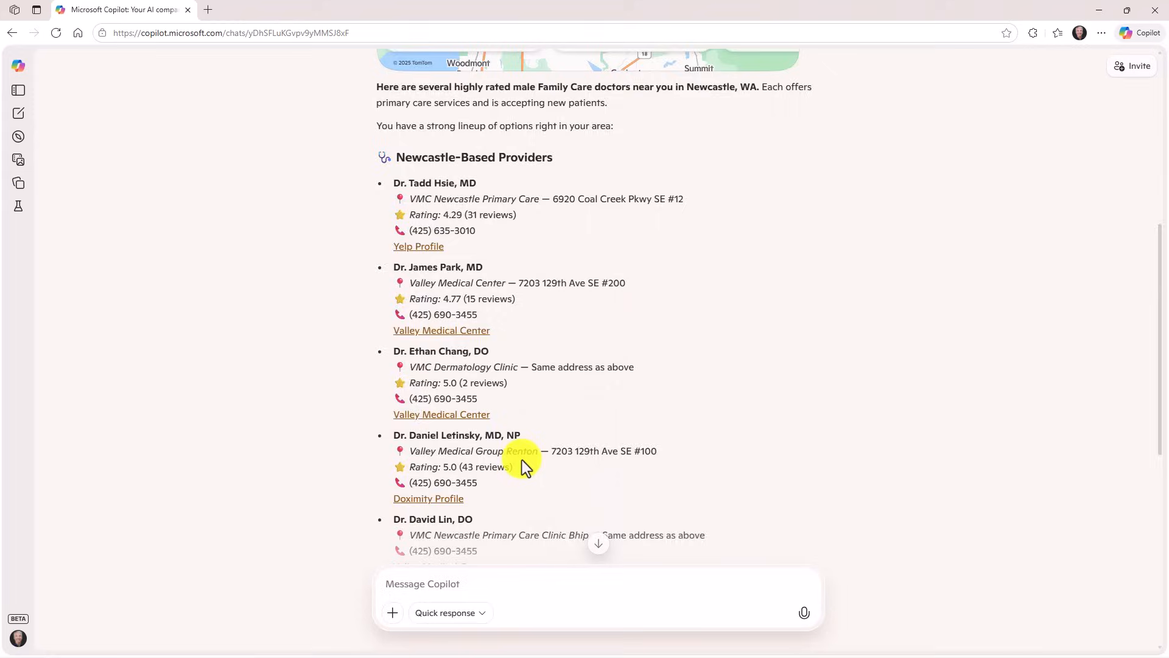
pyautogui.scroll(3)
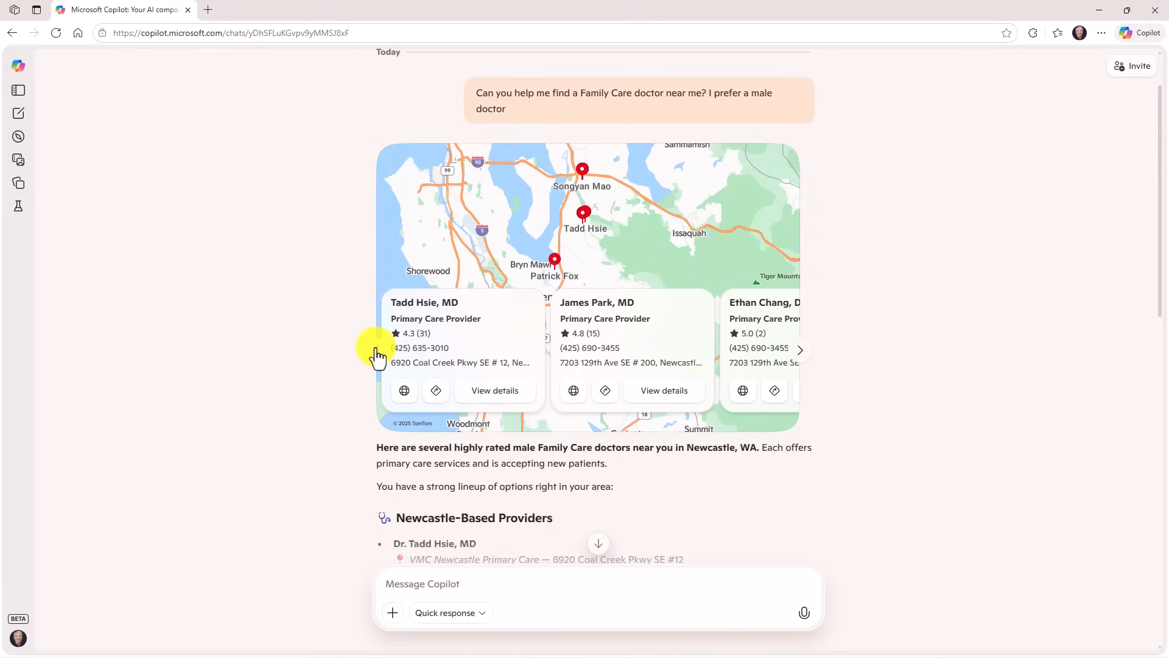
pyautogui.moveTo(659, 370)
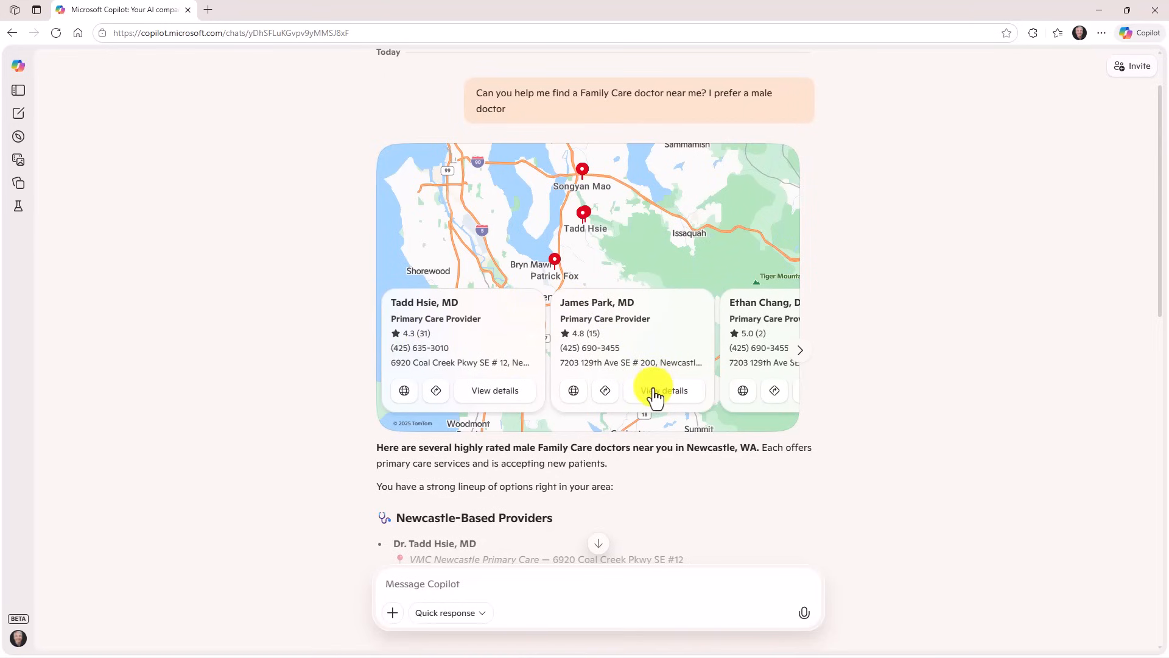
pyautogui.click(663, 389)
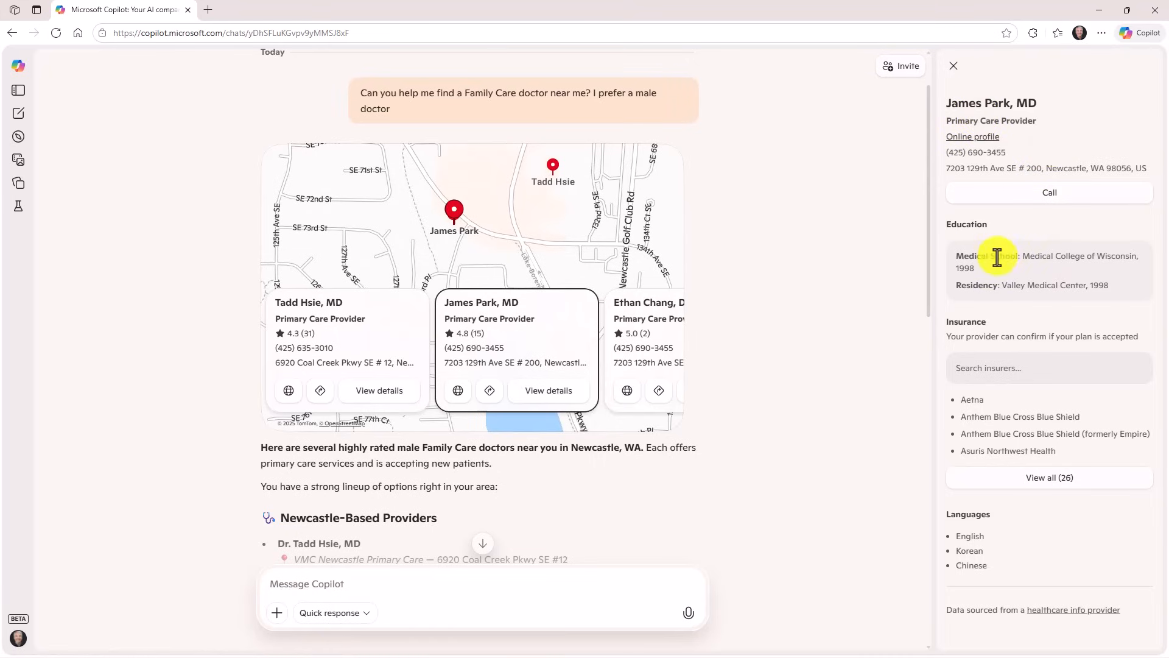
pyautogui.moveTo(1049, 477)
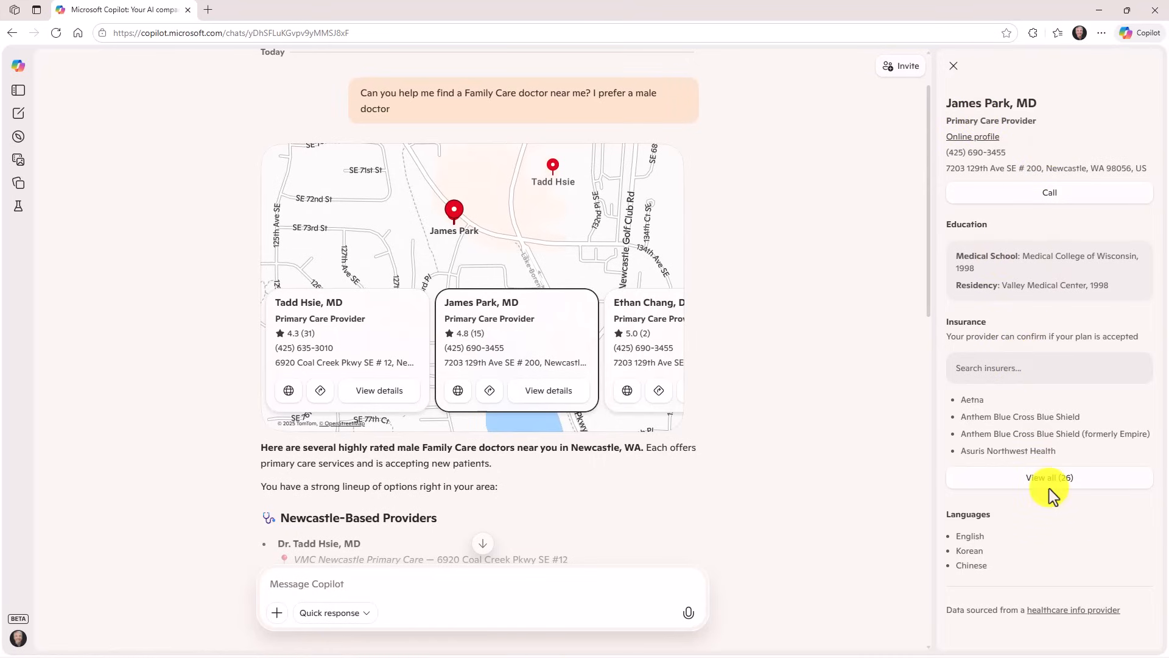
pyautogui.click(1048, 477)
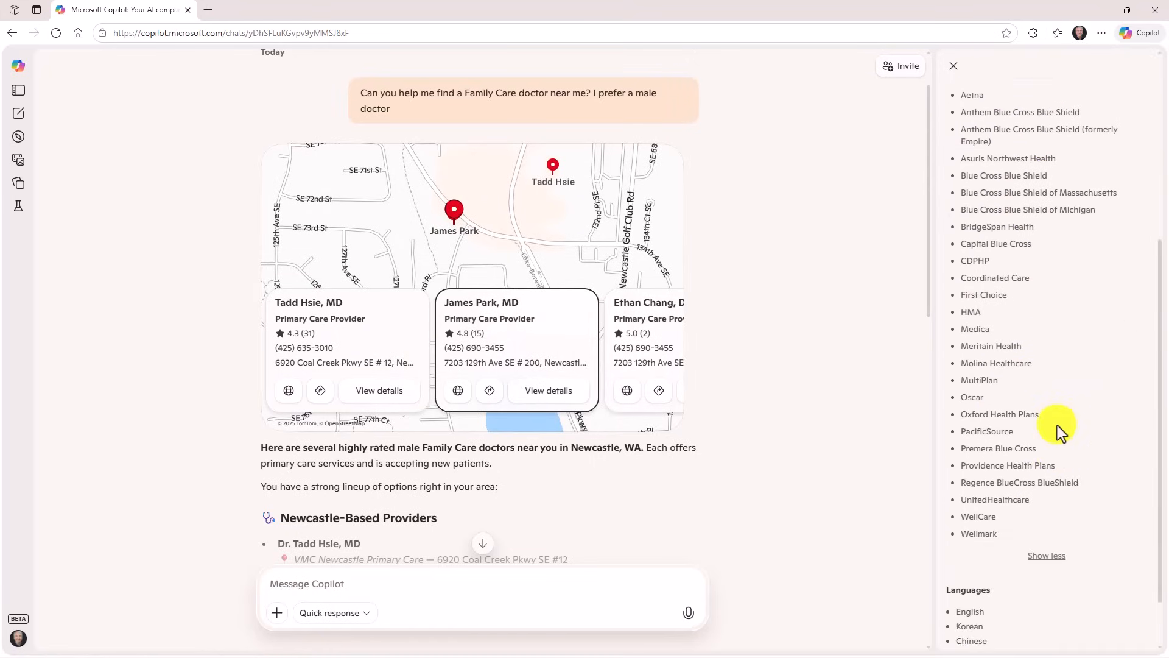
pyautogui.scroll(-3)
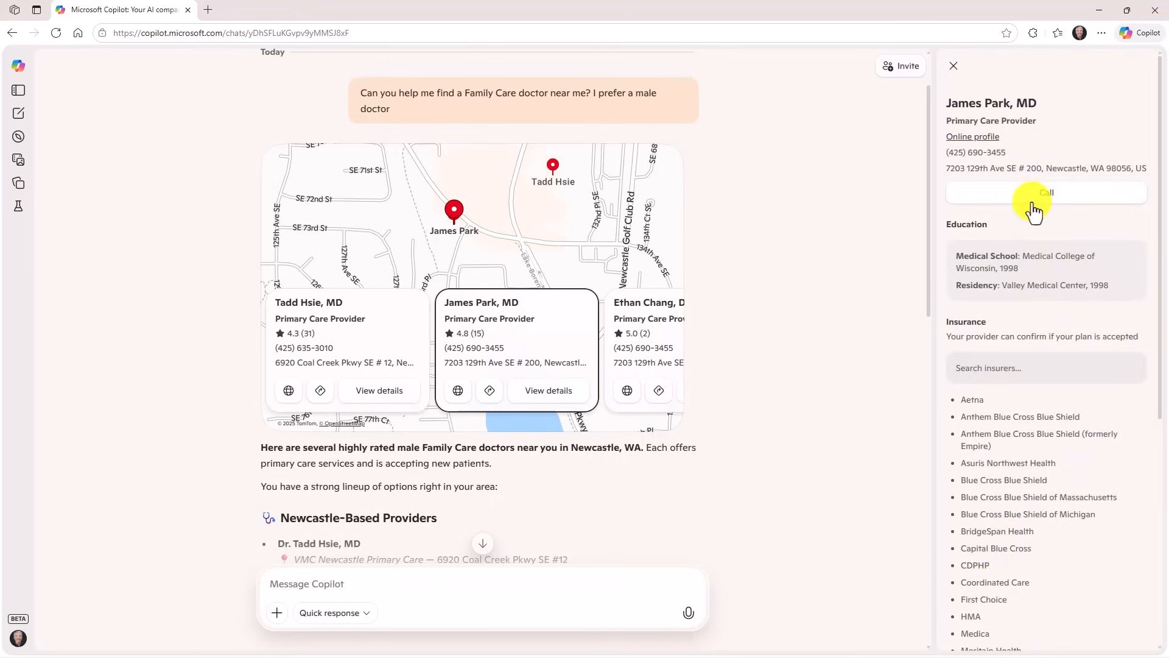
pyautogui.moveTo(952, 65)
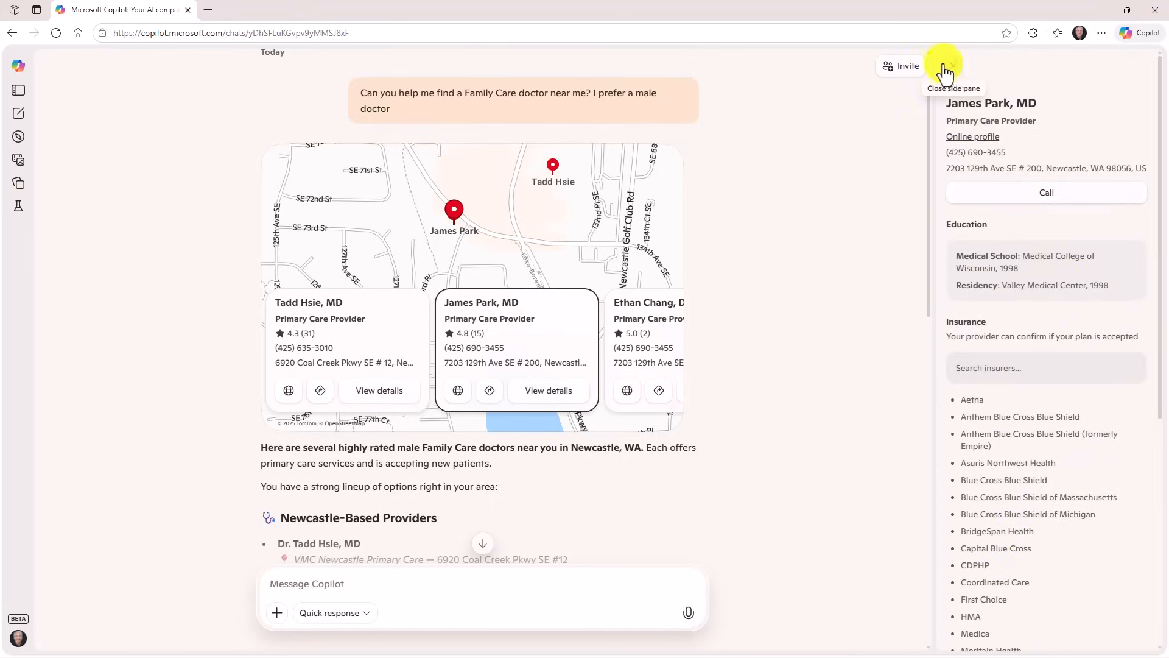
pyautogui.click(944, 66)
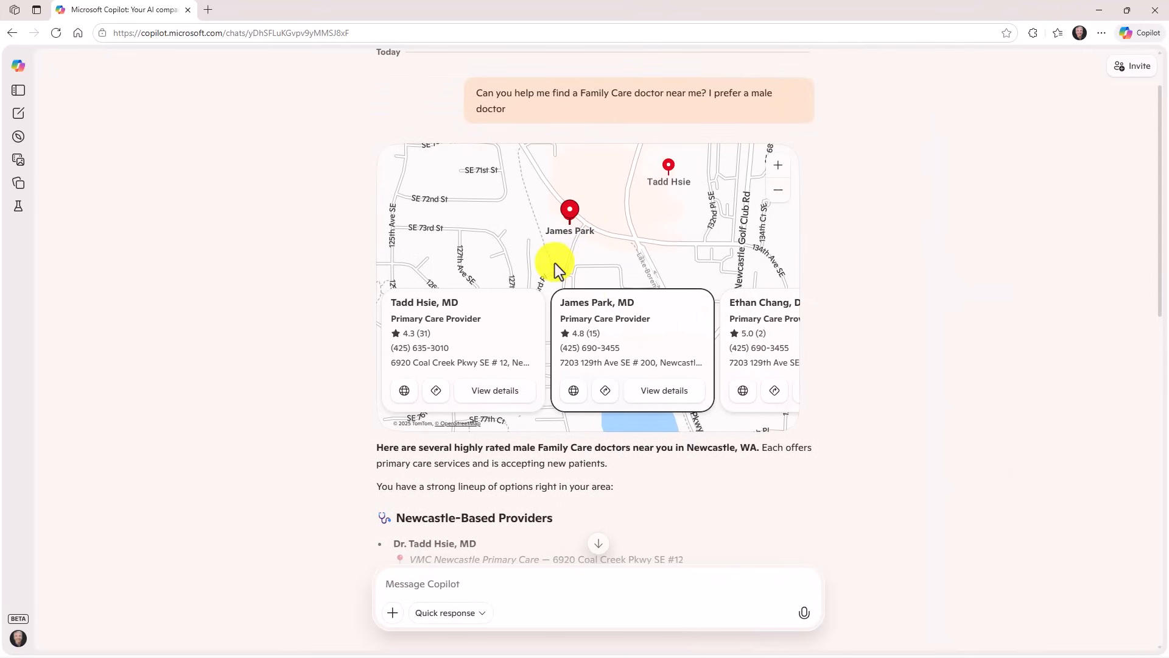
pyautogui.moveTo(587, 490)
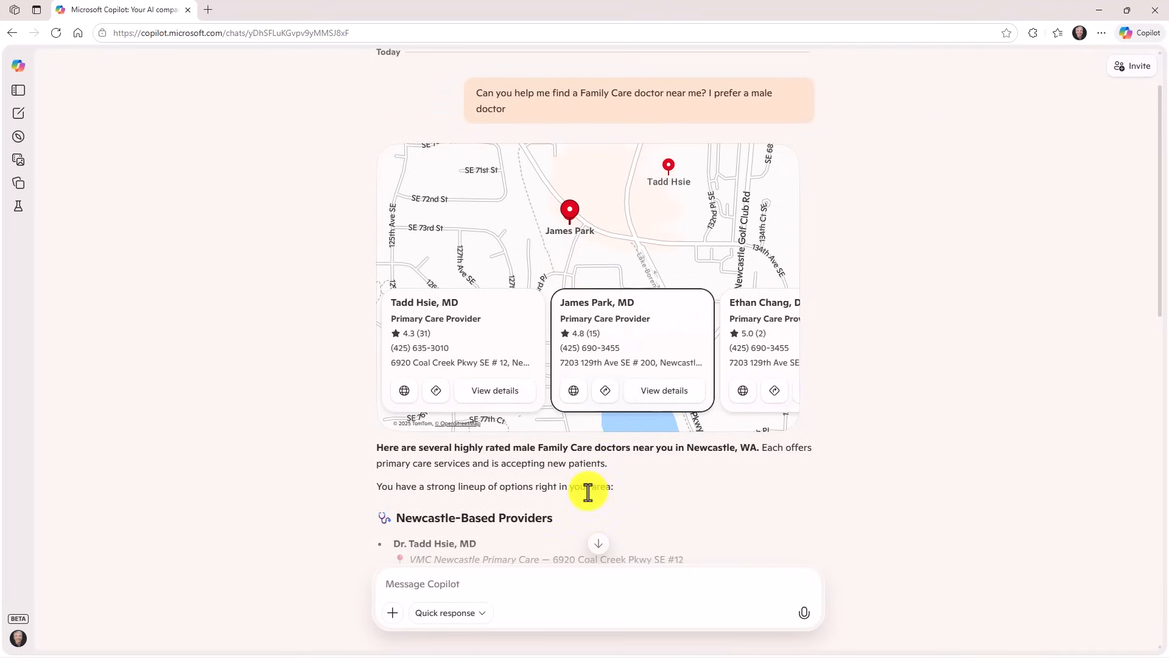
pyautogui.moveTo(562, 468)
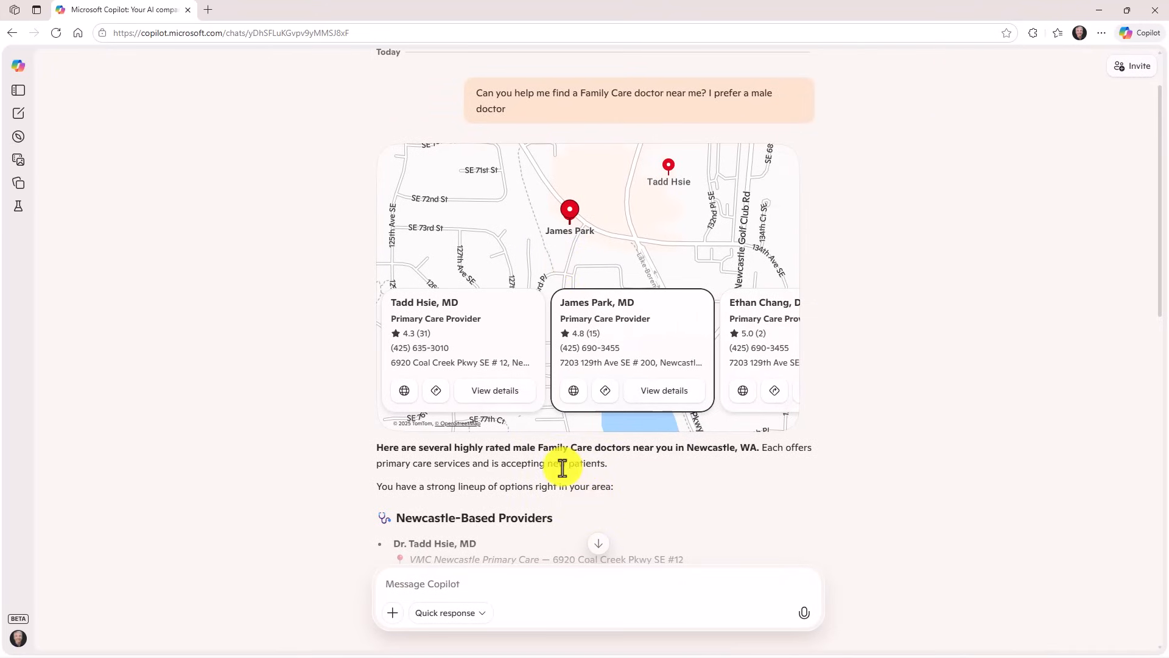
pyautogui.moveTo(587, 481)
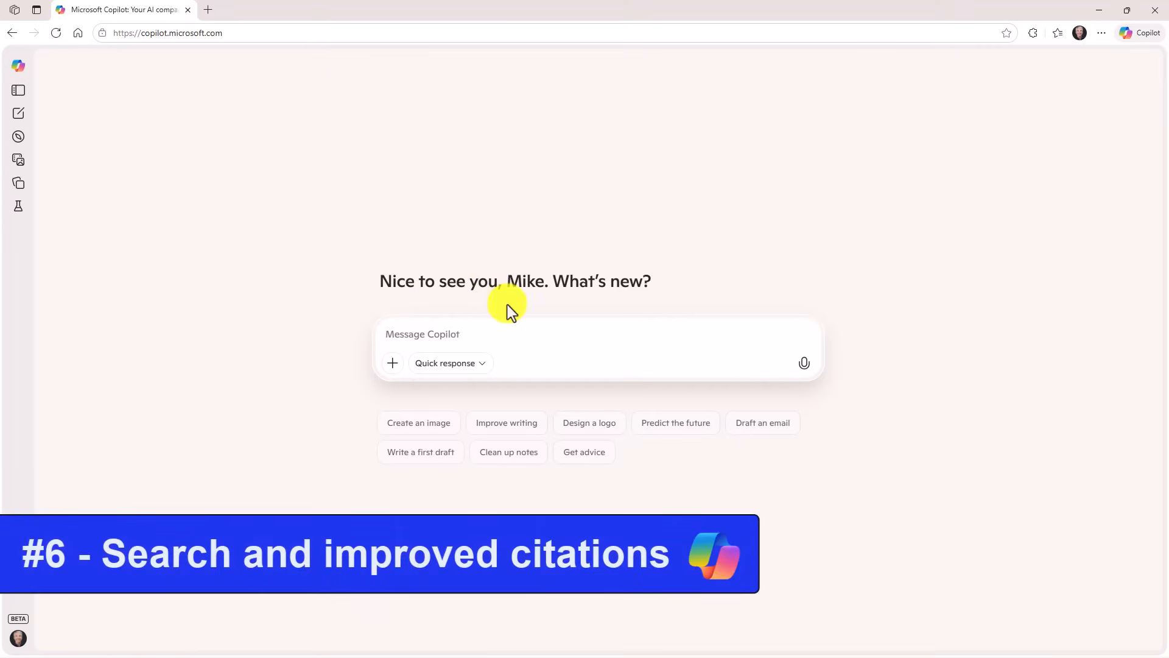
# Choose Search mode and type a question about all new Copilot updates in the Fall release.
pyautogui.click(442, 333)
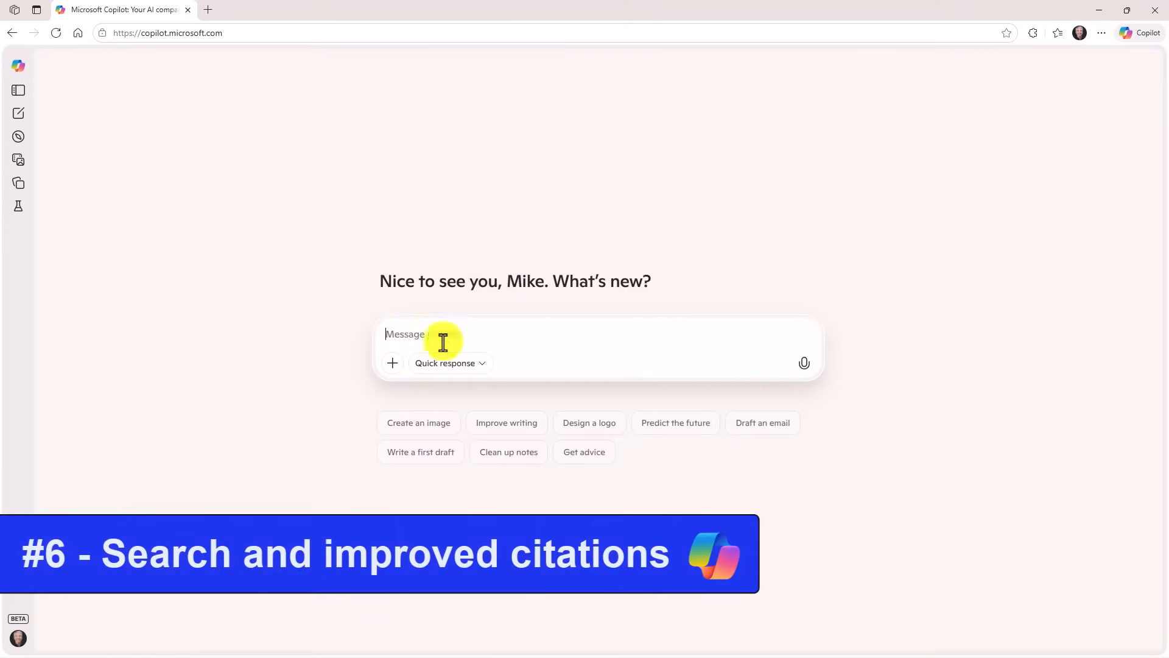
pyautogui.click(451, 363)
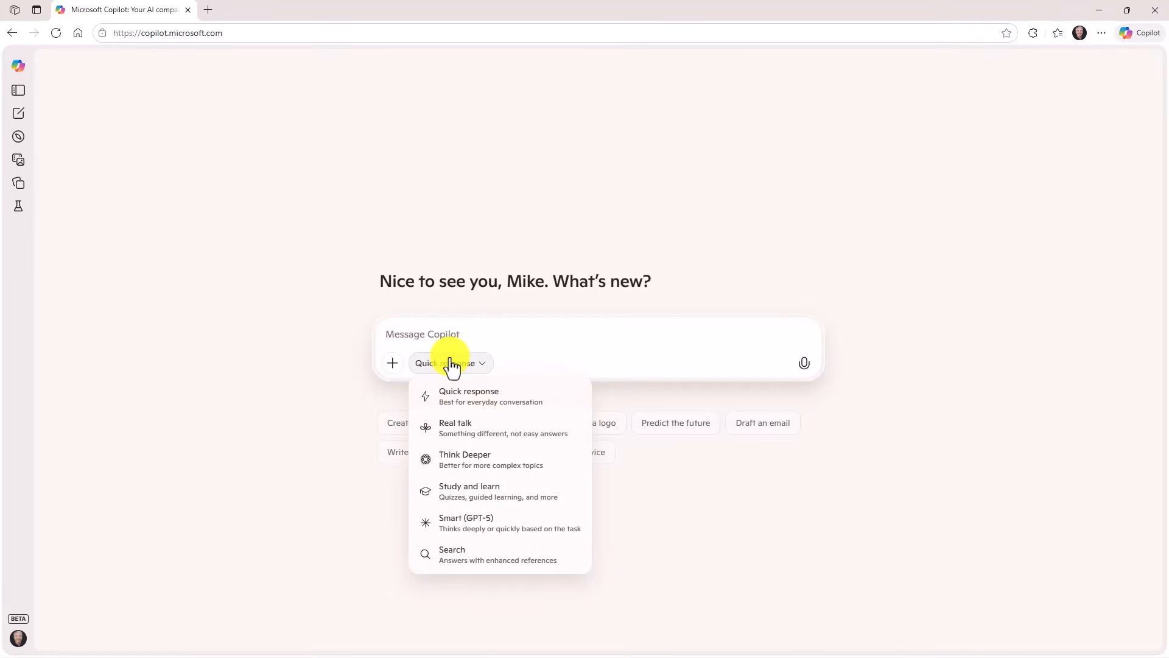
pyautogui.moveTo(520, 564)
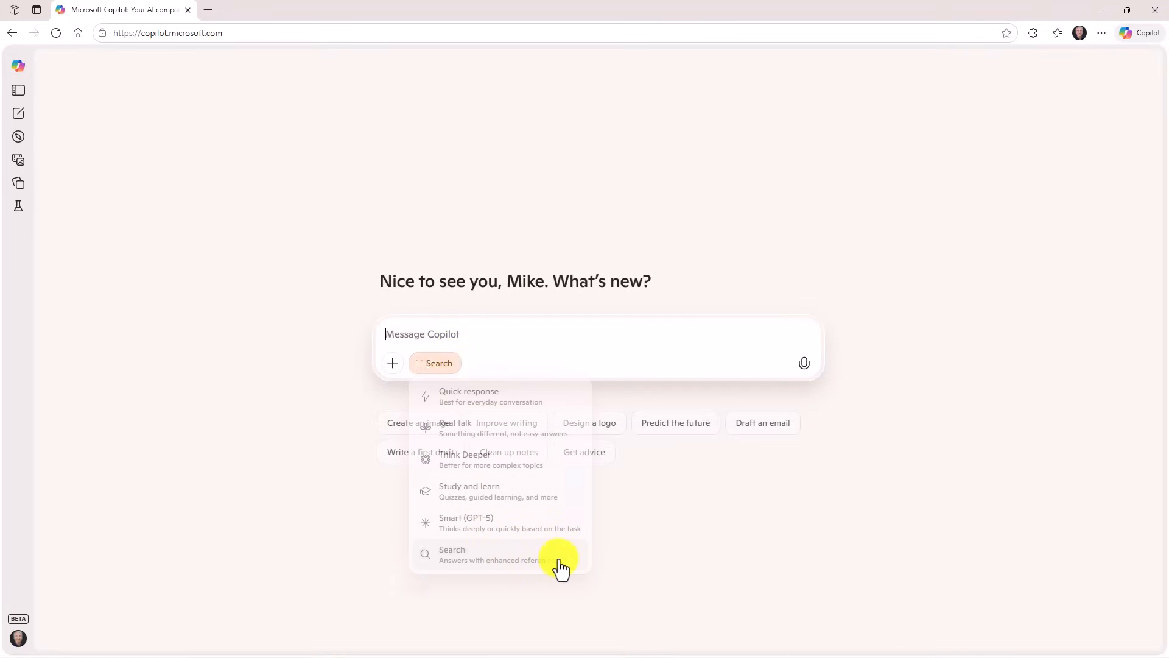
pyautogui.write('Please help me find out about all of the new Copilot updates in the Fall release')
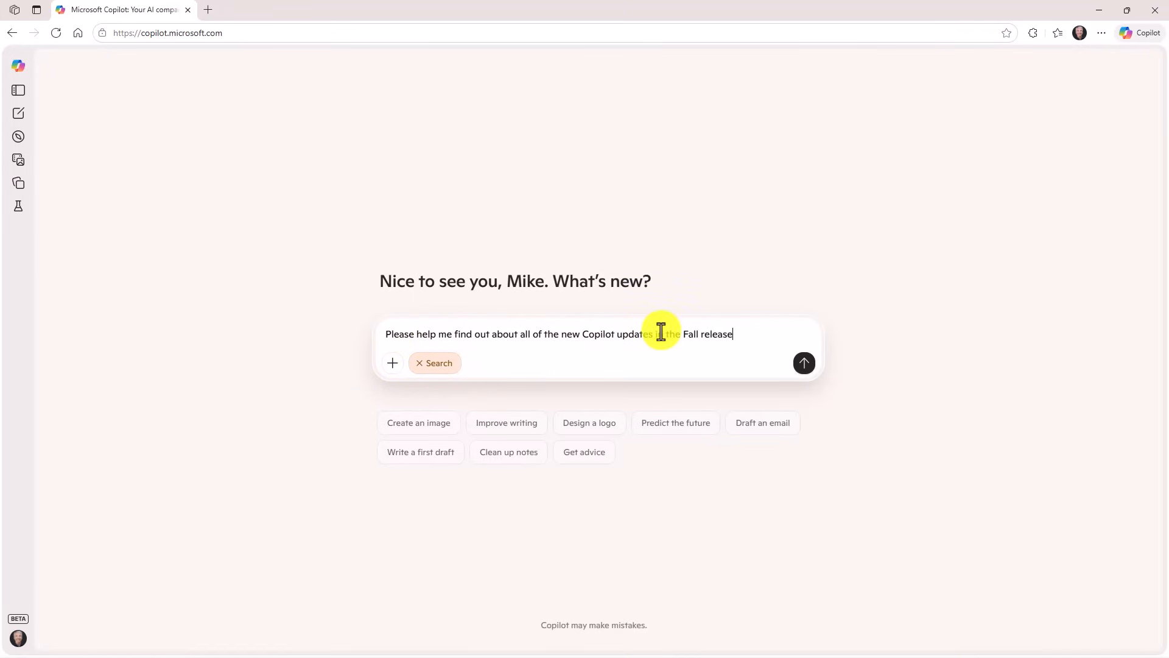
pyautogui.write('in')
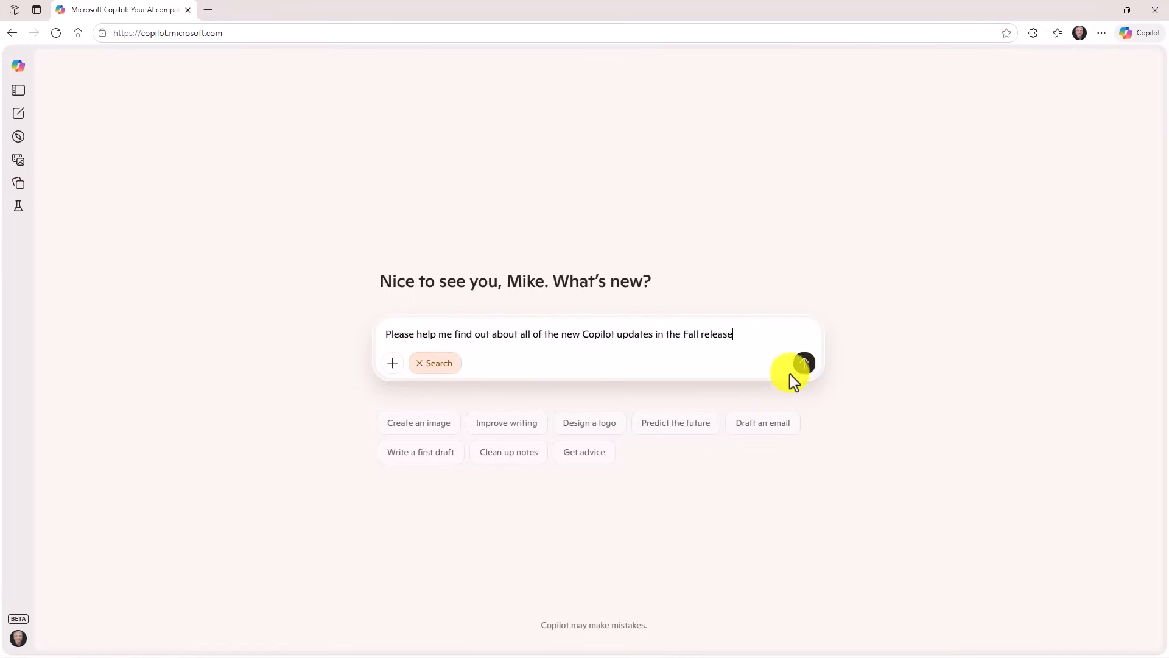
pyautogui.moveTo(804, 365)
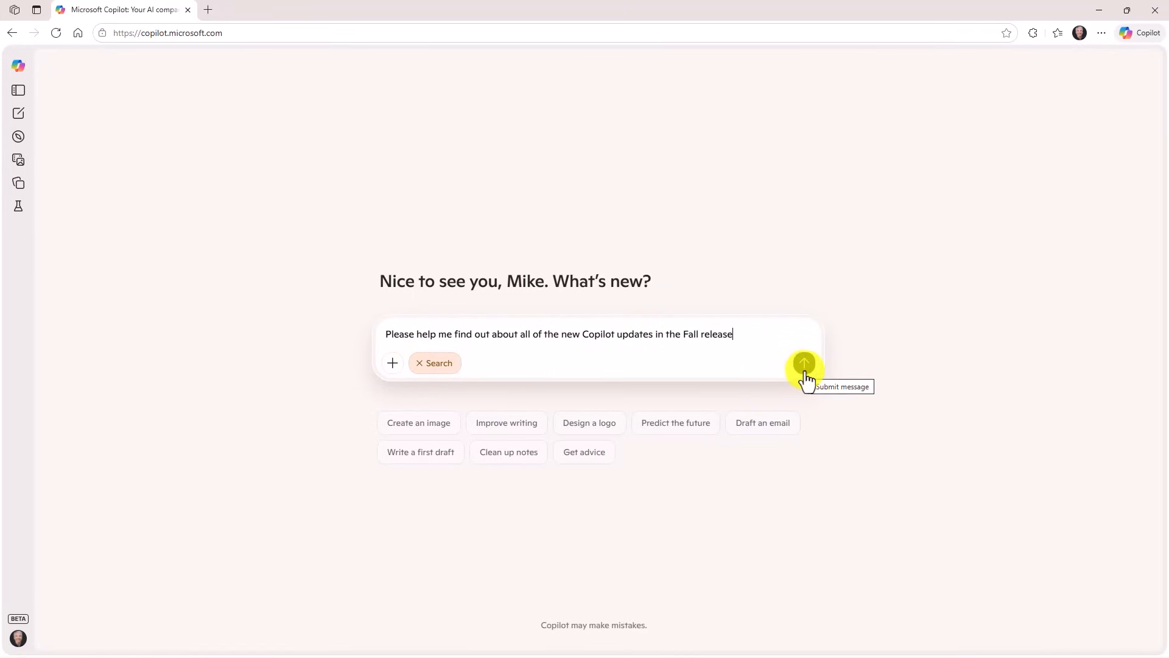
# Send the Fall release question and read Copilot's feature breakdown down to the Sources cards.
pyautogui.click(804, 364)
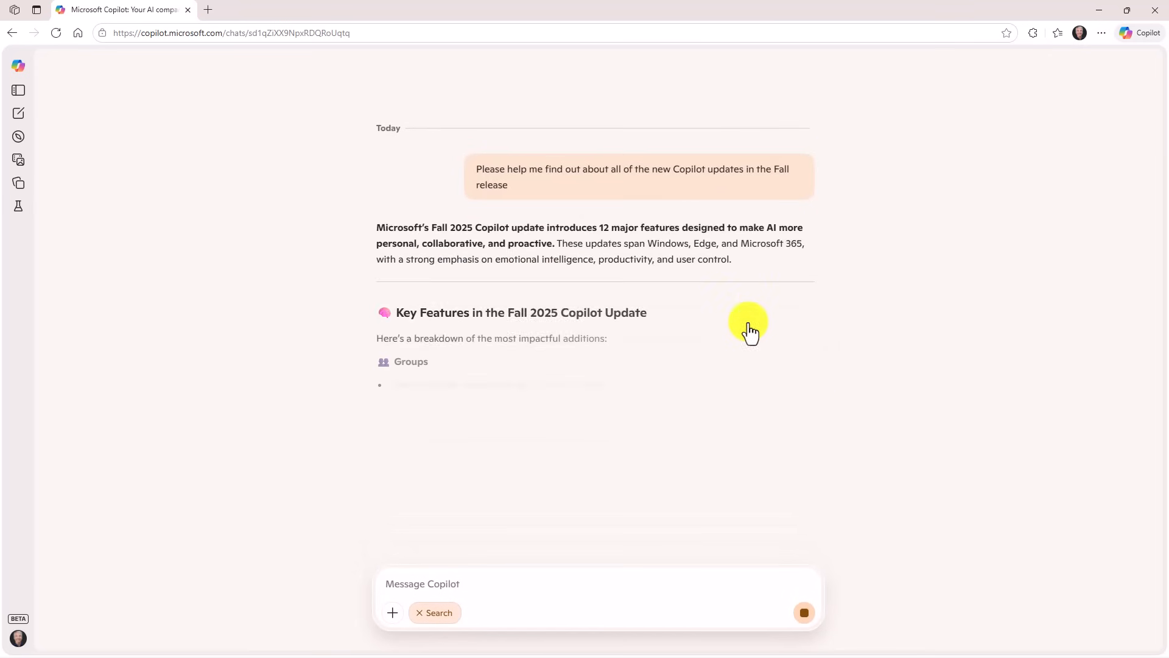
pyautogui.scroll(-3)
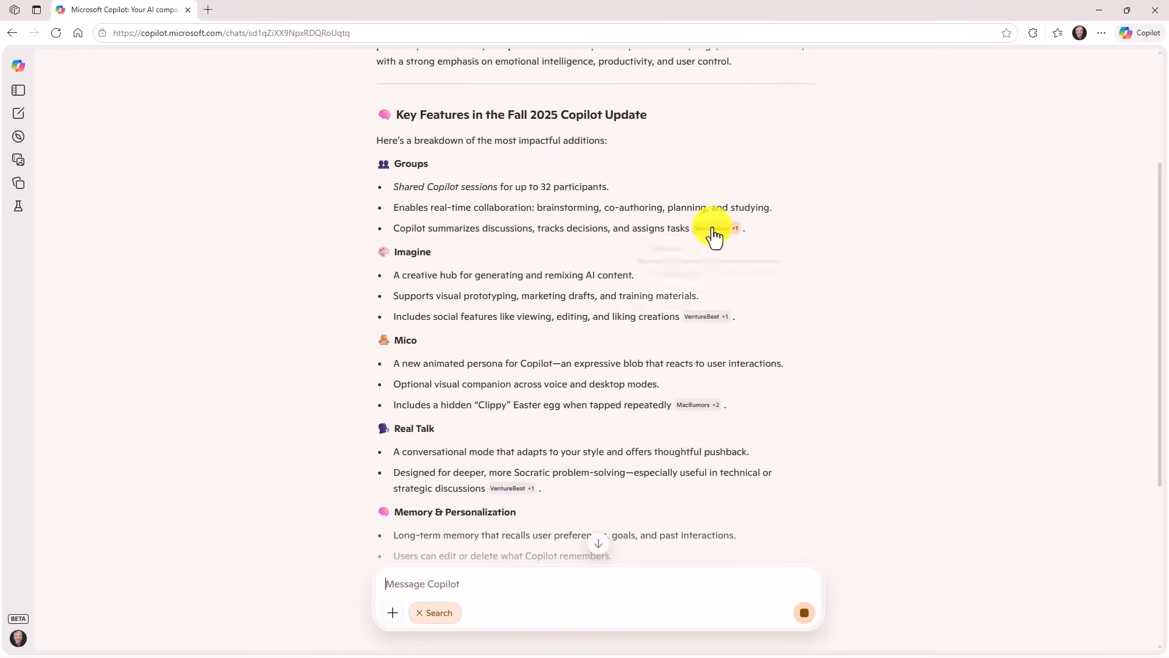
pyautogui.scroll(-3)
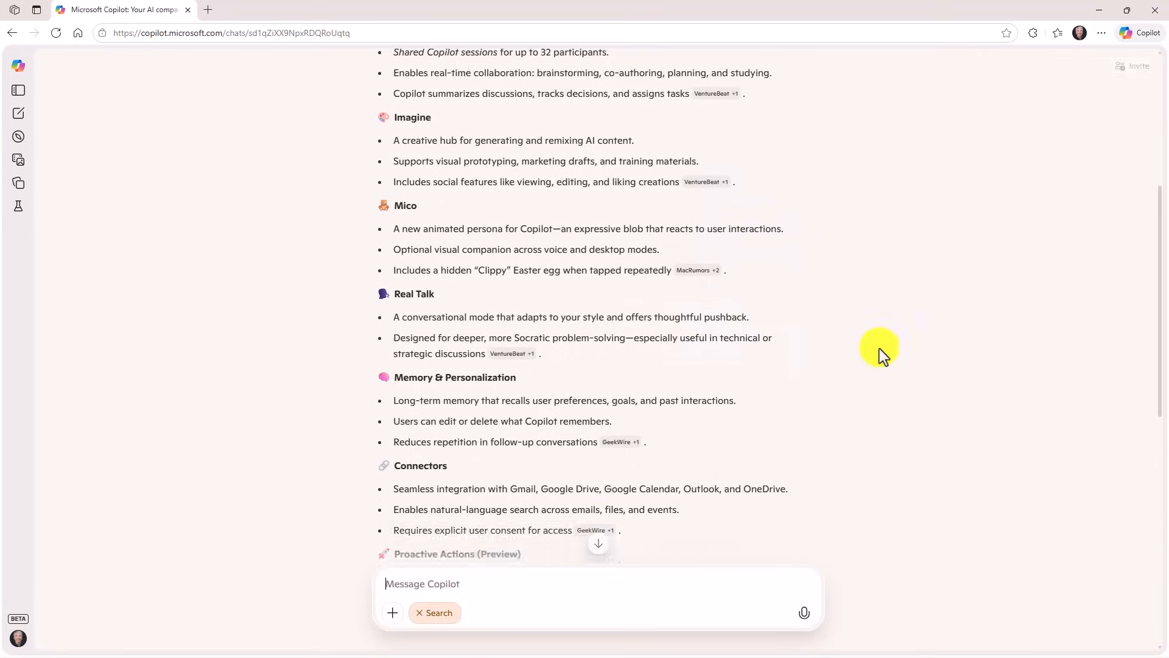
pyautogui.scroll(-3)
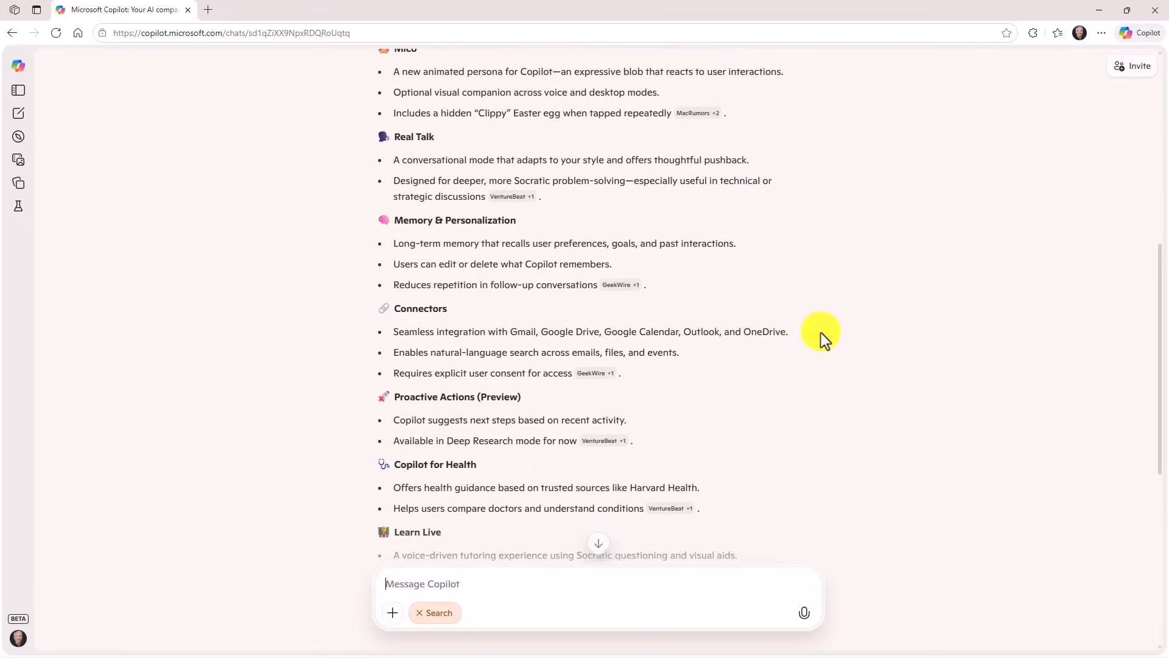
pyautogui.scroll(-3)
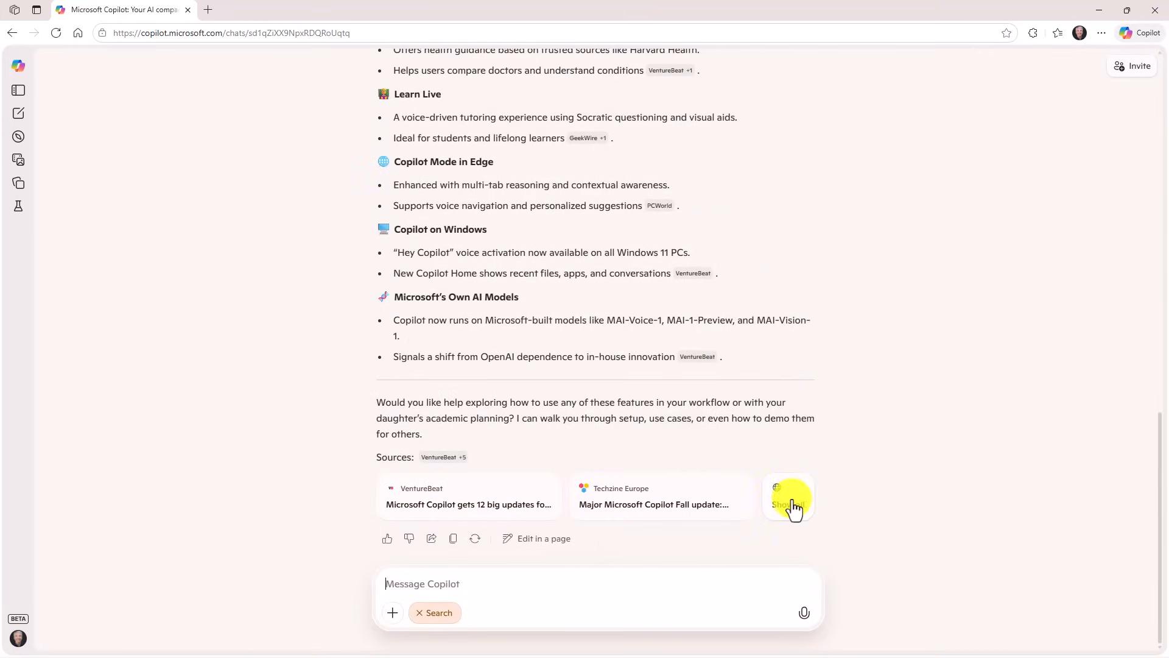
# Show all references behind the answer, browse the list, and open the VentureBeat article in a new tab.
pyautogui.click(788, 498)
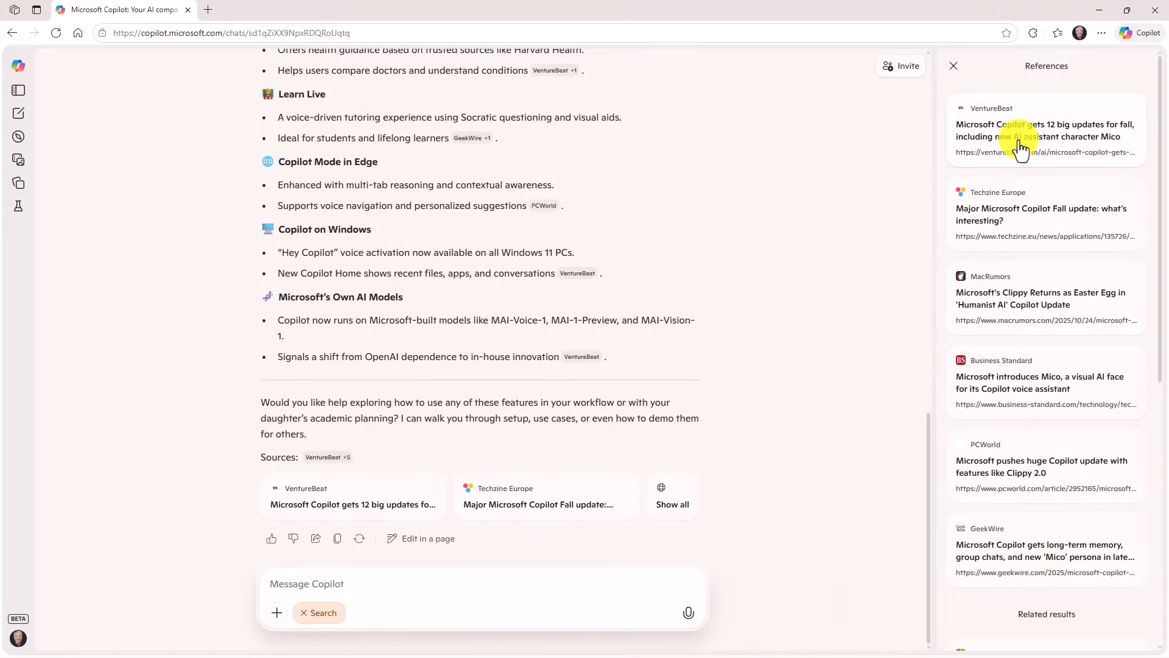
pyautogui.scroll(-3)
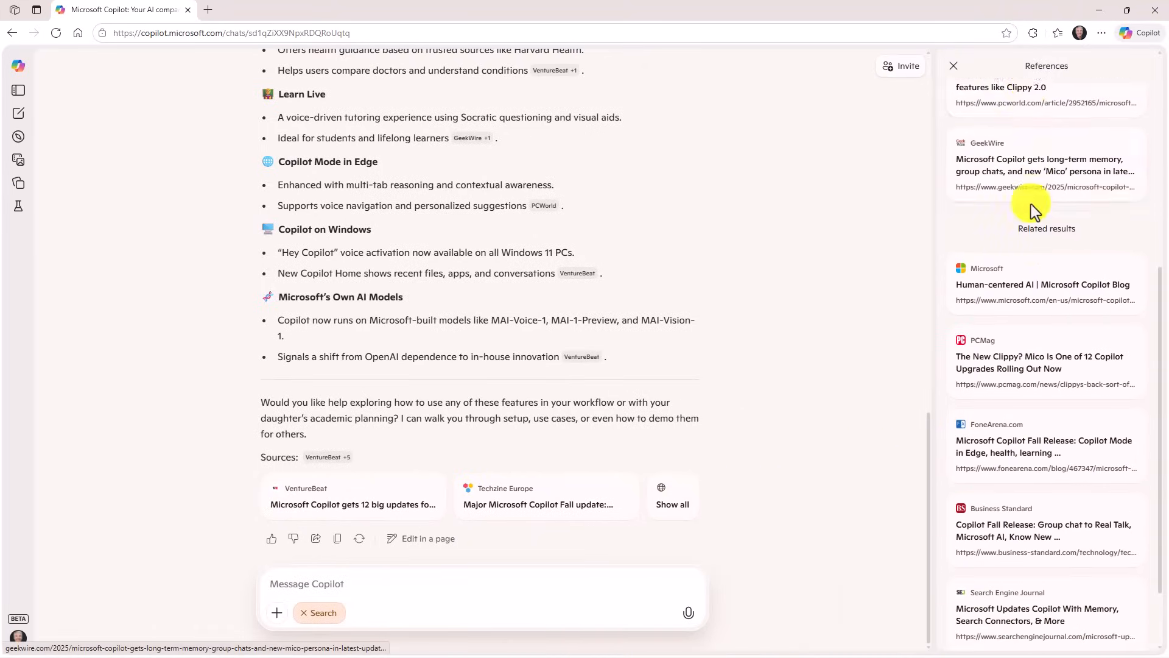
pyautogui.scroll(3)
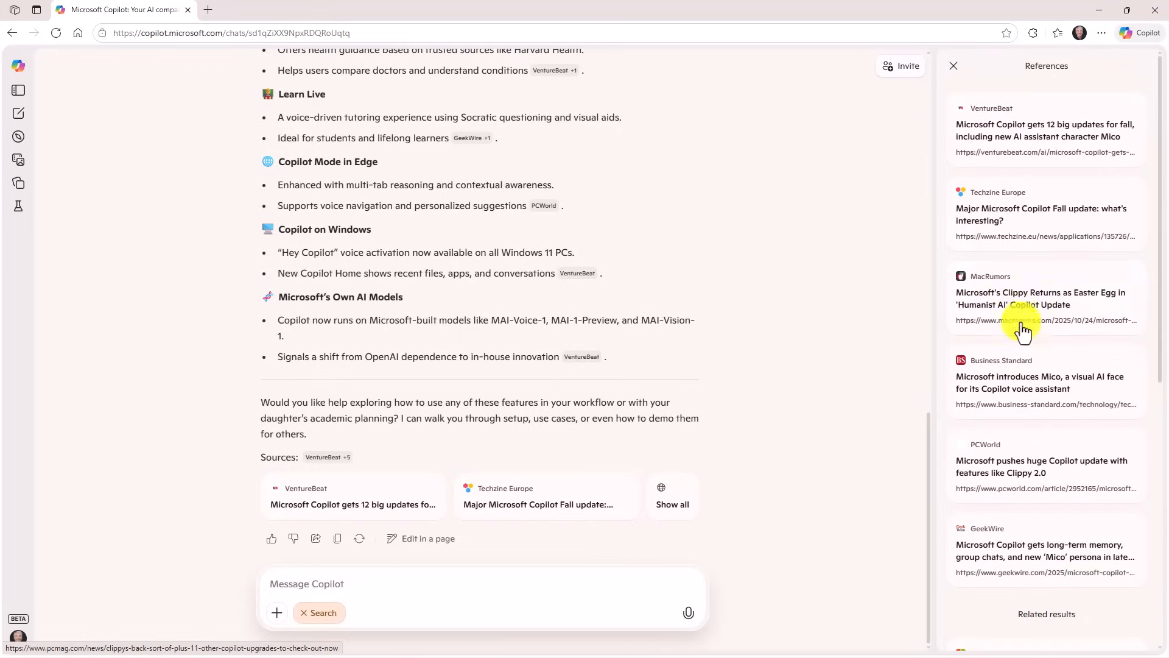
pyautogui.moveTo(1043, 403)
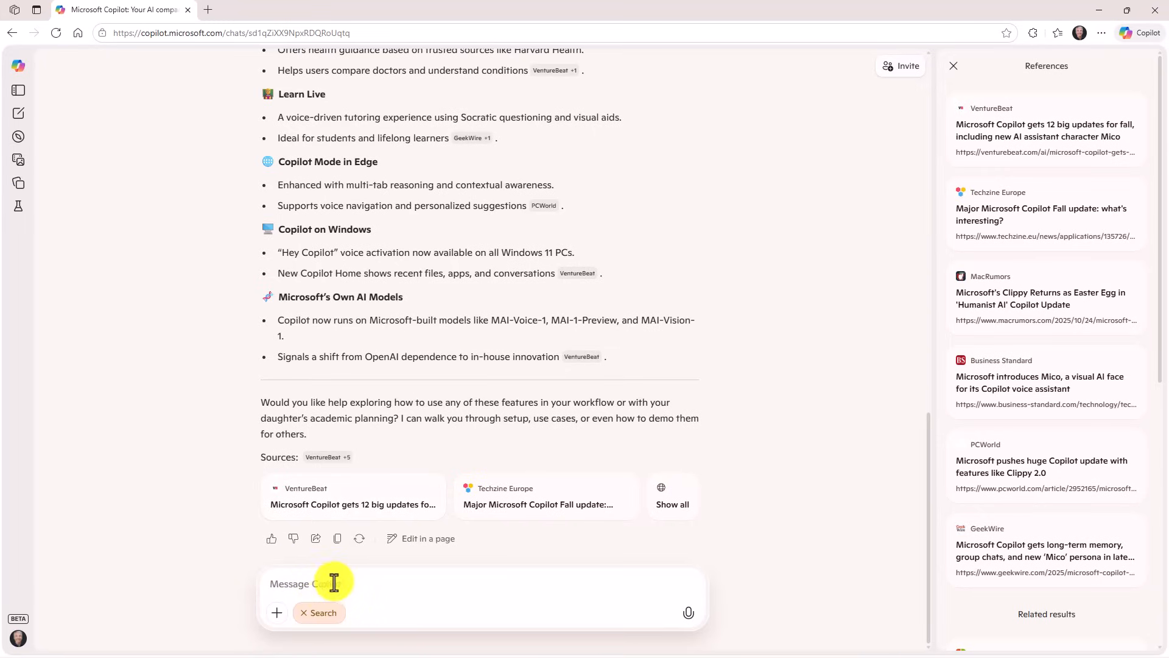
pyautogui.moveTo(1017, 94)
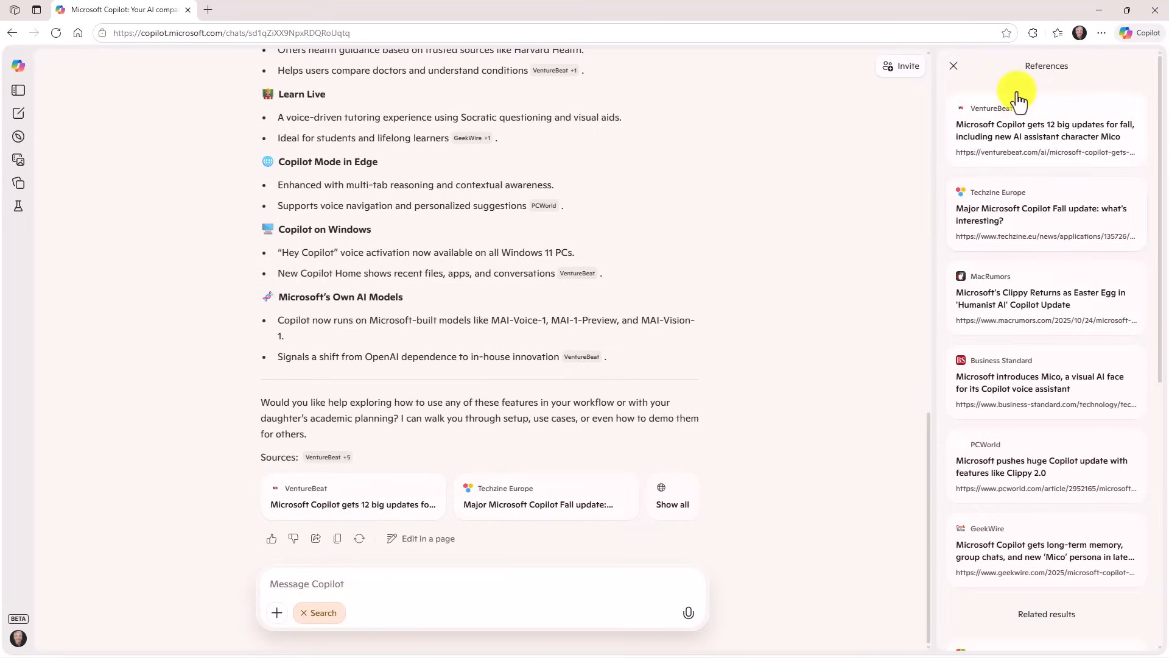
pyautogui.scroll(-3)
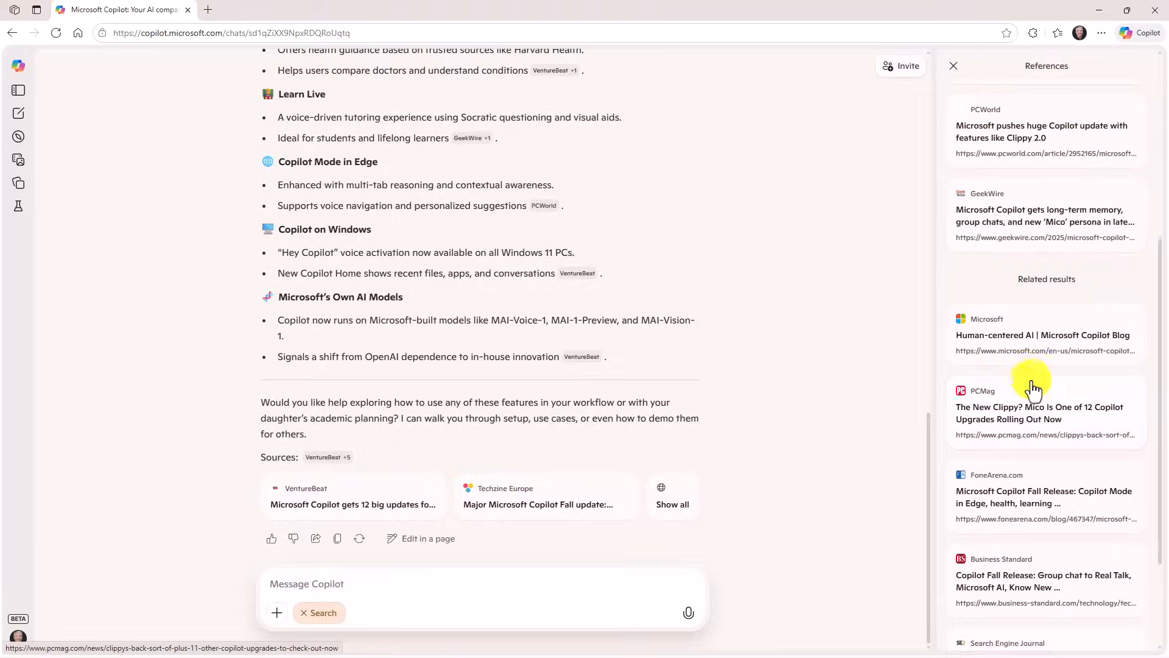
pyautogui.click(1039, 413)
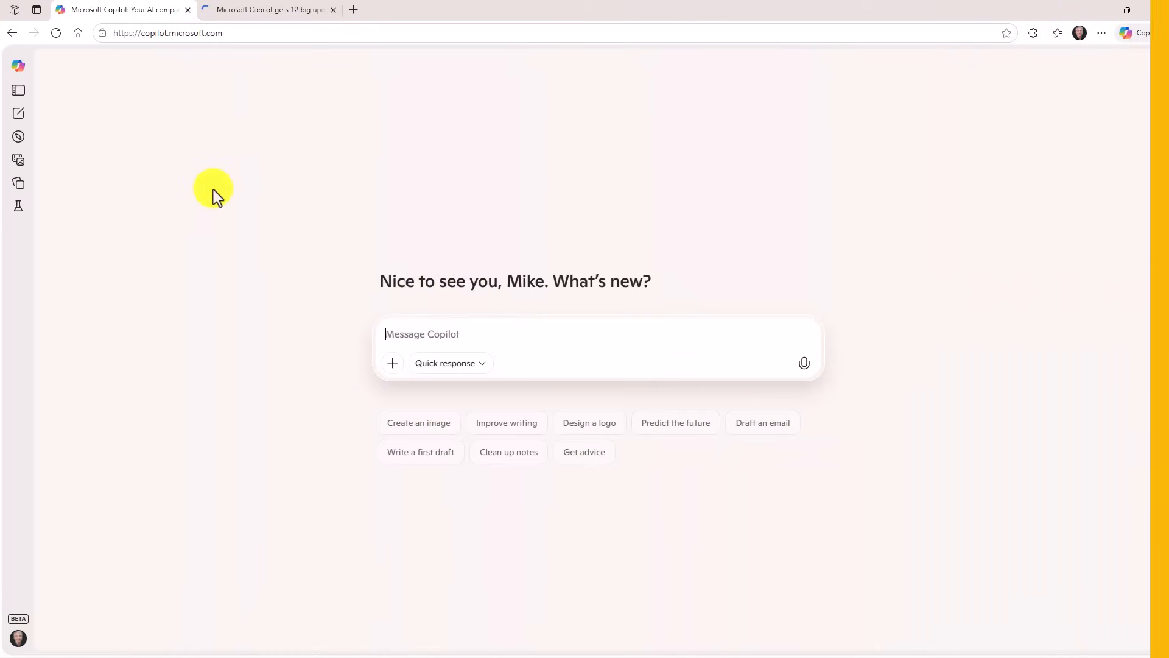
pyautogui.moveTo(94, 123)
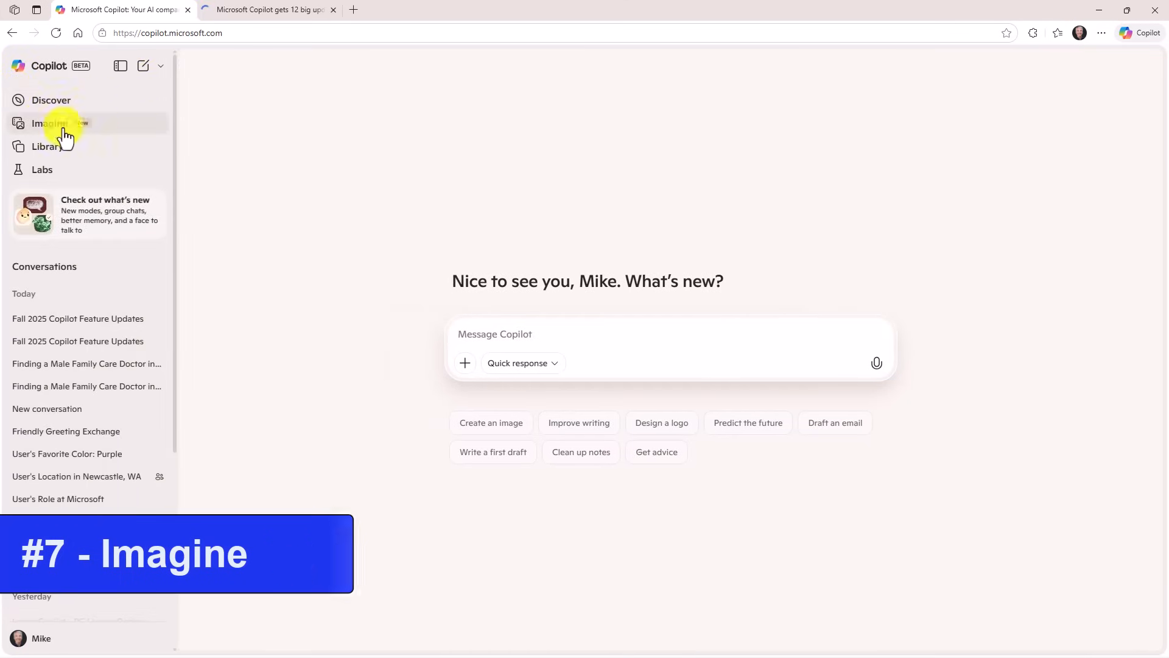
# Go to Imagine from the sidebar and browse its grid of remixable sample images.
pyautogui.click(49, 123)
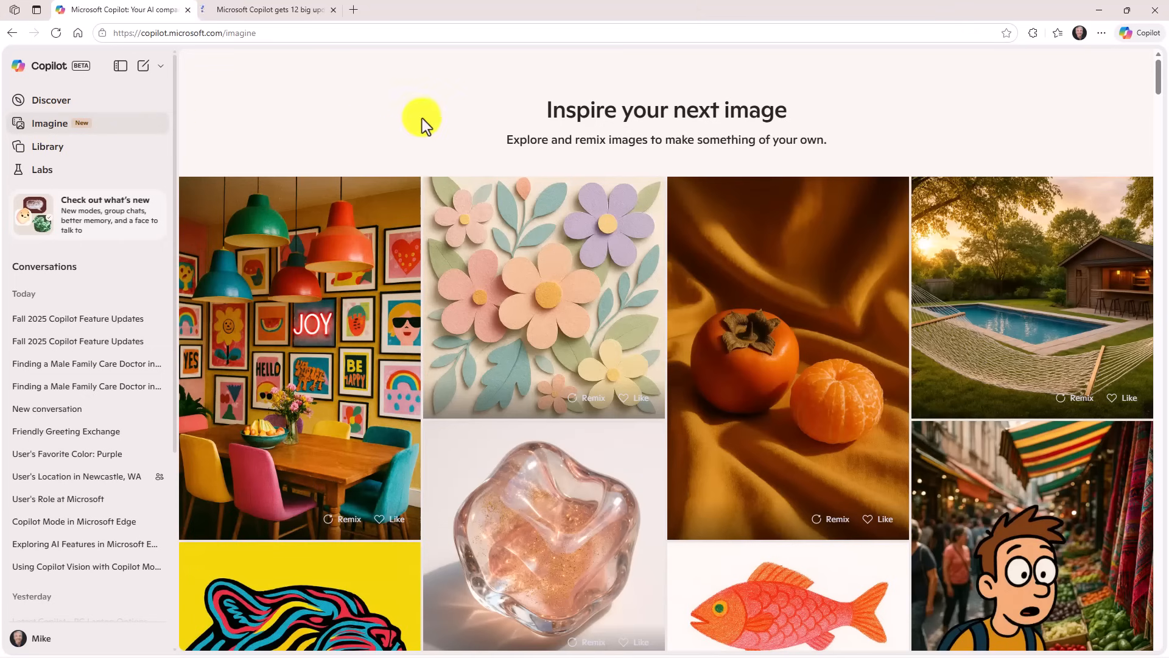
pyautogui.moveTo(505, 124)
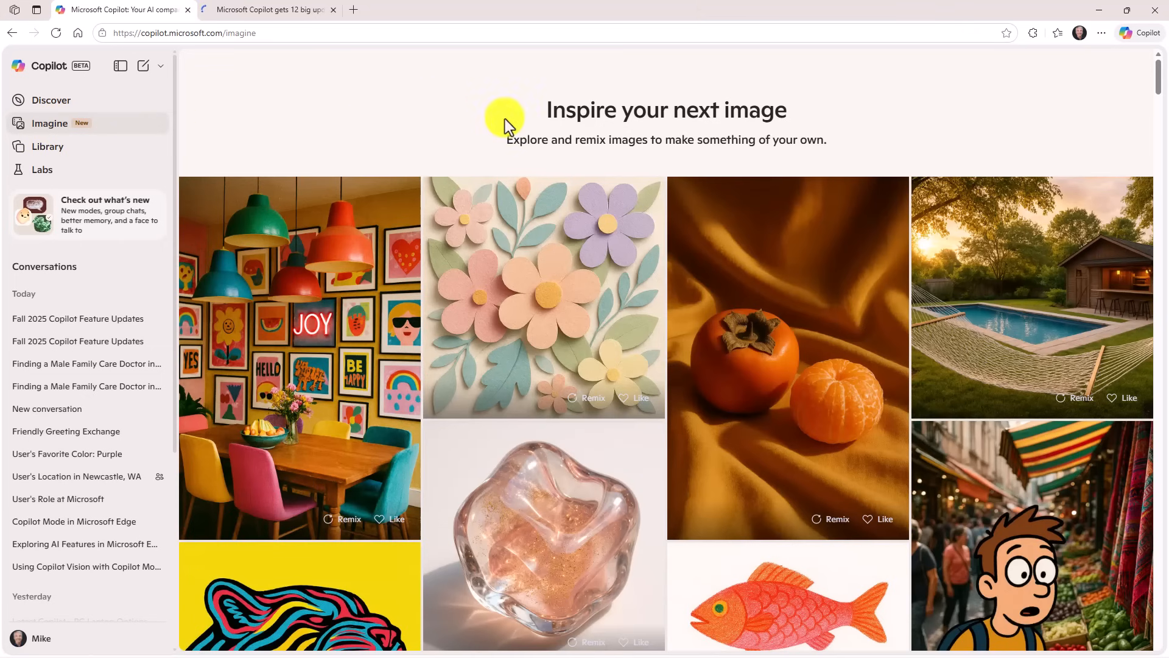
pyautogui.scroll(-3)
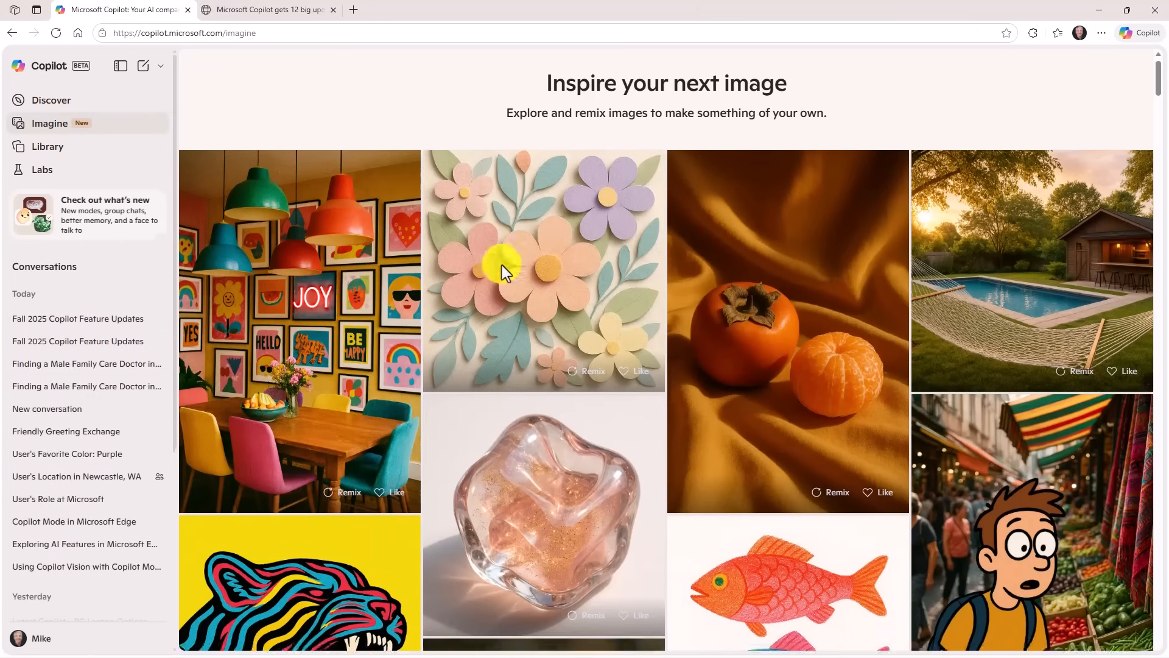
pyautogui.scroll(-3)
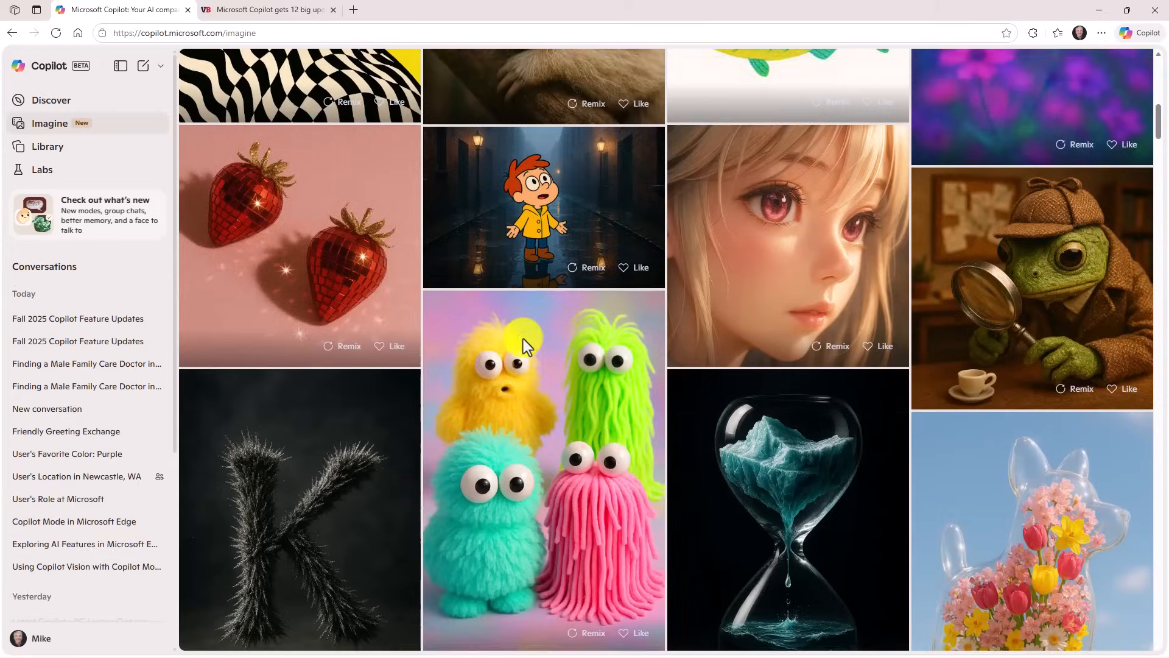
pyautogui.scroll(-3)
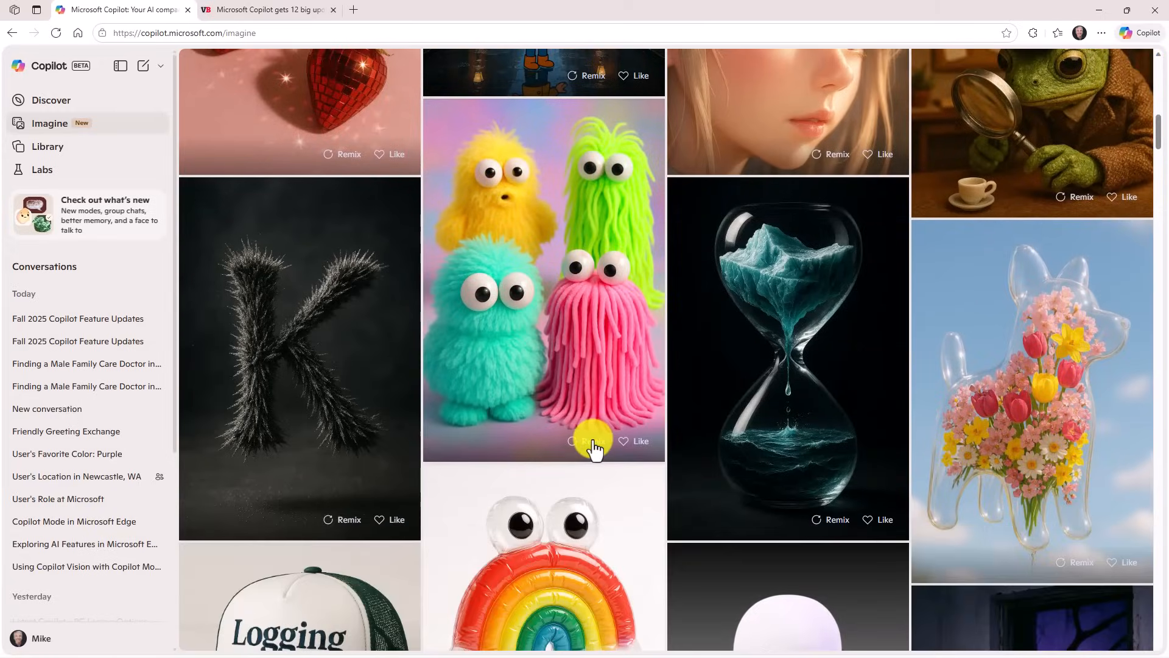
# Remix the fuzzy creatures image with 'Please make them into Halloween inspired fuzzy creatures'.
pyautogui.click(544, 280)
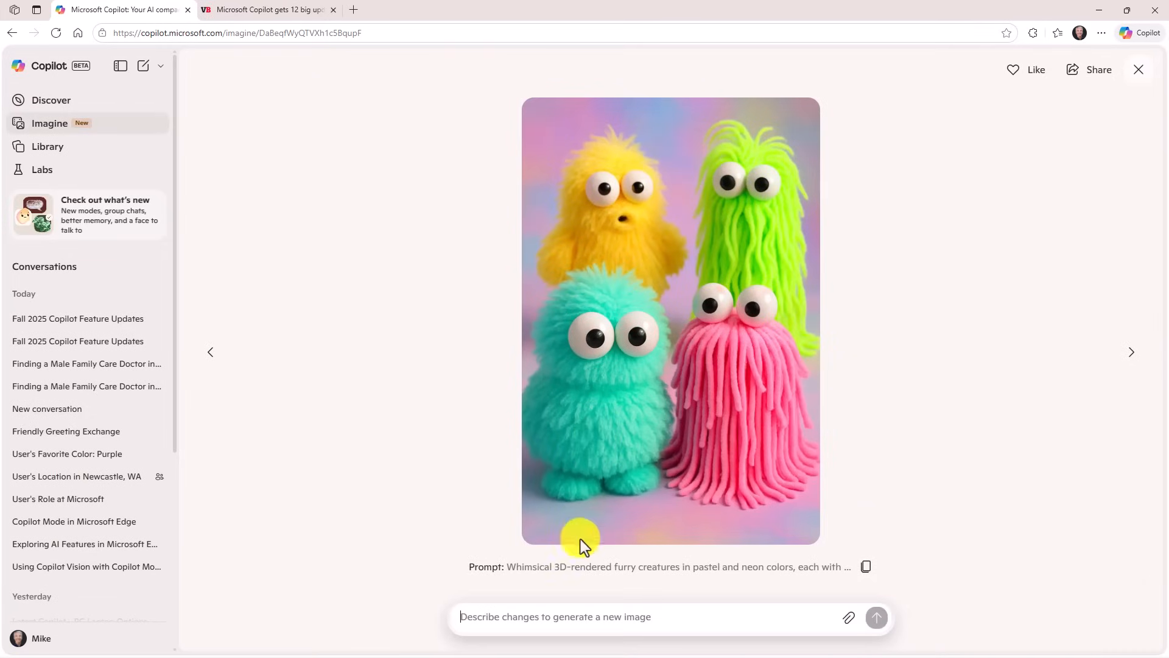
pyautogui.moveTo(759, 582)
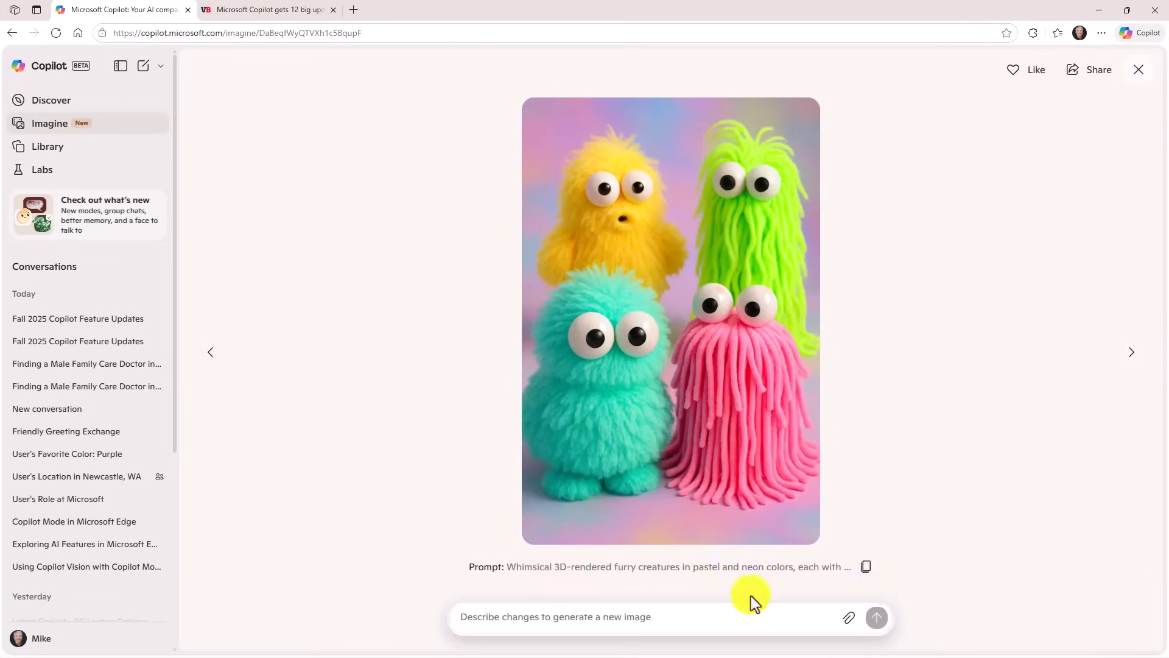
pyautogui.write('Please make them into Halloween inspired fuzzy creatures')
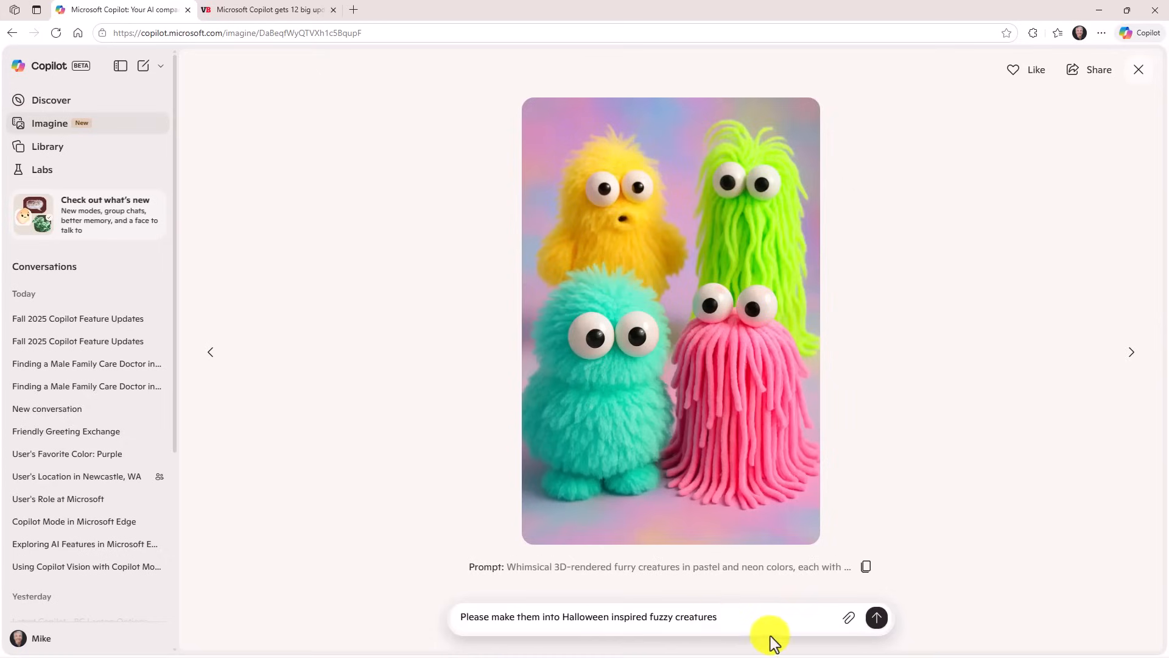
pyautogui.moveTo(906, 622)
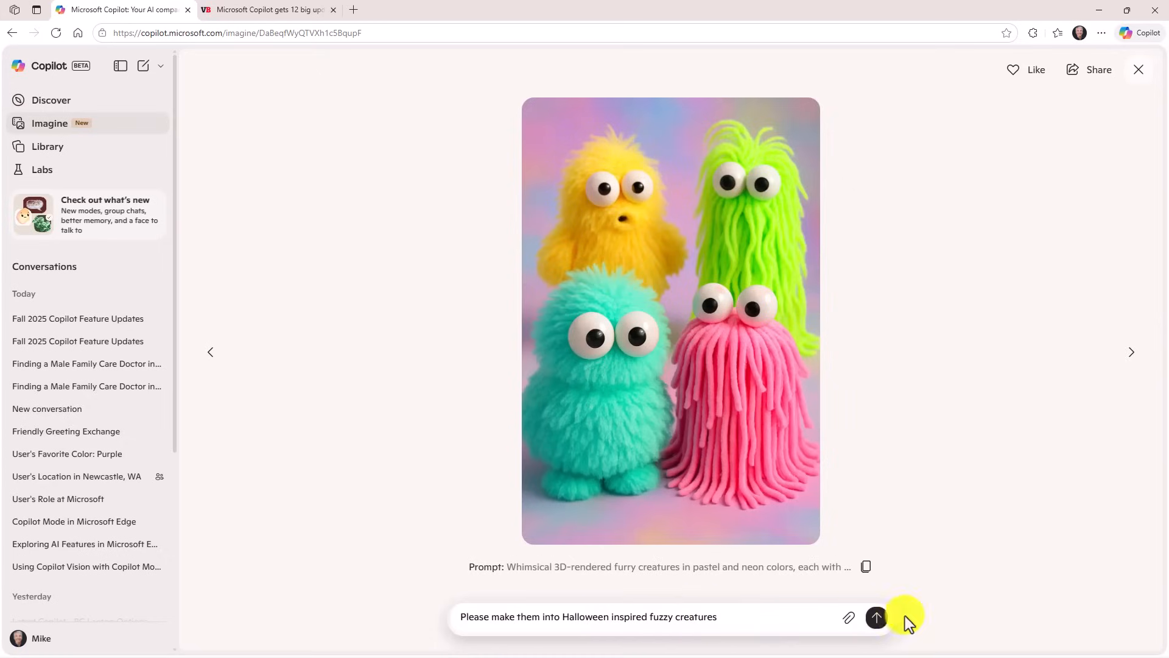
pyautogui.click(876, 618)
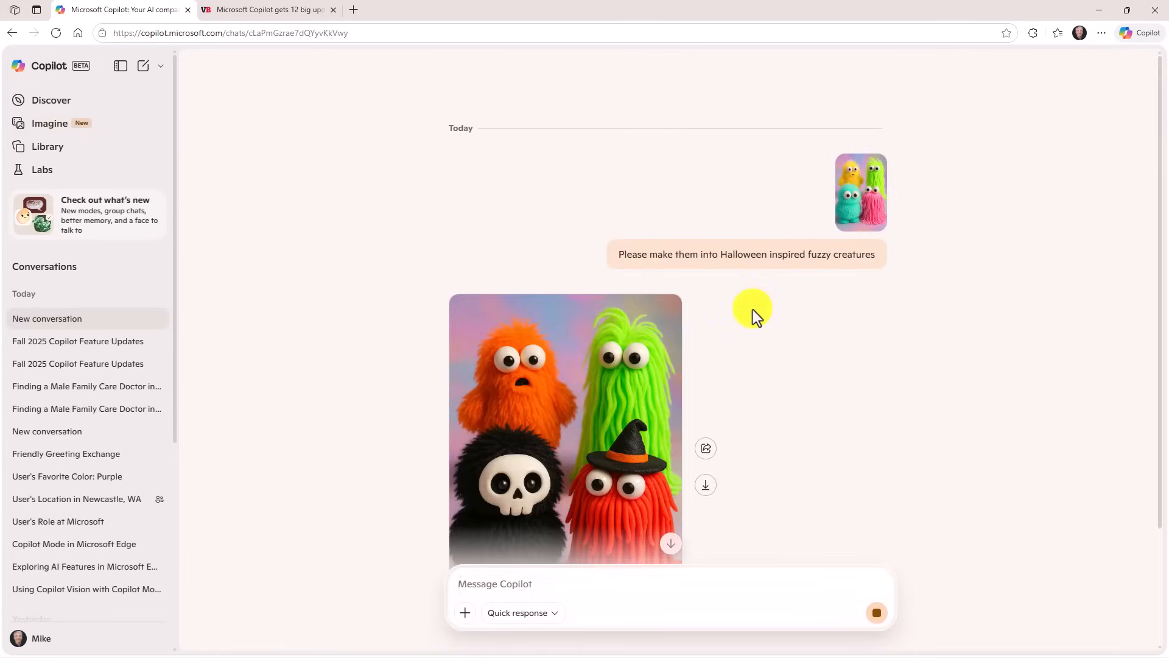
pyautogui.moveTo(756, 447)
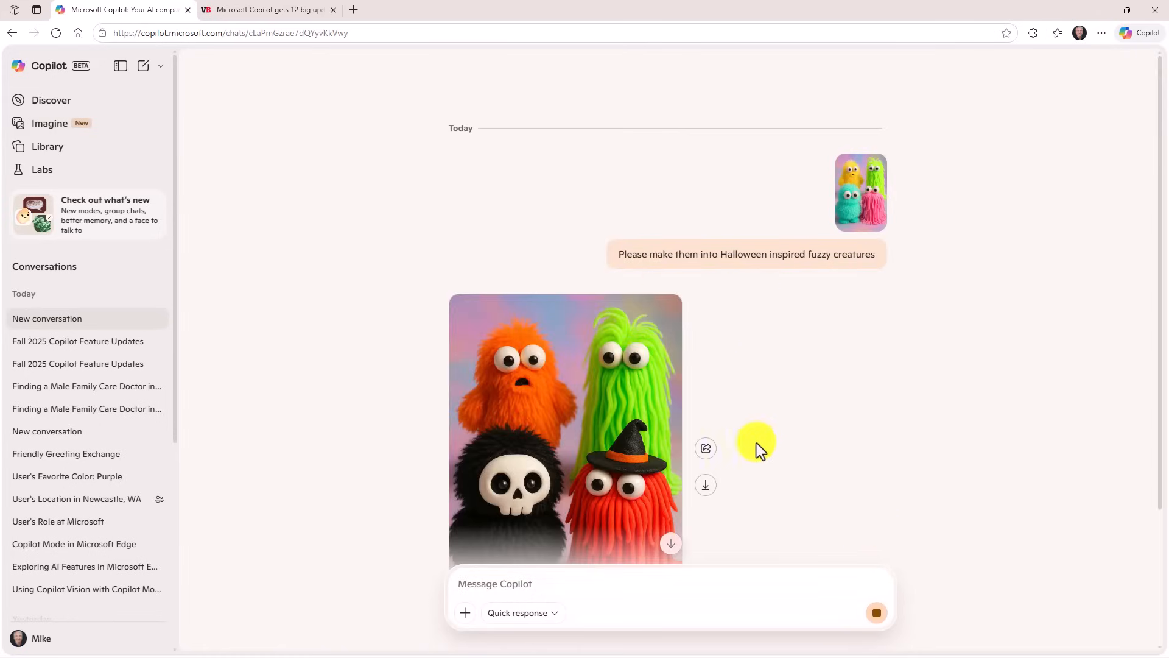
pyautogui.moveTo(797, 456)
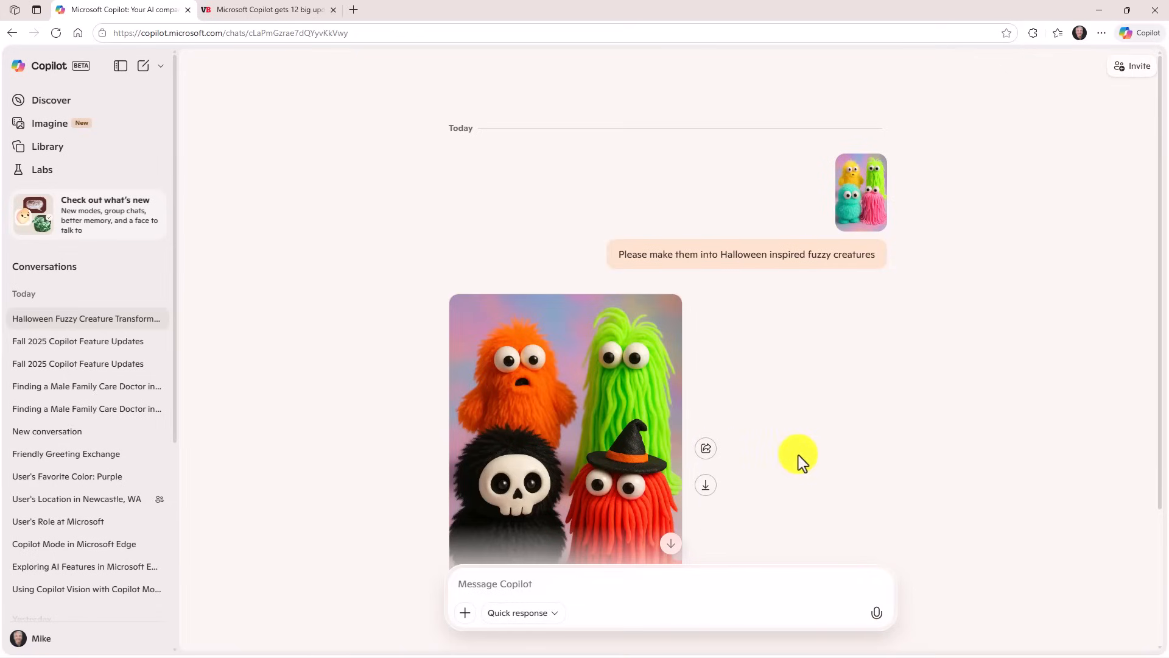
pyautogui.moveTo(705, 448)
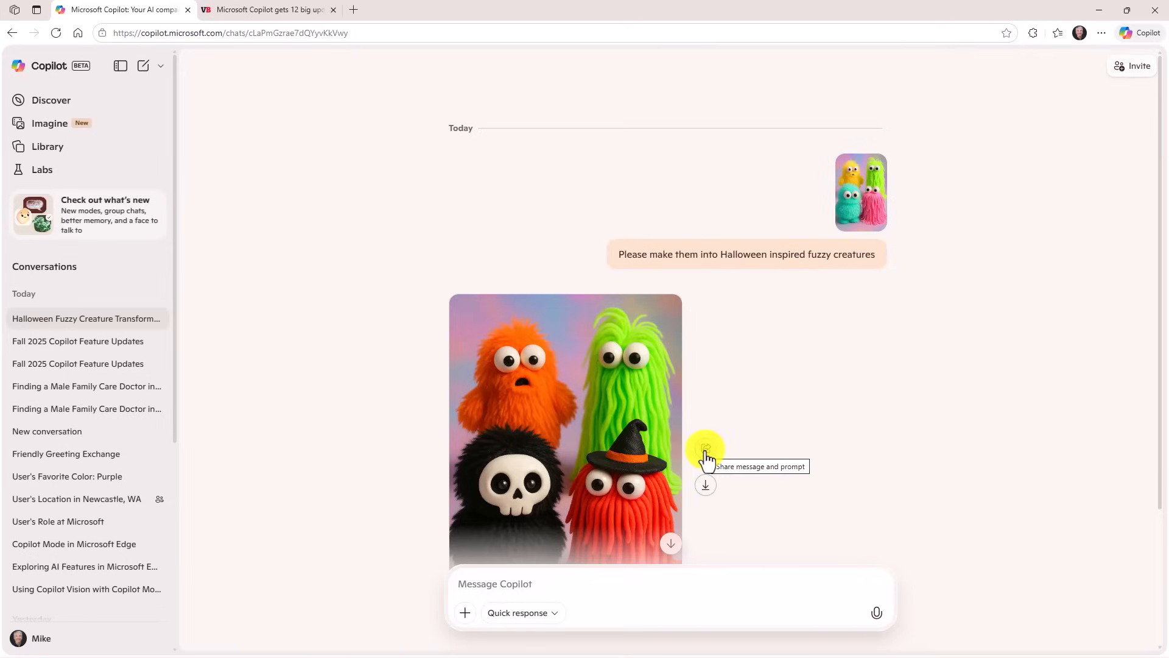
# View the creature image's share options, start its download, and return to the Imagine page.
pyautogui.click(705, 451)
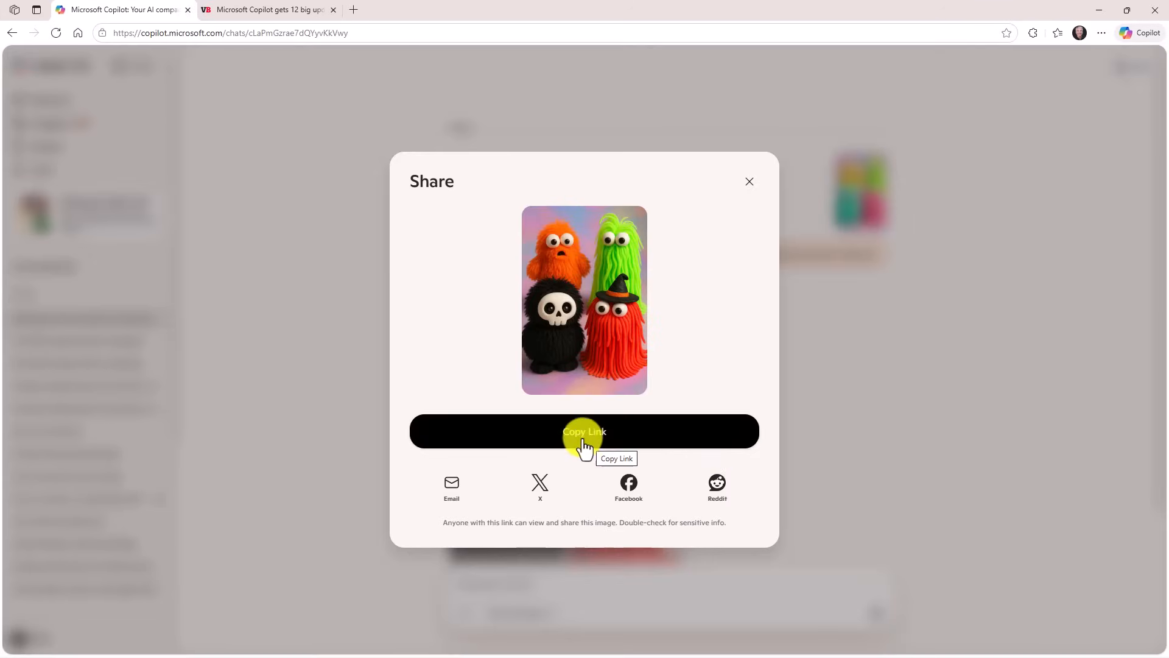
pyautogui.moveTo(516, 485)
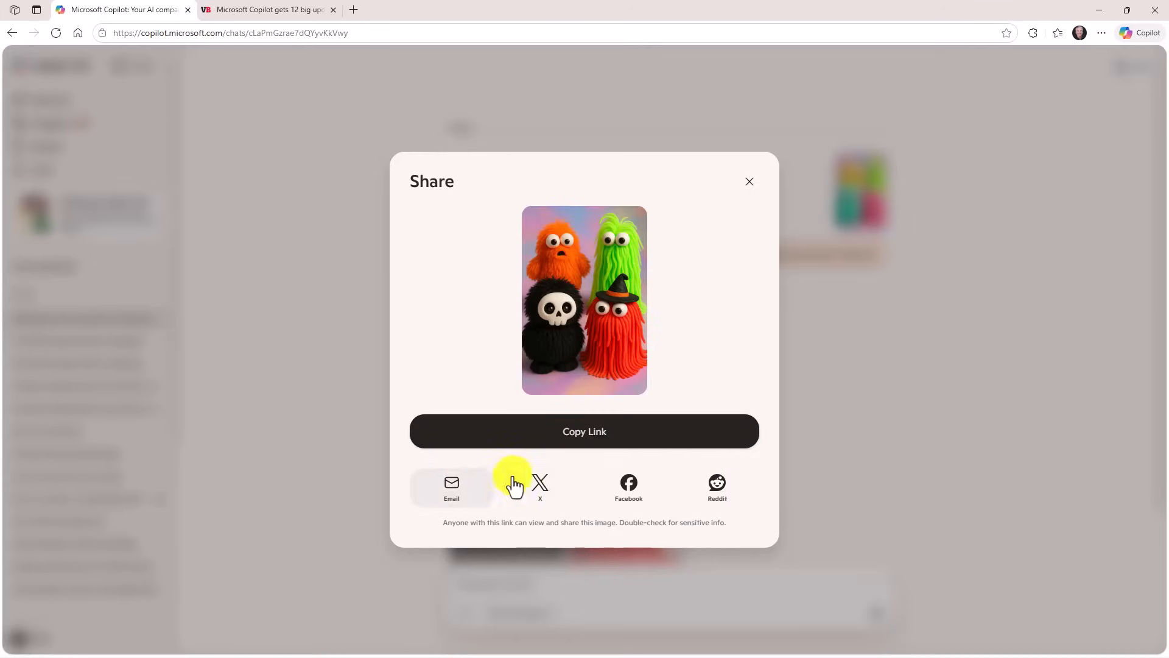
pyautogui.moveTo(746, 185)
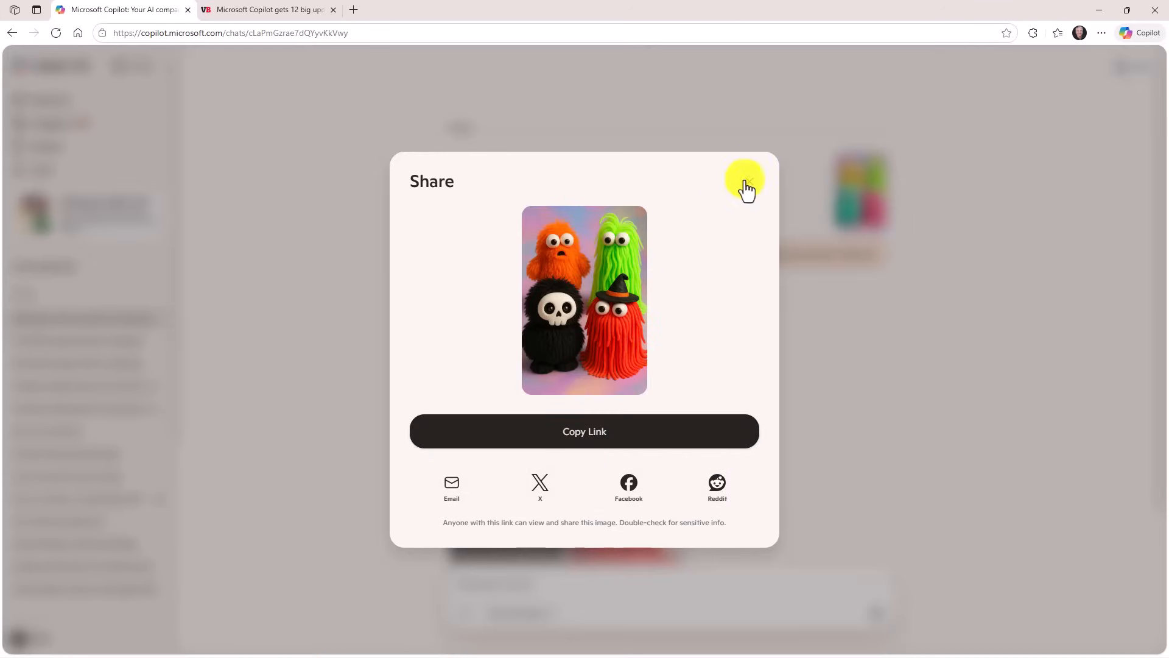
pyautogui.click(745, 181)
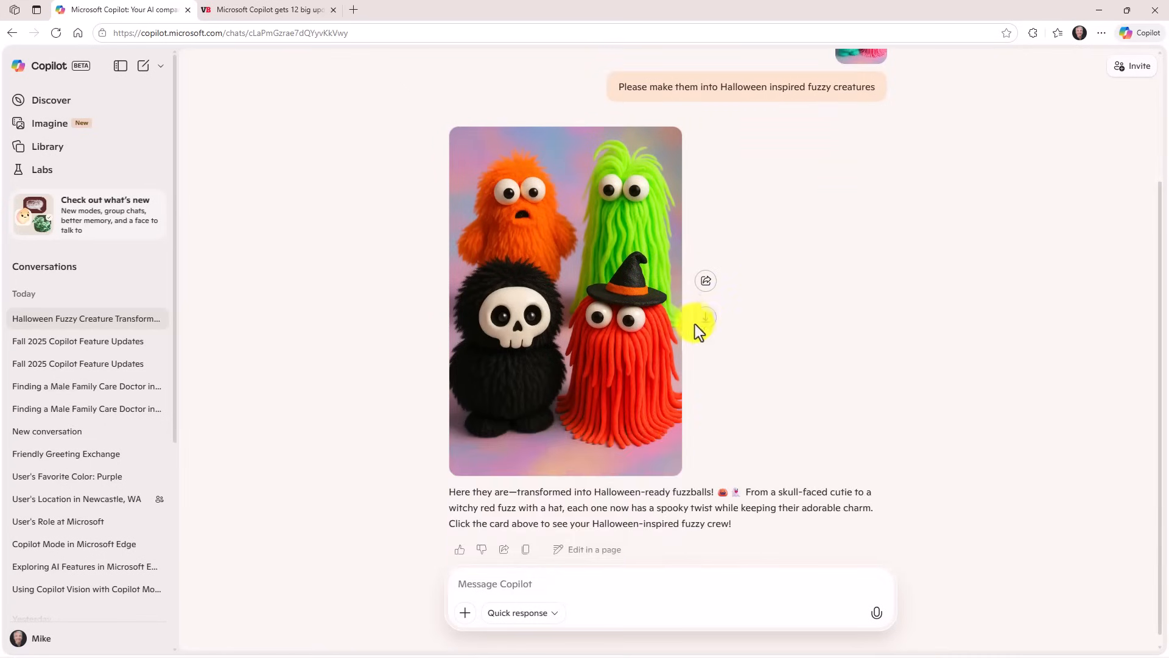
pyautogui.click(1057, 33)
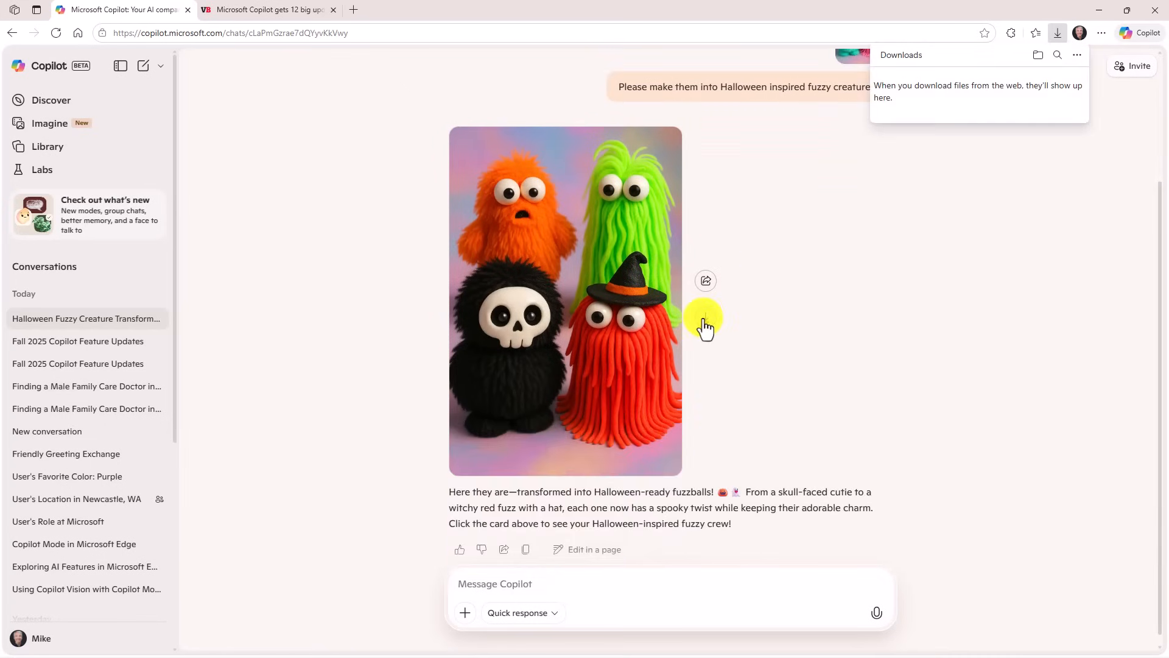
pyautogui.click(705, 317)
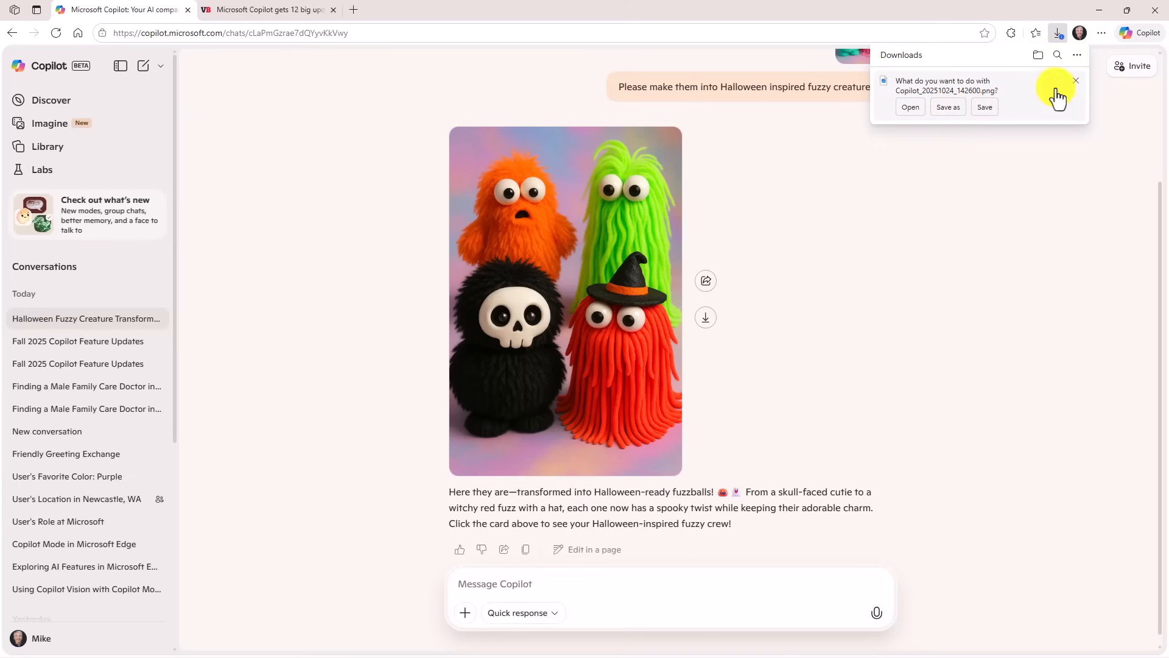
pyautogui.click(49, 123)
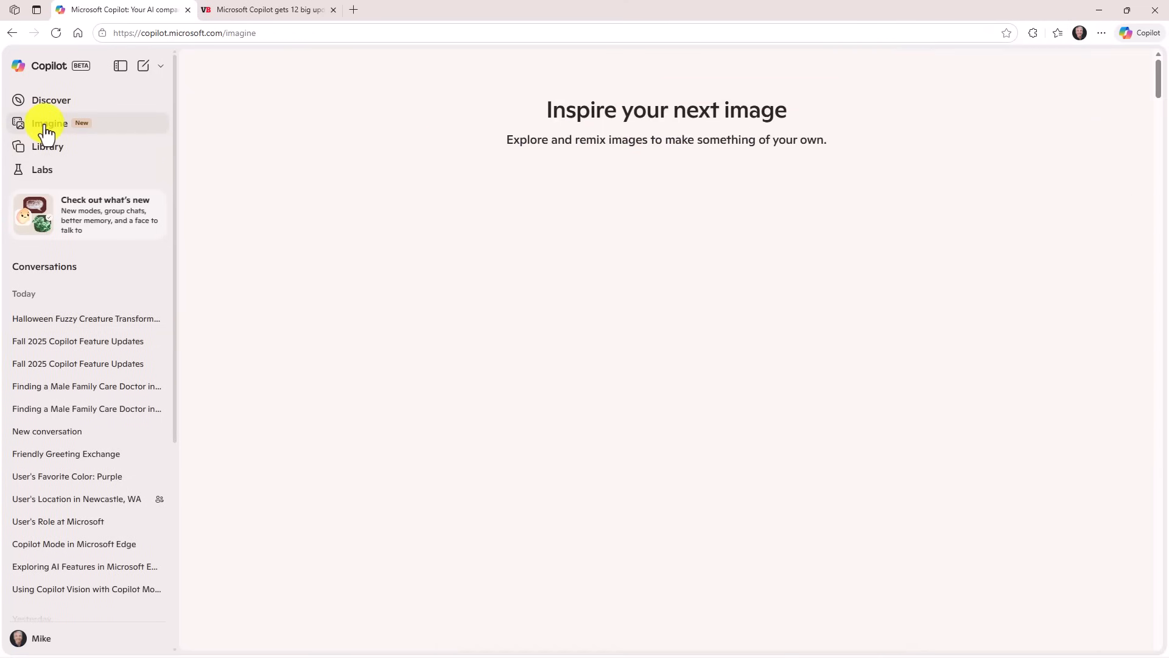
# Browse well down the Imagine gallery of example images, then go to the Library.
pyautogui.click(47, 123)
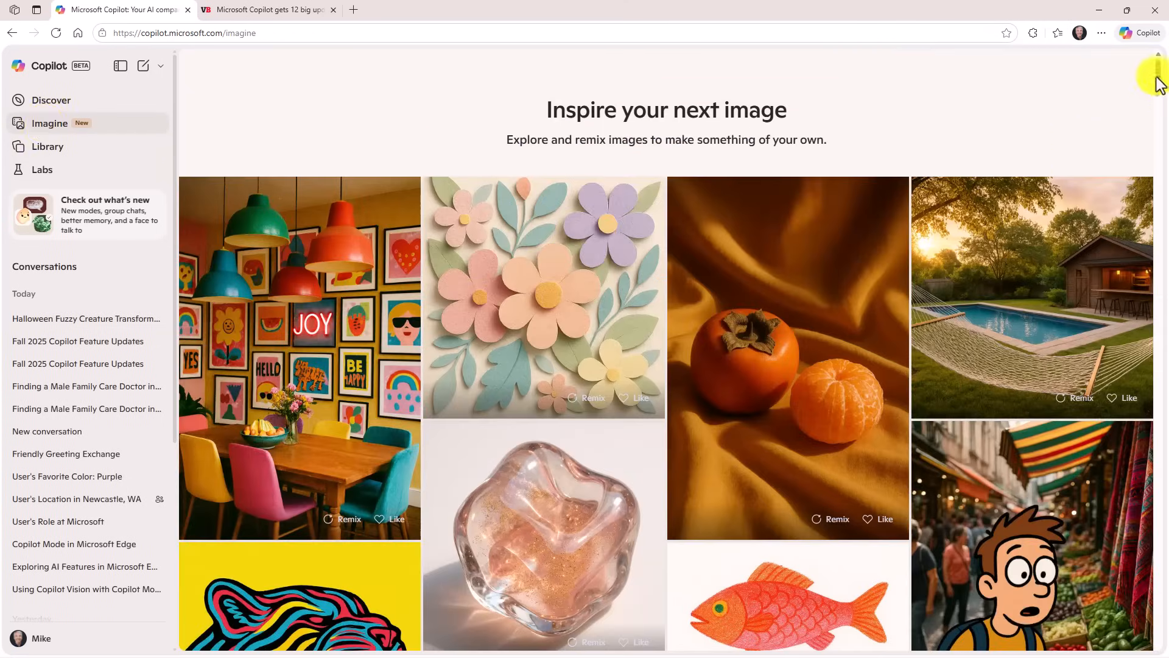
pyautogui.scroll(-3)
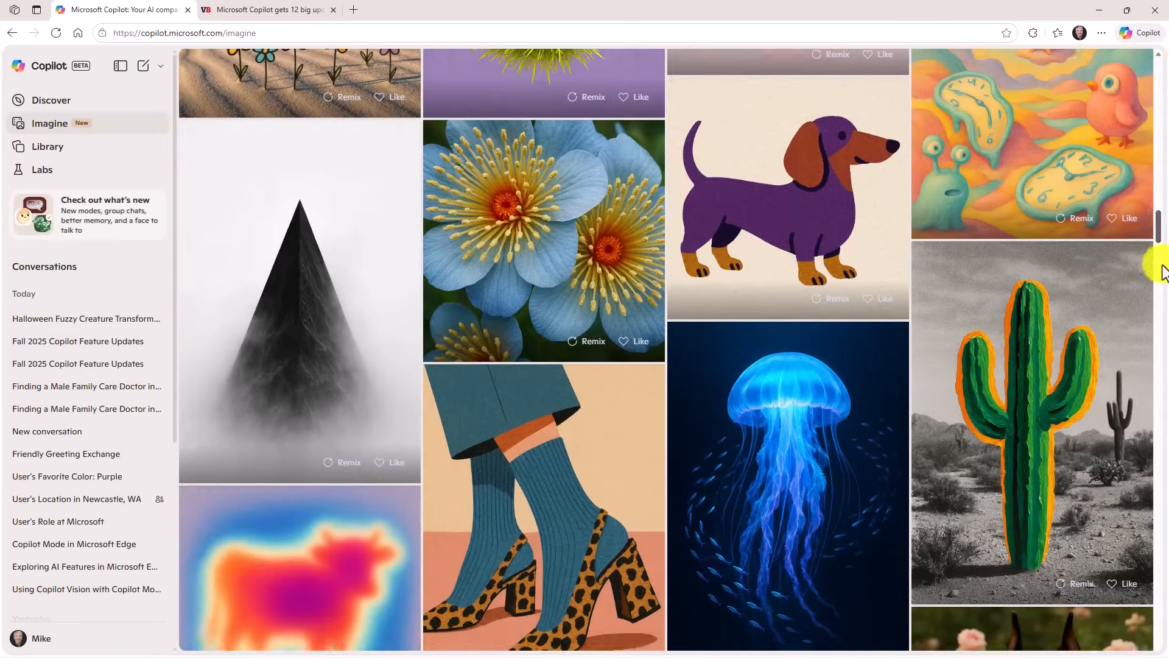
pyautogui.scroll(-3)
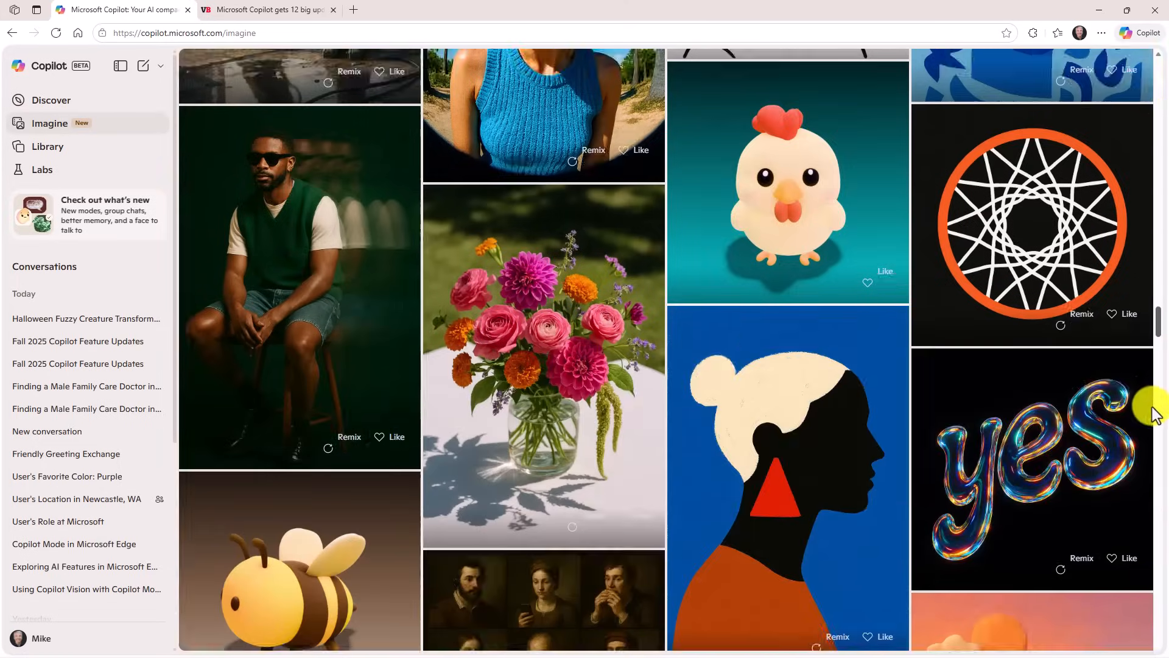
pyautogui.scroll(-3)
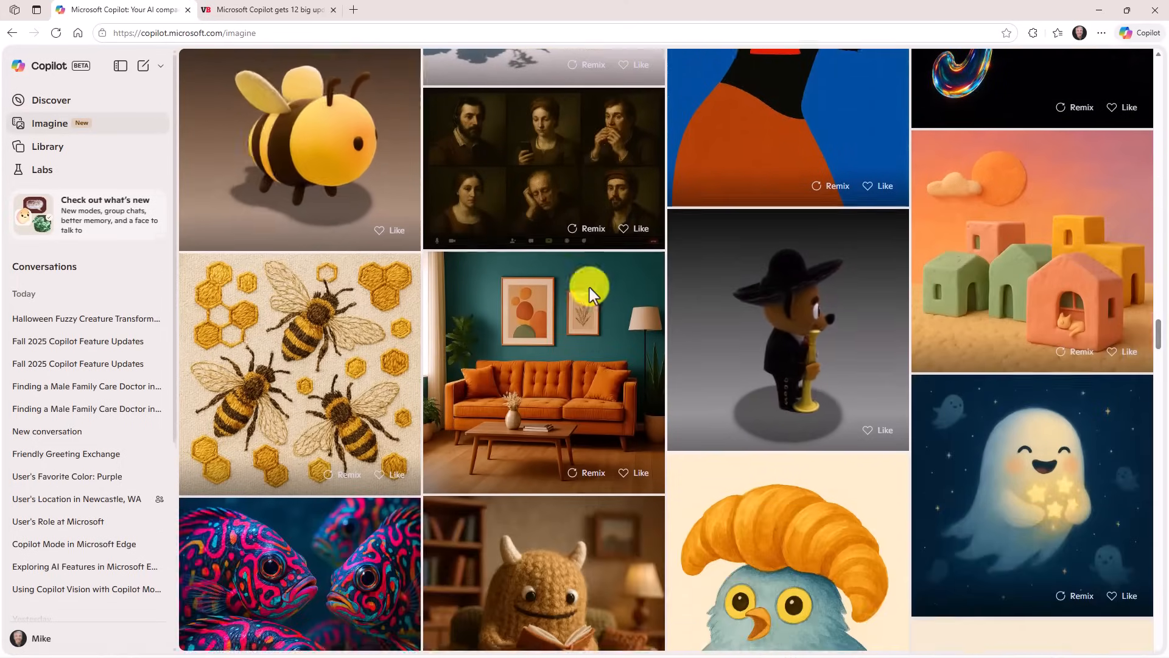
pyautogui.scroll(-3)
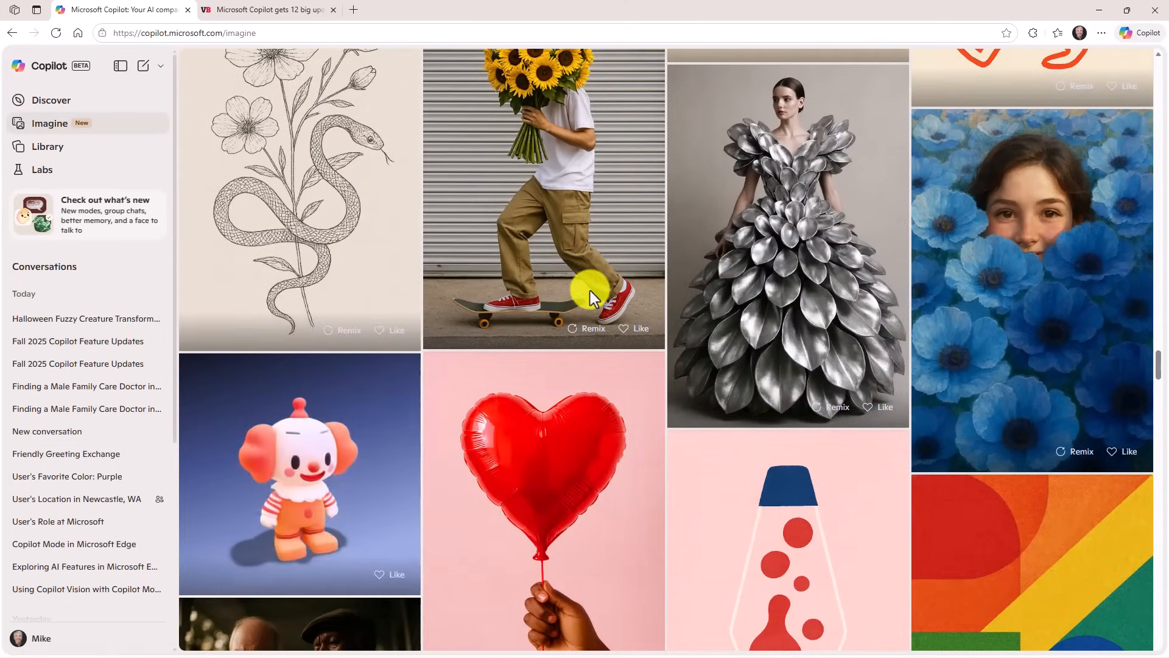
pyautogui.click(48, 147)
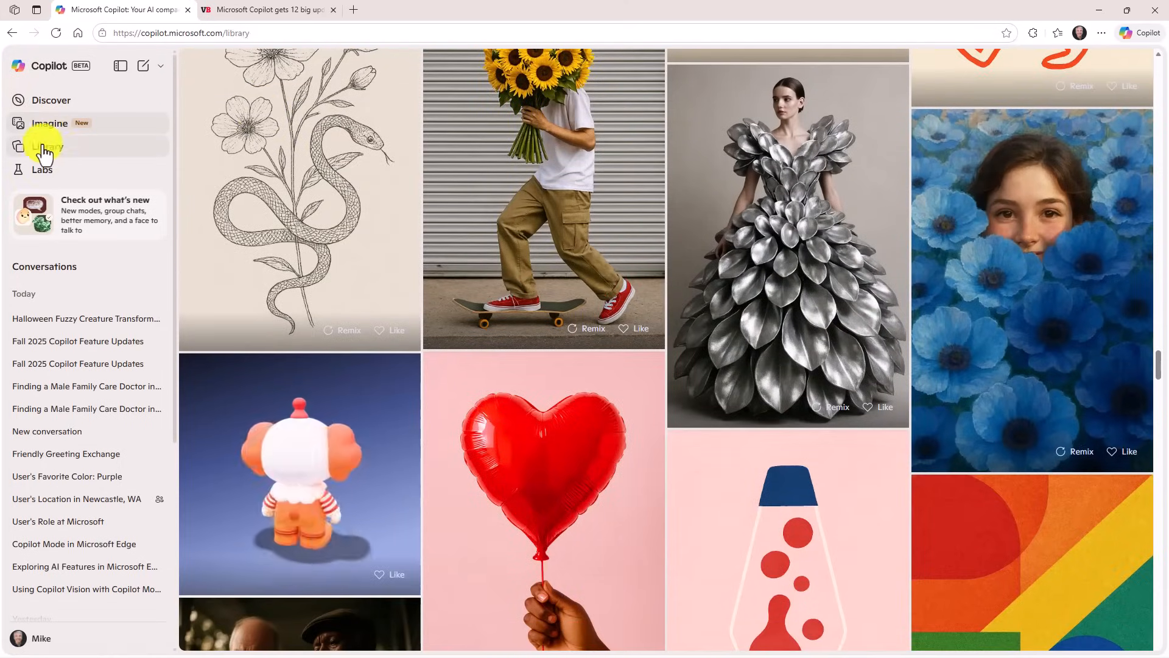
# View the saved Halloween creatures image in Library, then the Pages collection of templates.
pyautogui.click(47, 146)
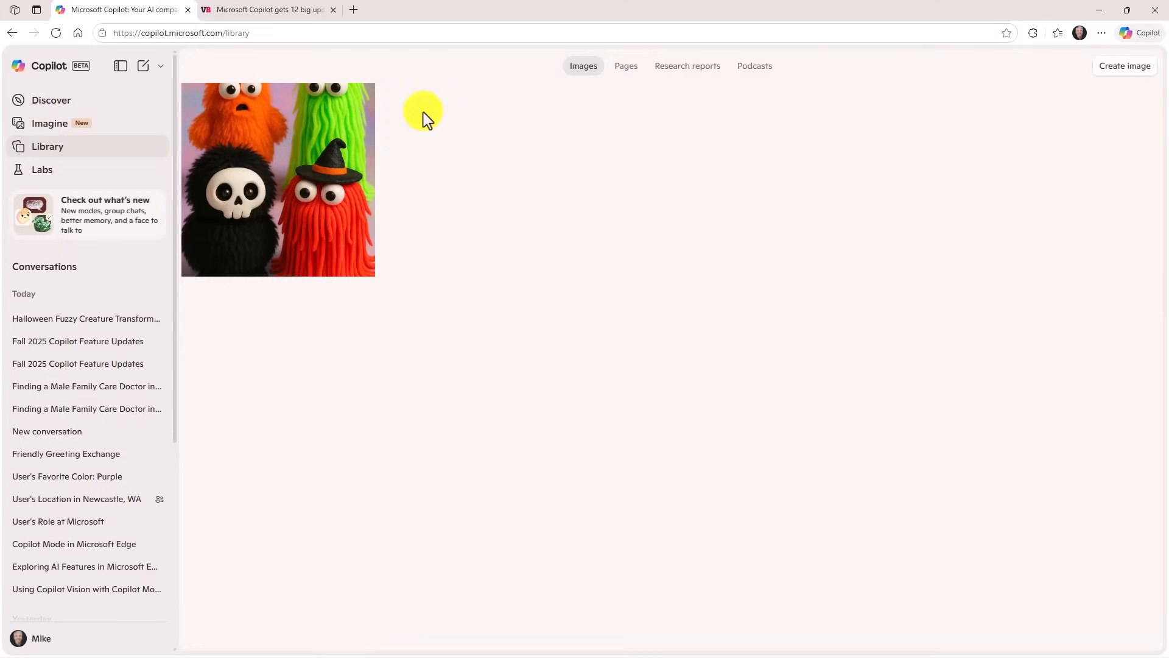
pyautogui.moveTo(281, 195)
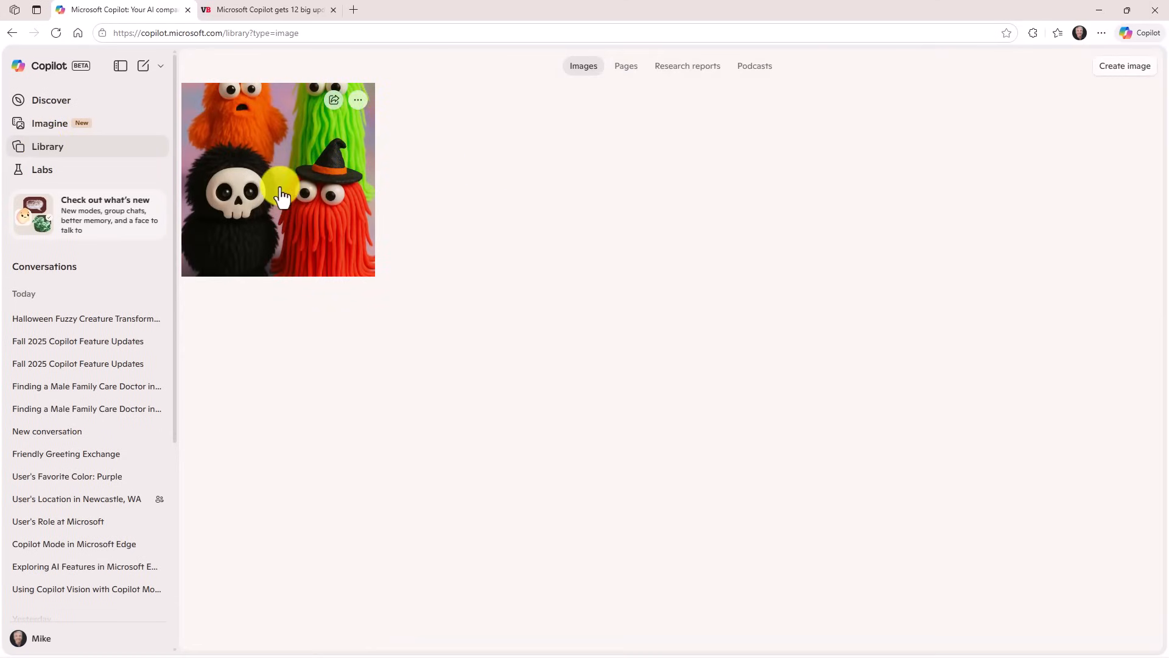
pyautogui.moveTo(583, 65)
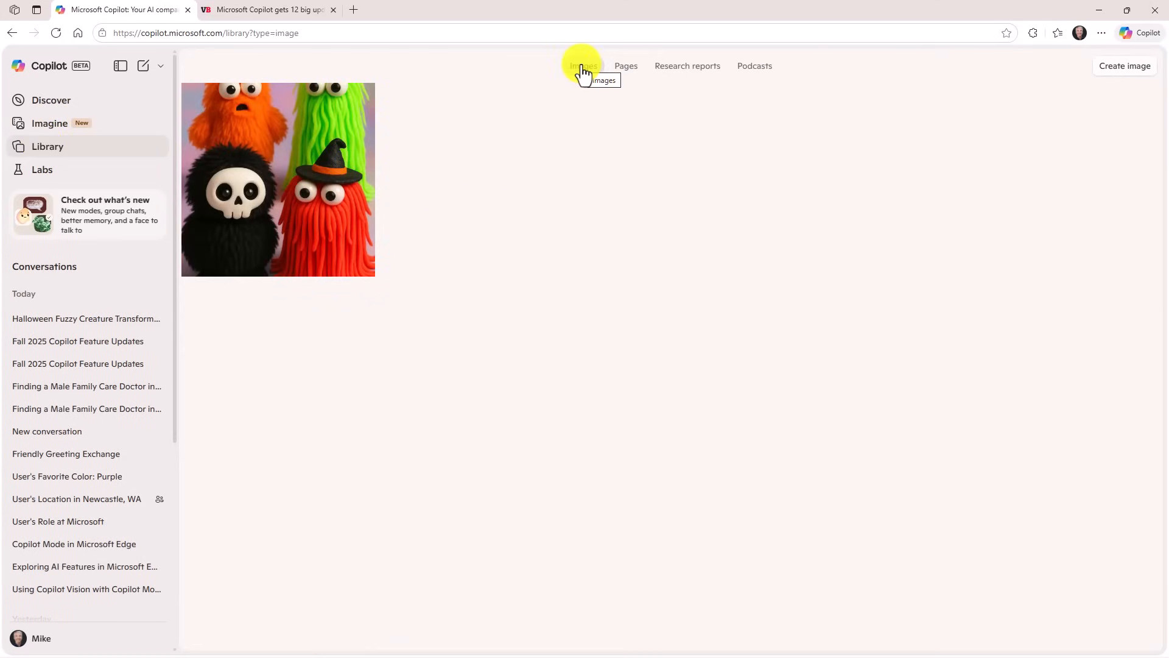
pyautogui.click(625, 66)
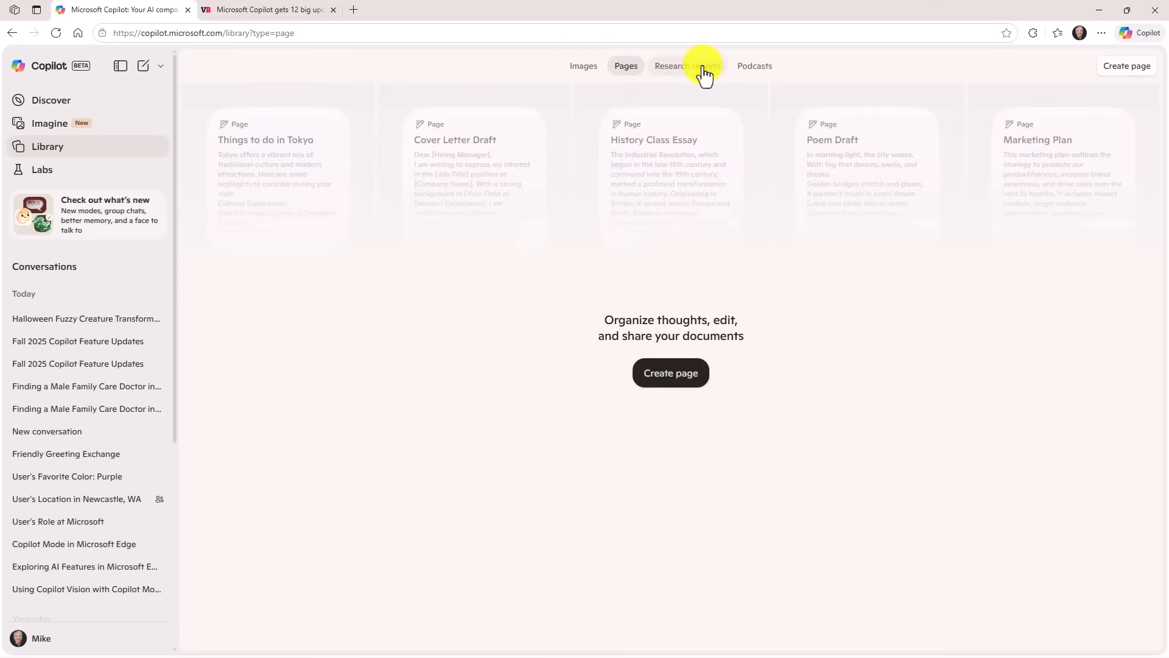
pyautogui.moveTo(747, 71)
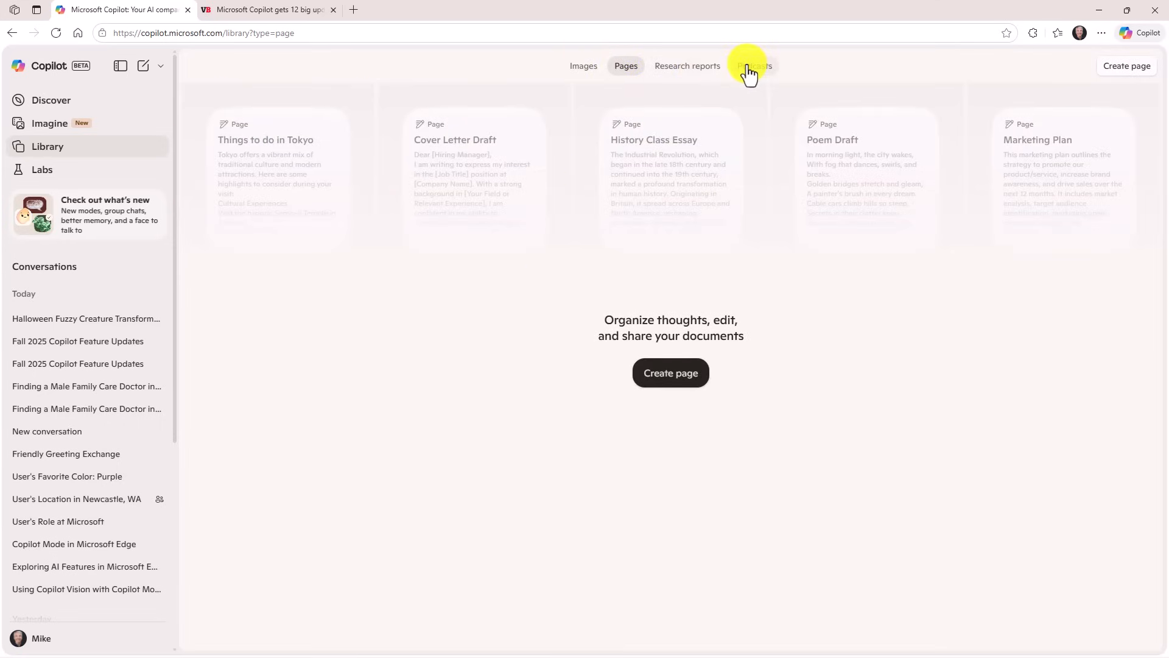
pyautogui.moveTo(583, 71)
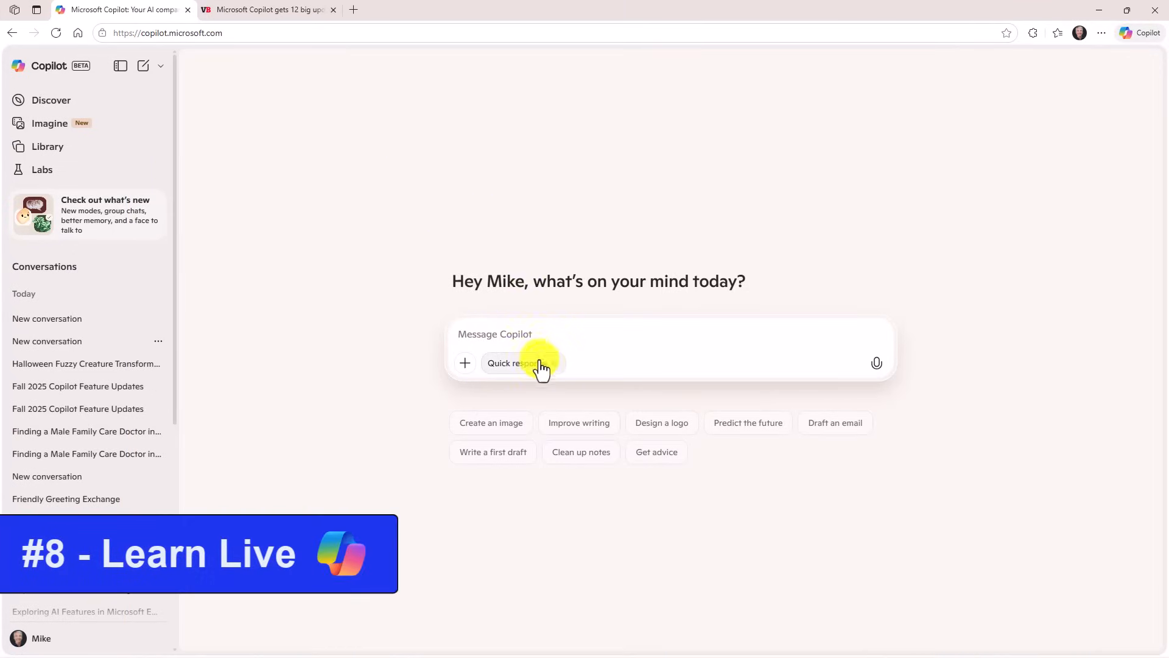
# Select Study and learn as the response mode and start a voice session with Copilot.
pyautogui.click(519, 363)
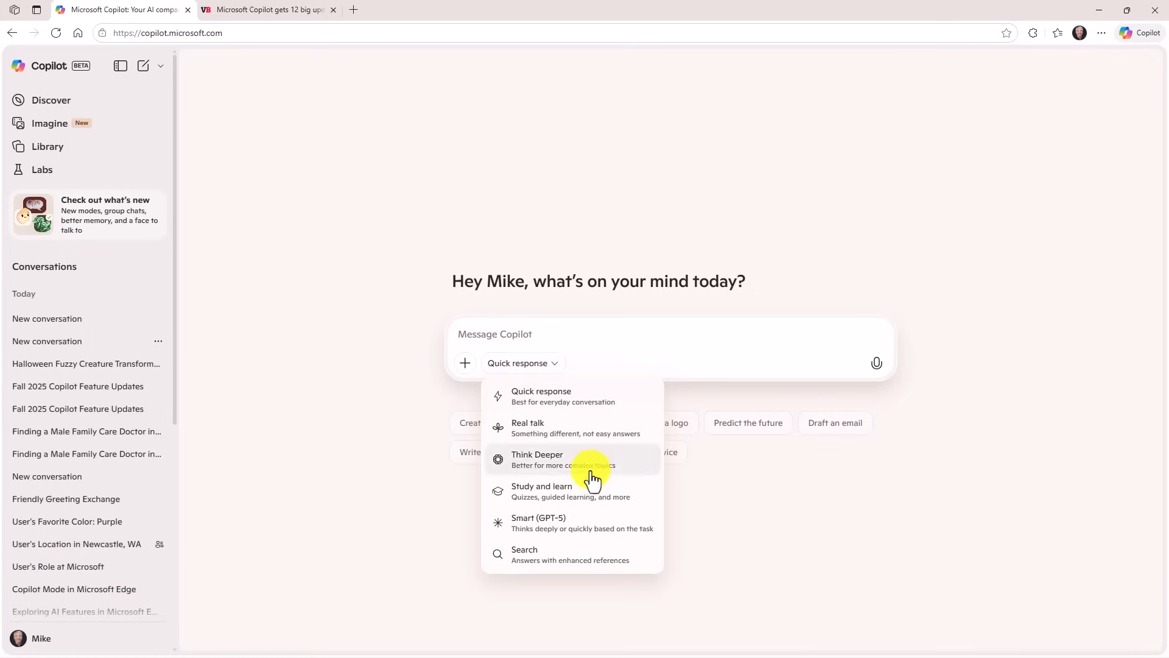
pyautogui.click(542, 491)
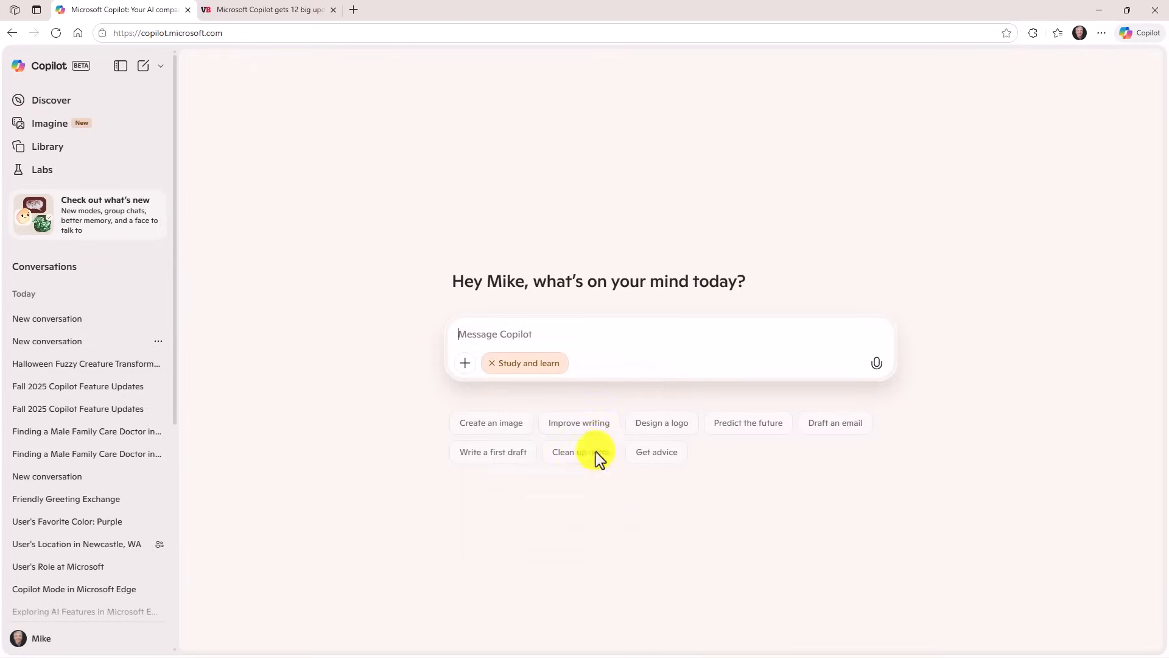
pyautogui.moveTo(875, 364)
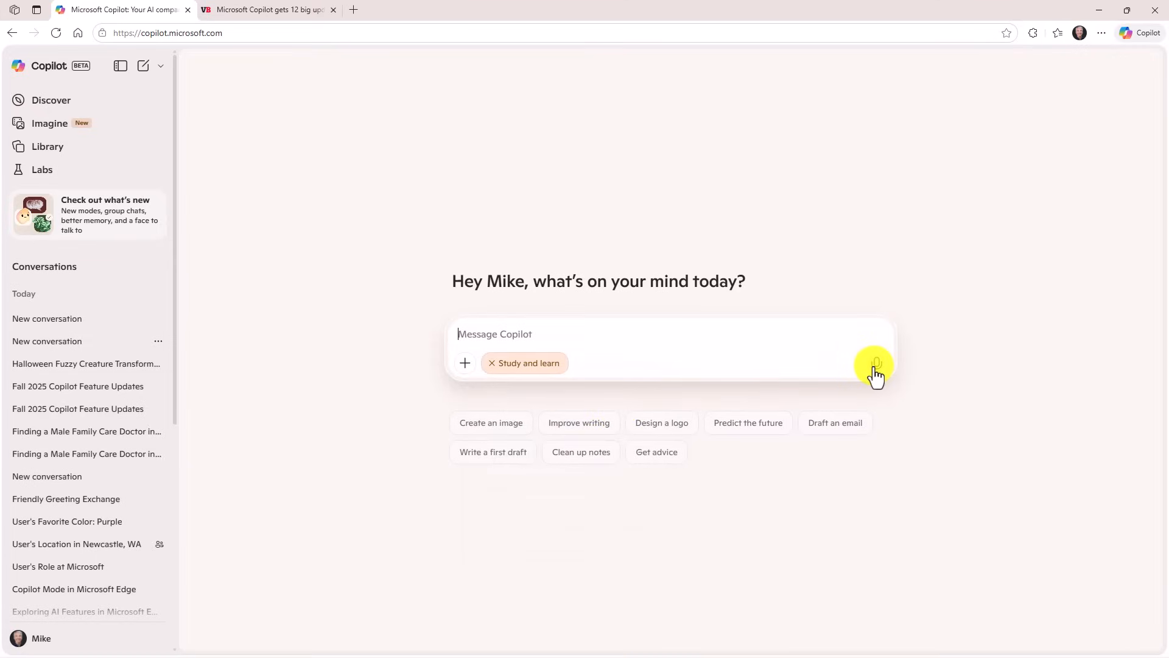
pyautogui.moveTo(876, 370)
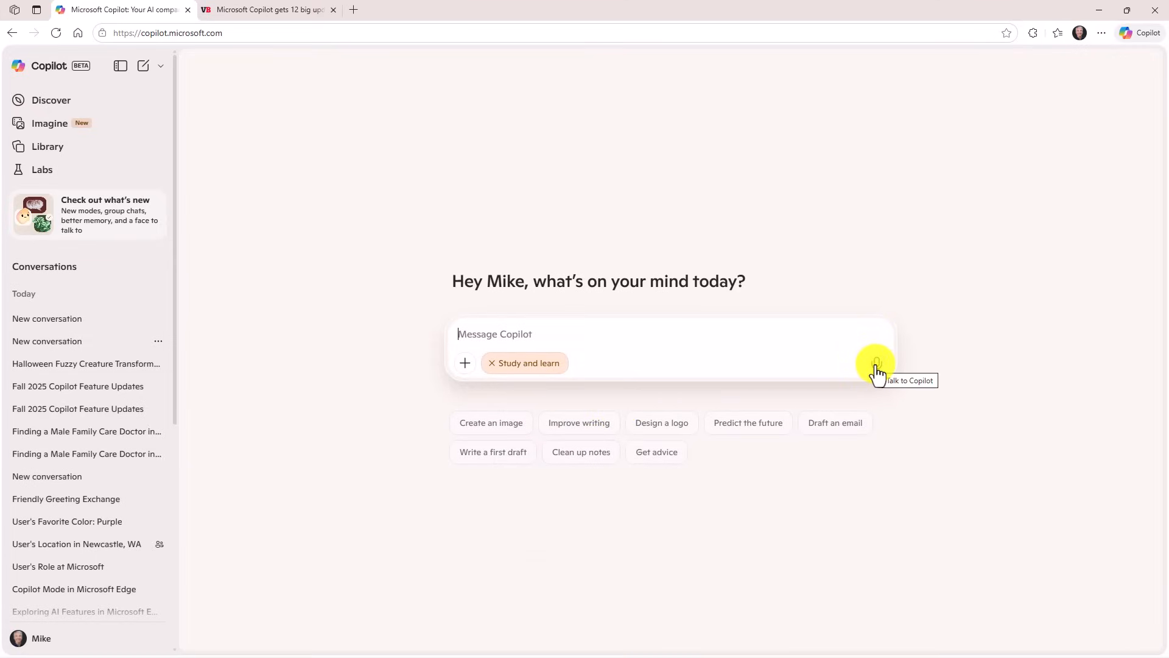
pyautogui.click(876, 370)
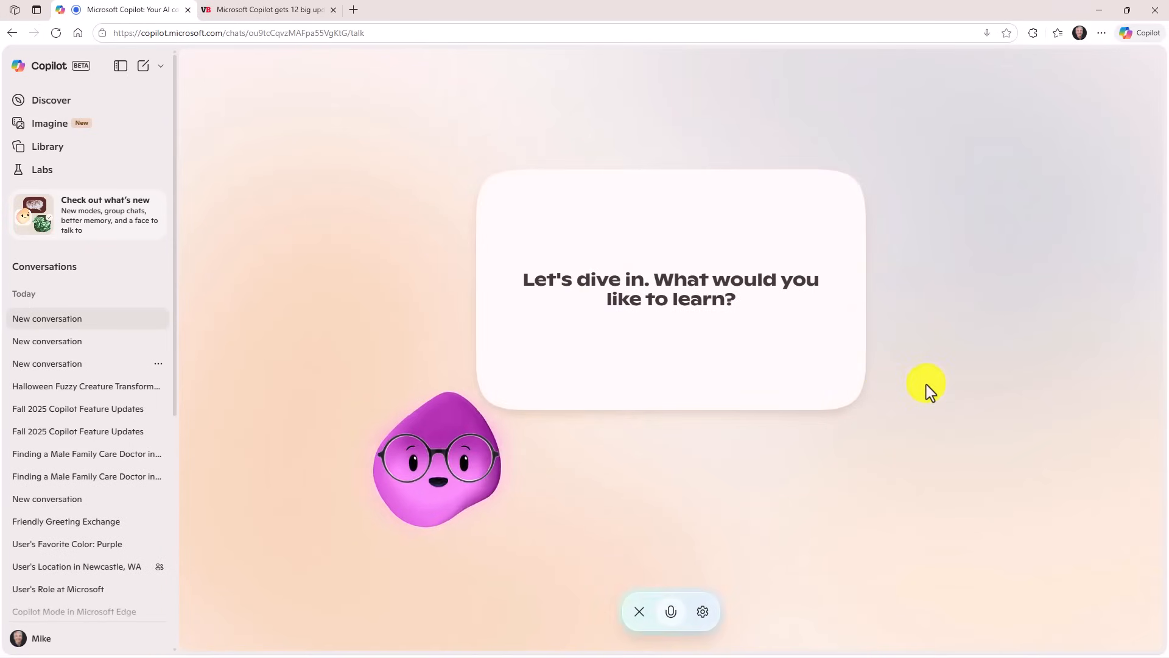
# Discuss linear versus non-linear equations by voice, then end the session back to the chat transcript.
pyautogui.click(669, 611)
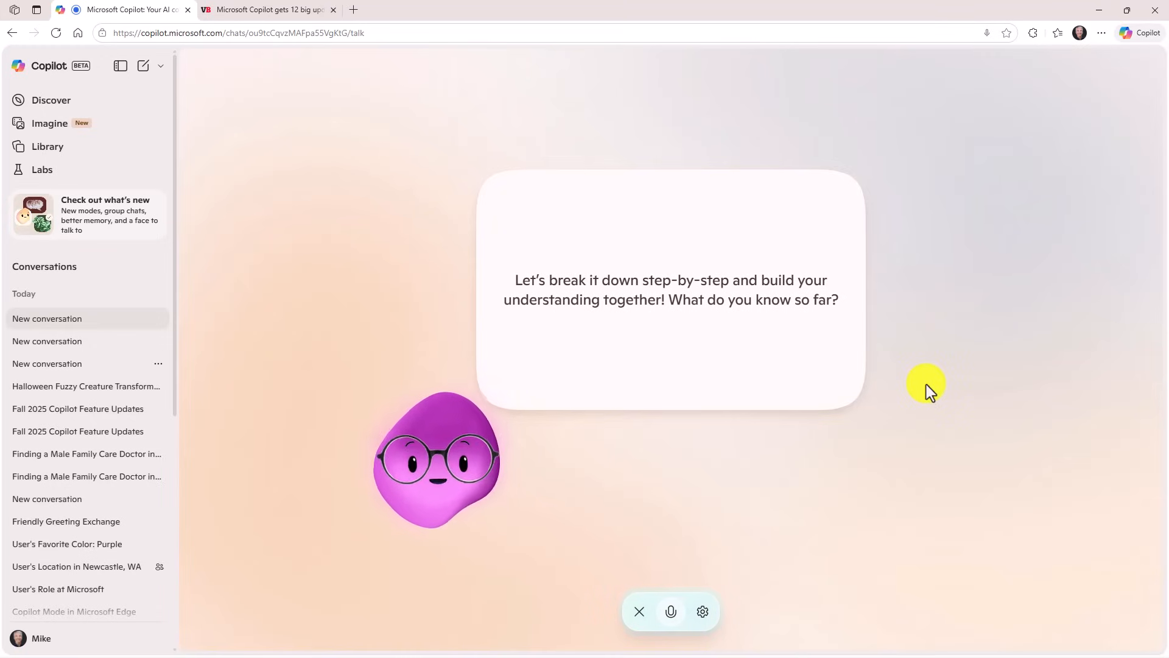
pyautogui.click(669, 612)
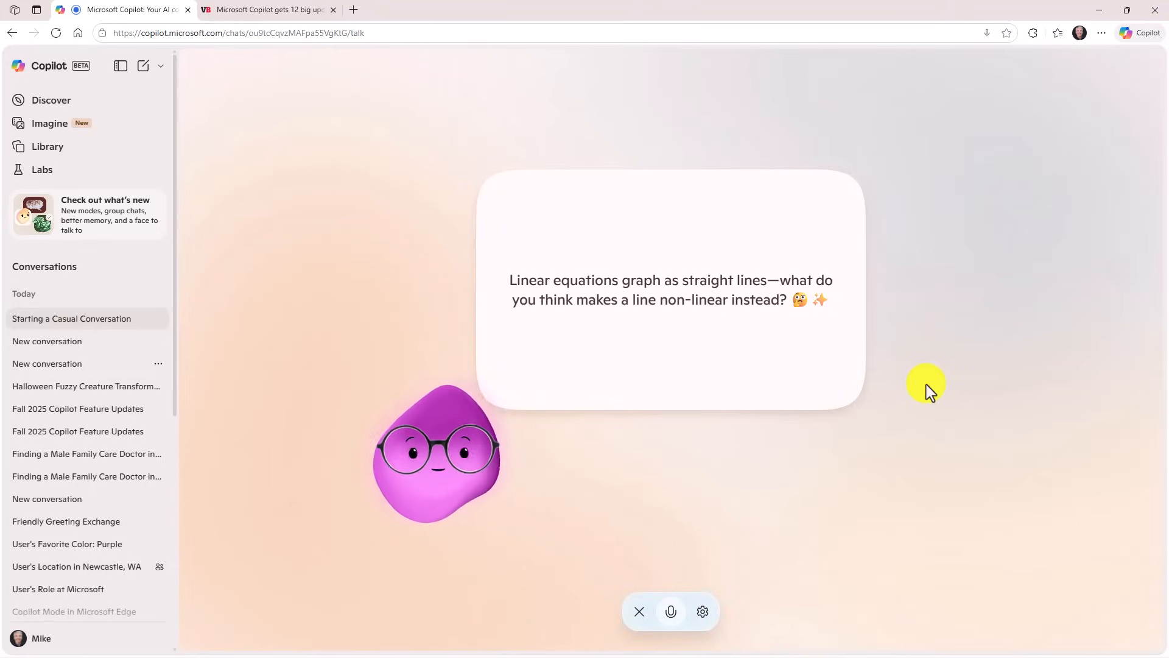
pyautogui.click(670, 611)
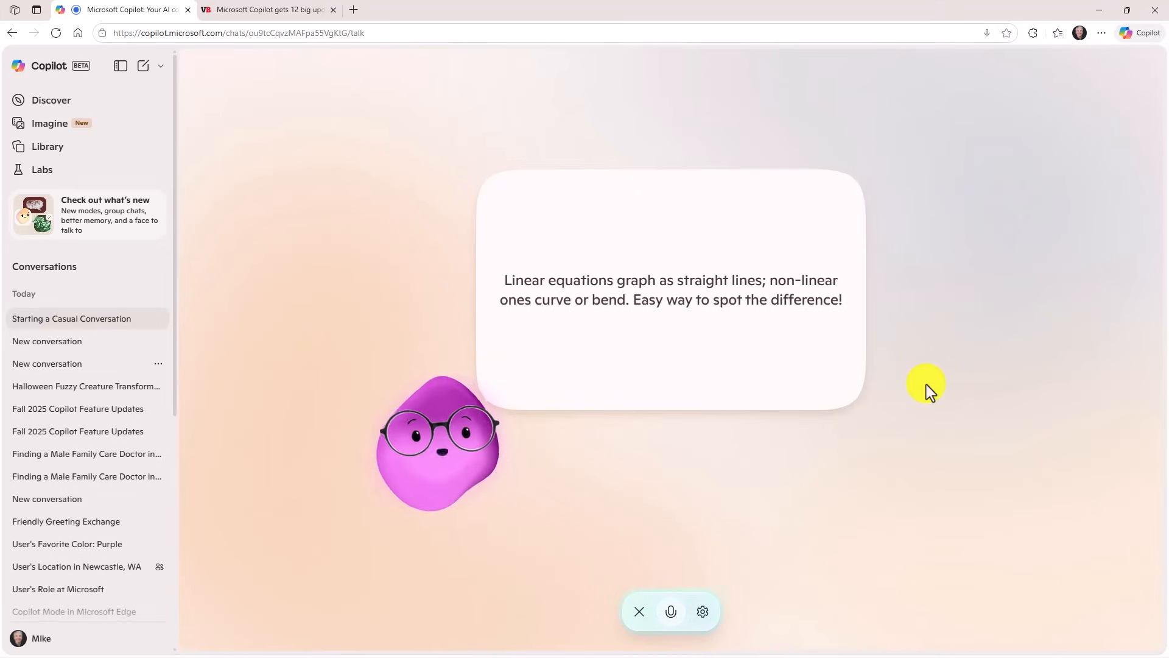
pyautogui.click(670, 611)
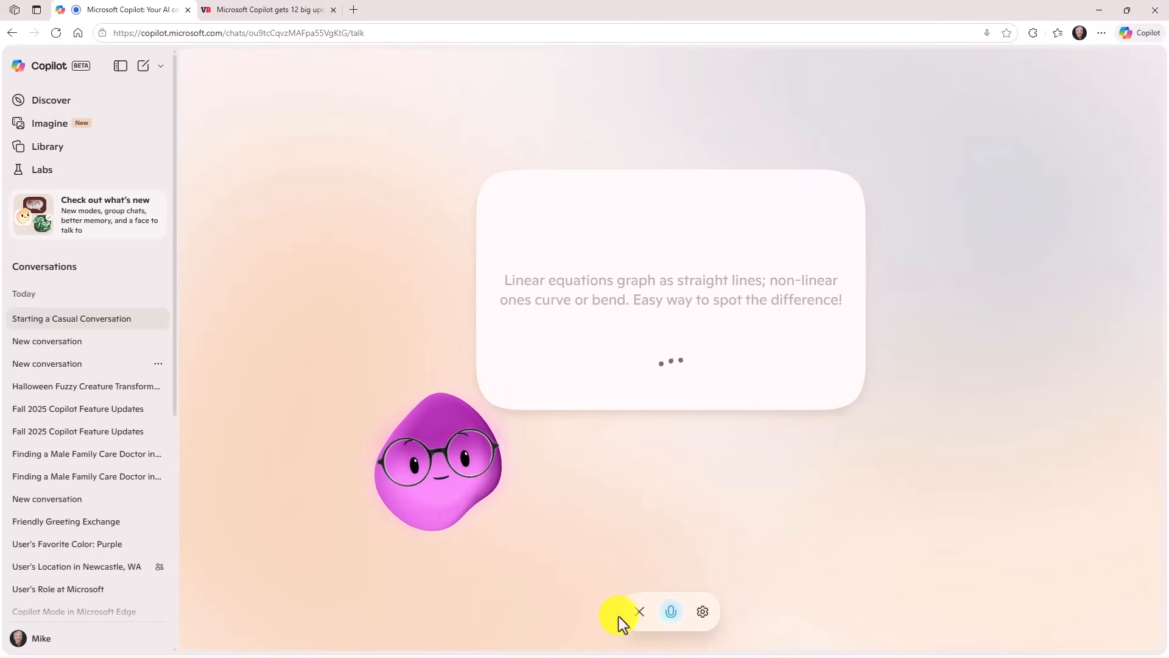
pyautogui.click(640, 612)
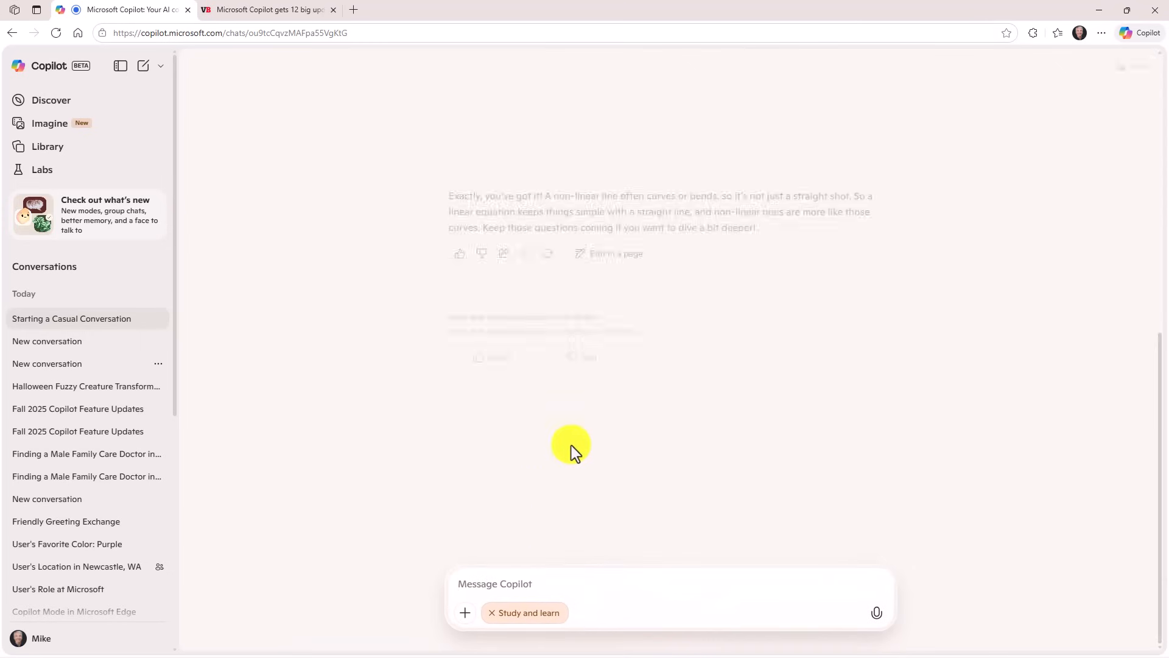
pyautogui.scroll(3)
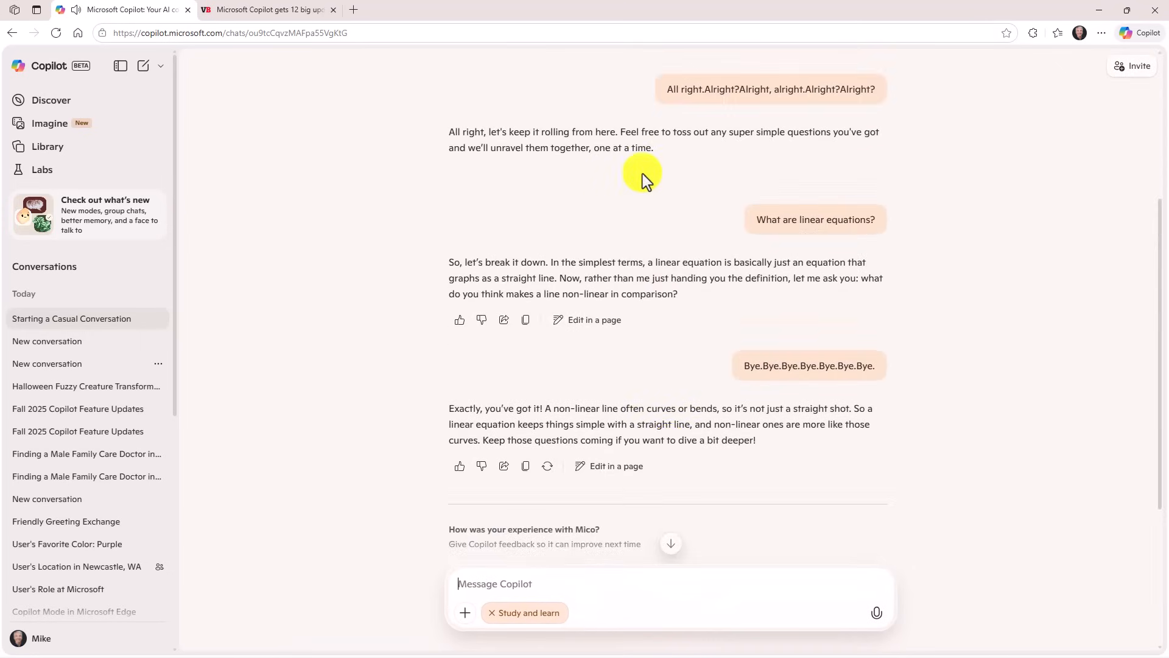
pyautogui.scroll(3)
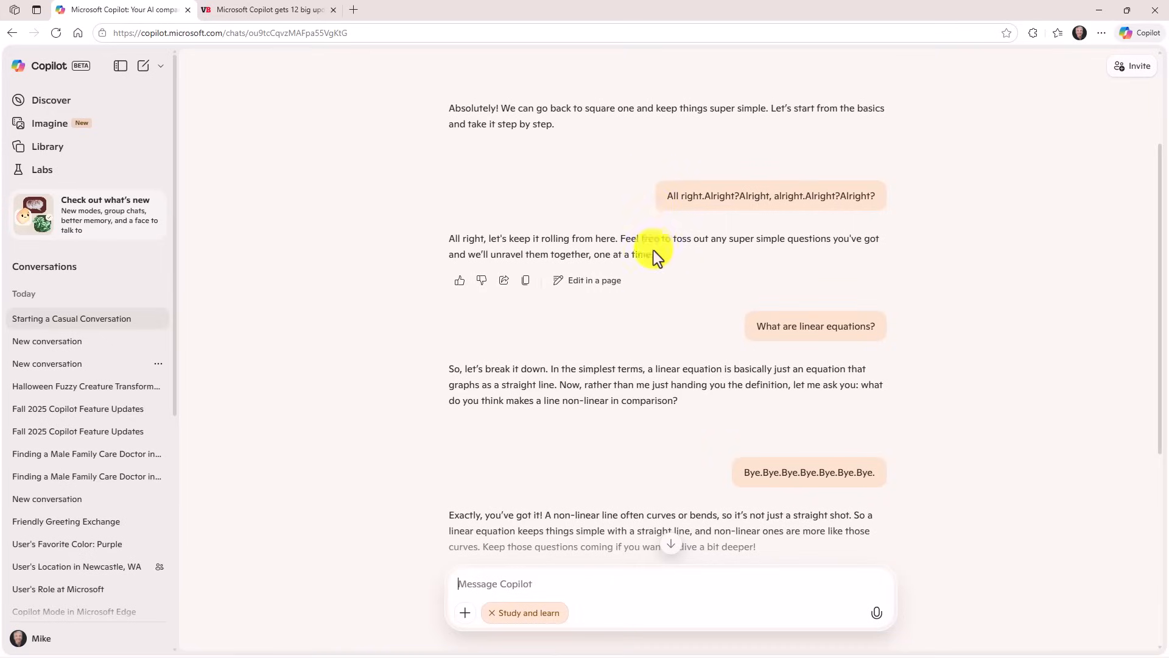
pyautogui.scroll(-3)
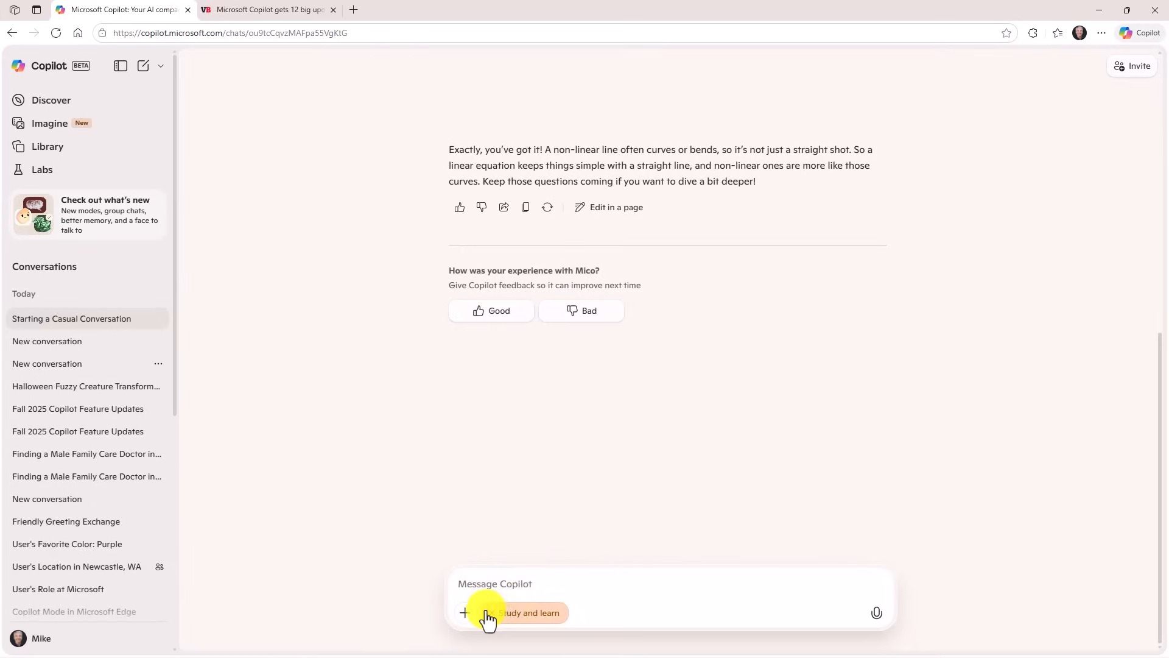
pyautogui.moveTo(489, 612)
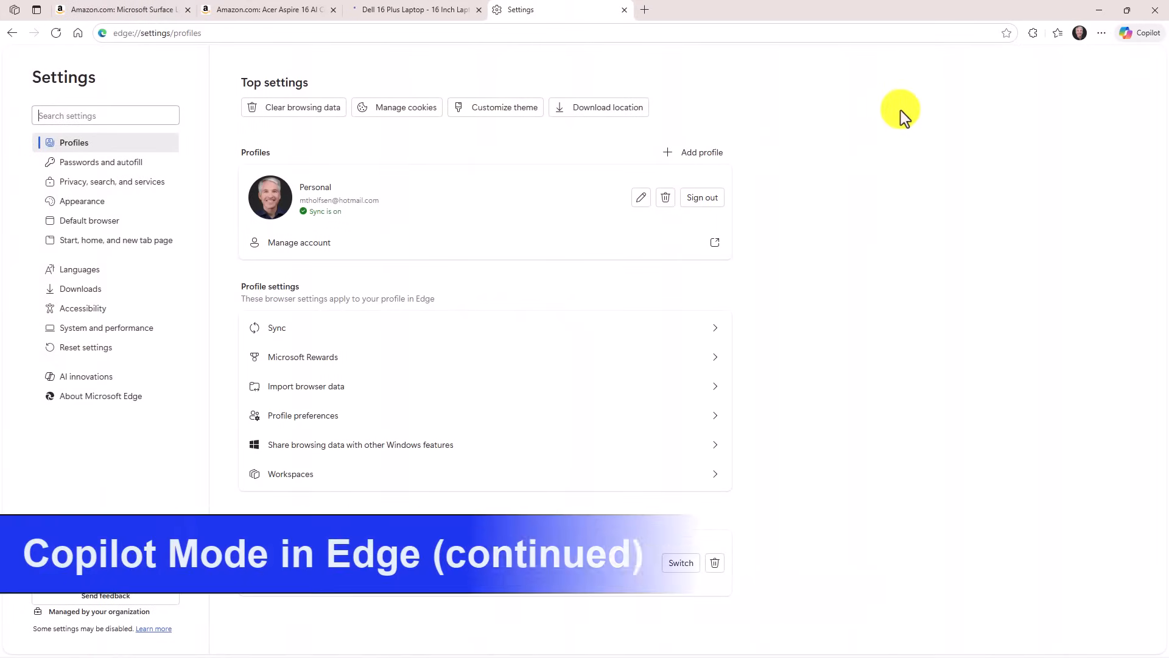
pyautogui.moveTo(915, 154)
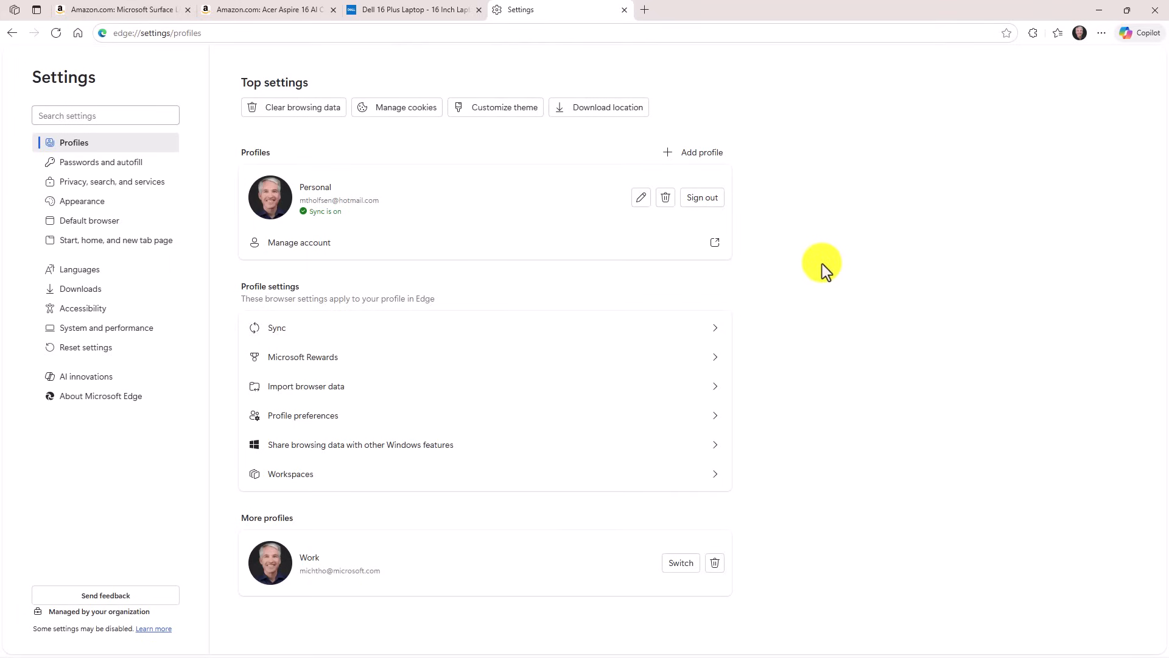
pyautogui.moveTo(84, 377)
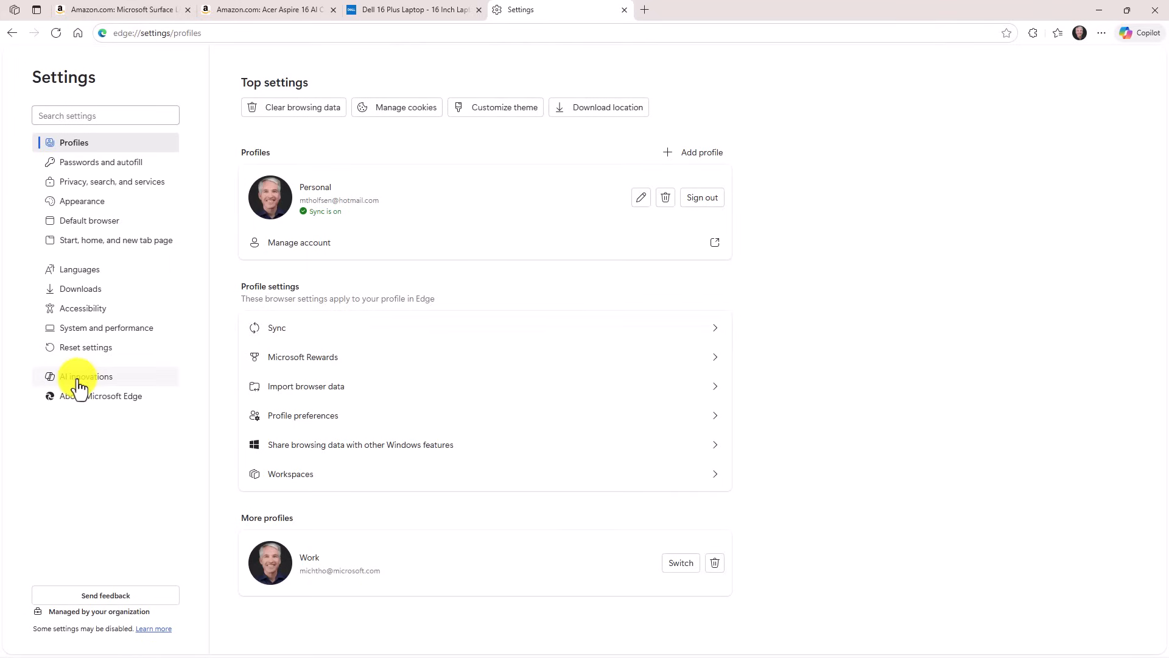
# View the AI innovations settings in Edge before switching to the Amazon Surface Laptop tab.
pyautogui.click(87, 377)
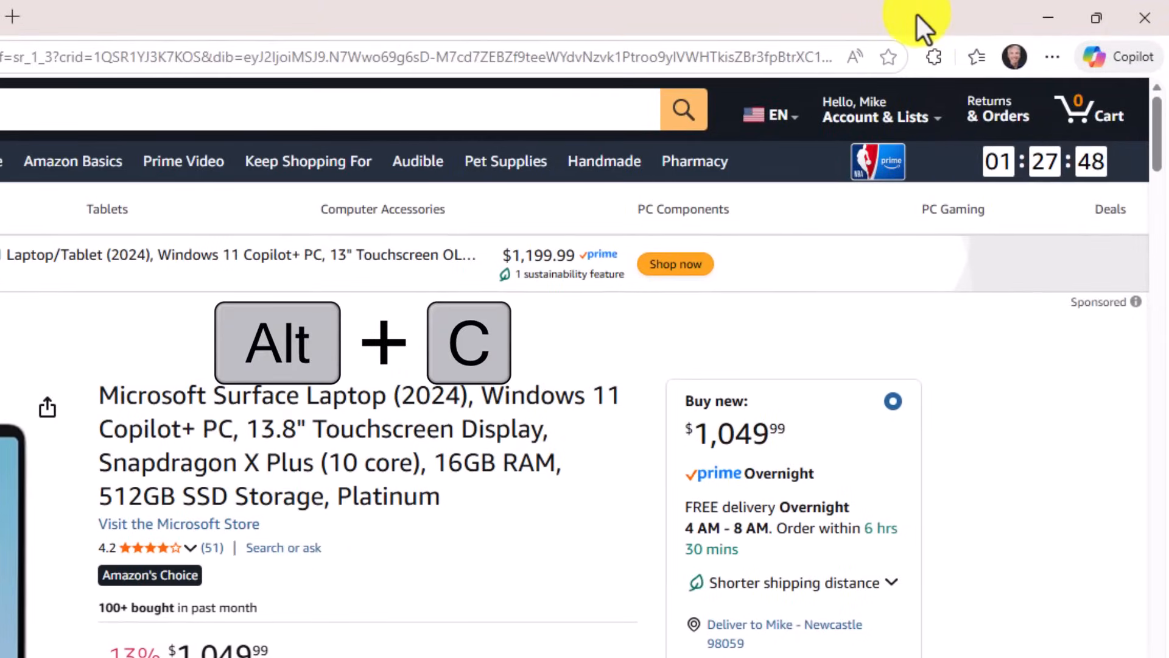
pyautogui.press('Alt+C')
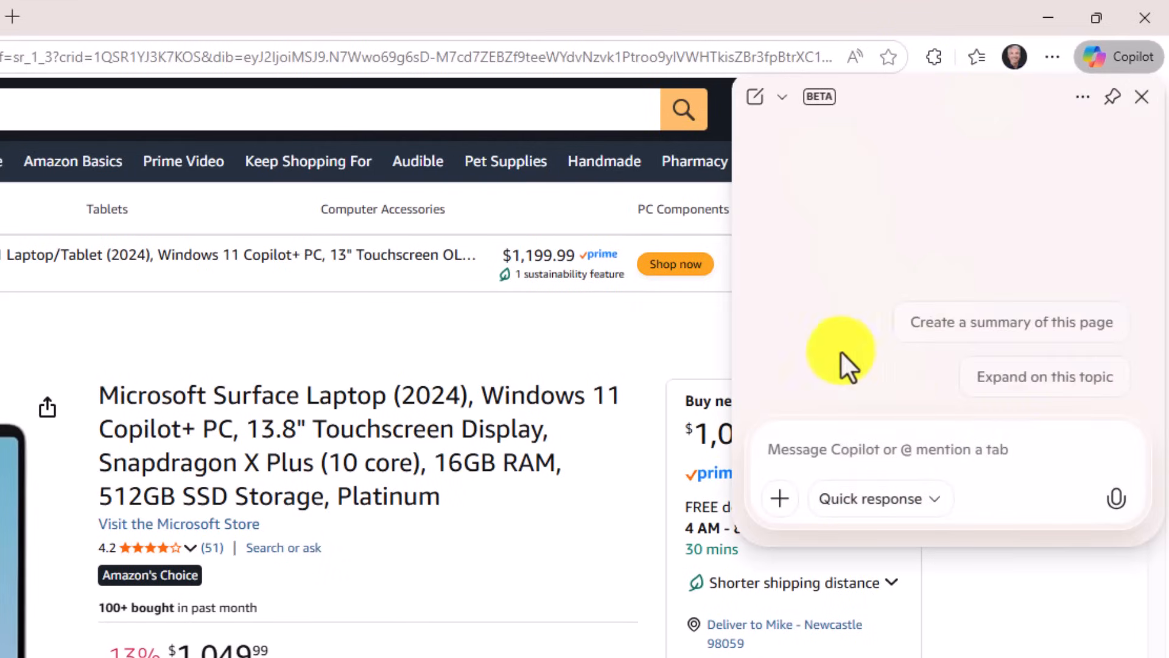
pyautogui.moveTo(807, 201)
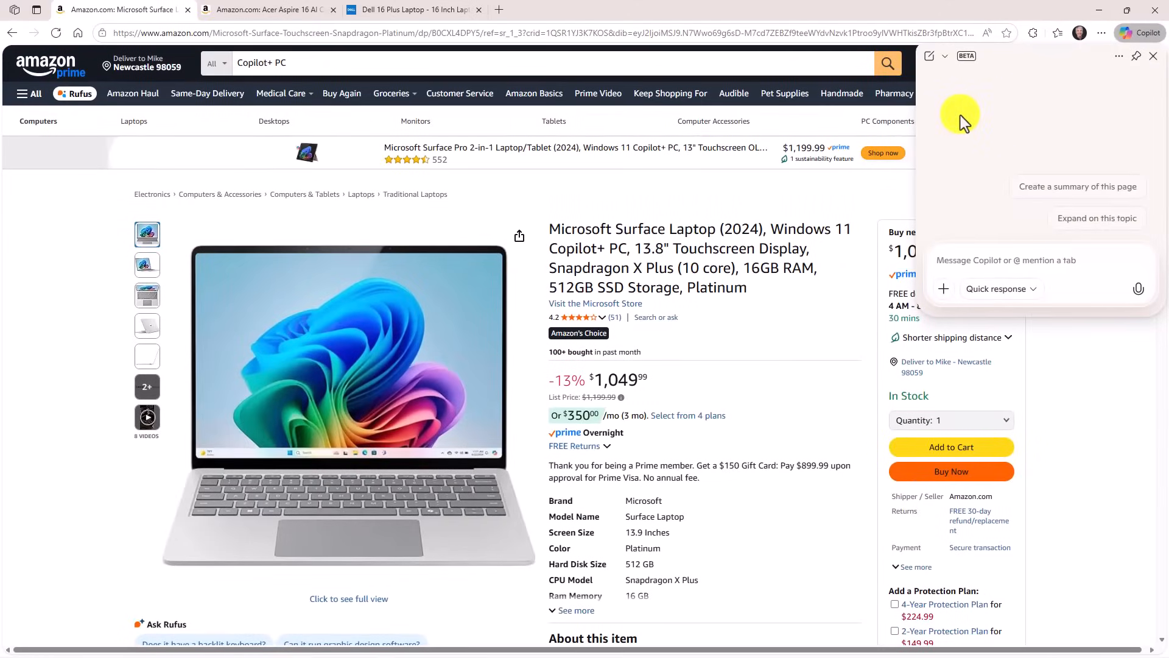
pyautogui.click(1153, 55)
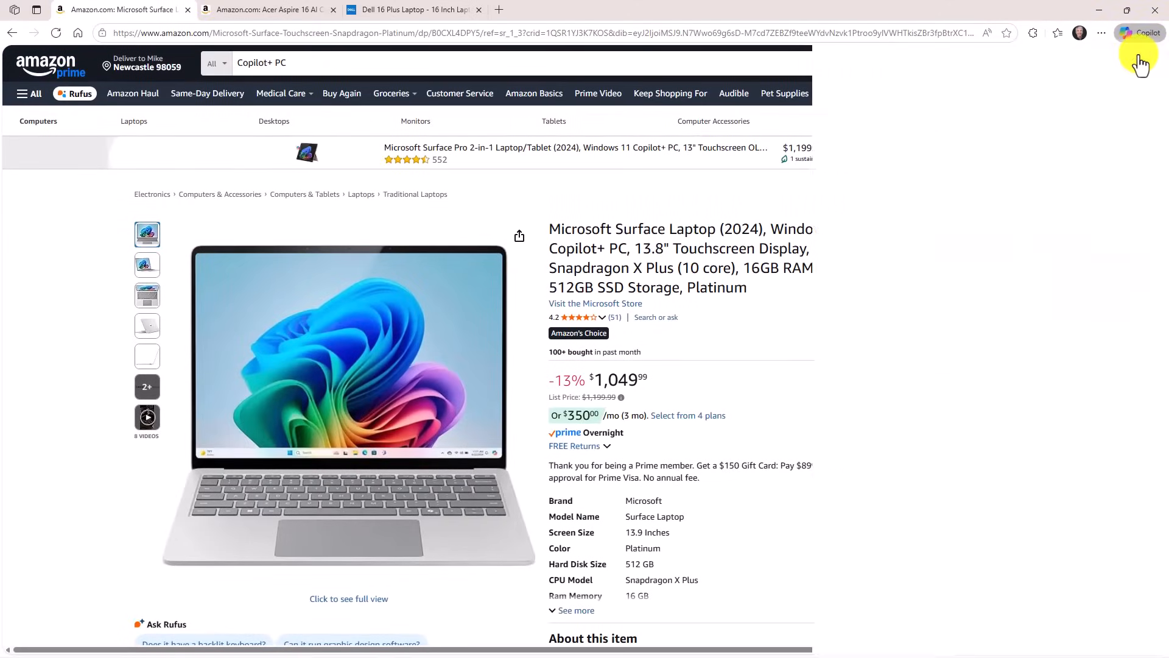
pyautogui.click(1139, 32)
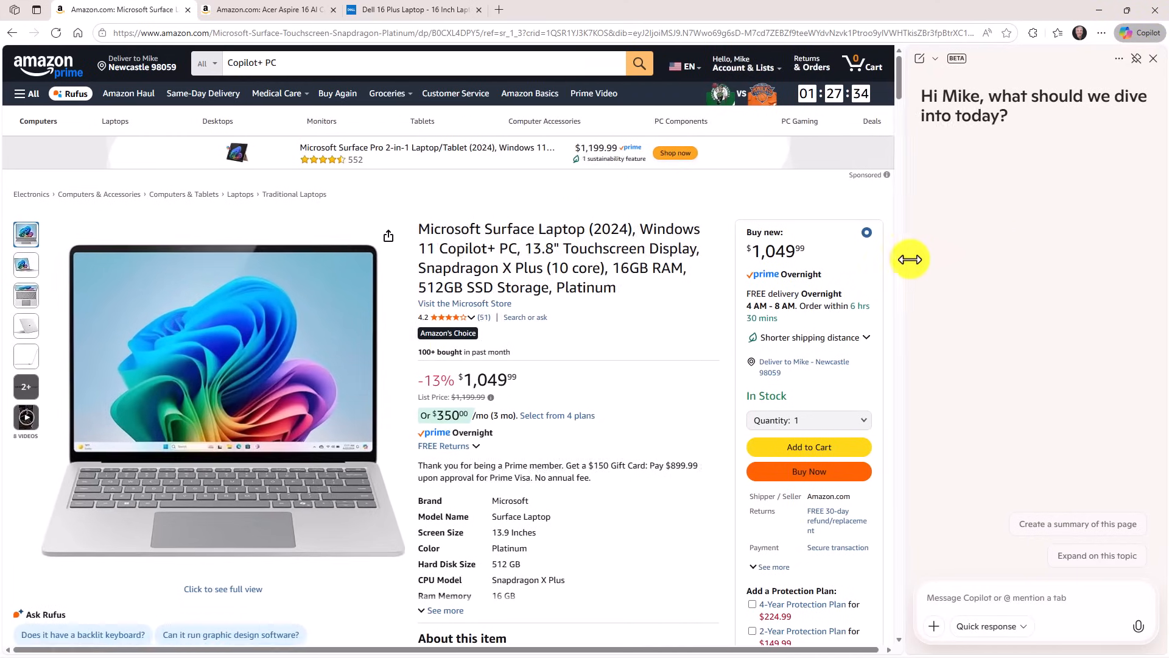
pyautogui.click(1153, 59)
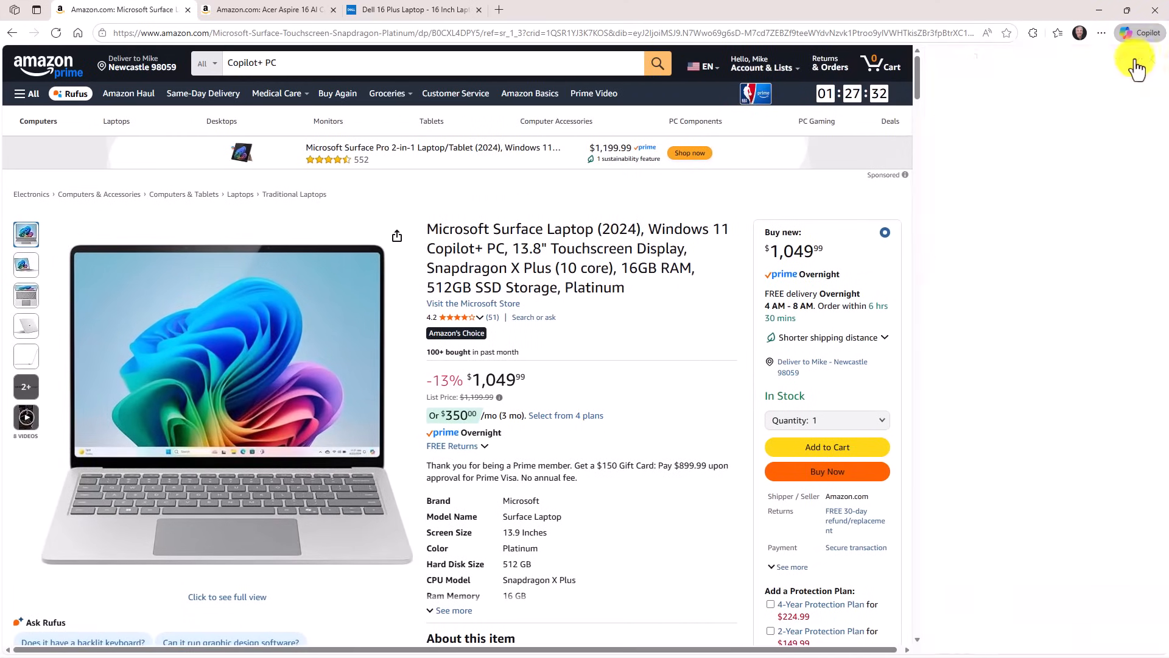
pyautogui.click(1139, 33)
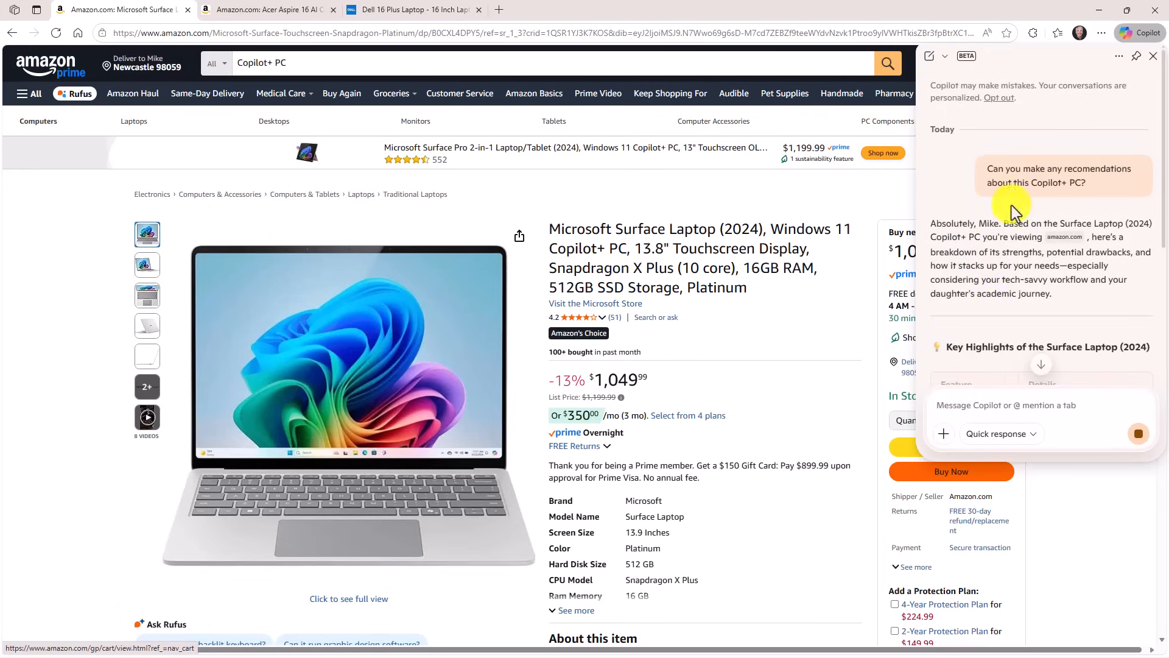
# Read through Copilot's Surface Laptop recommendations down to the key-features table.
pyautogui.scroll(-3)
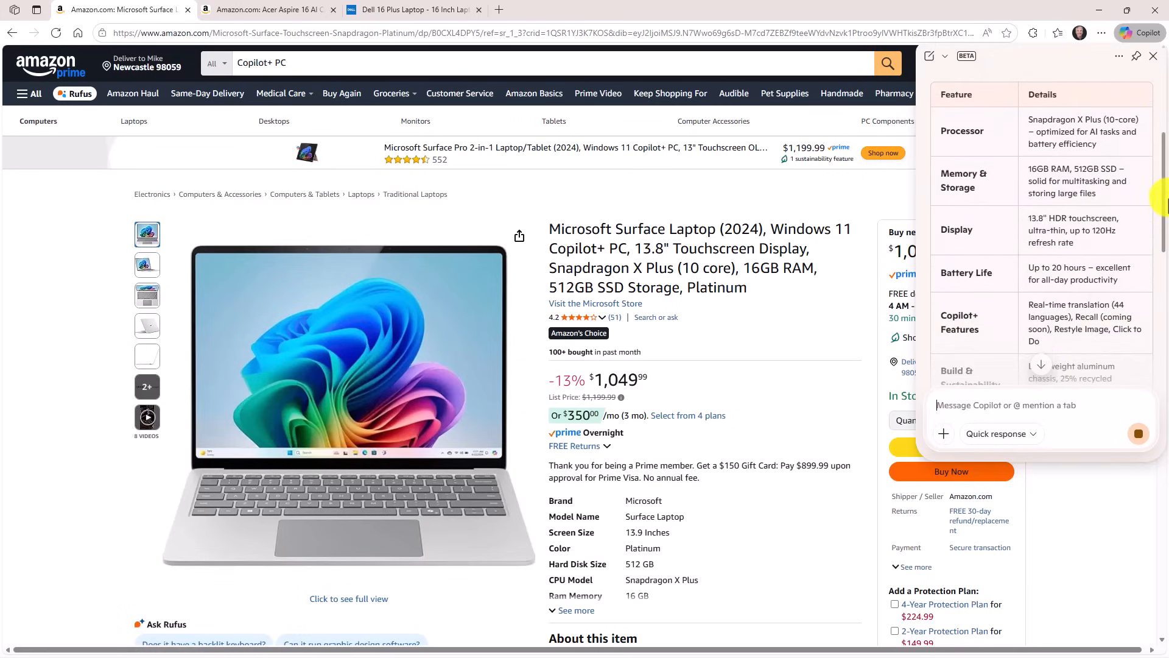
pyautogui.scroll(-3)
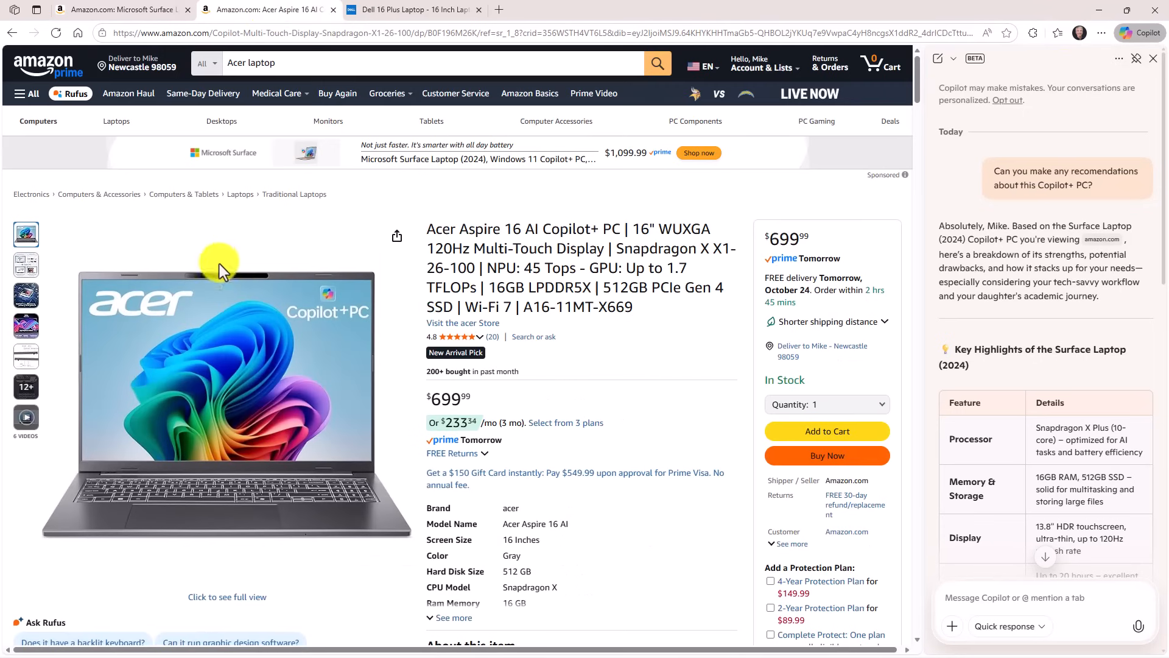
pyautogui.moveTo(415, 226)
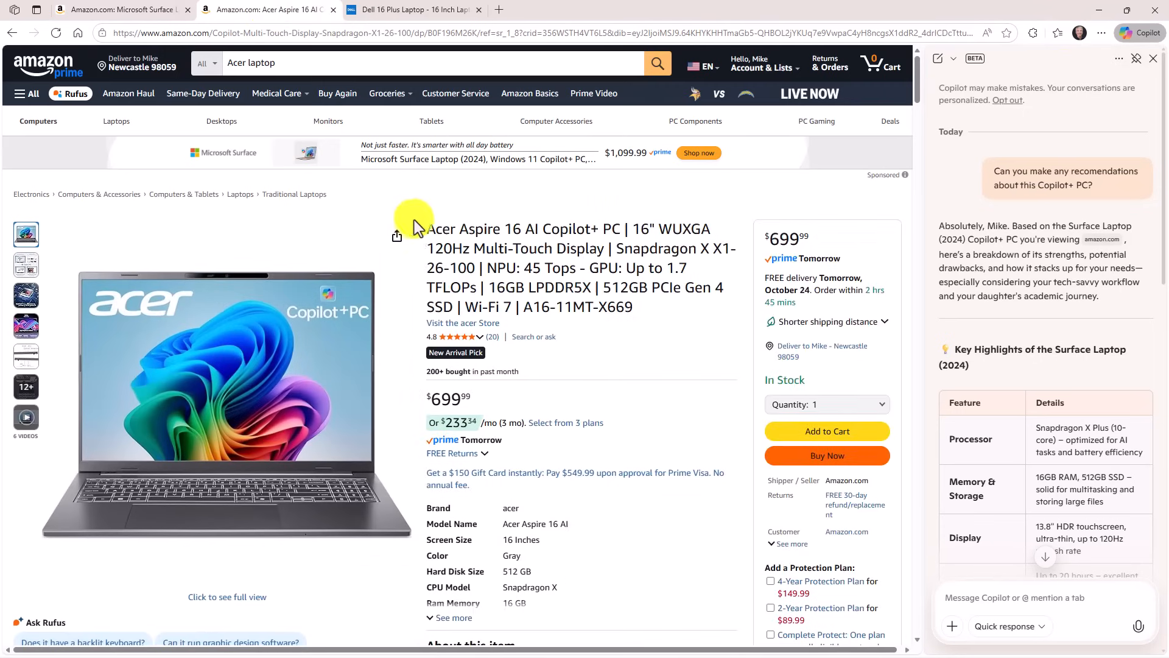
# Have Copilot compare the Surface Laptop, Acer Aspire 16 AI and Dell 16 Plus tabs in a pros-and-cons table.
pyautogui.click(411, 9)
pyautogui.write('Can you look at the 3 tabs and make a table comparing the devices and pros and cons of each at the end')
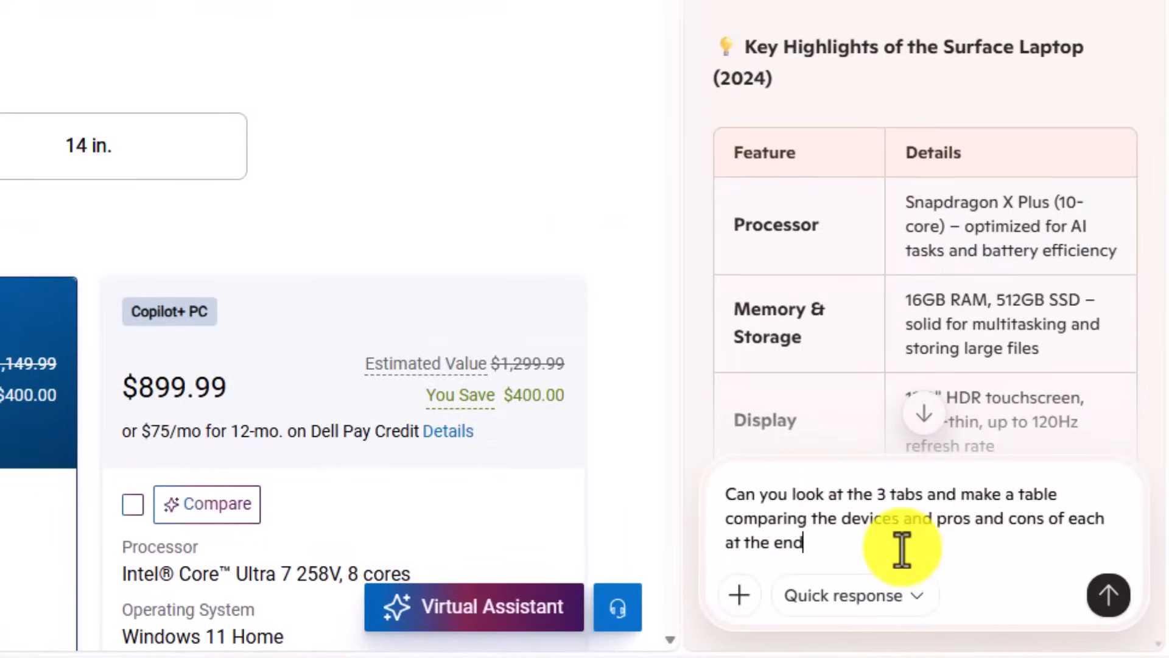
pyautogui.moveTo(1014, 120)
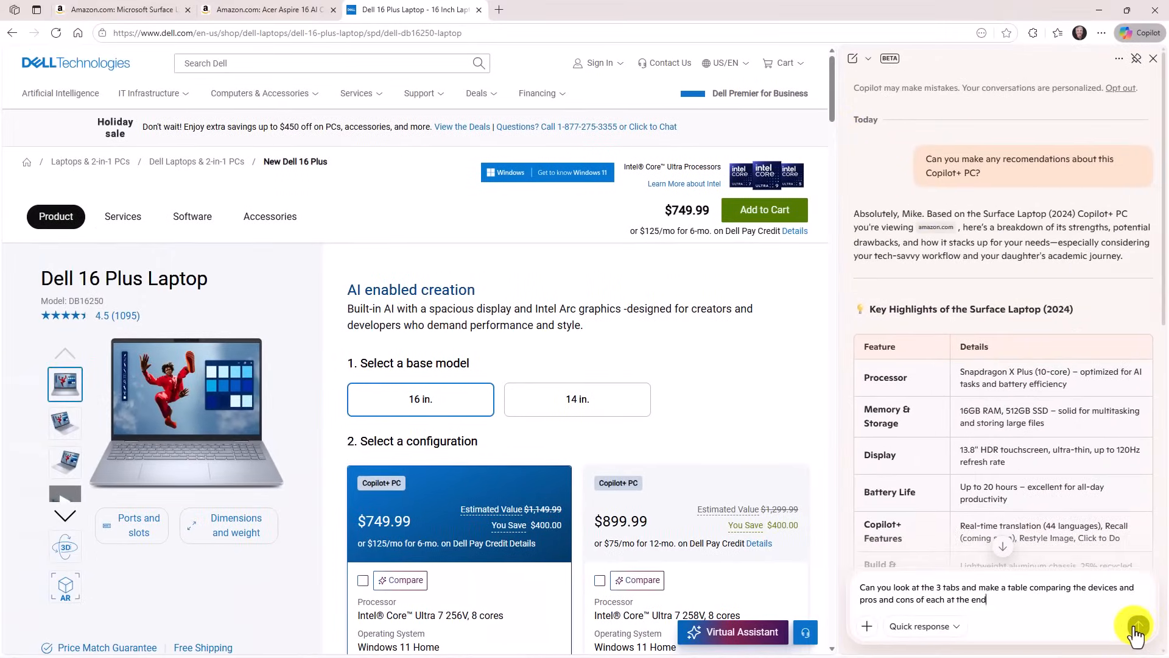
pyautogui.click(1135, 626)
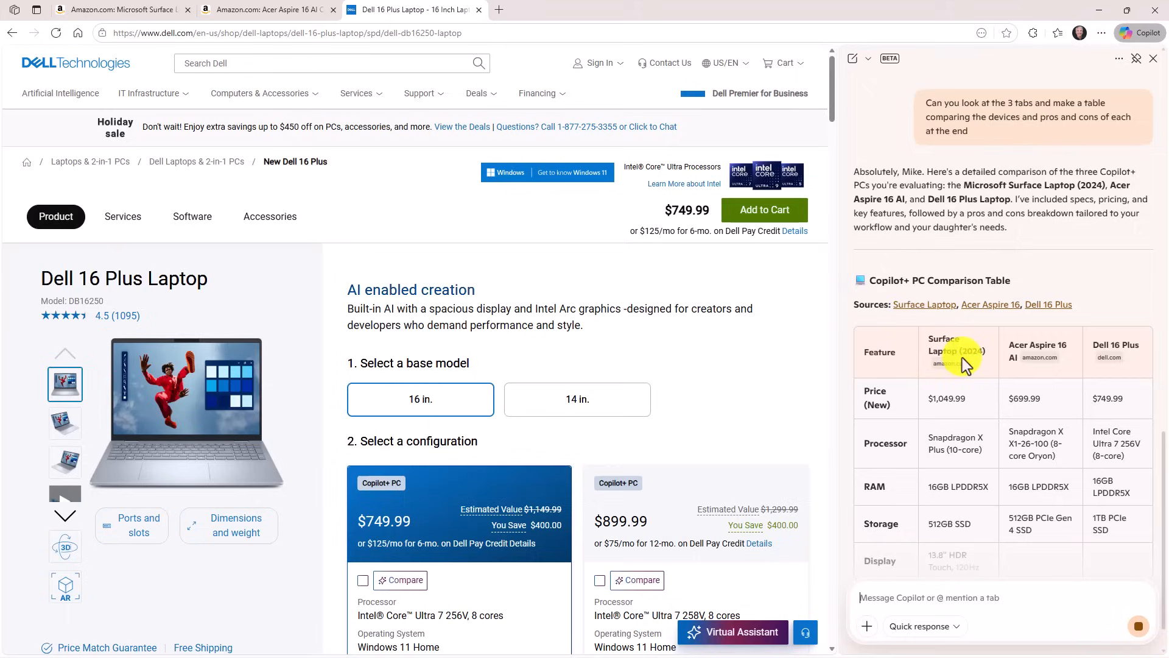
pyautogui.scroll(-3)
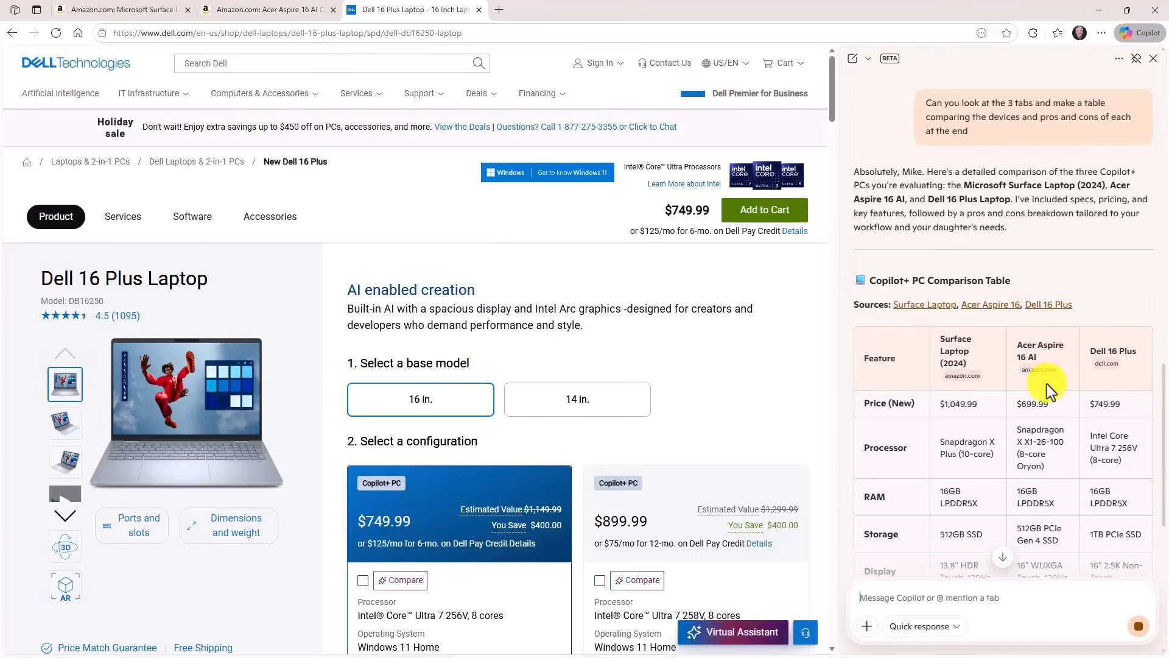
pyautogui.scroll(-3)
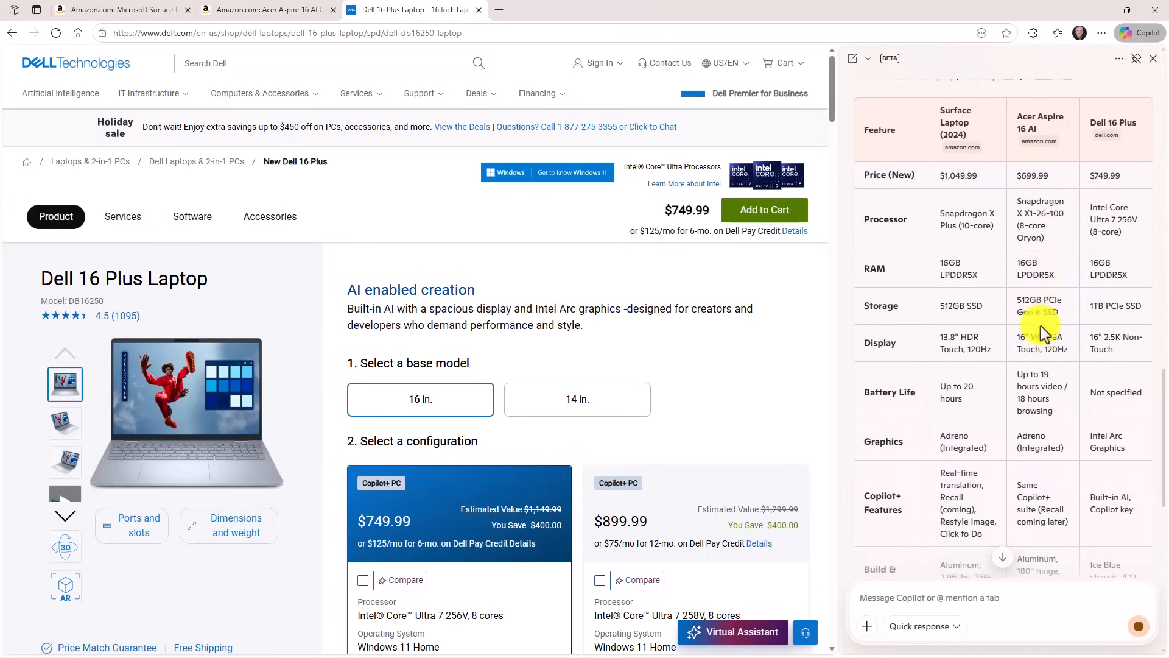
pyautogui.scroll(-3)
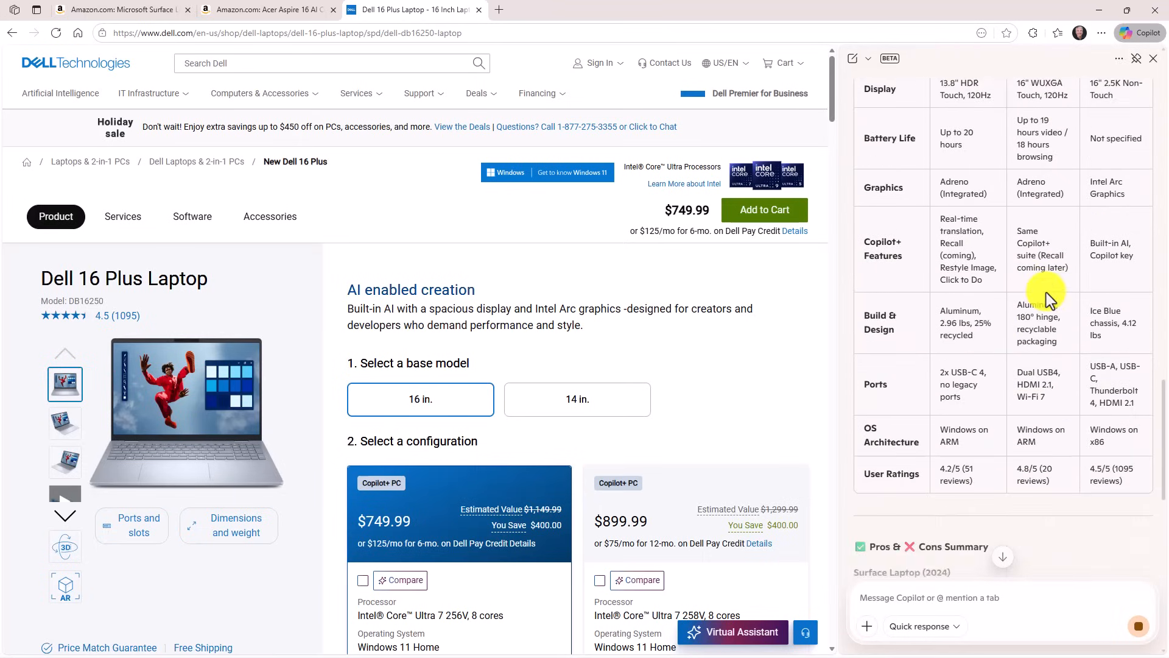
pyautogui.scroll(-3)
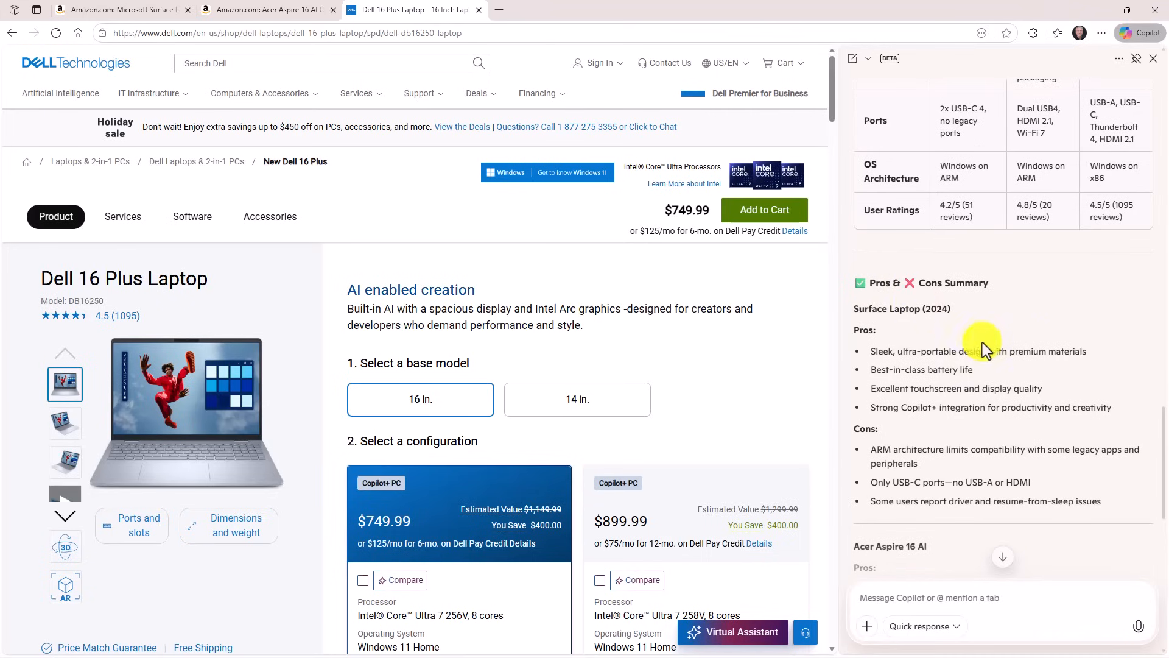
pyautogui.scroll(-3)
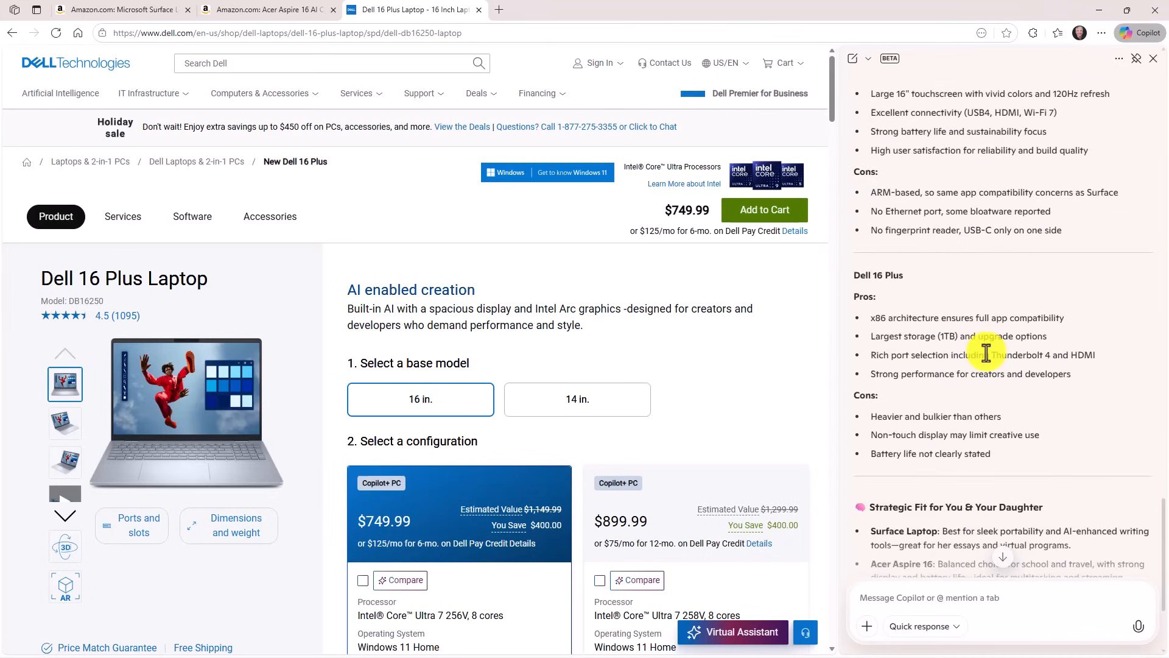
pyautogui.scroll(-3)
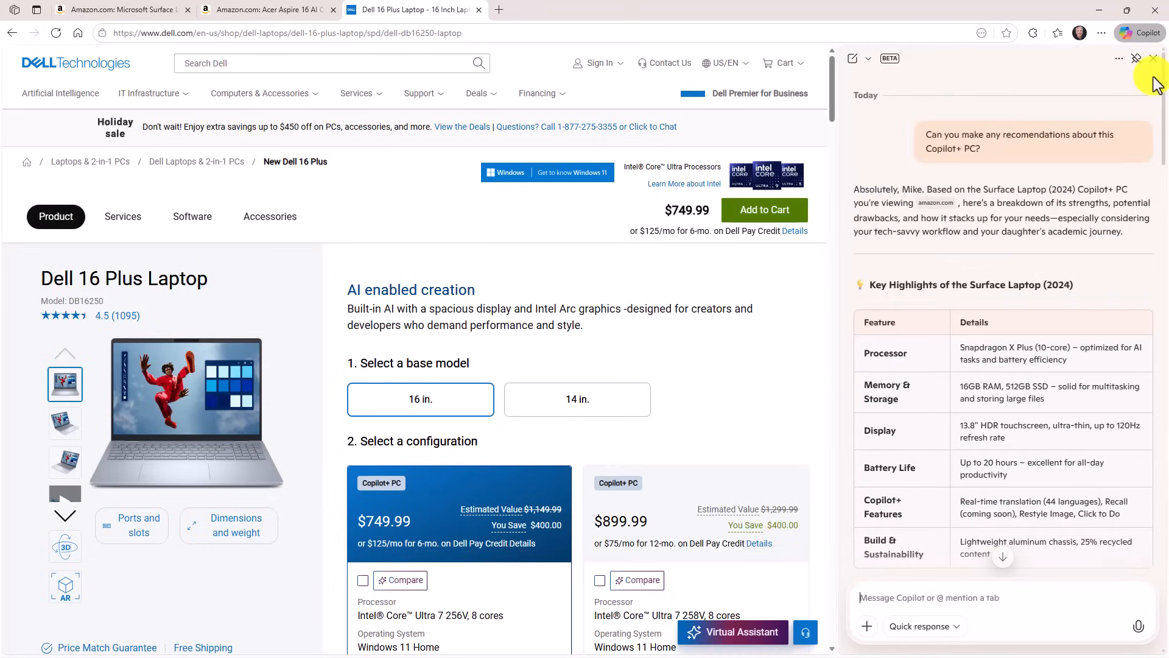
pyautogui.moveTo(813, 97)
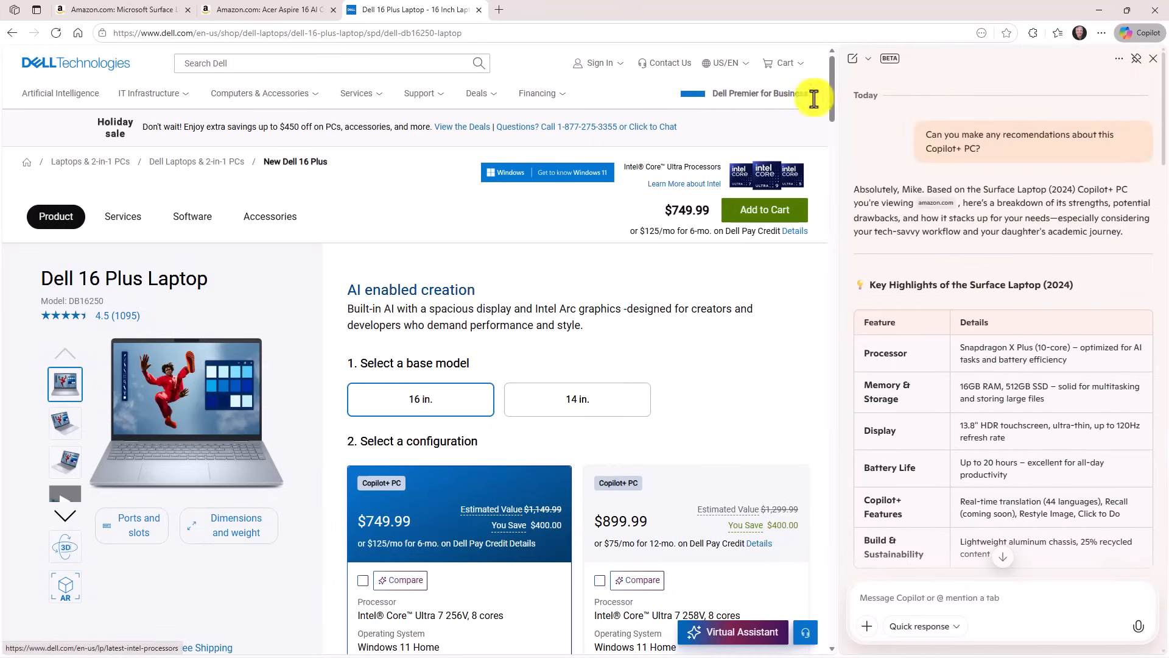
pyautogui.moveTo(480, 14)
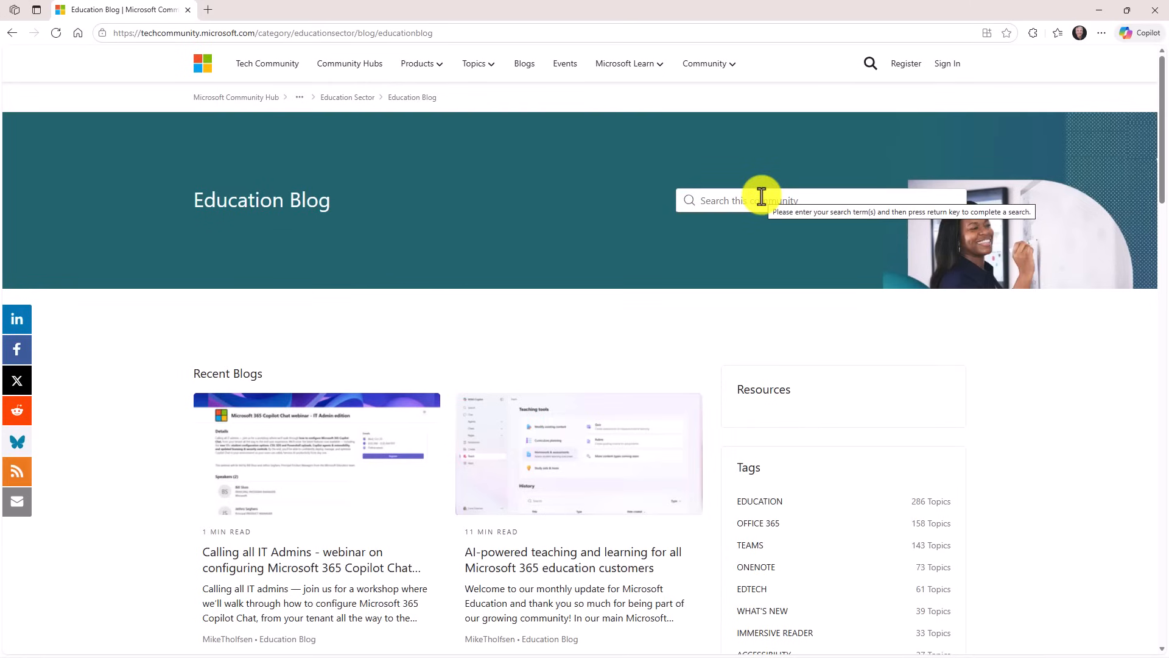
# Ask Copilot to recall the Surface Laptop seen on Amazon earlier, dock the pane, and reopen that Amazon page.
pyautogui.click(1140, 33)
pyautogui.write('Can you find the Surface Laptop info I was looking at on Amazon earlier')
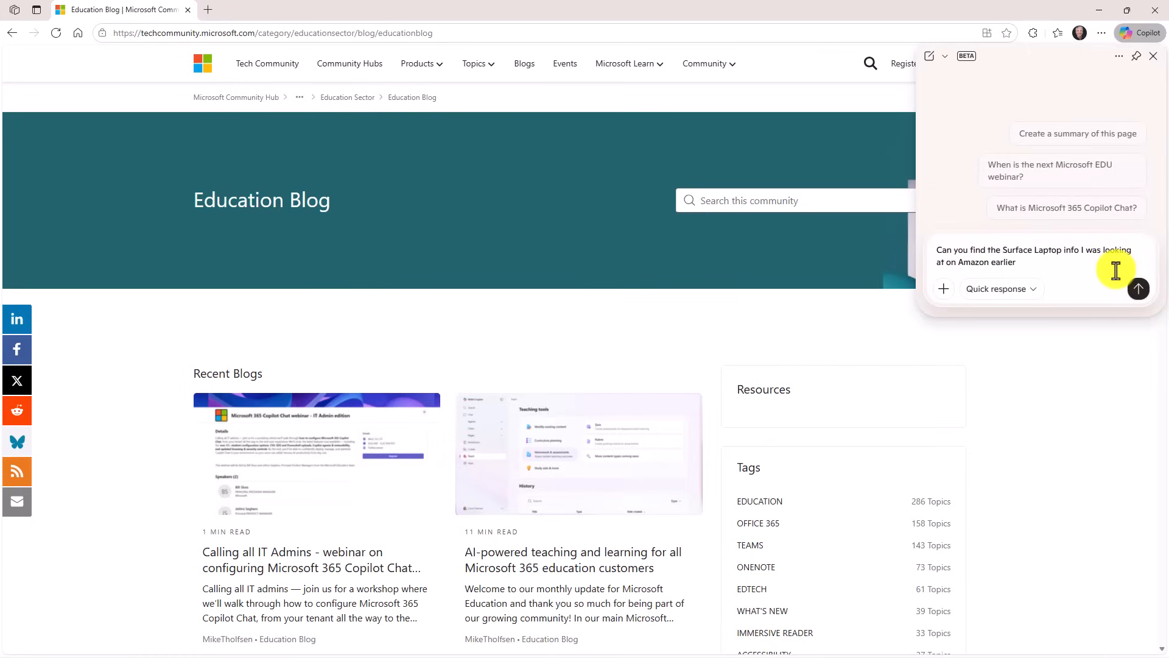
pyautogui.click(1139, 289)
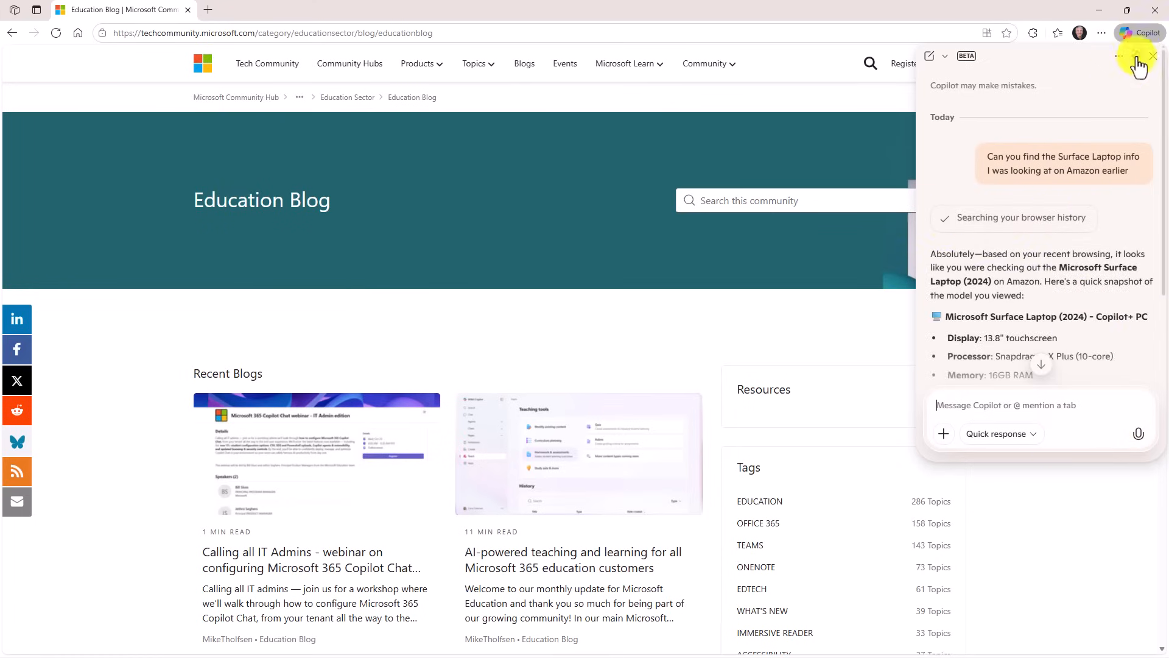
pyautogui.click(1136, 58)
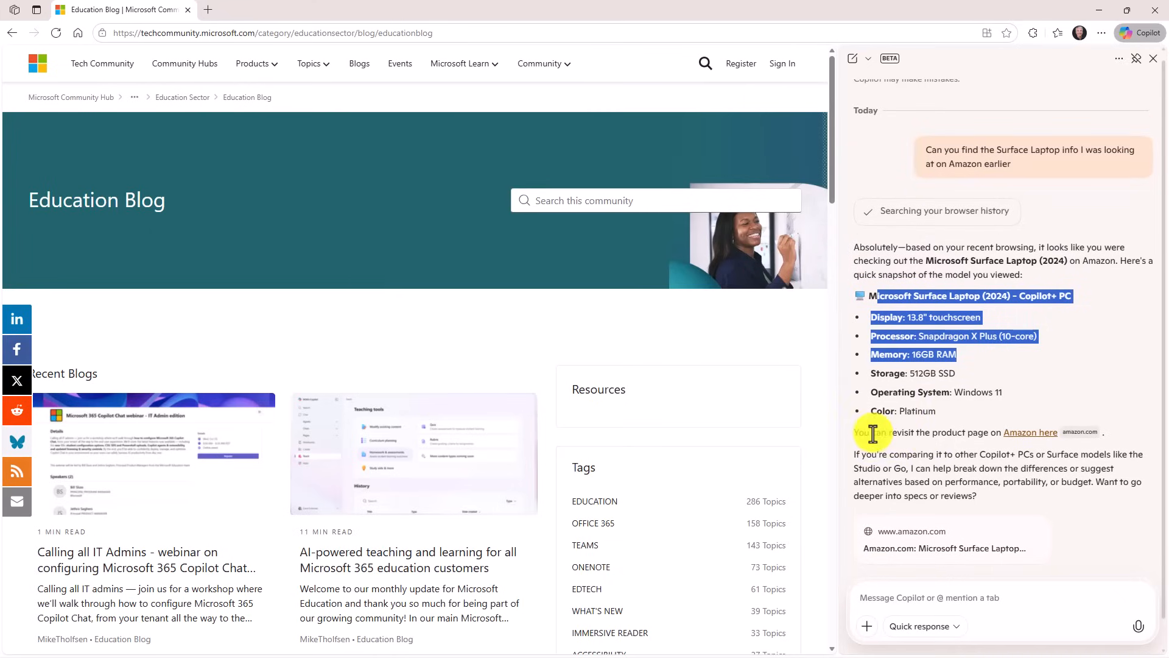
pyautogui.moveTo(1030, 438)
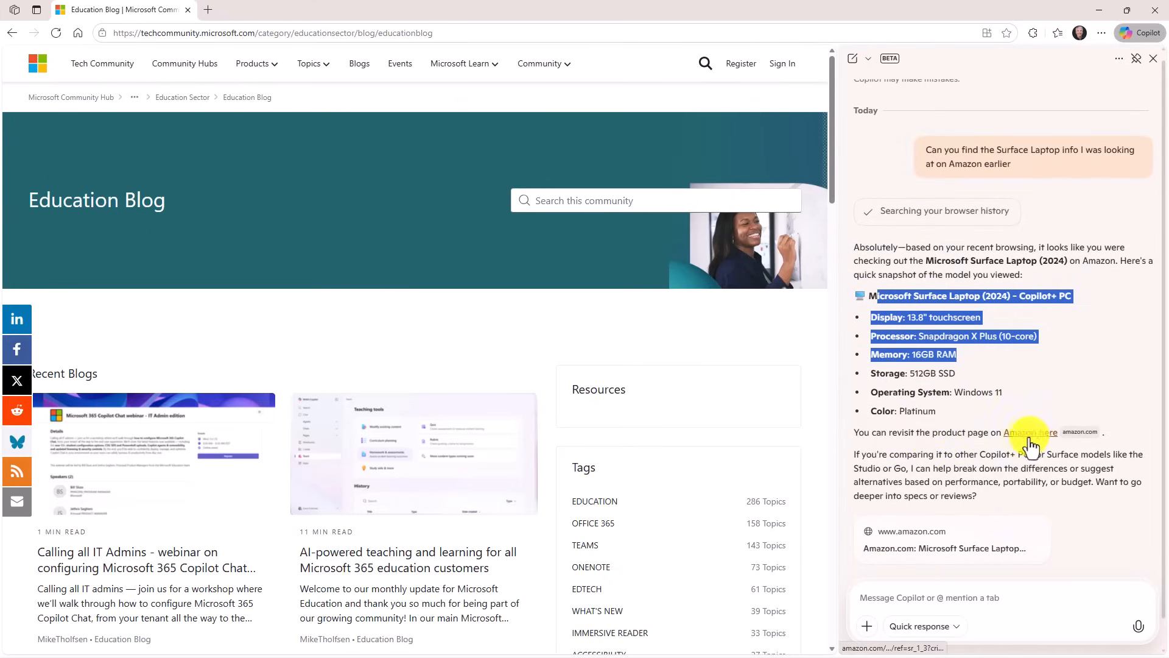
pyautogui.click(1030, 432)
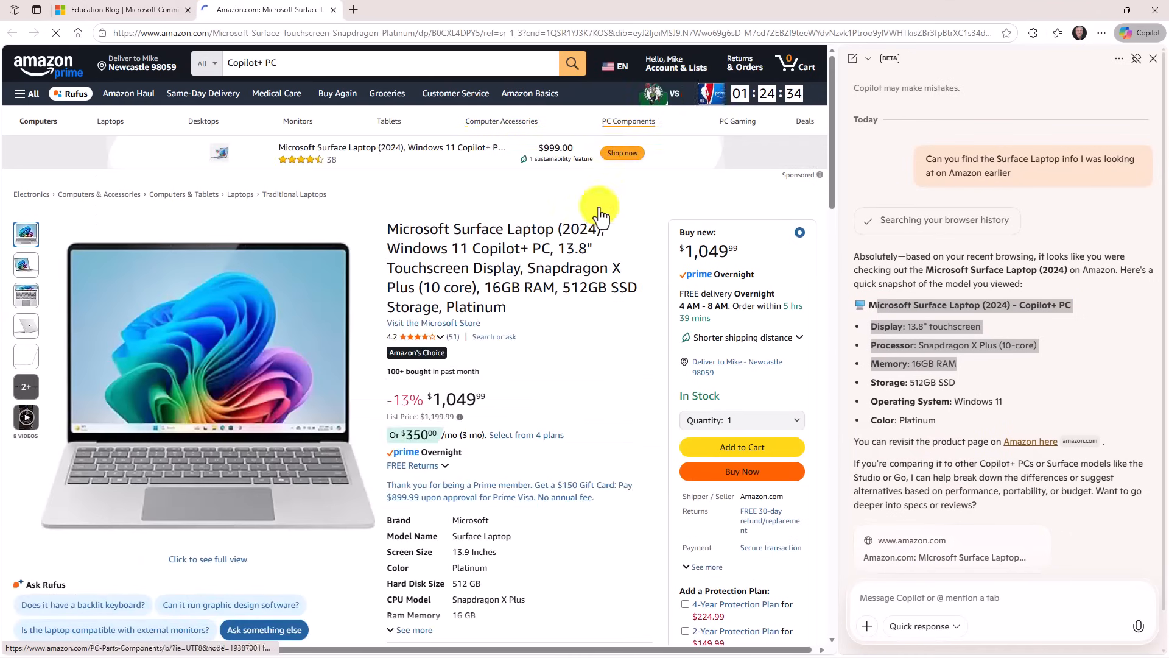
pyautogui.moveTo(423, 374)
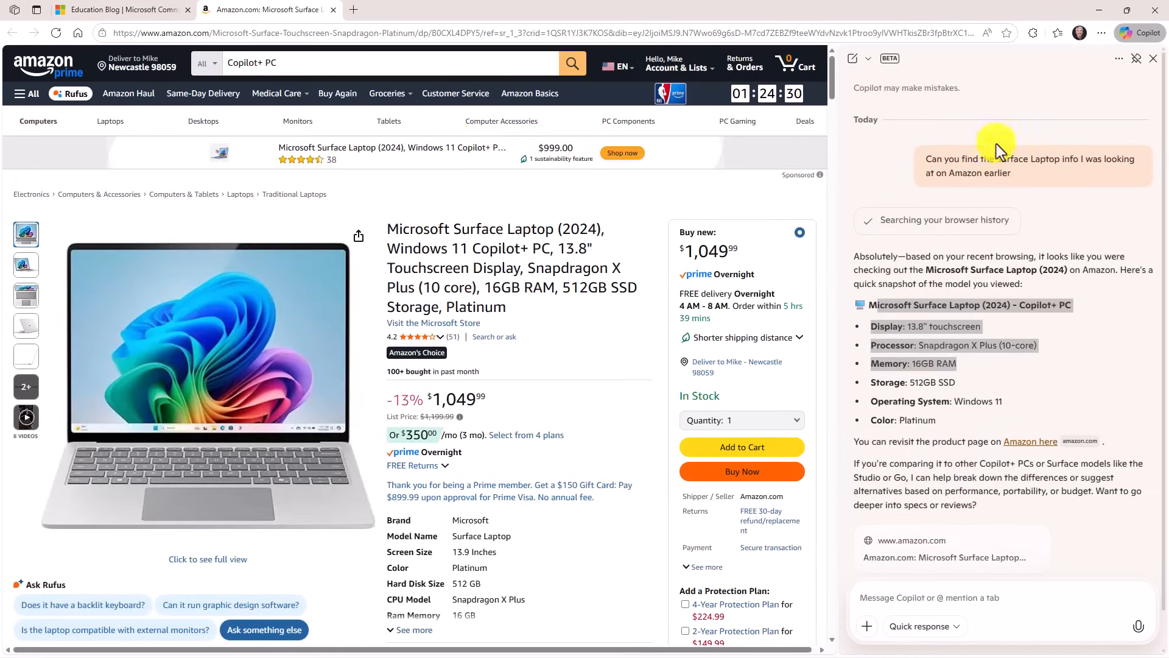
pyautogui.moveTo(897, 92)
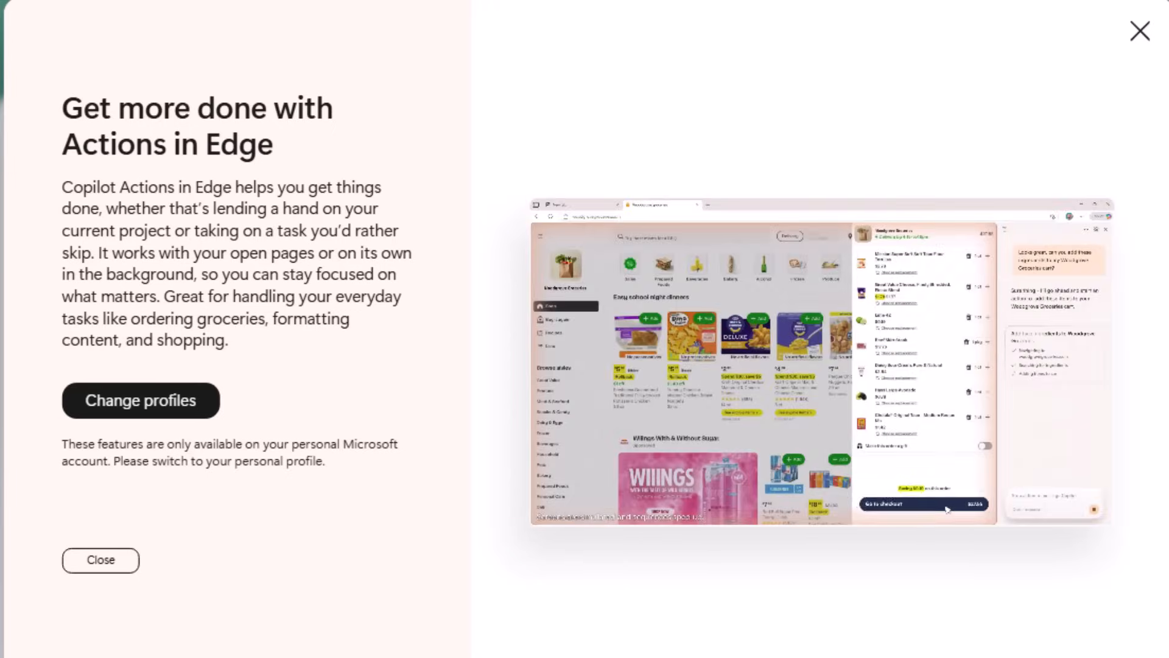
# Dismiss the Actions in Edge intro and start playing the Microsoft 365 Copilot Tutorial video.
pyautogui.click(100, 560)
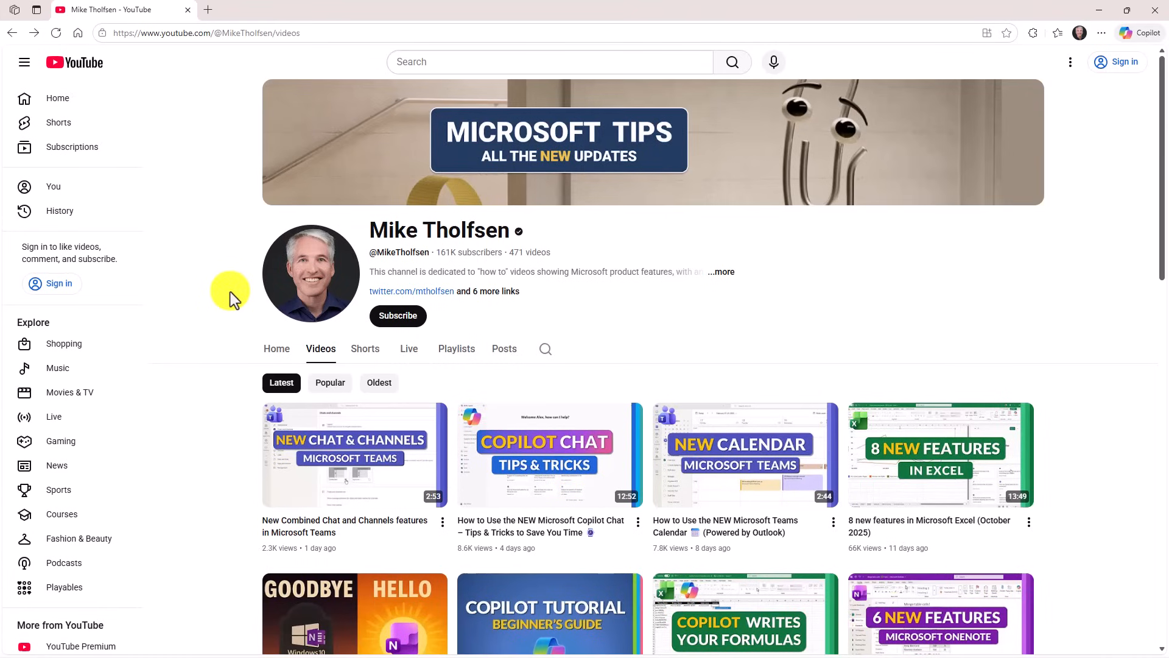
pyautogui.moveTo(251, 454)
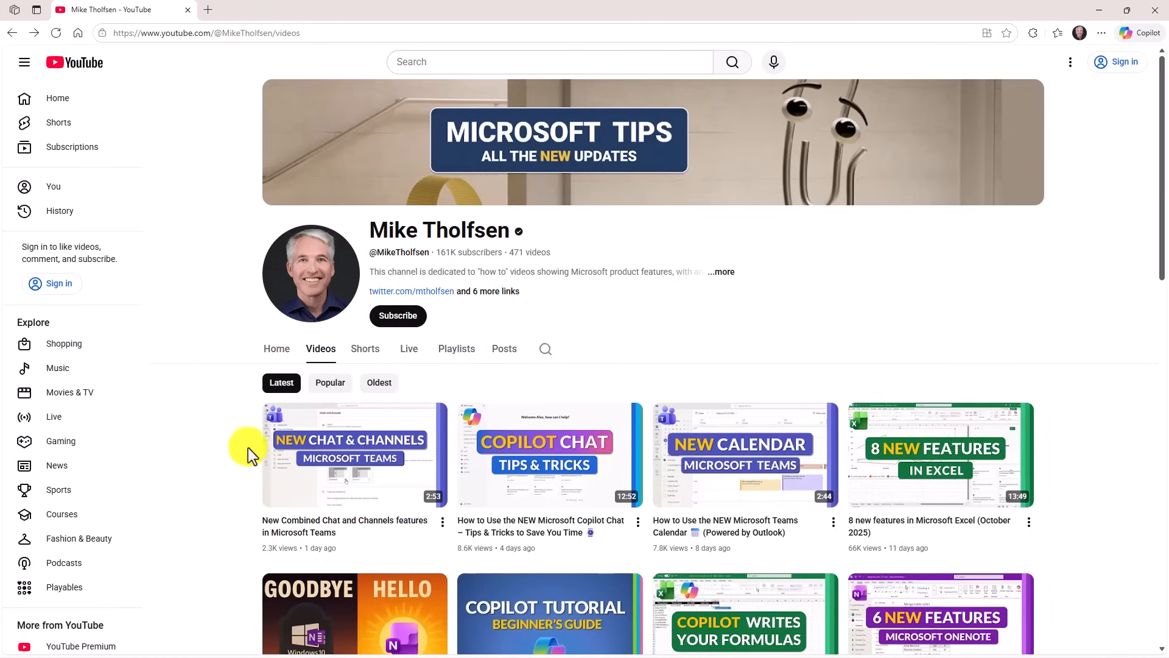
pyautogui.click(549, 611)
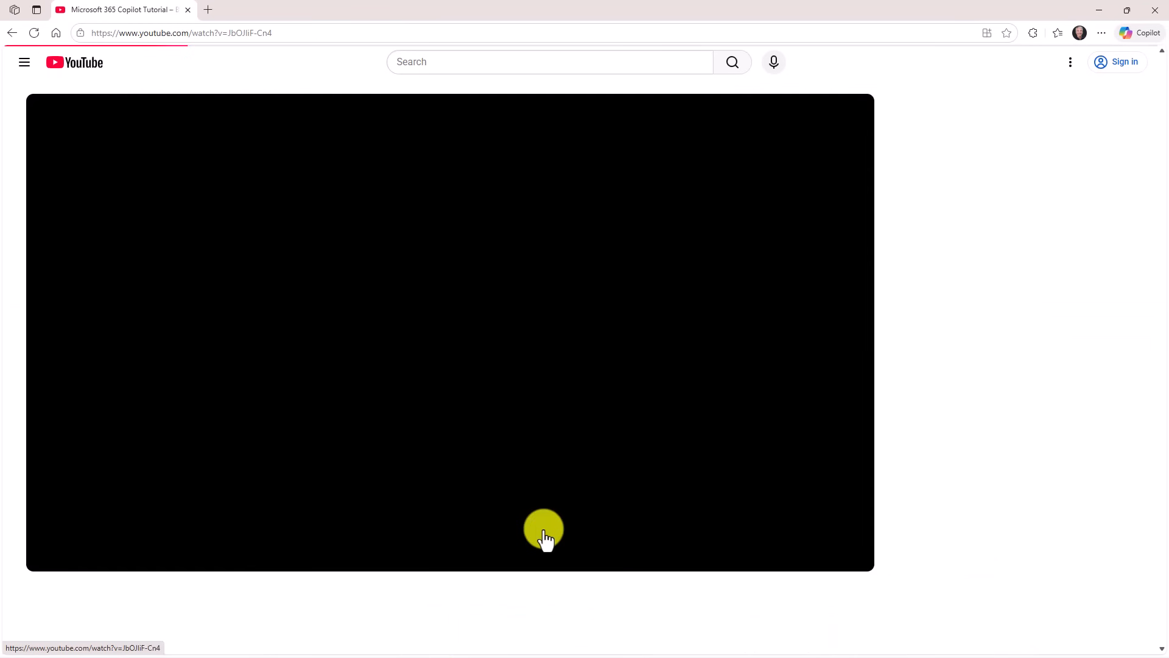
pyautogui.click(543, 529)
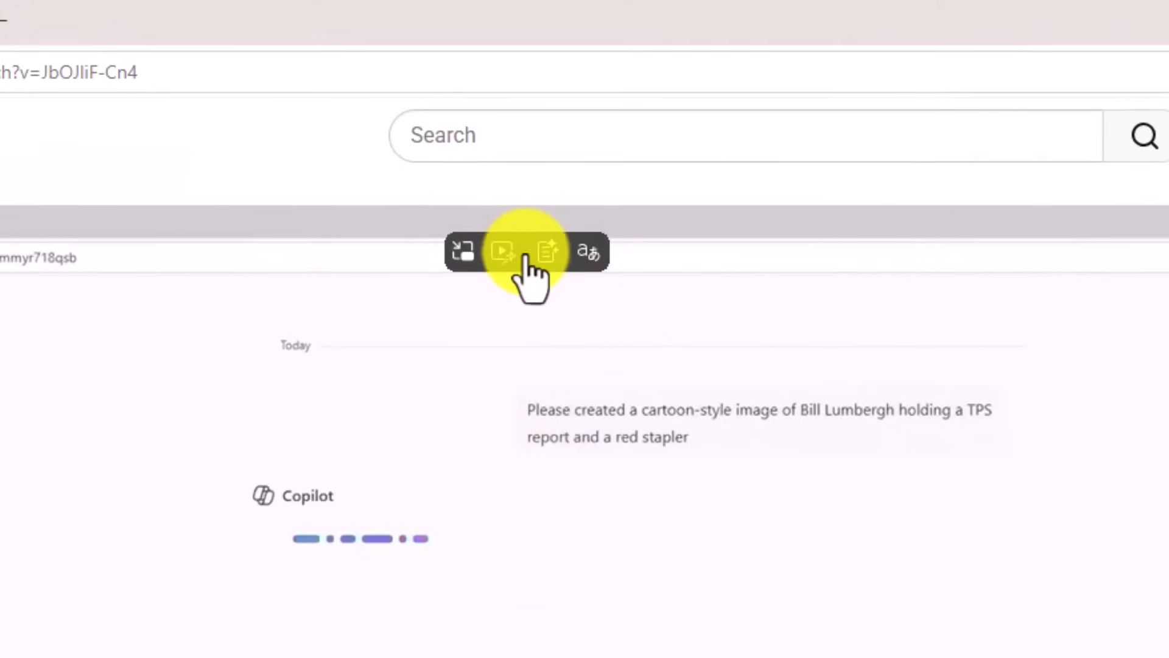
pyautogui.moveTo(589, 256)
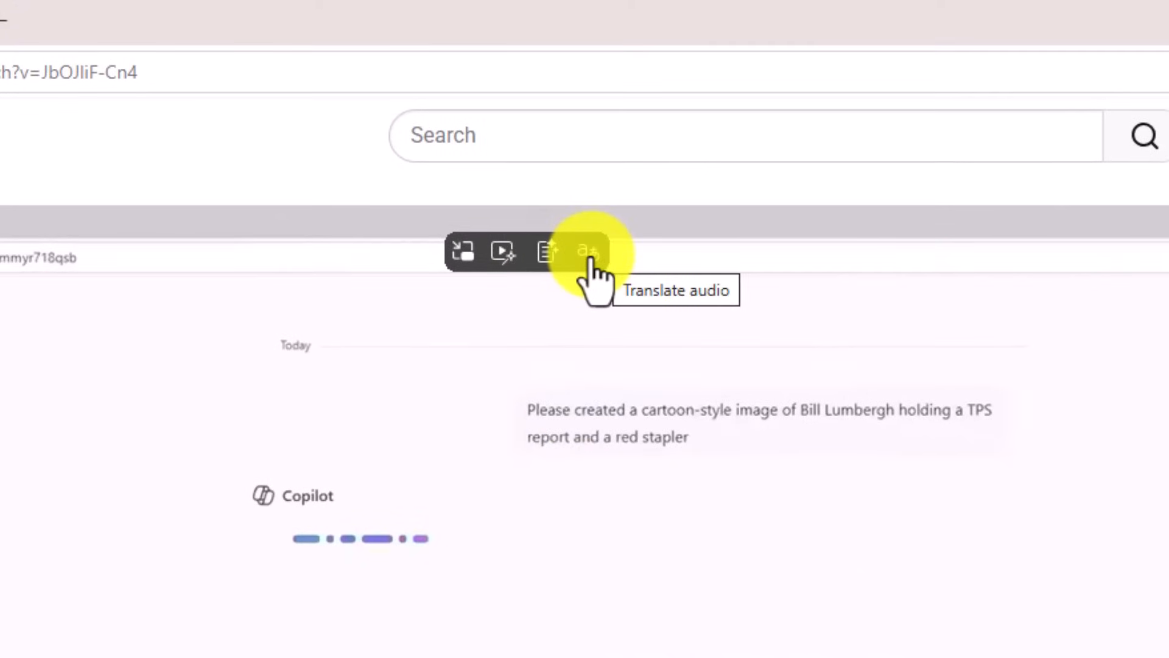
# Translate the video's audio from English to Spanish and acknowledge the language model download.
pyautogui.click(588, 251)
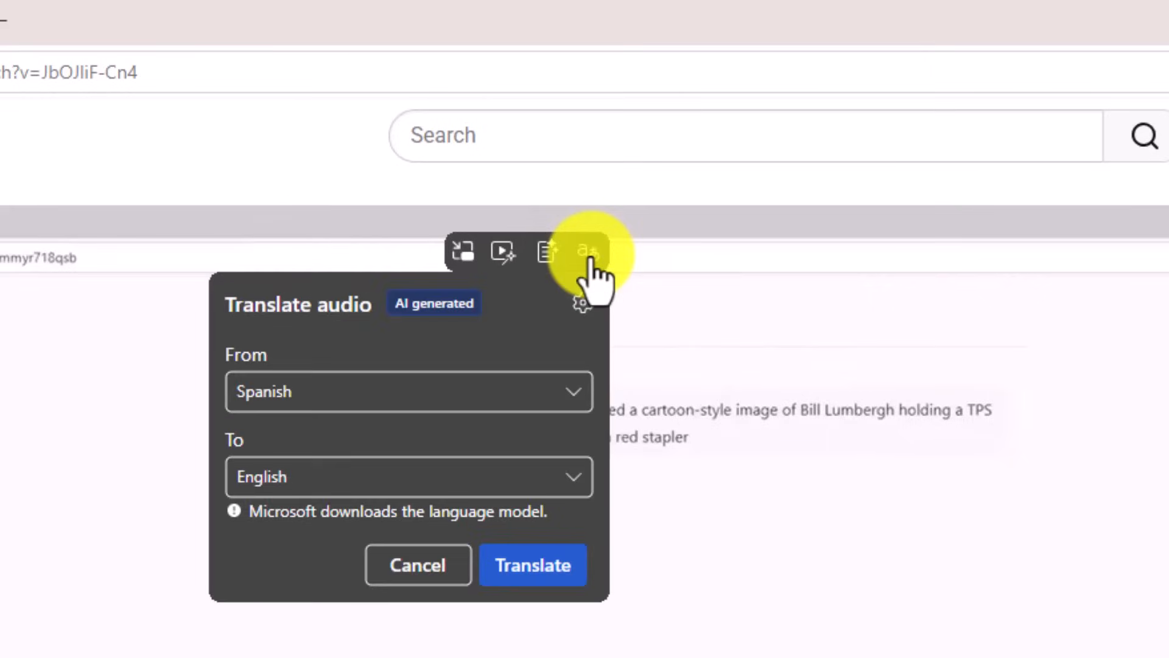
pyautogui.click(408, 391)
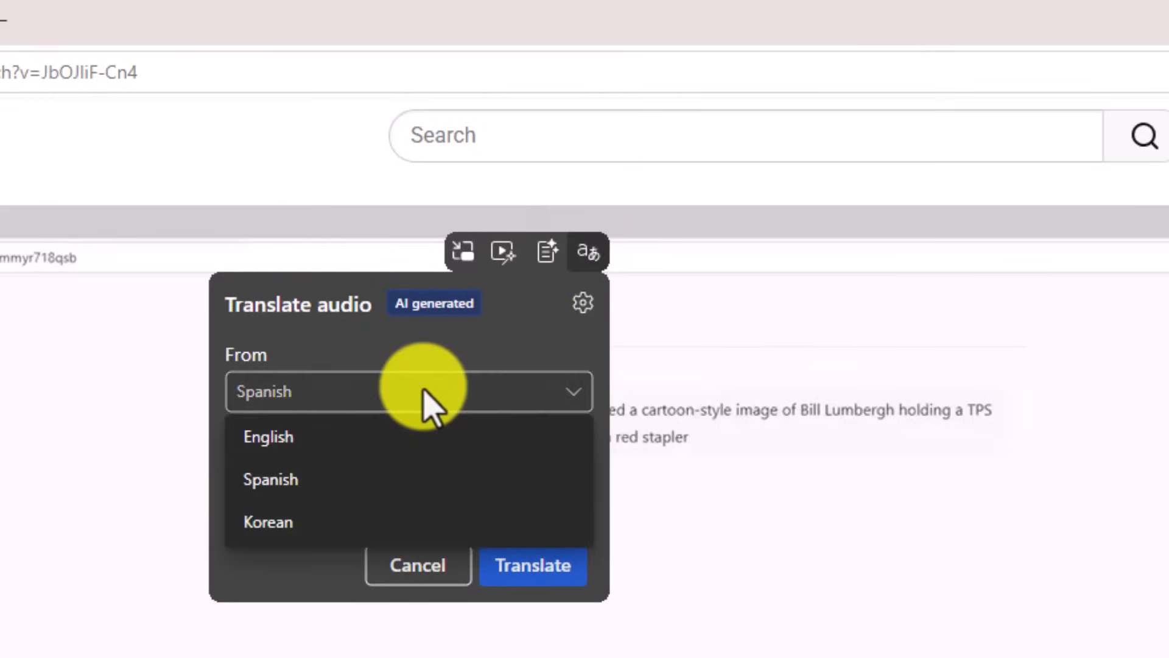
pyautogui.click(268, 436)
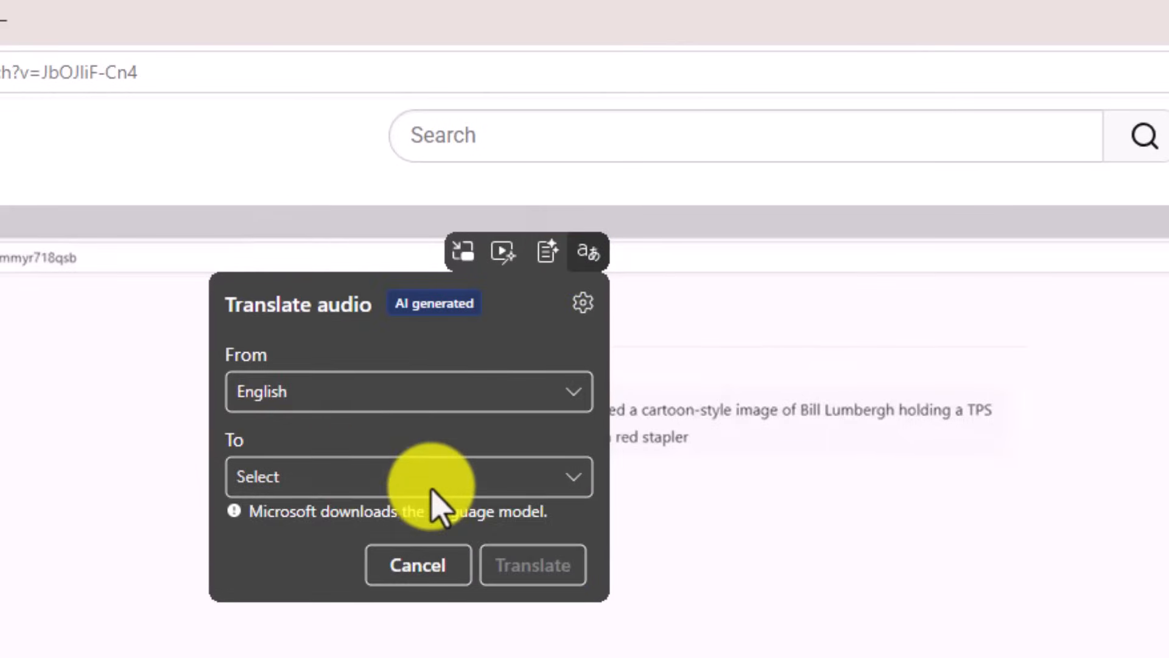
pyautogui.click(408, 476)
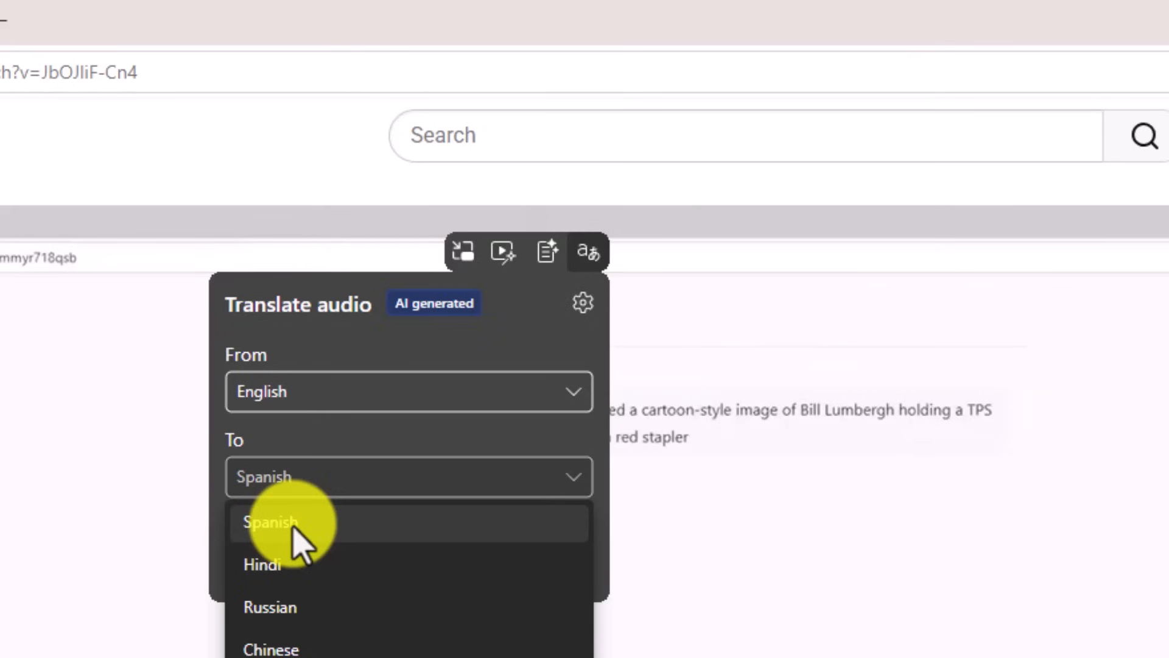
pyautogui.click(268, 521)
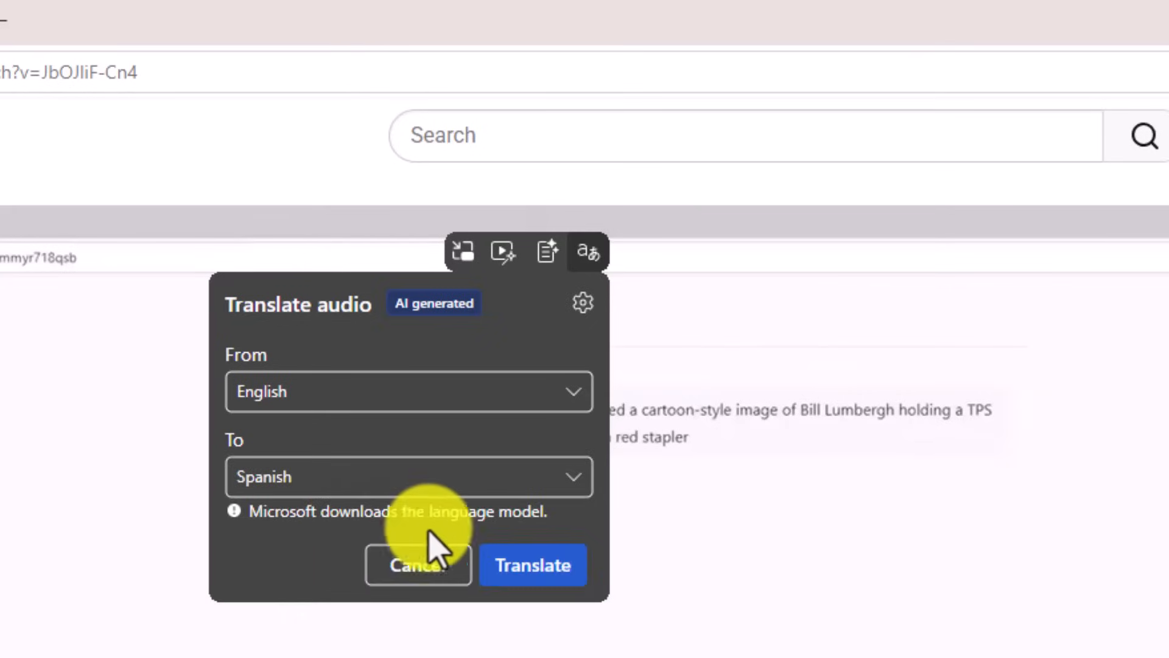
pyautogui.click(533, 564)
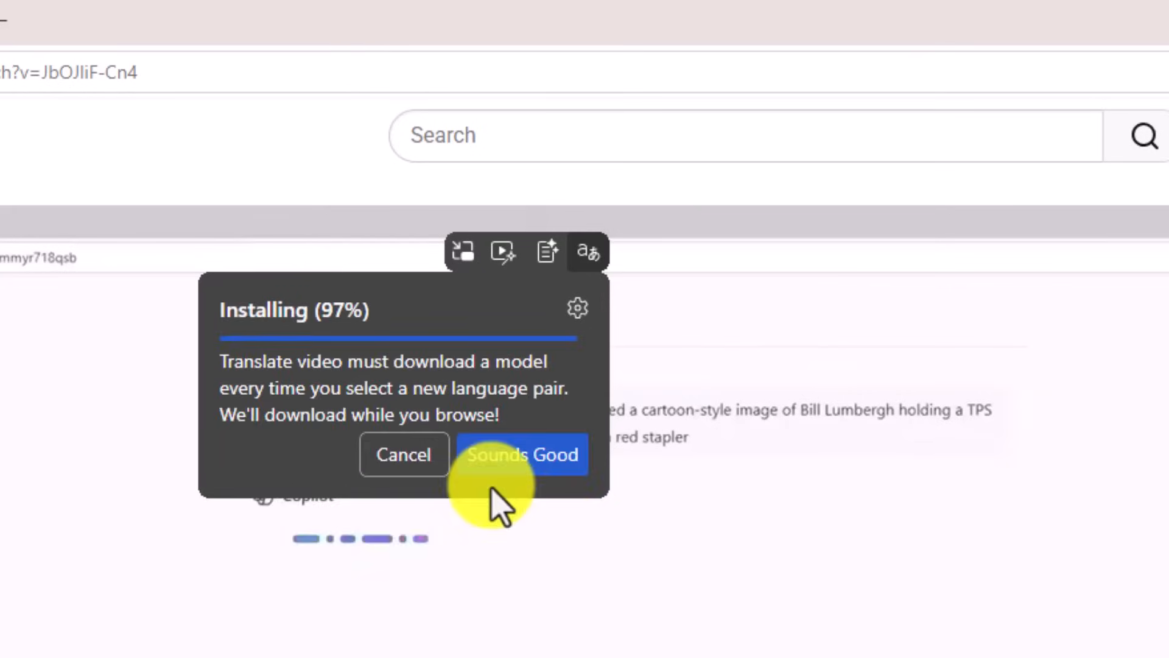
pyautogui.click(523, 454)
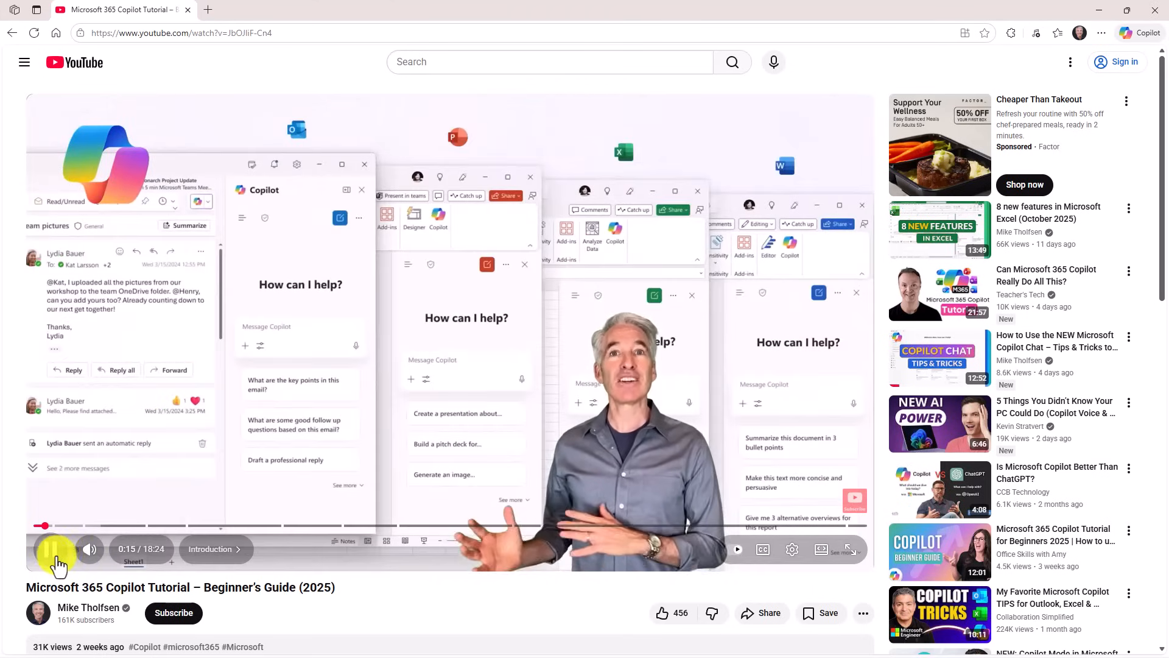
pyautogui.click(51, 549)
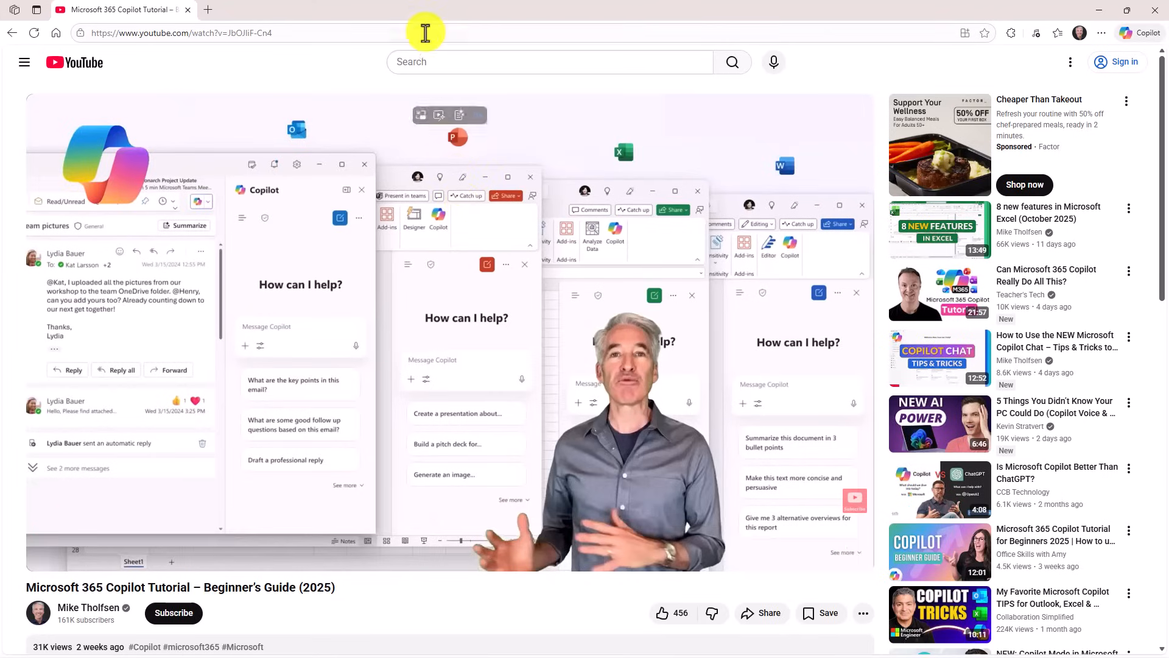
pyautogui.moveTo(477, 115)
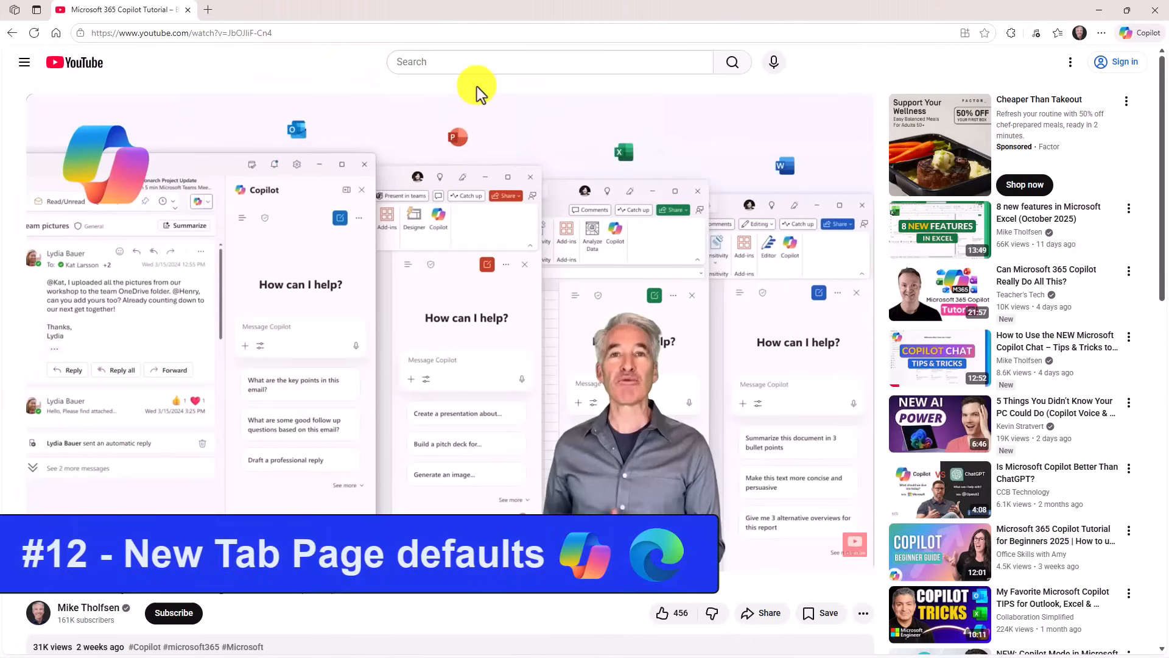
pyautogui.moveTo(246, 32)
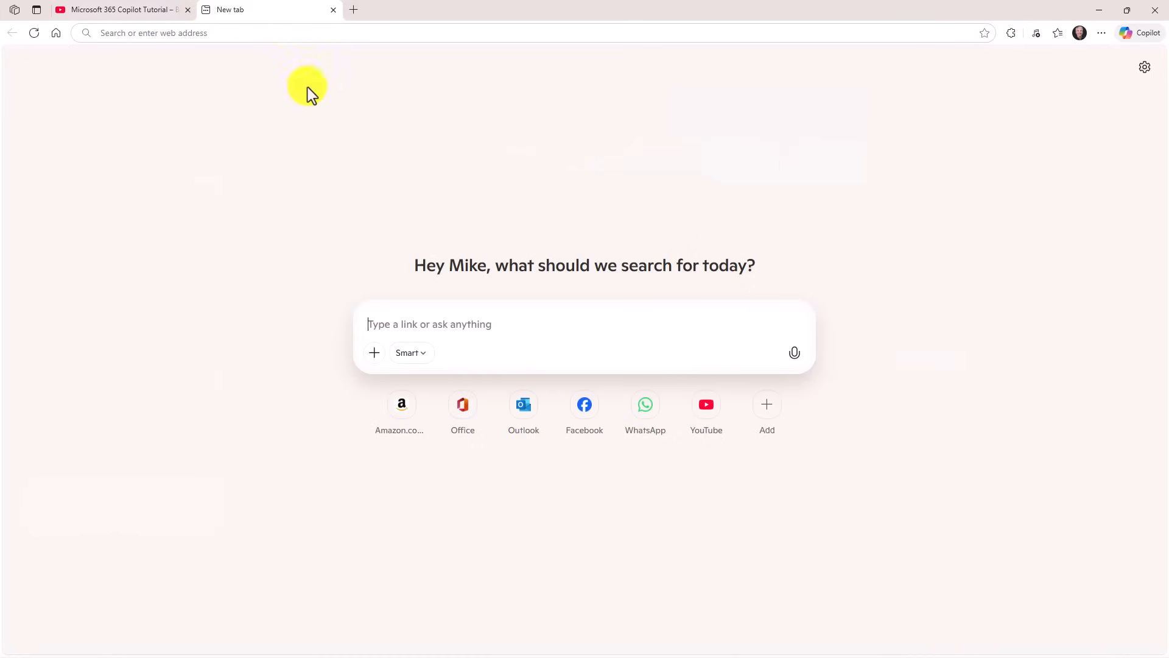
pyautogui.moveTo(732, 365)
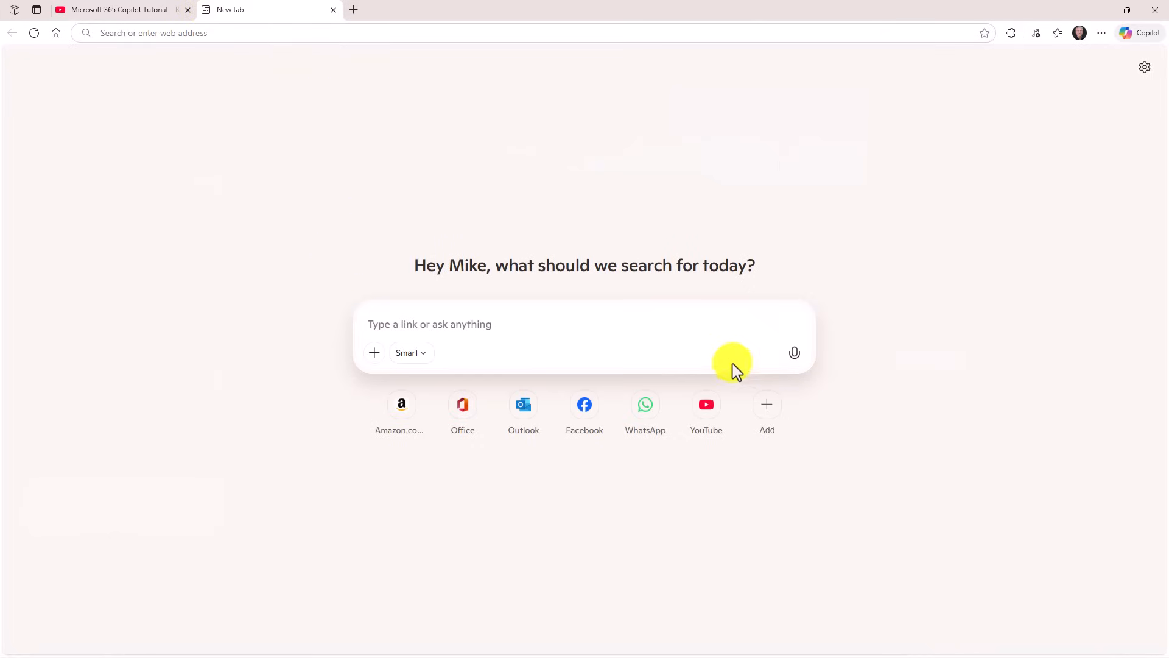
pyautogui.moveTo(766, 412)
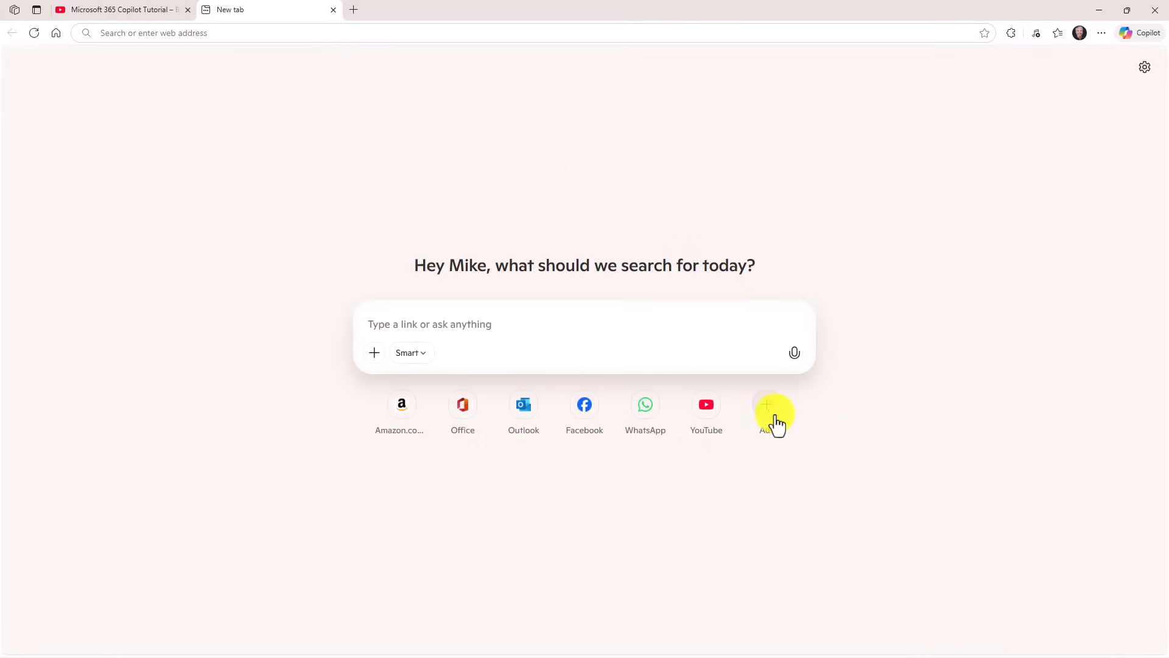
# Start adding a site shortcut on the Copilot new tab page, then close the Add a link form unsaved.
pyautogui.click(766, 404)
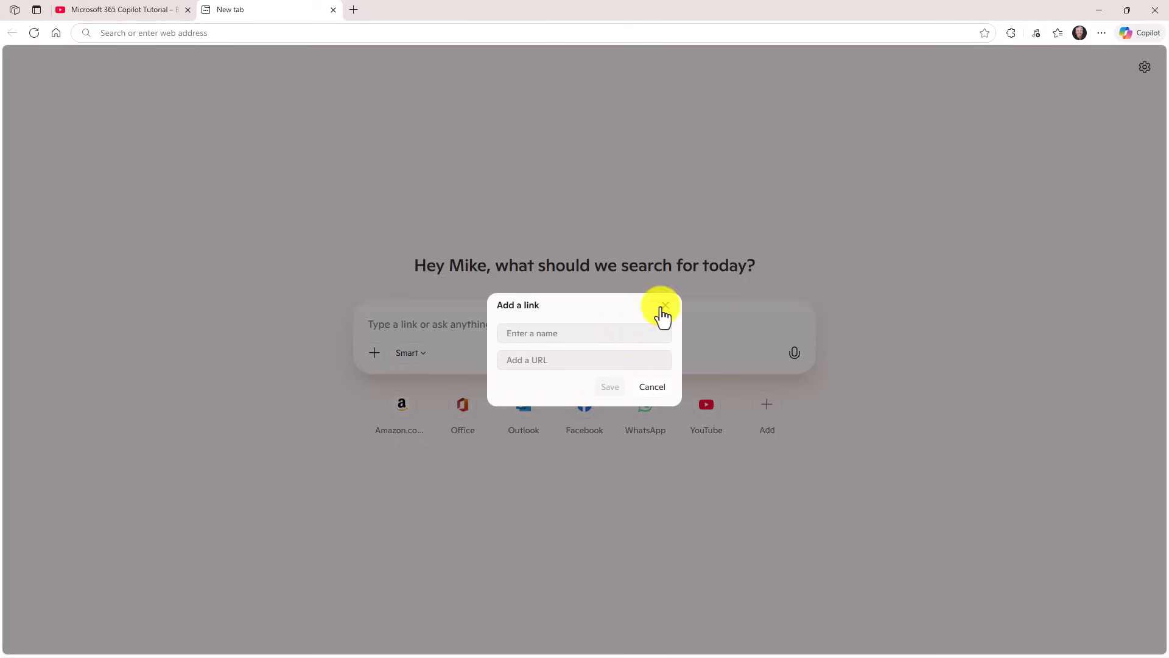
pyautogui.click(662, 310)
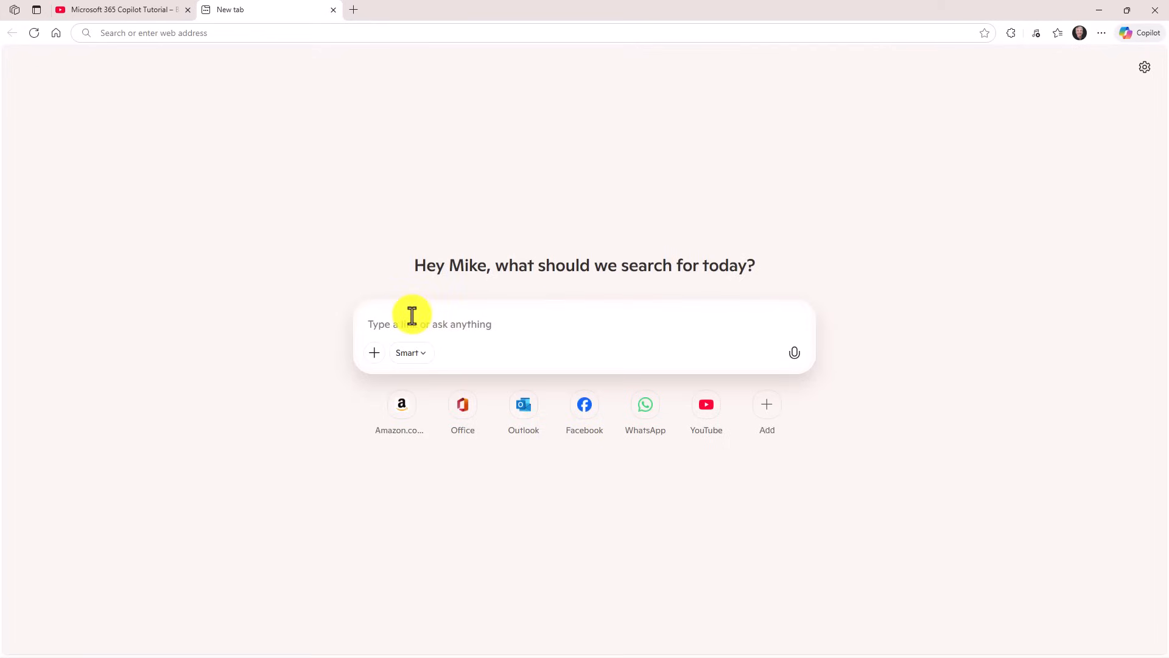
pyautogui.moveTo(367, 141)
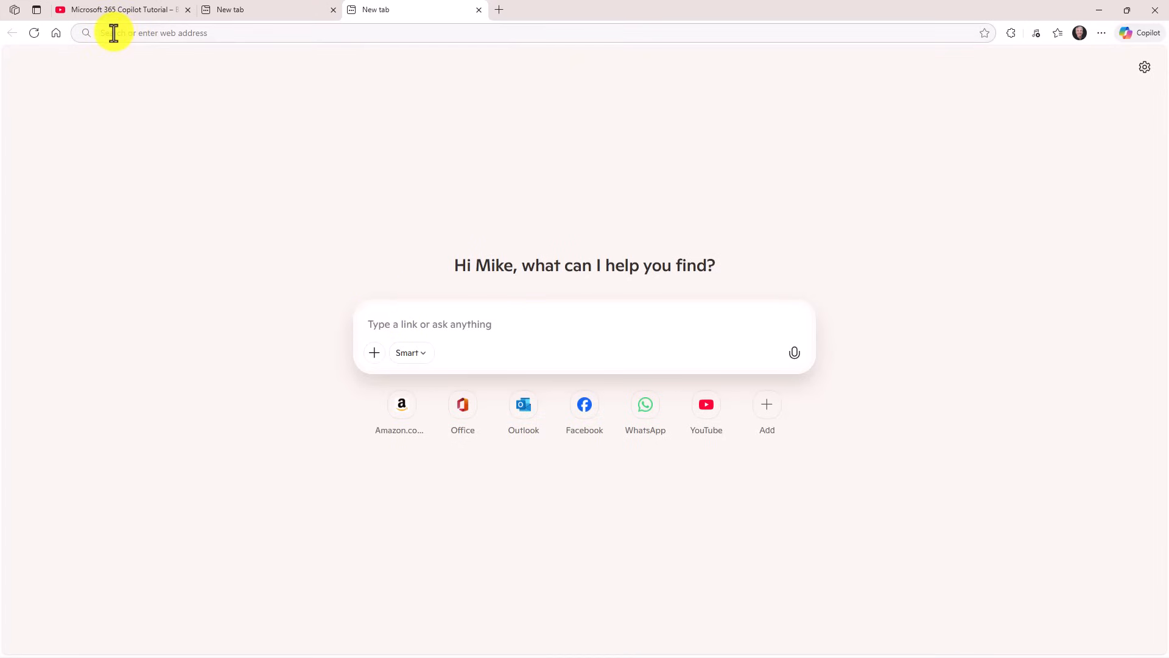
# In Settings > AI innovations > Copilot Mode preferences, switch off Focus on new tab page.
pyautogui.click(1101, 33)
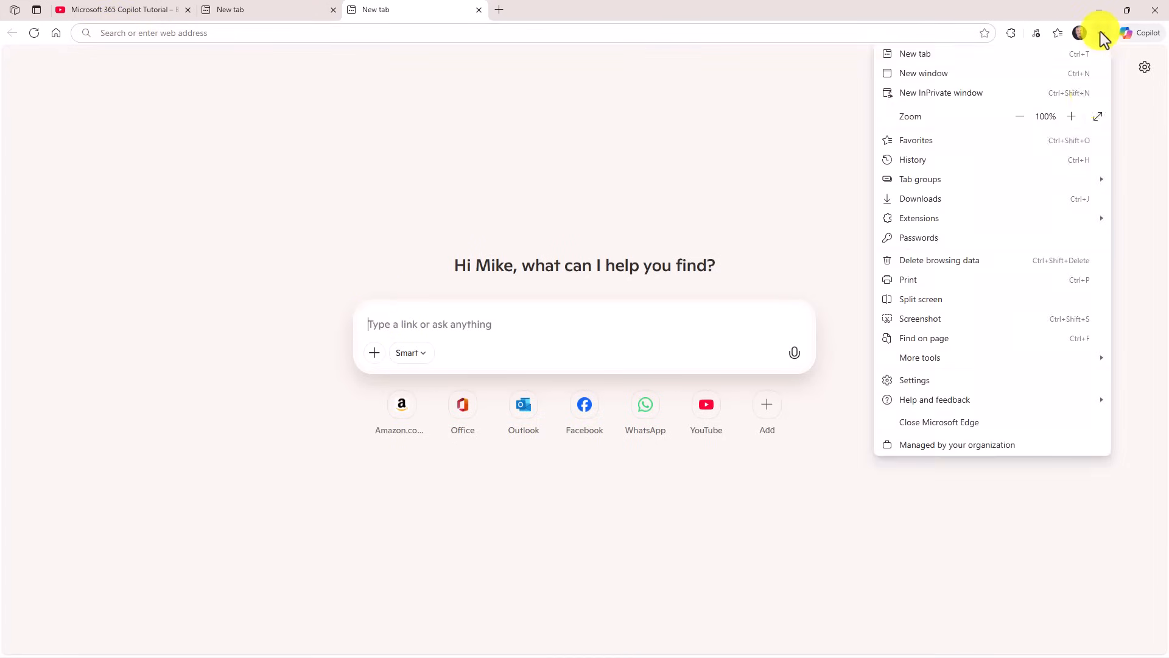
pyautogui.click(915, 380)
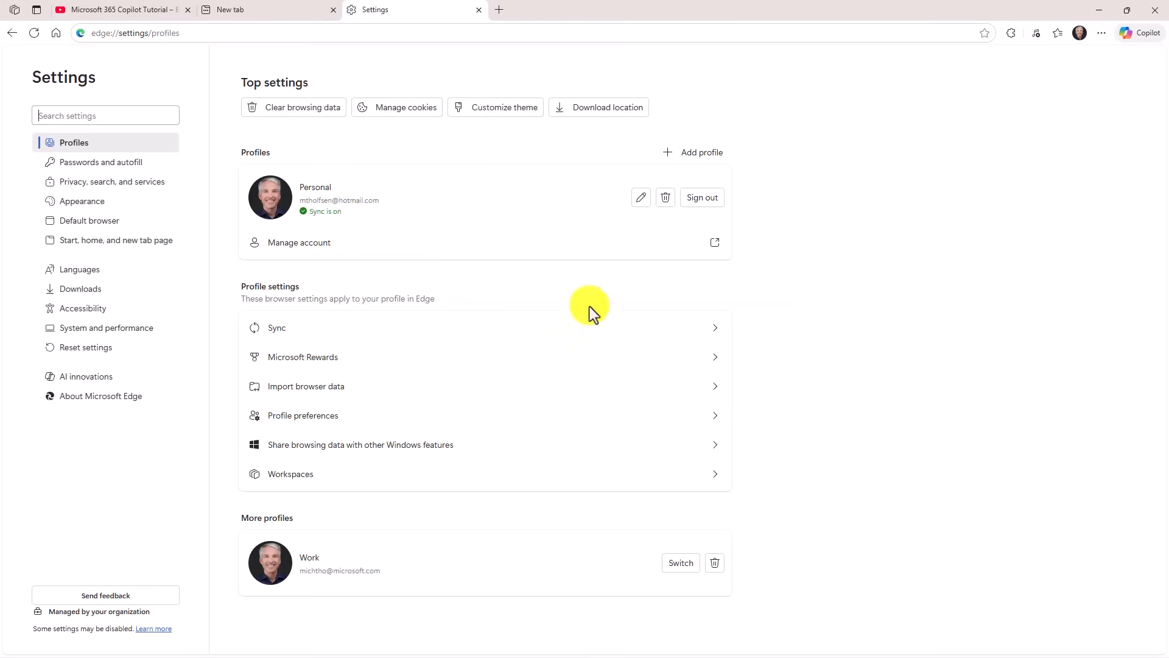
pyautogui.click(87, 377)
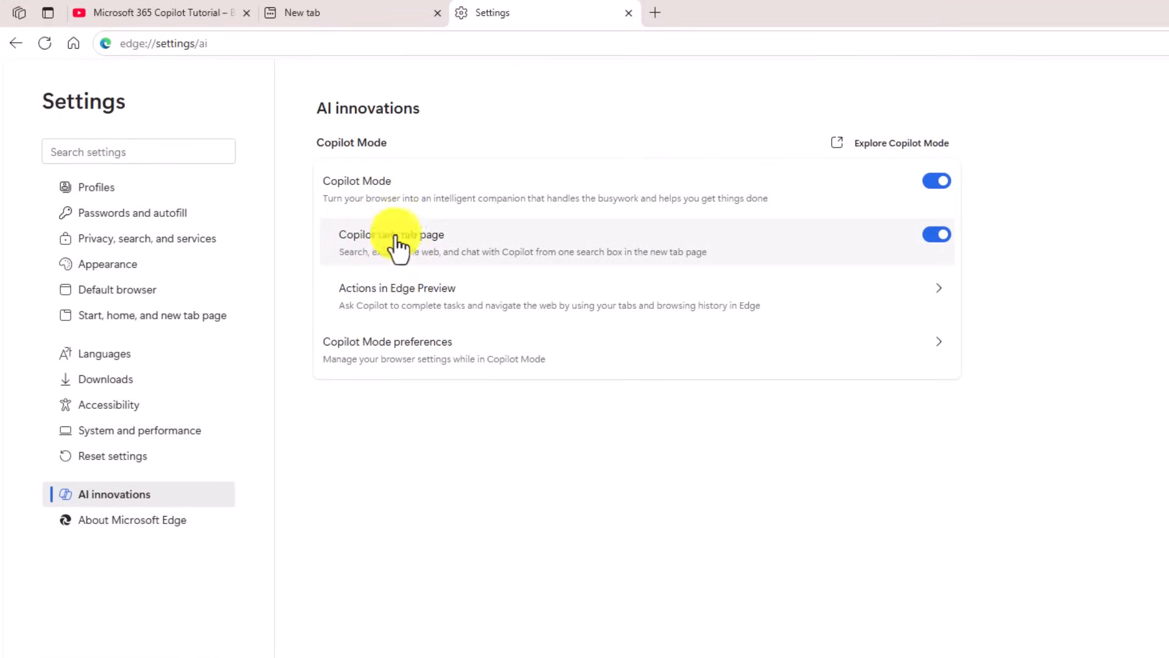
pyautogui.click(387, 341)
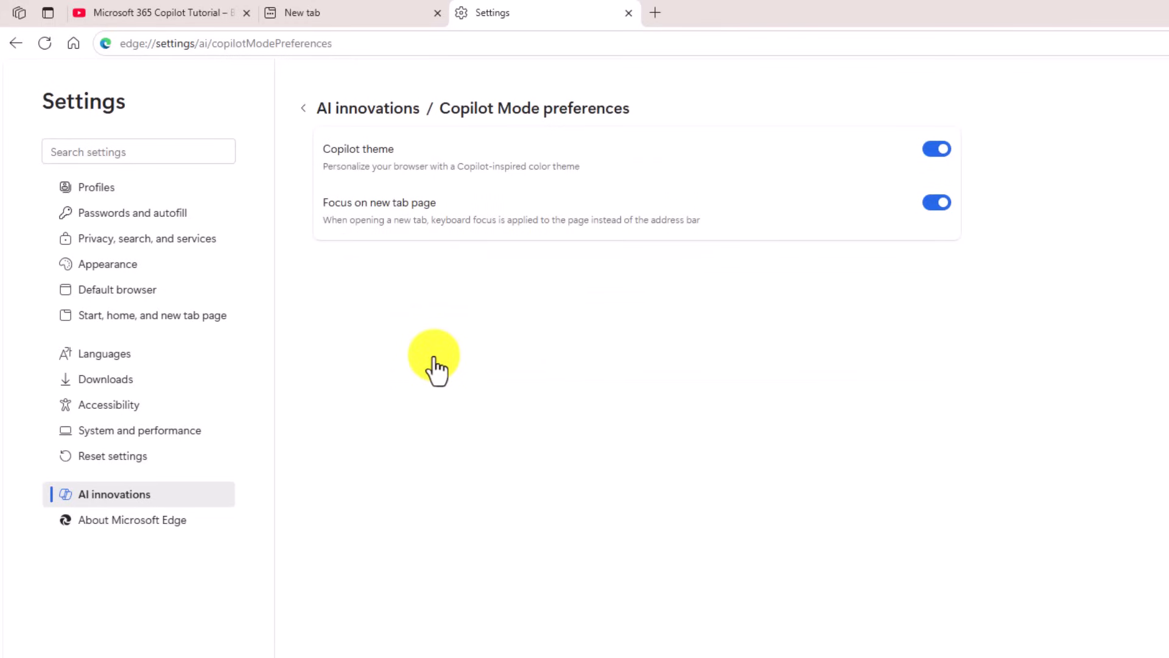
pyautogui.moveTo(330, 215)
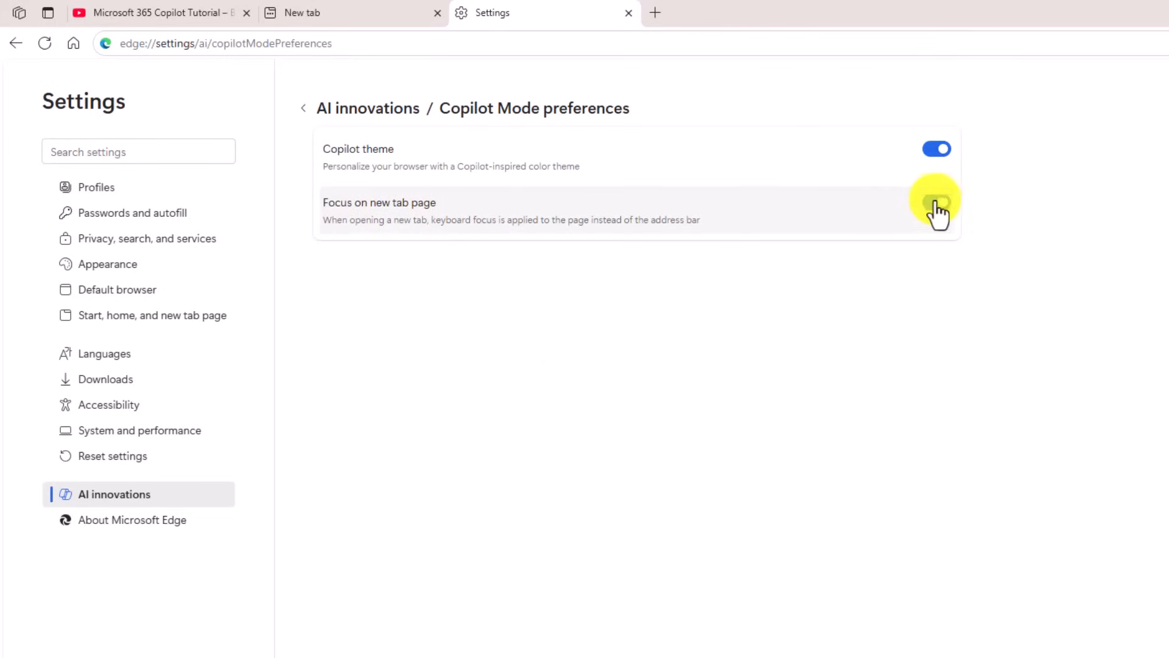
pyautogui.click(937, 202)
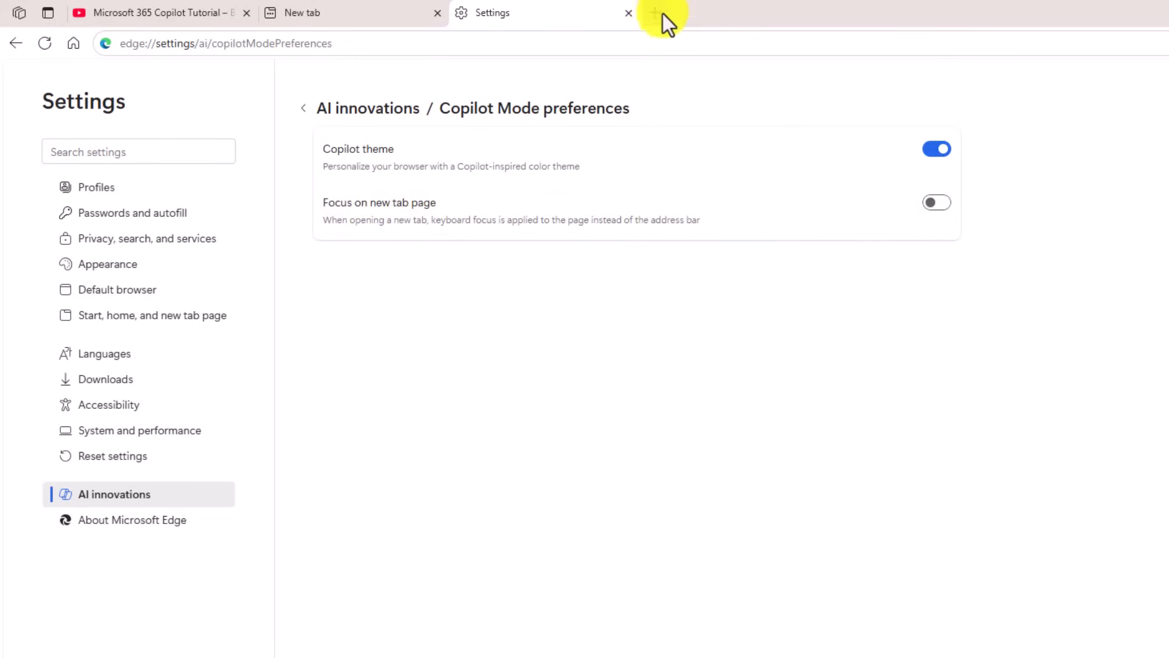